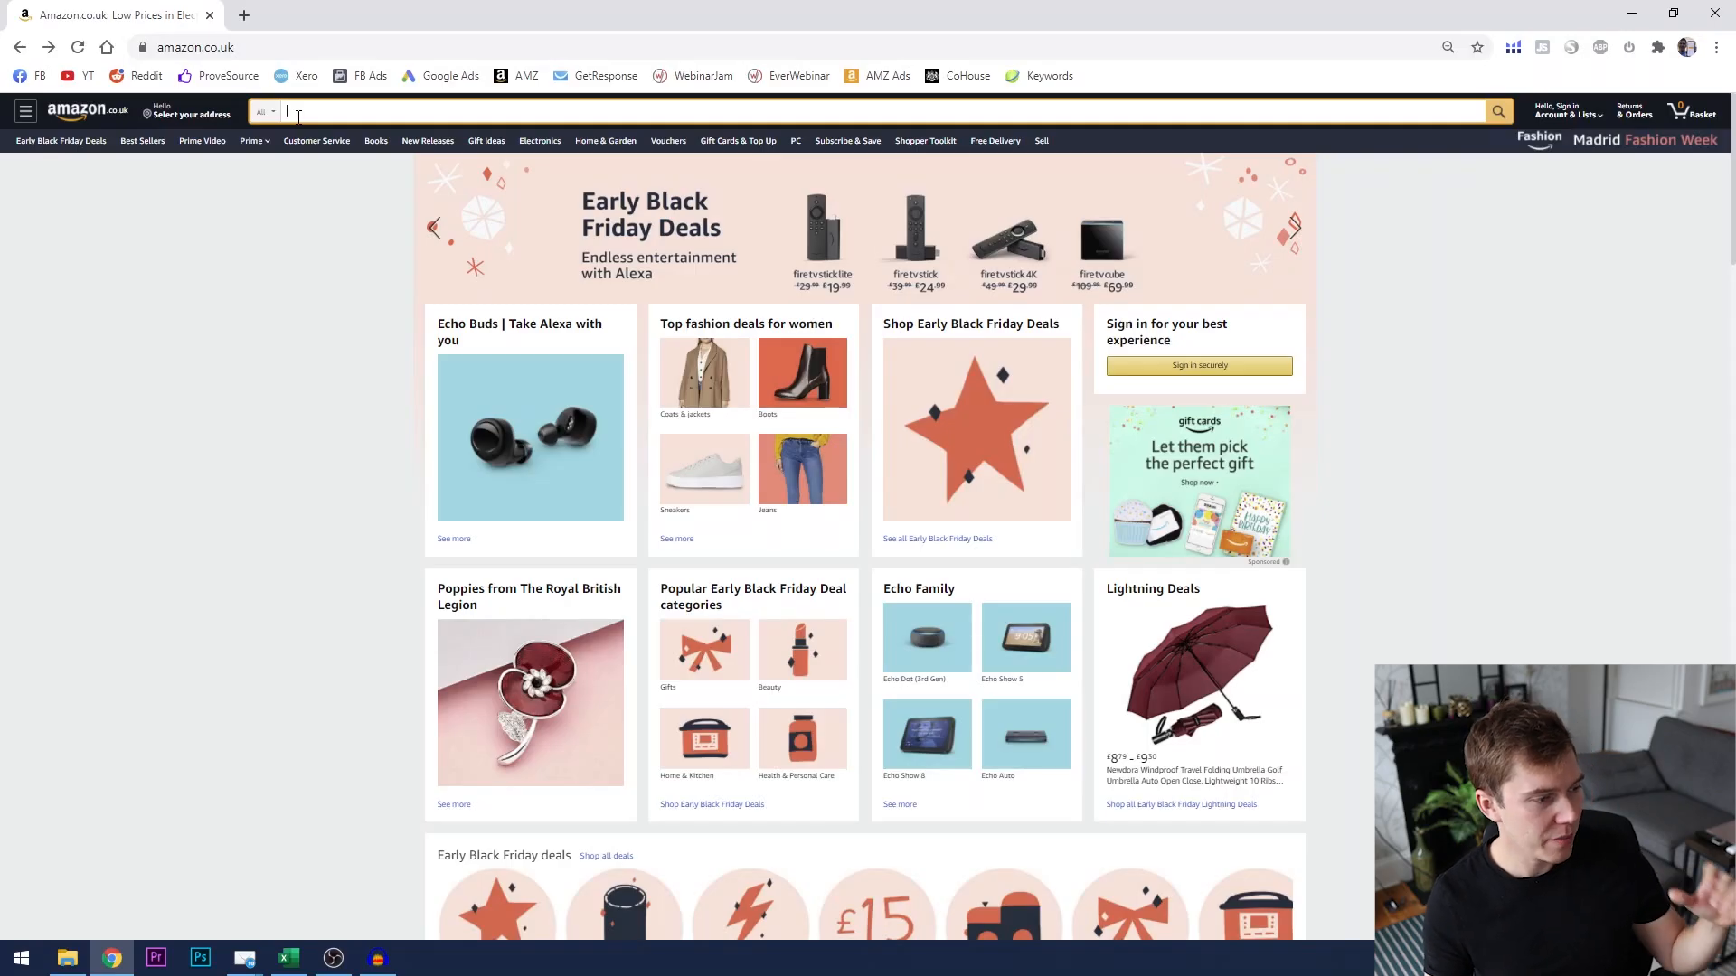
mouse_move(327, 215)
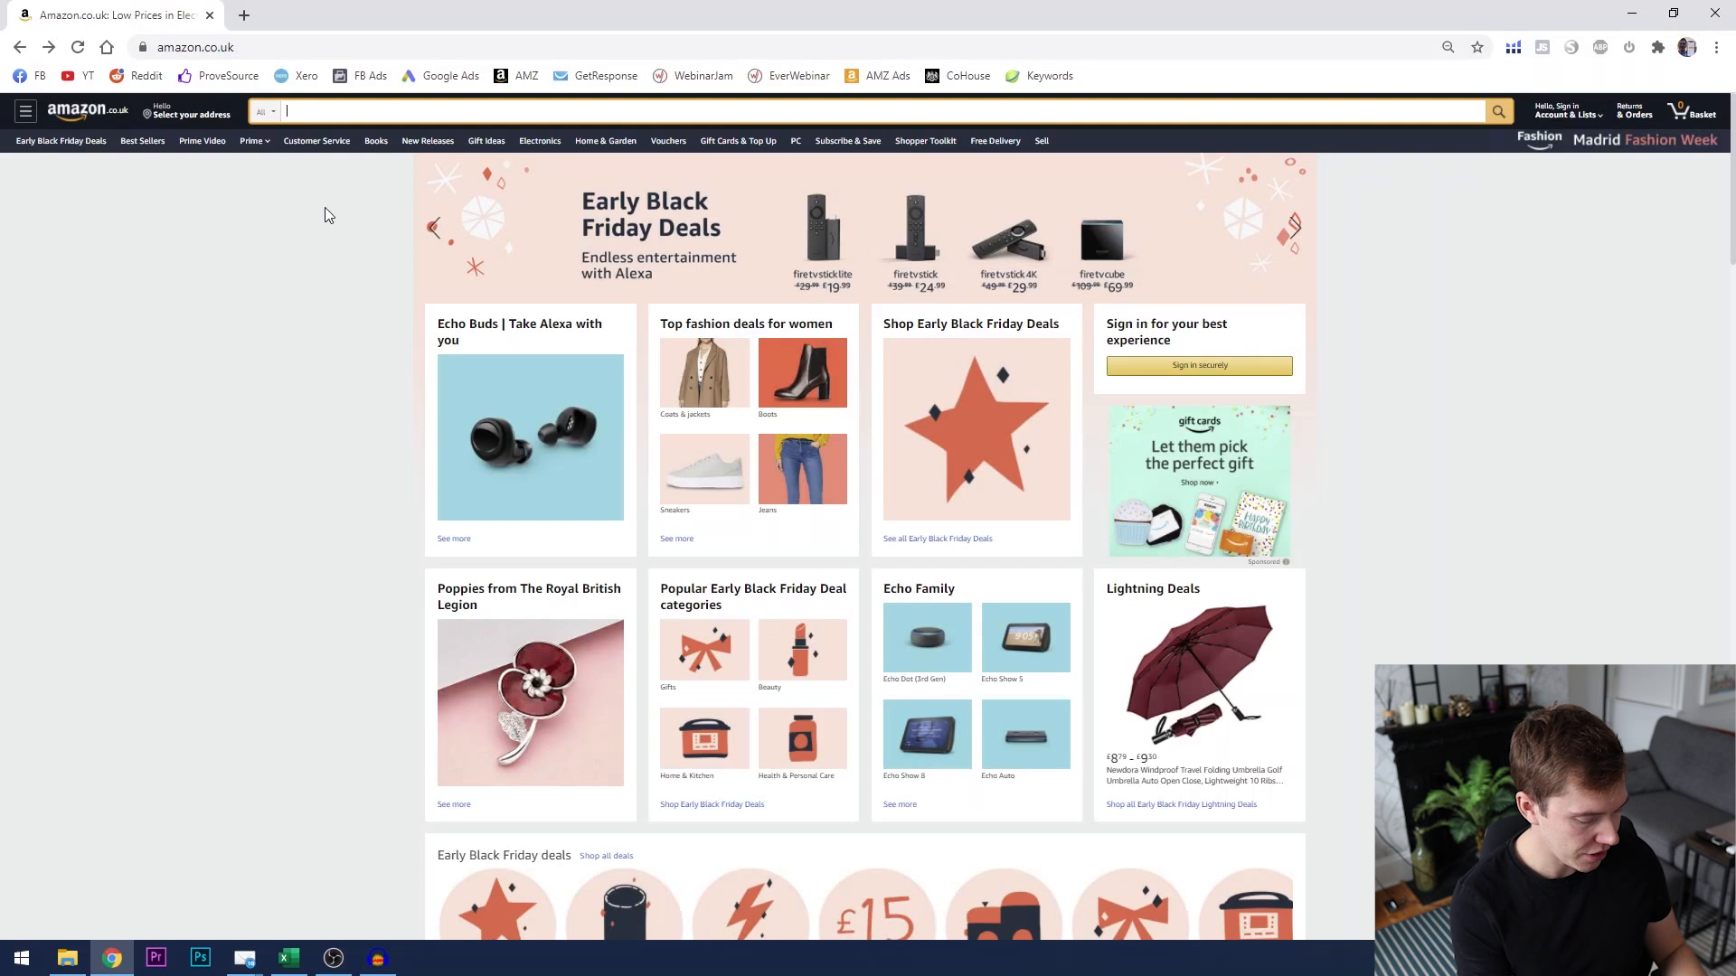
Step: Search Amazon for 'posture corrector' using the search suggestion
text(posture)
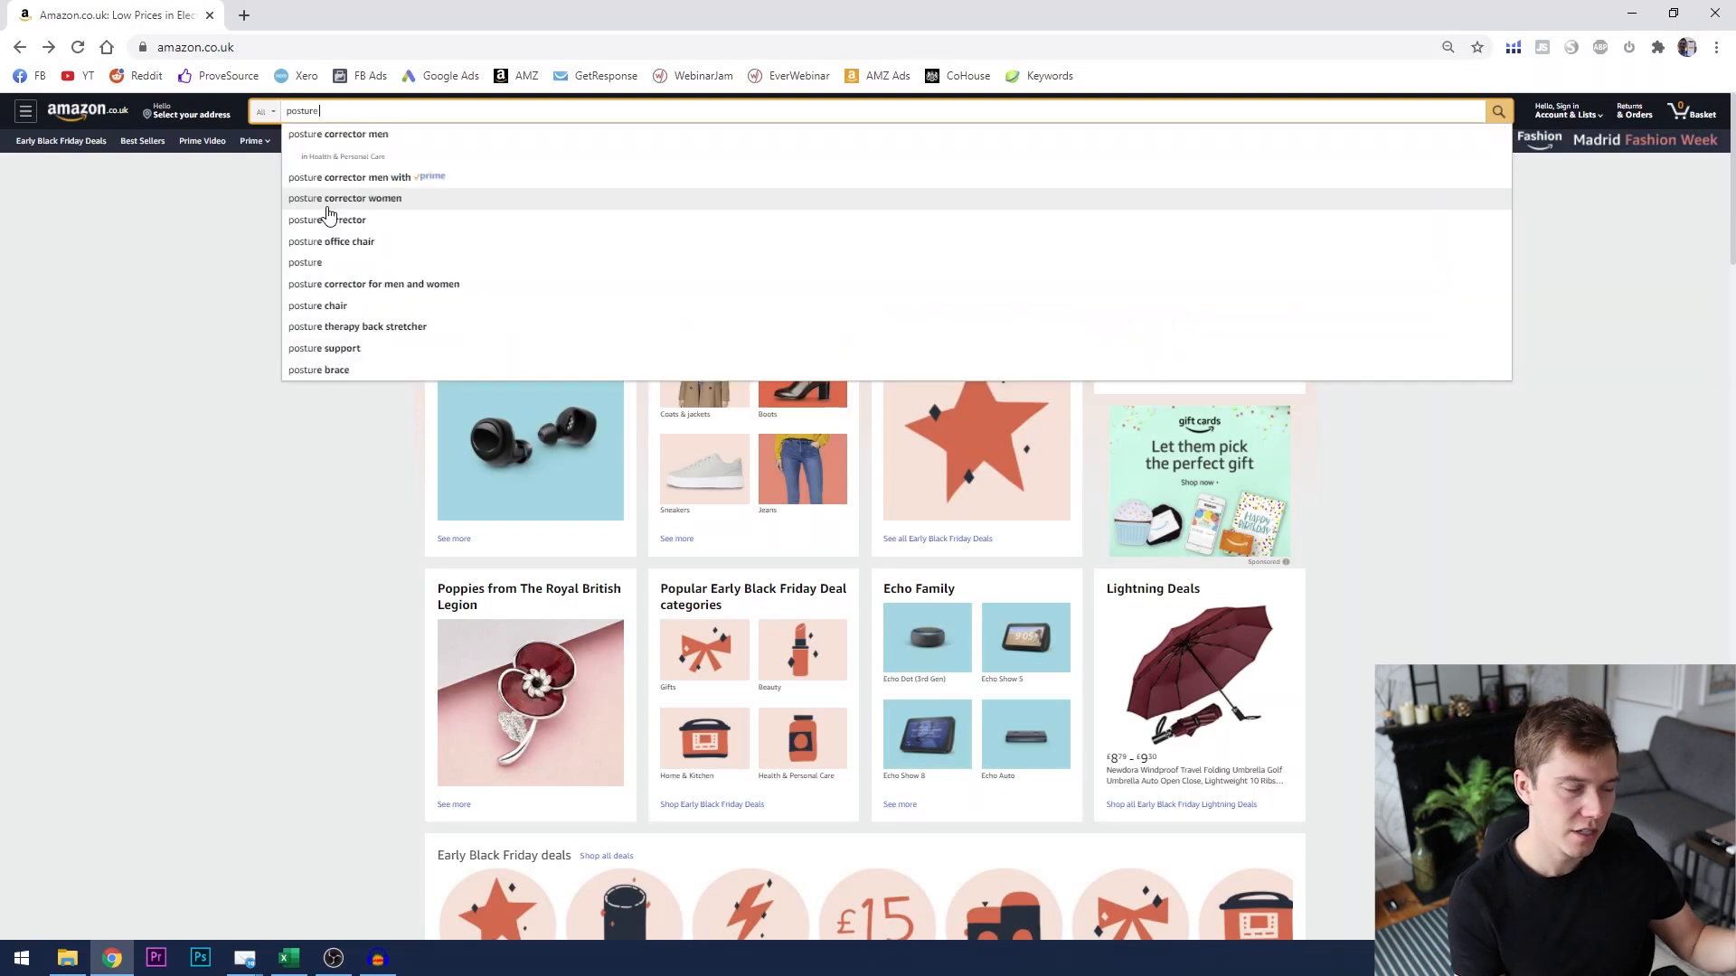
click(322, 219)
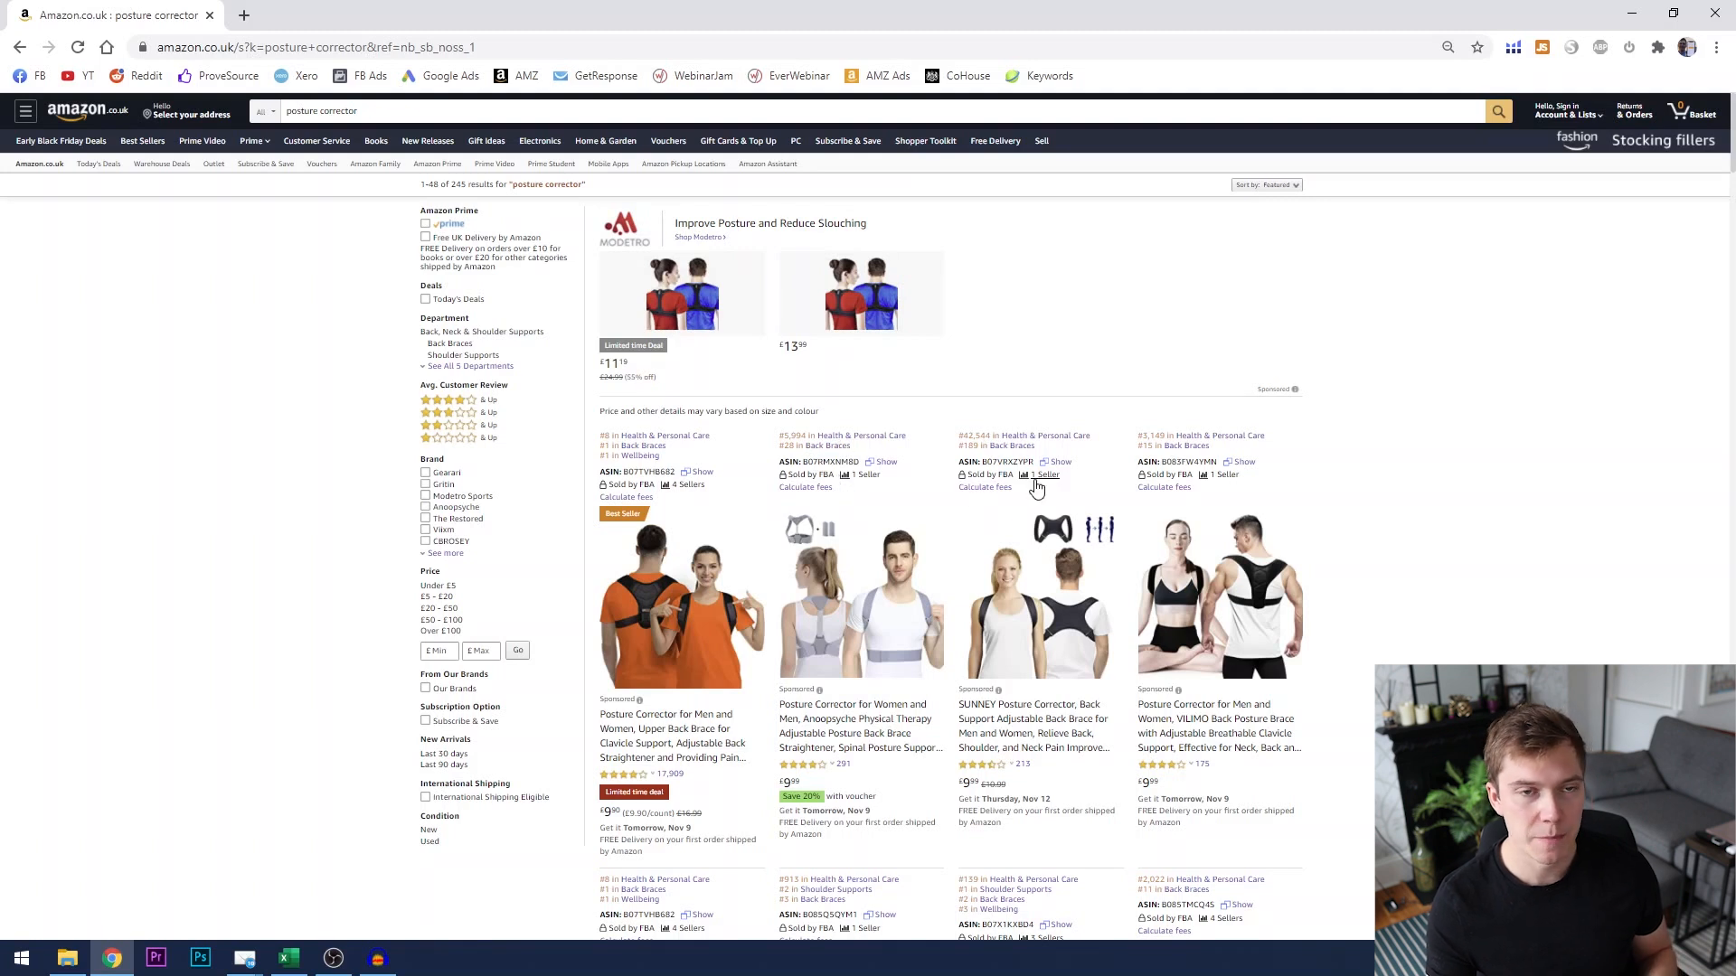
mouse_move(1218, 435)
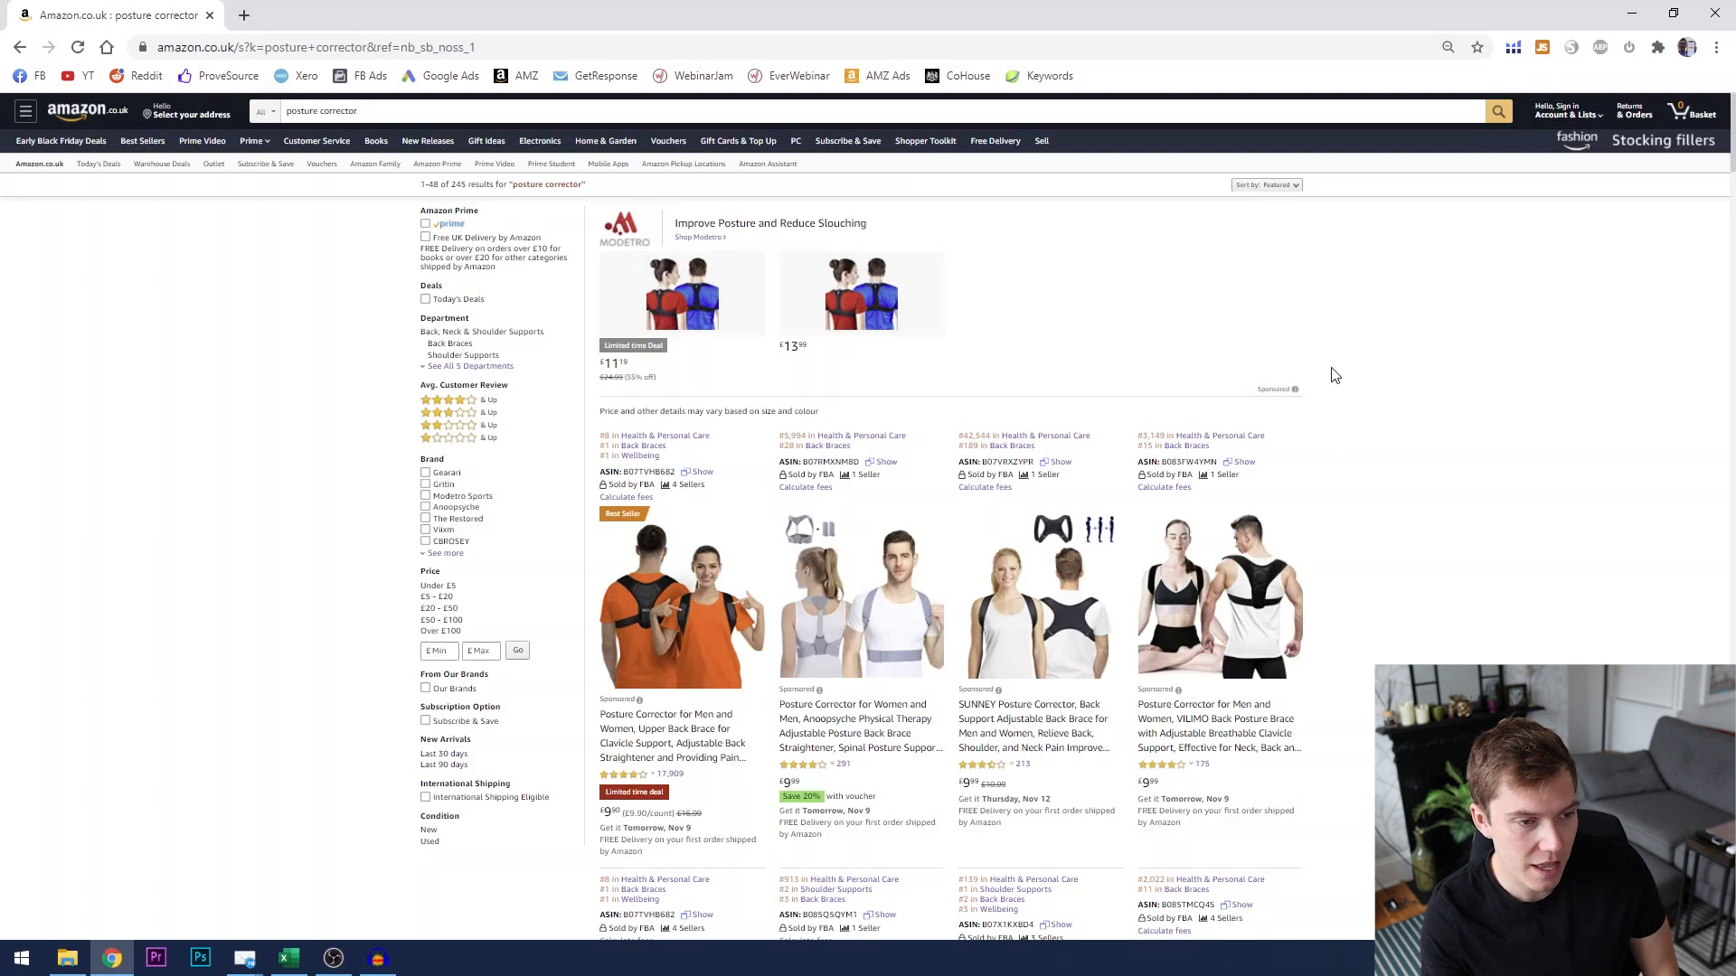
mouse_move(1406, 420)
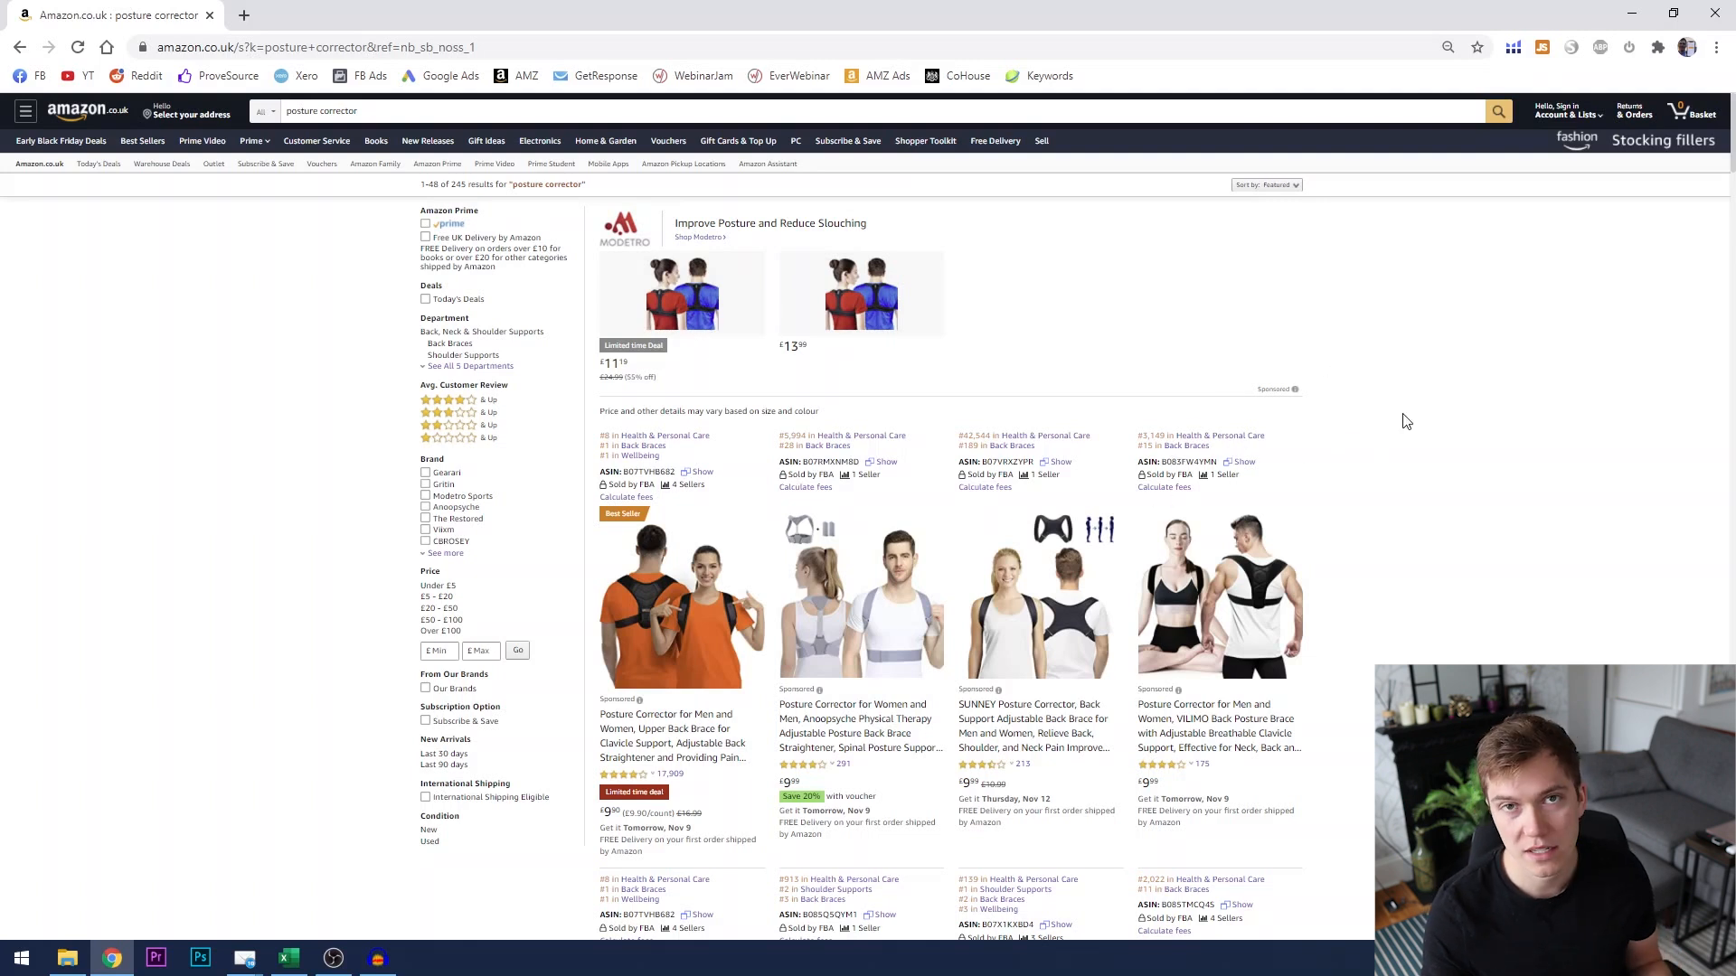
mouse_move(1405, 446)
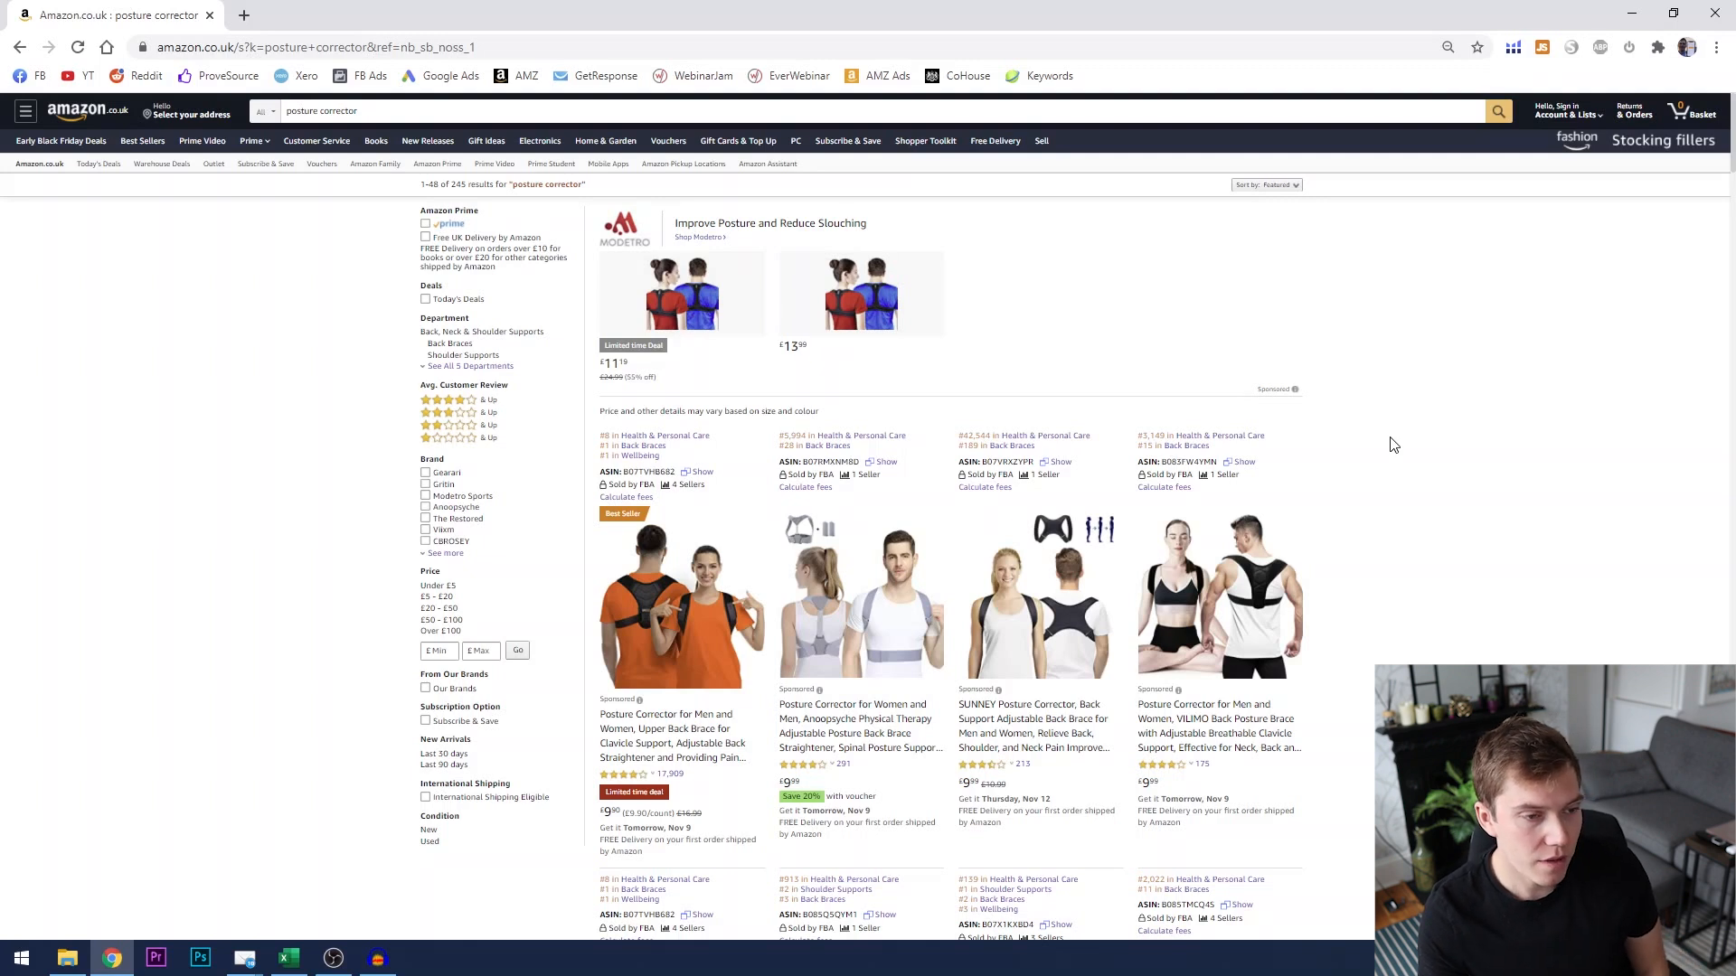
mouse_move(1436, 407)
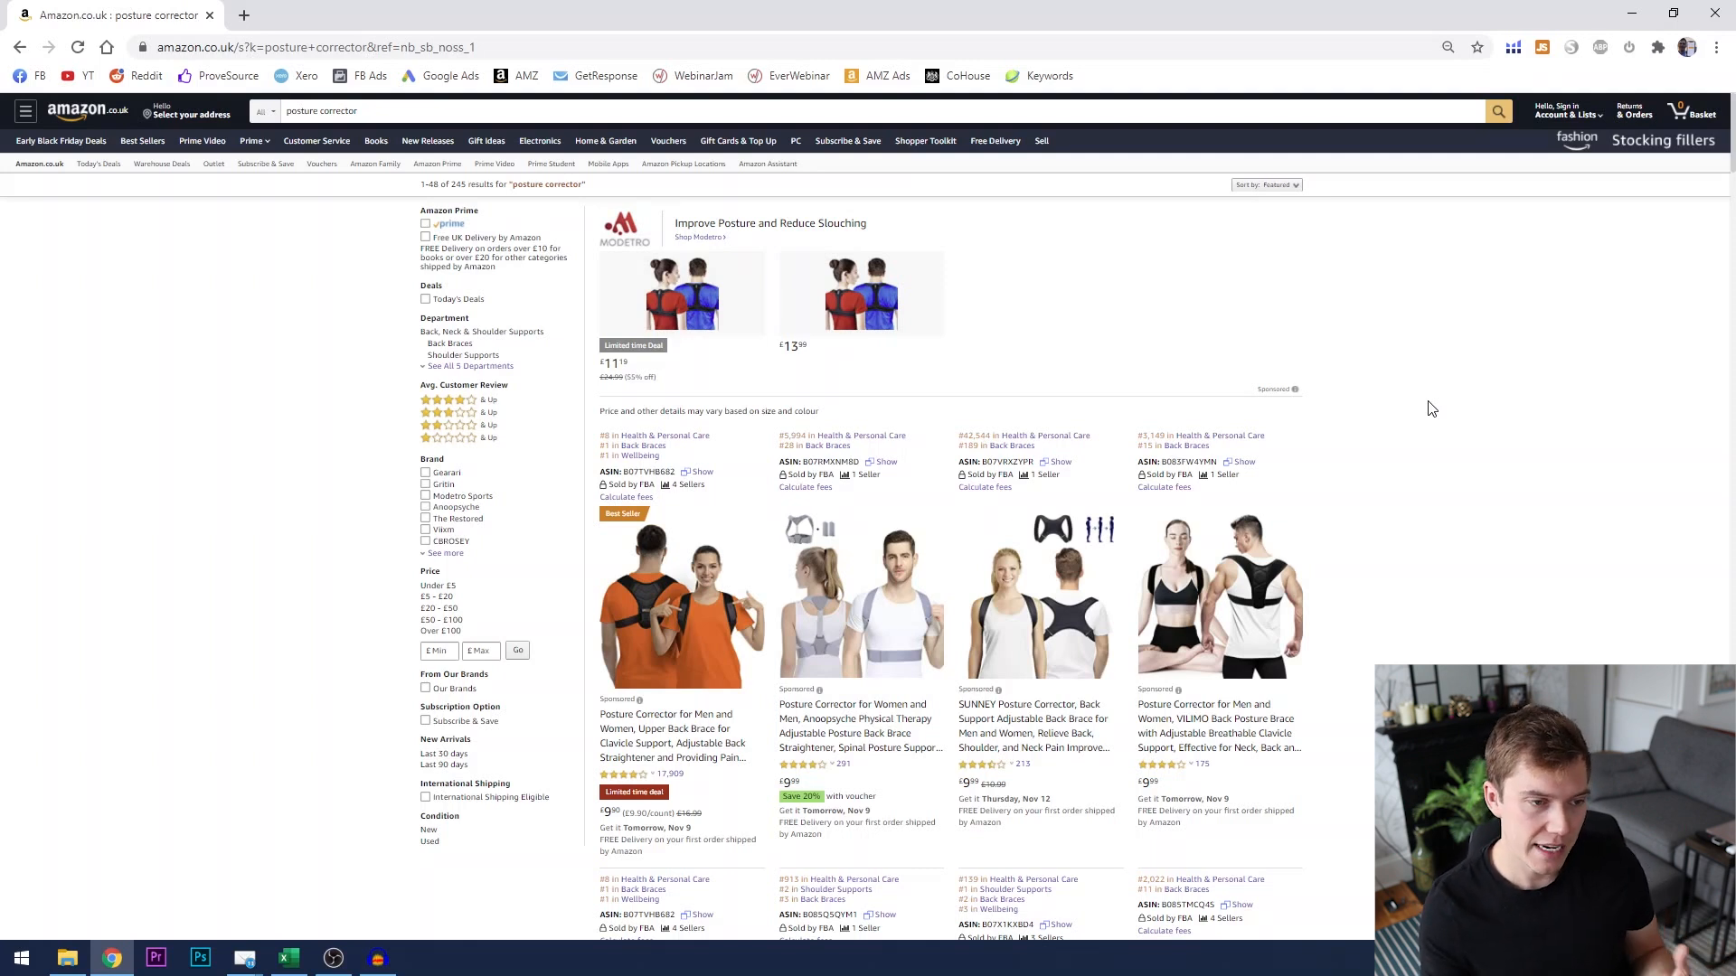
mouse_move(1395, 414)
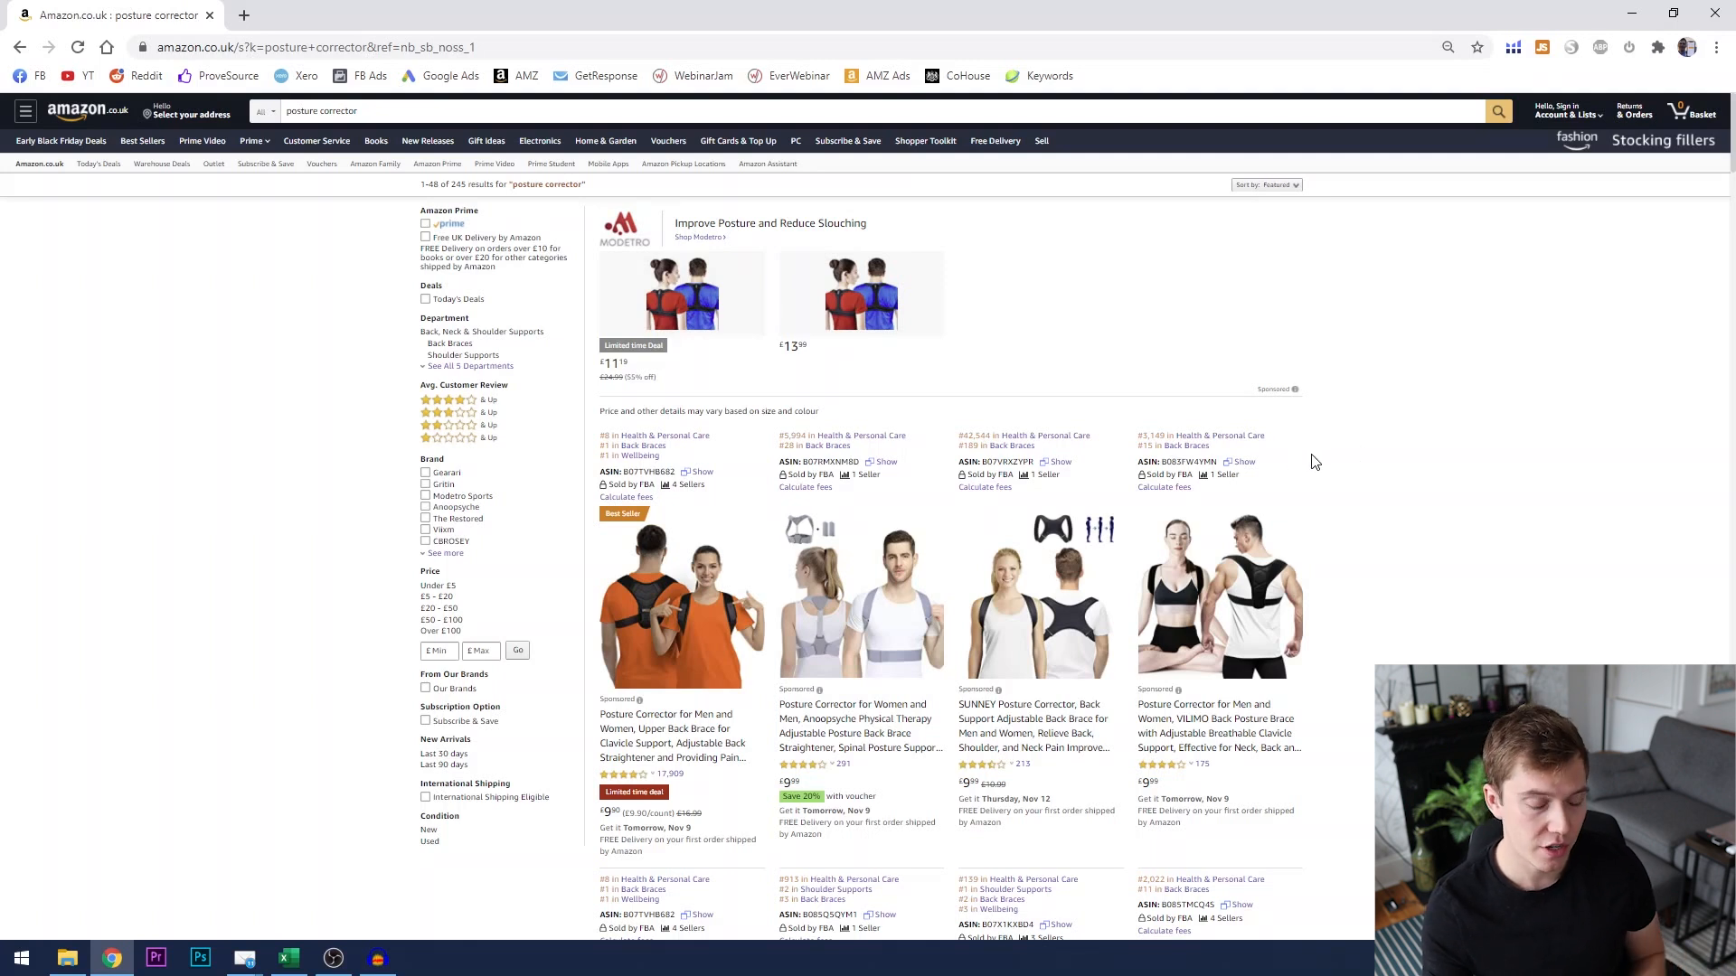
mouse_move(1307, 477)
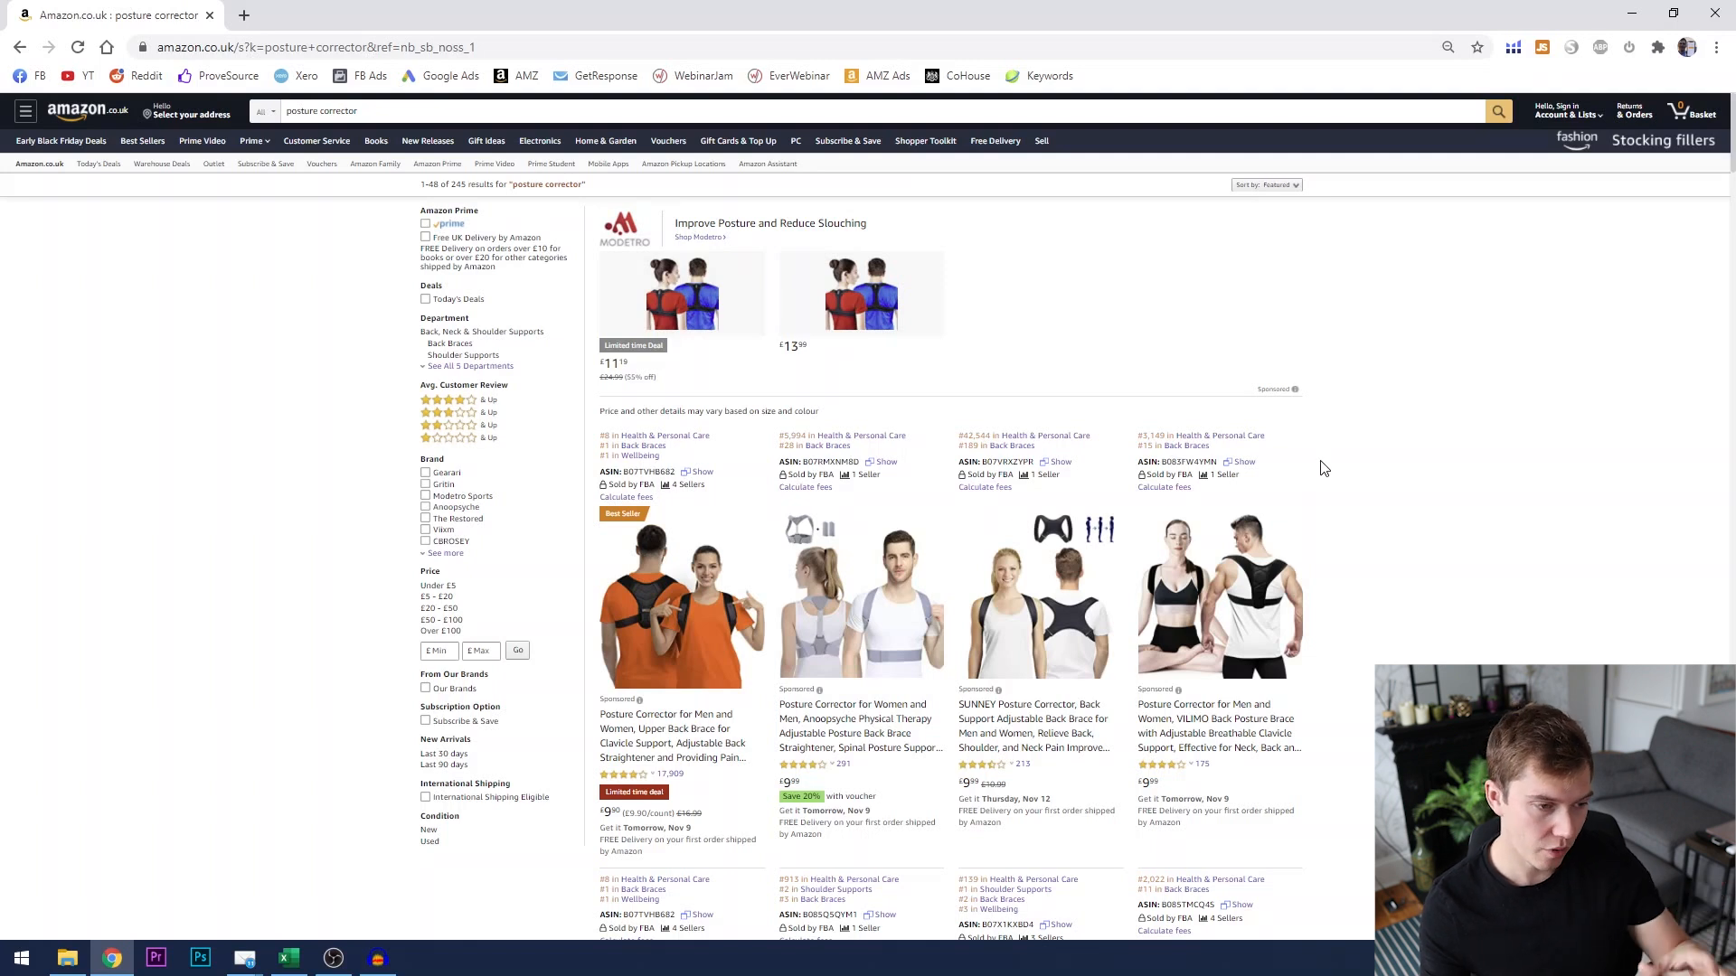
Step: Scroll the posture corrector results past the second row to the Today's deals strip
scroll(down, 3)
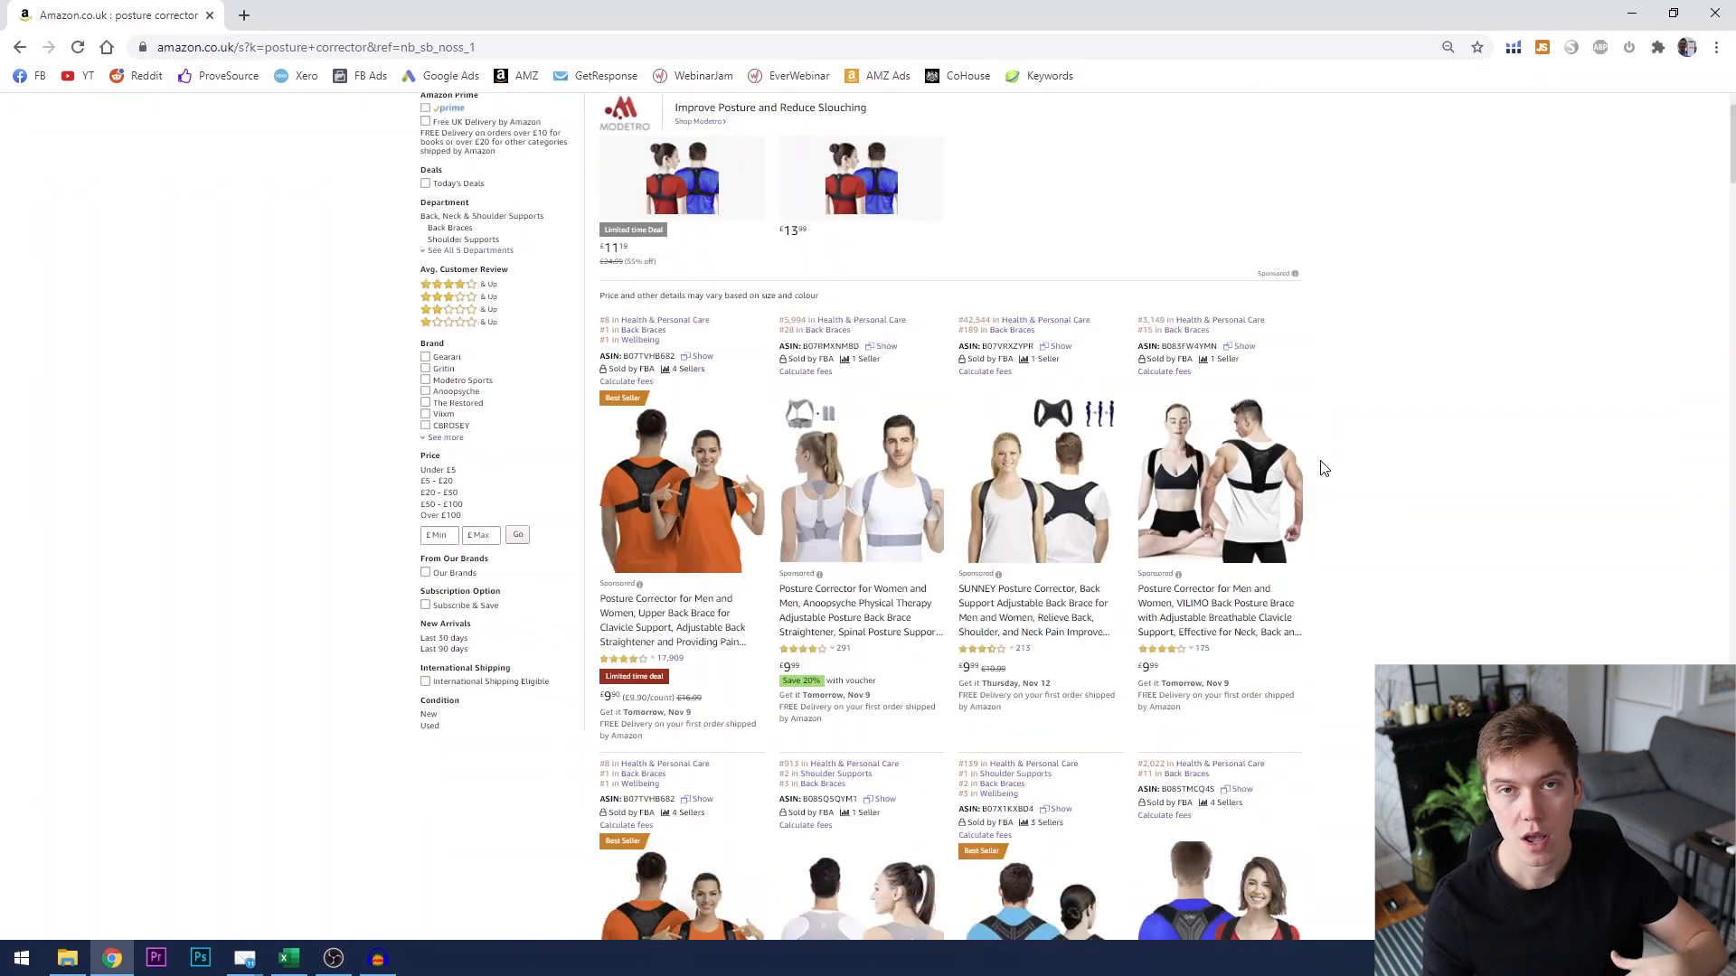
scroll(down, 3)
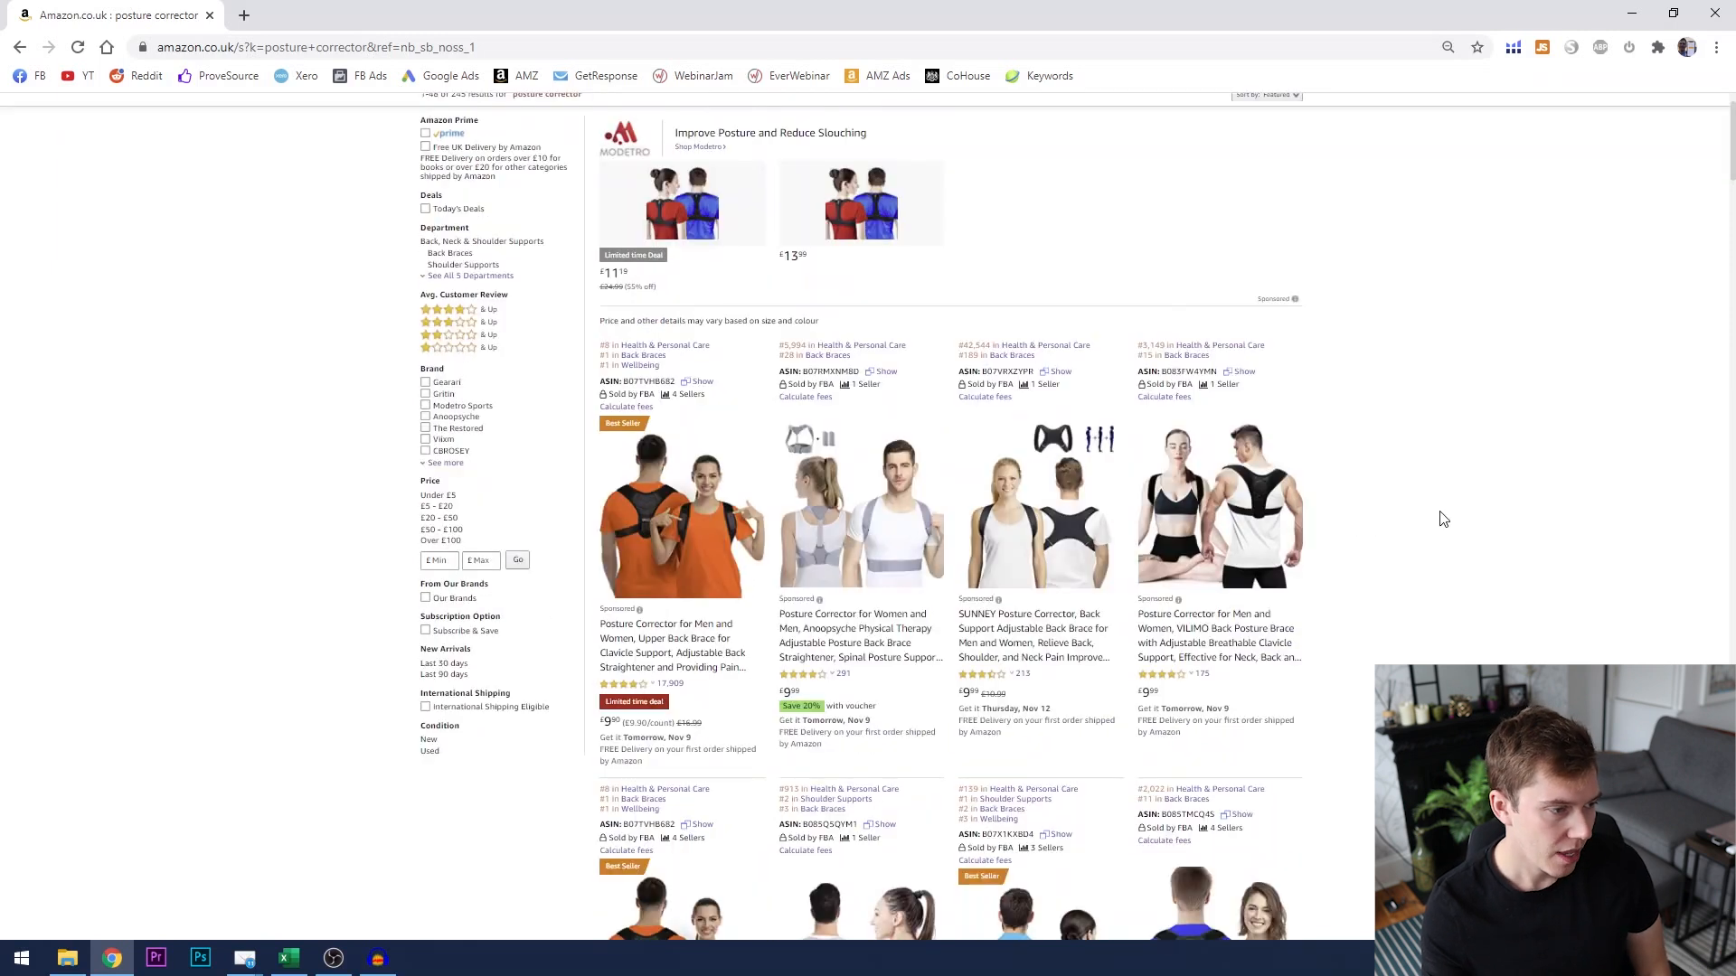
scroll(down, 3)
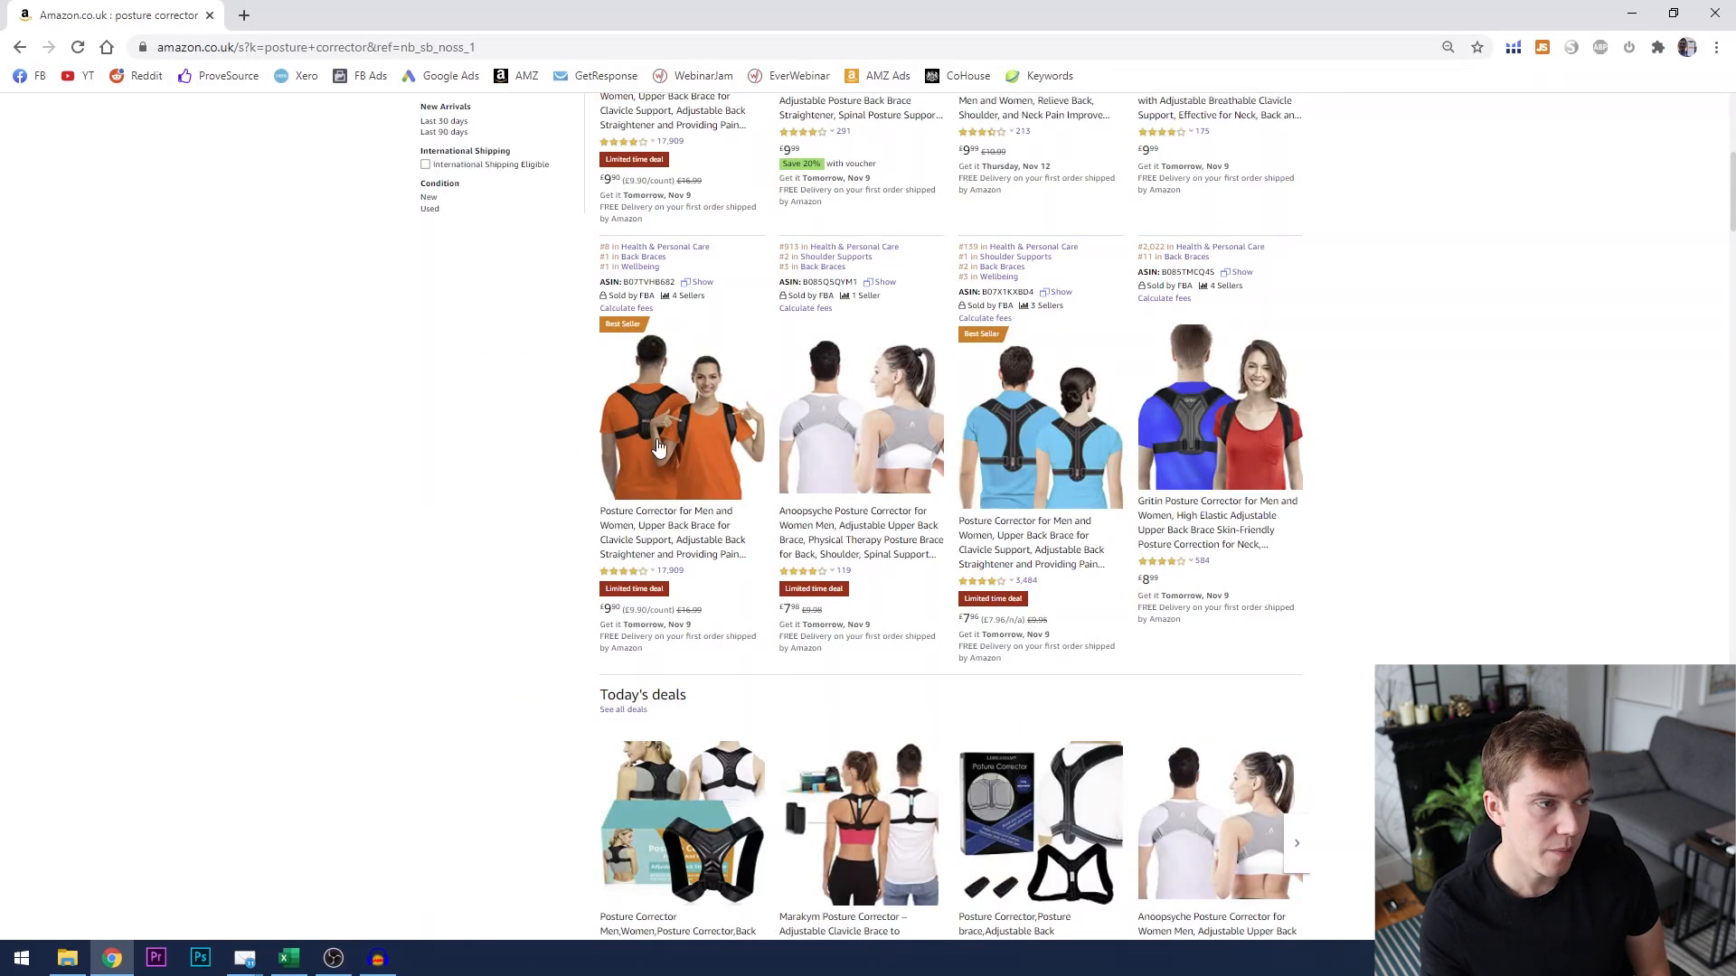
mouse_move(641, 260)
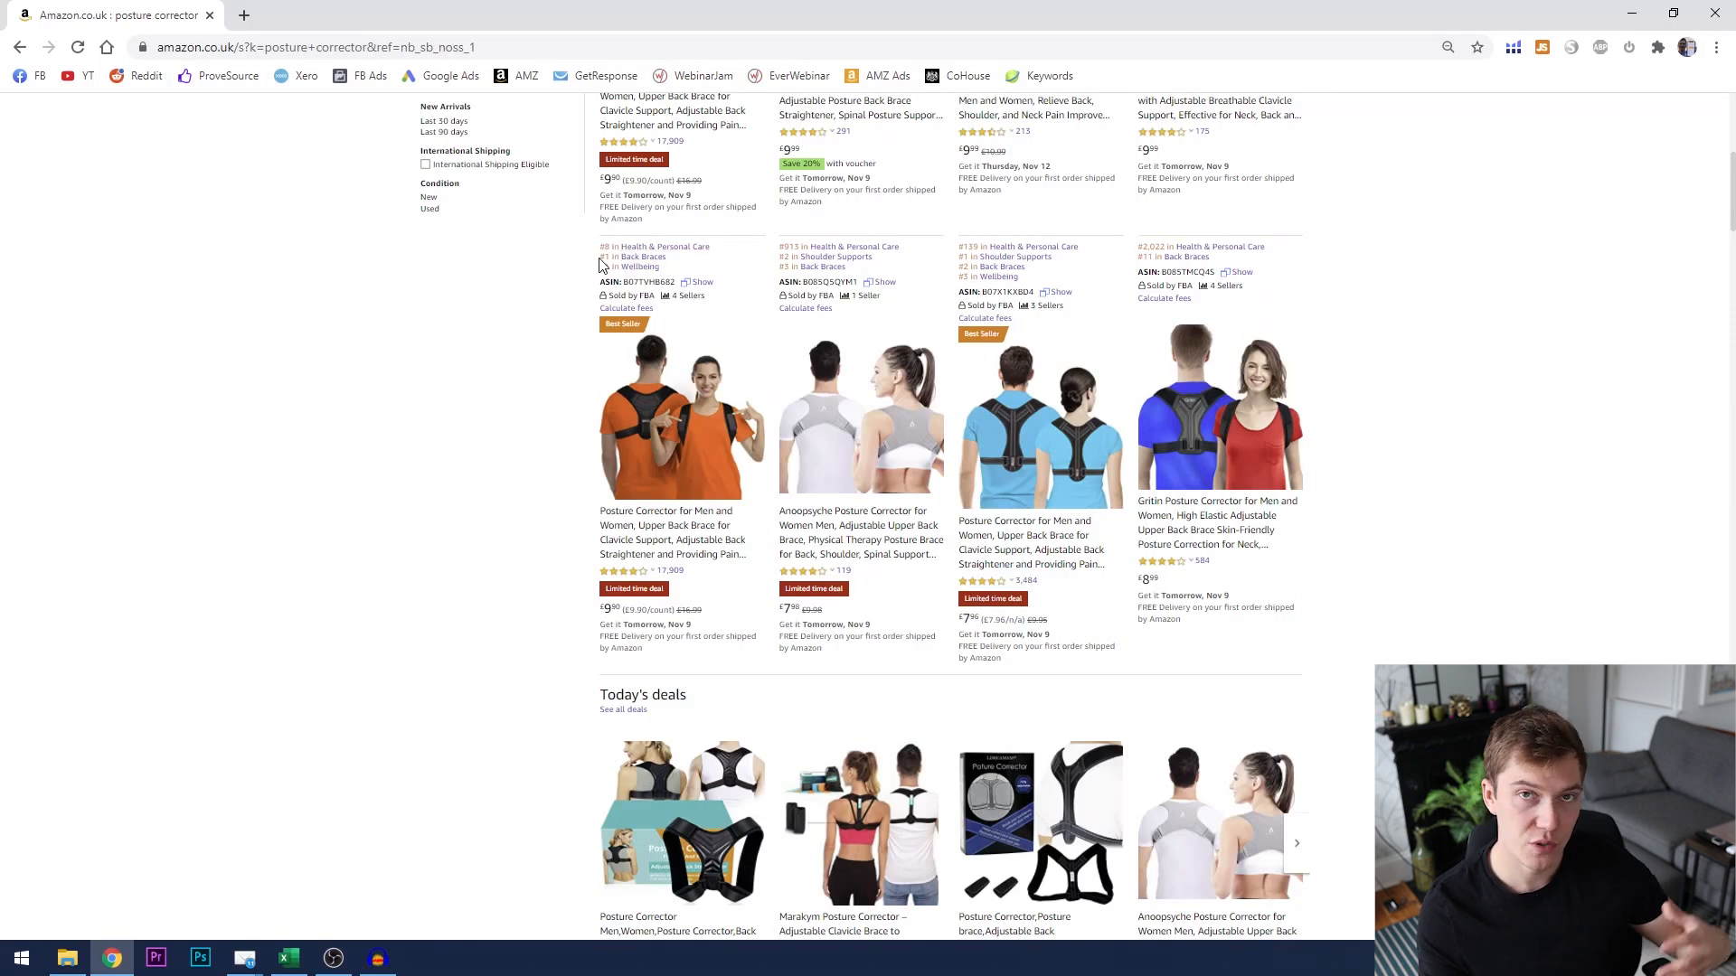
mouse_move(677, 263)
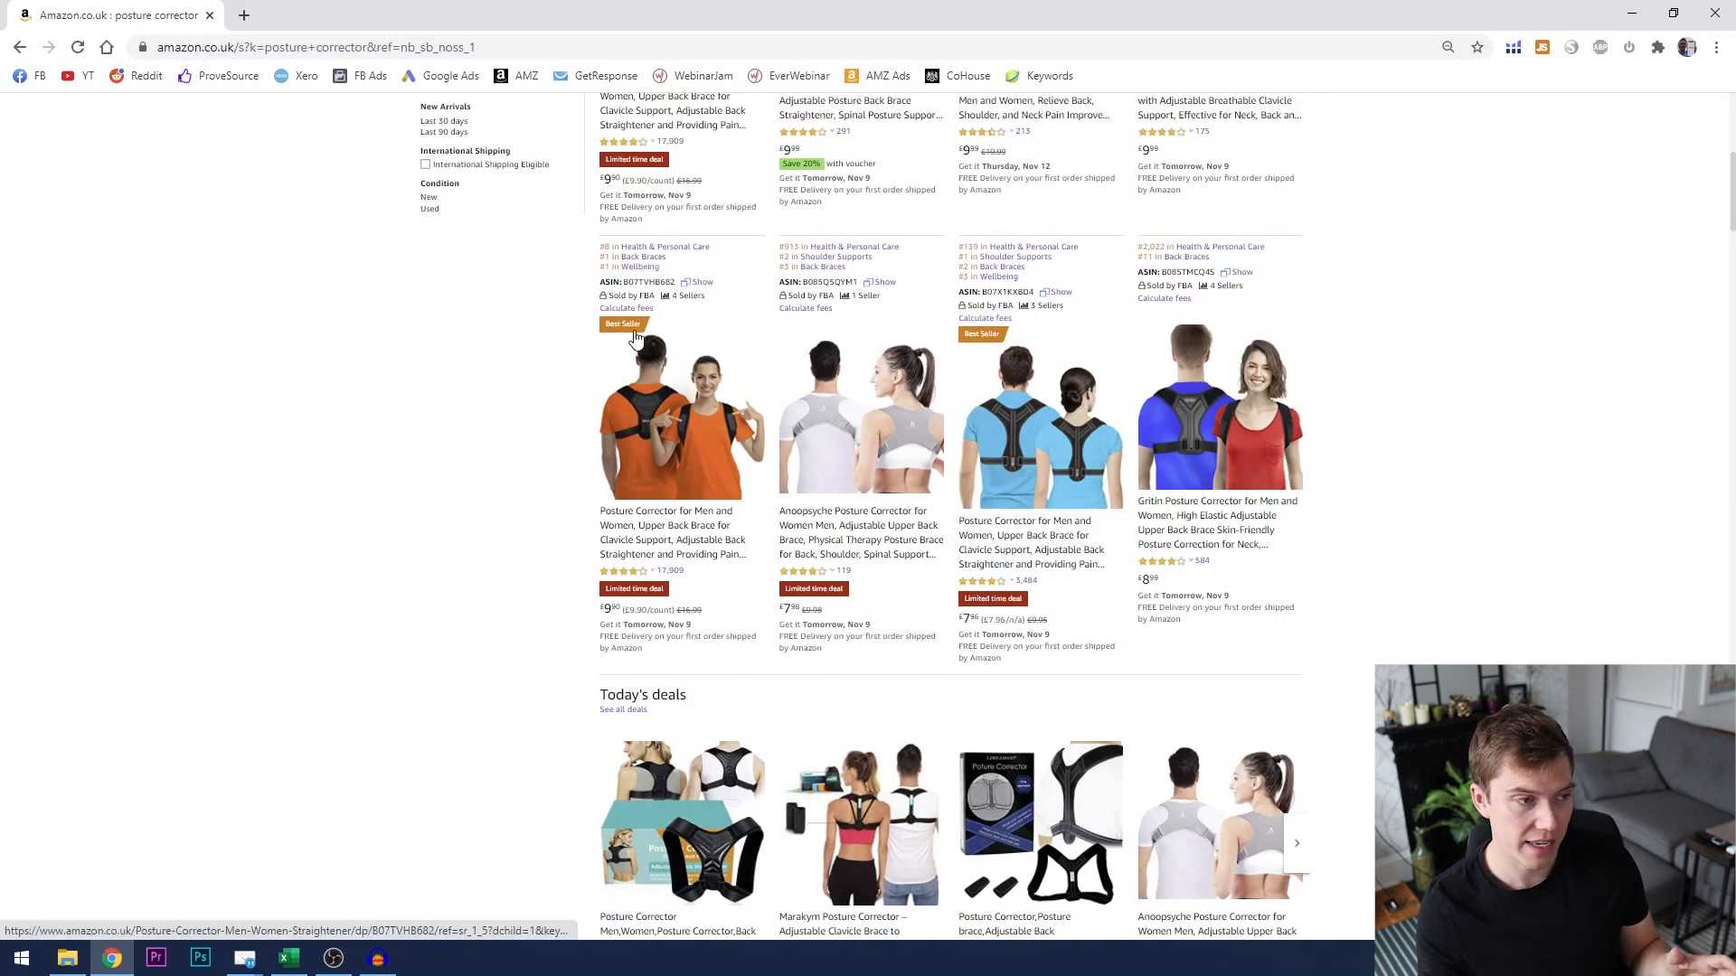
mouse_move(691, 464)
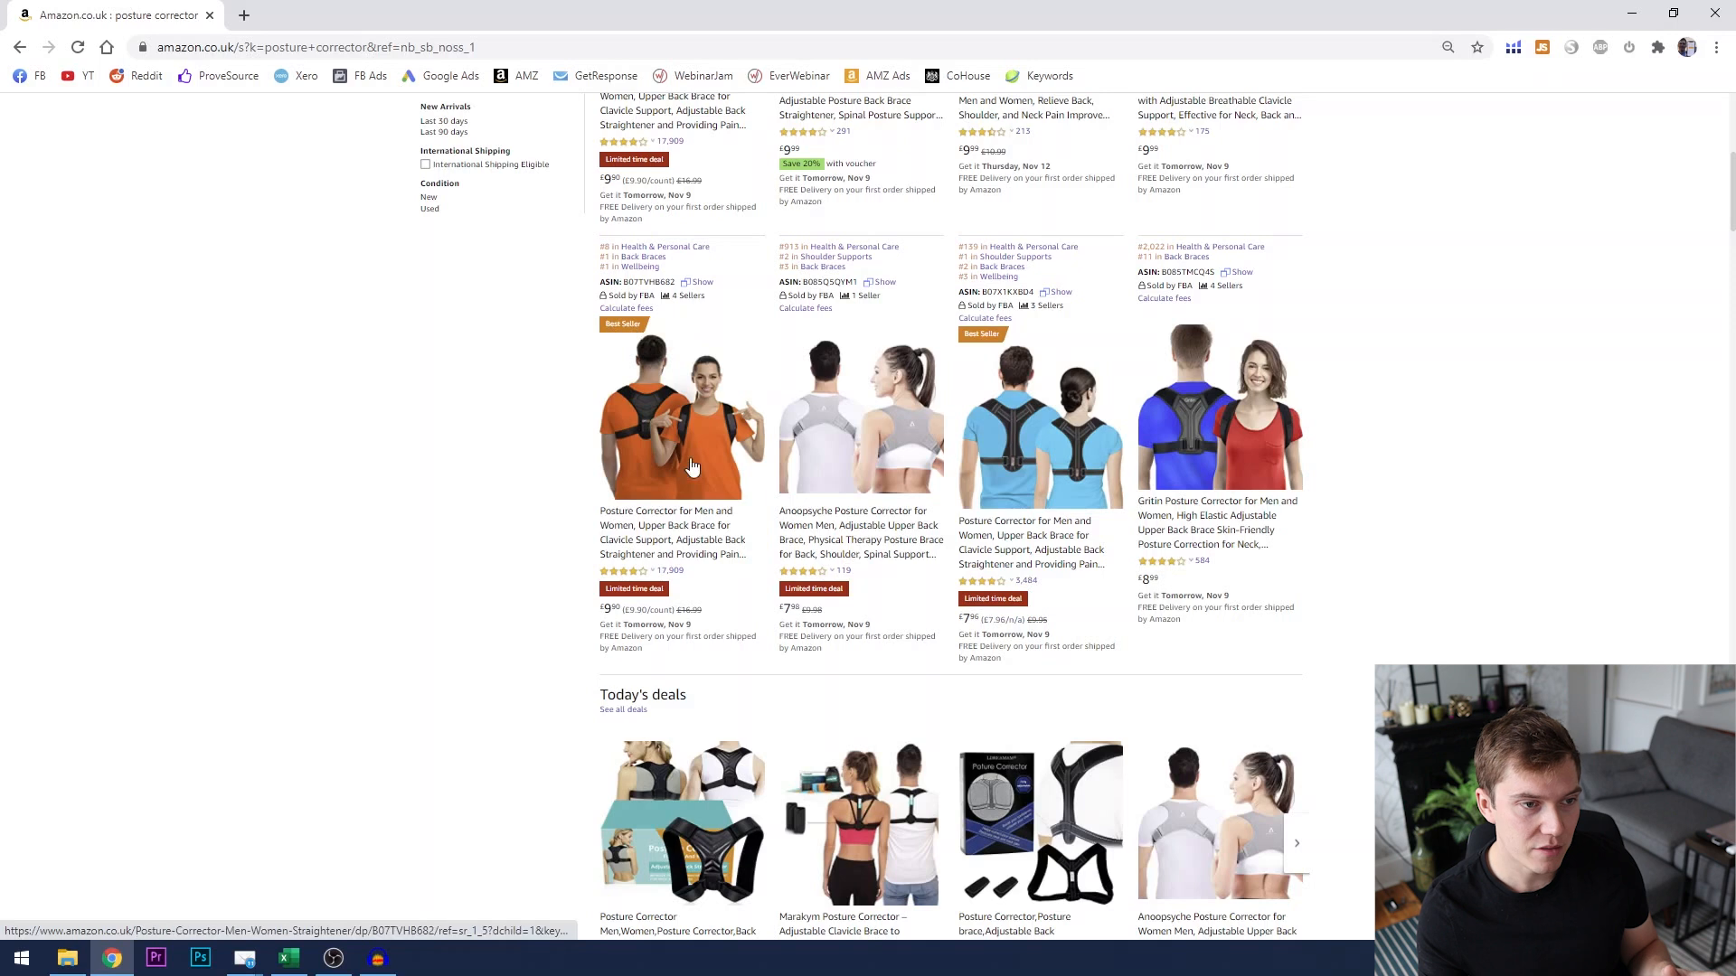
mouse_move(585, 428)
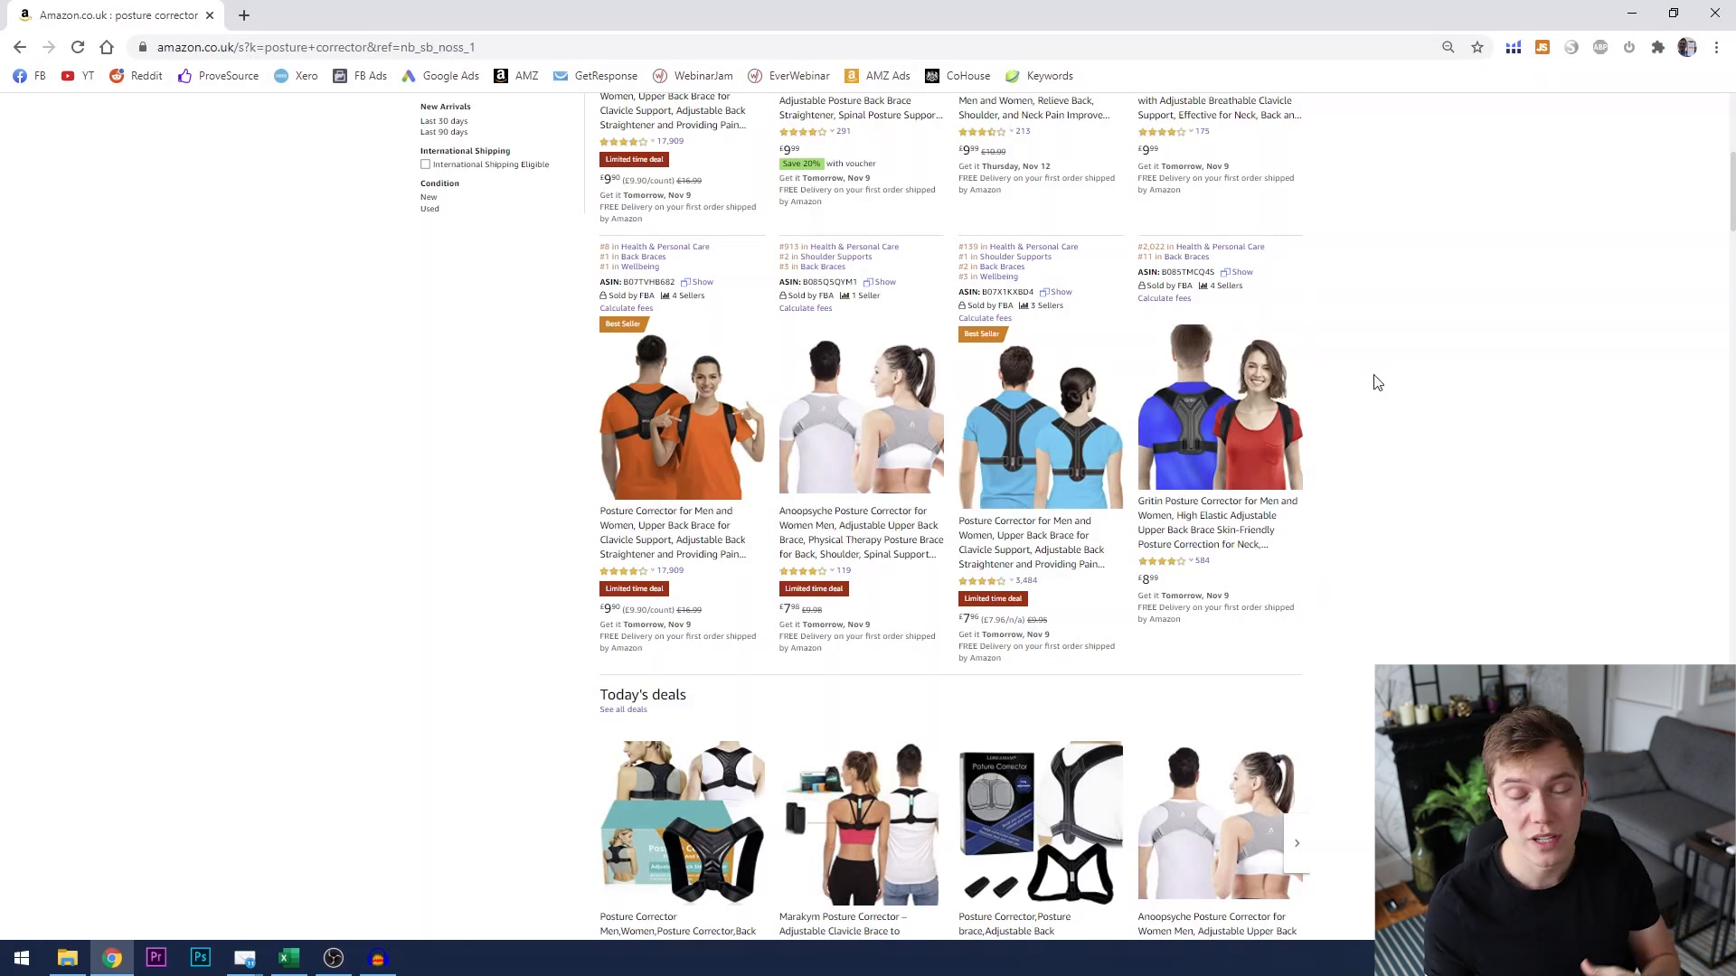
scroll(down, 3)
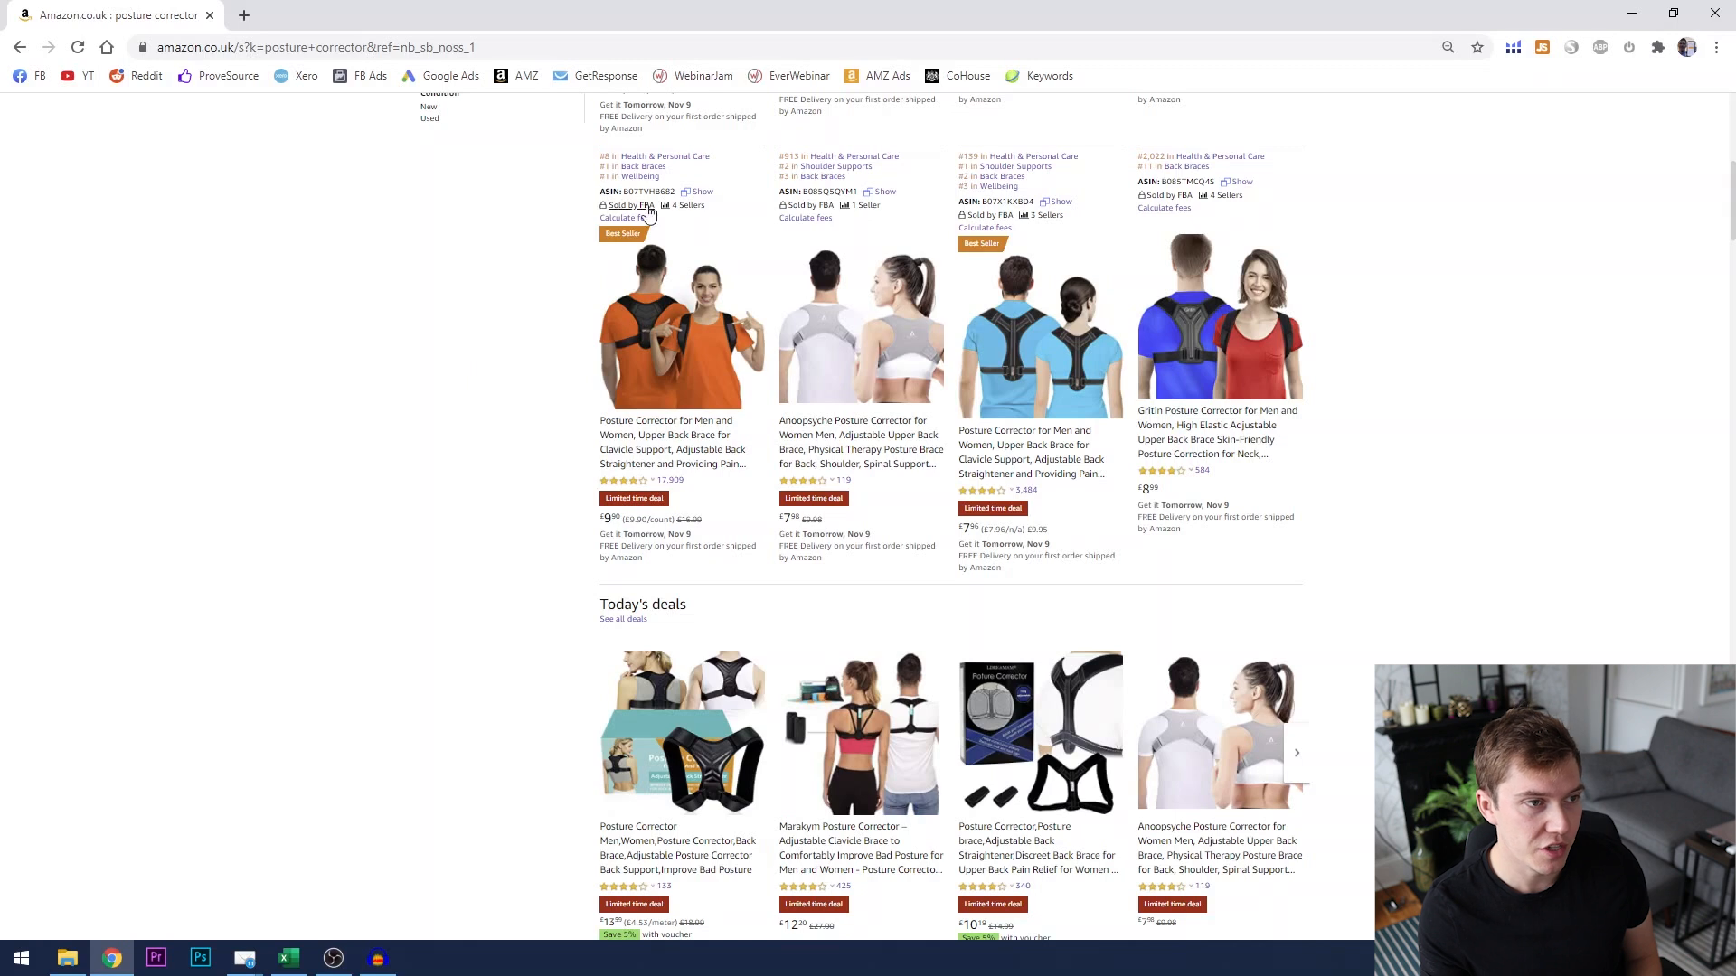
mouse_move(1050, 166)
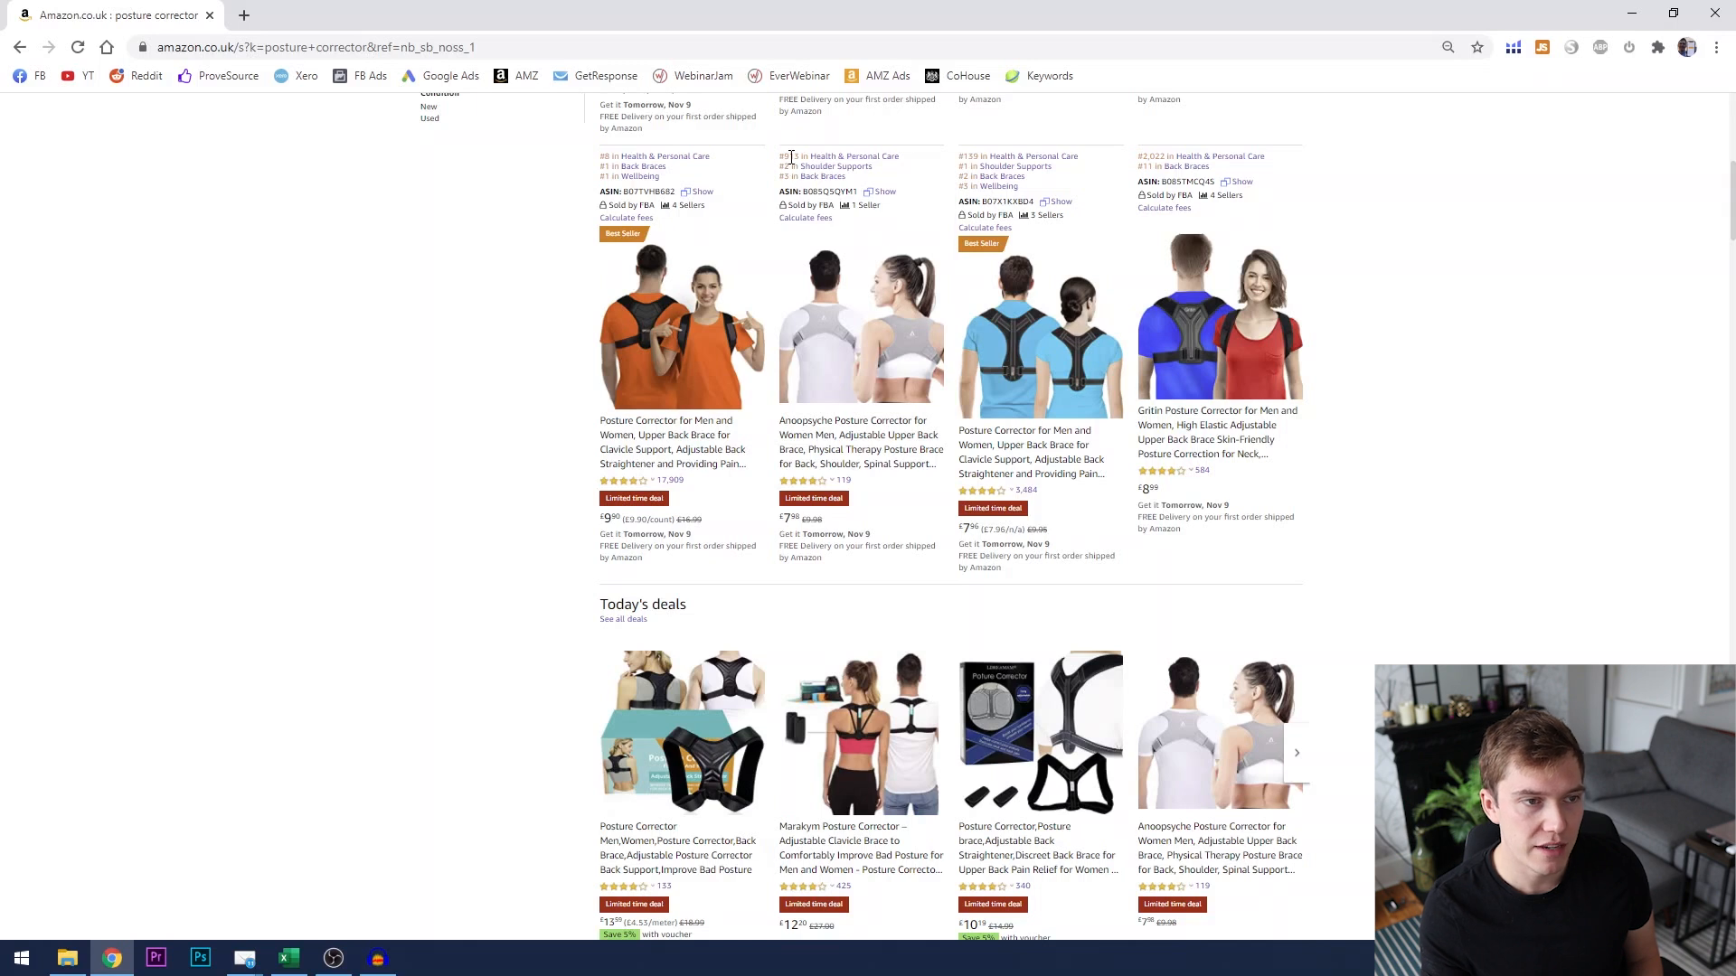
scroll(down, 3)
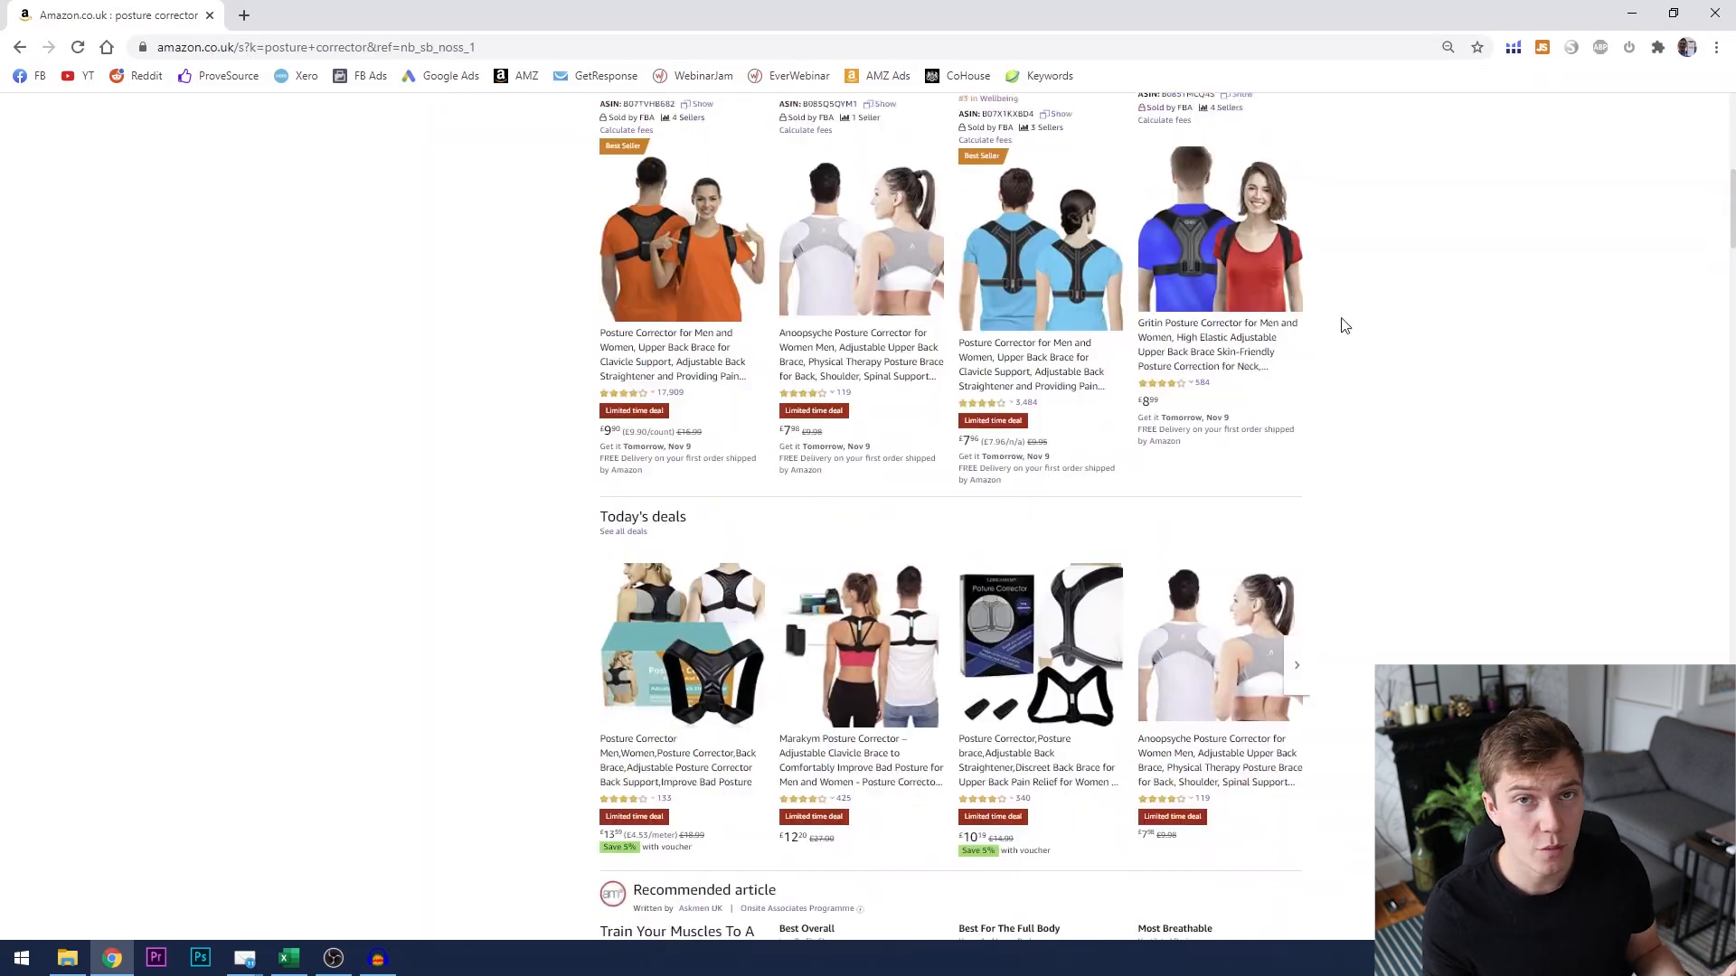
scroll(down, 3)
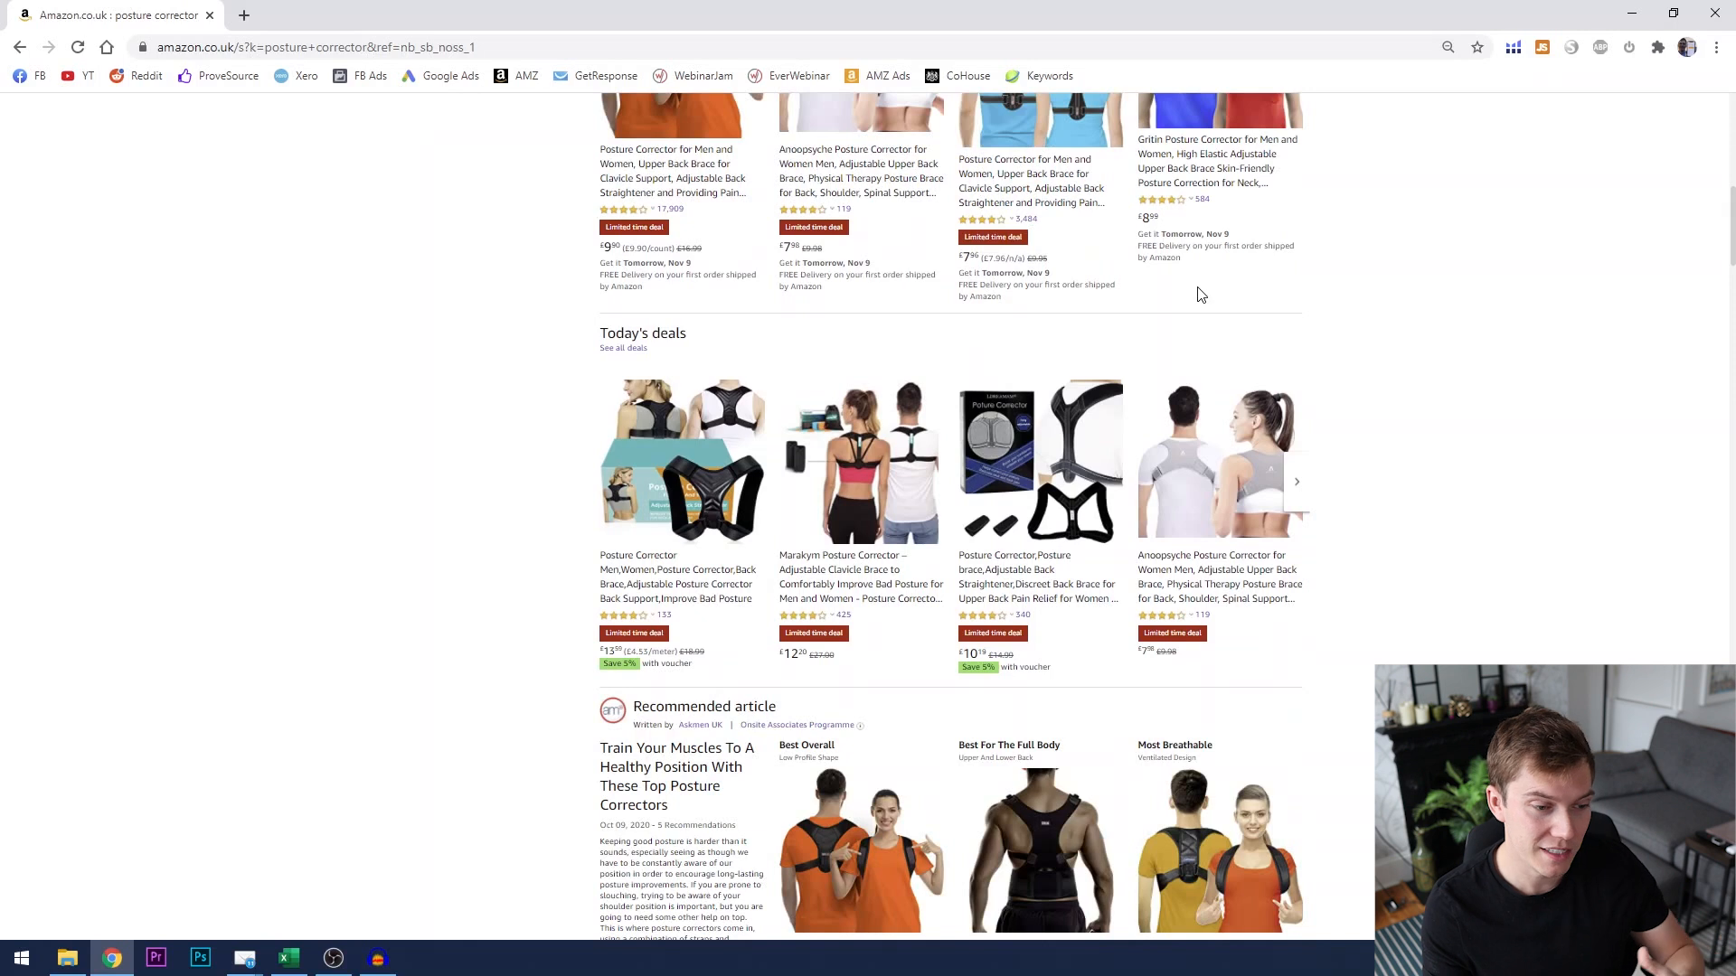
mouse_move(1464, 314)
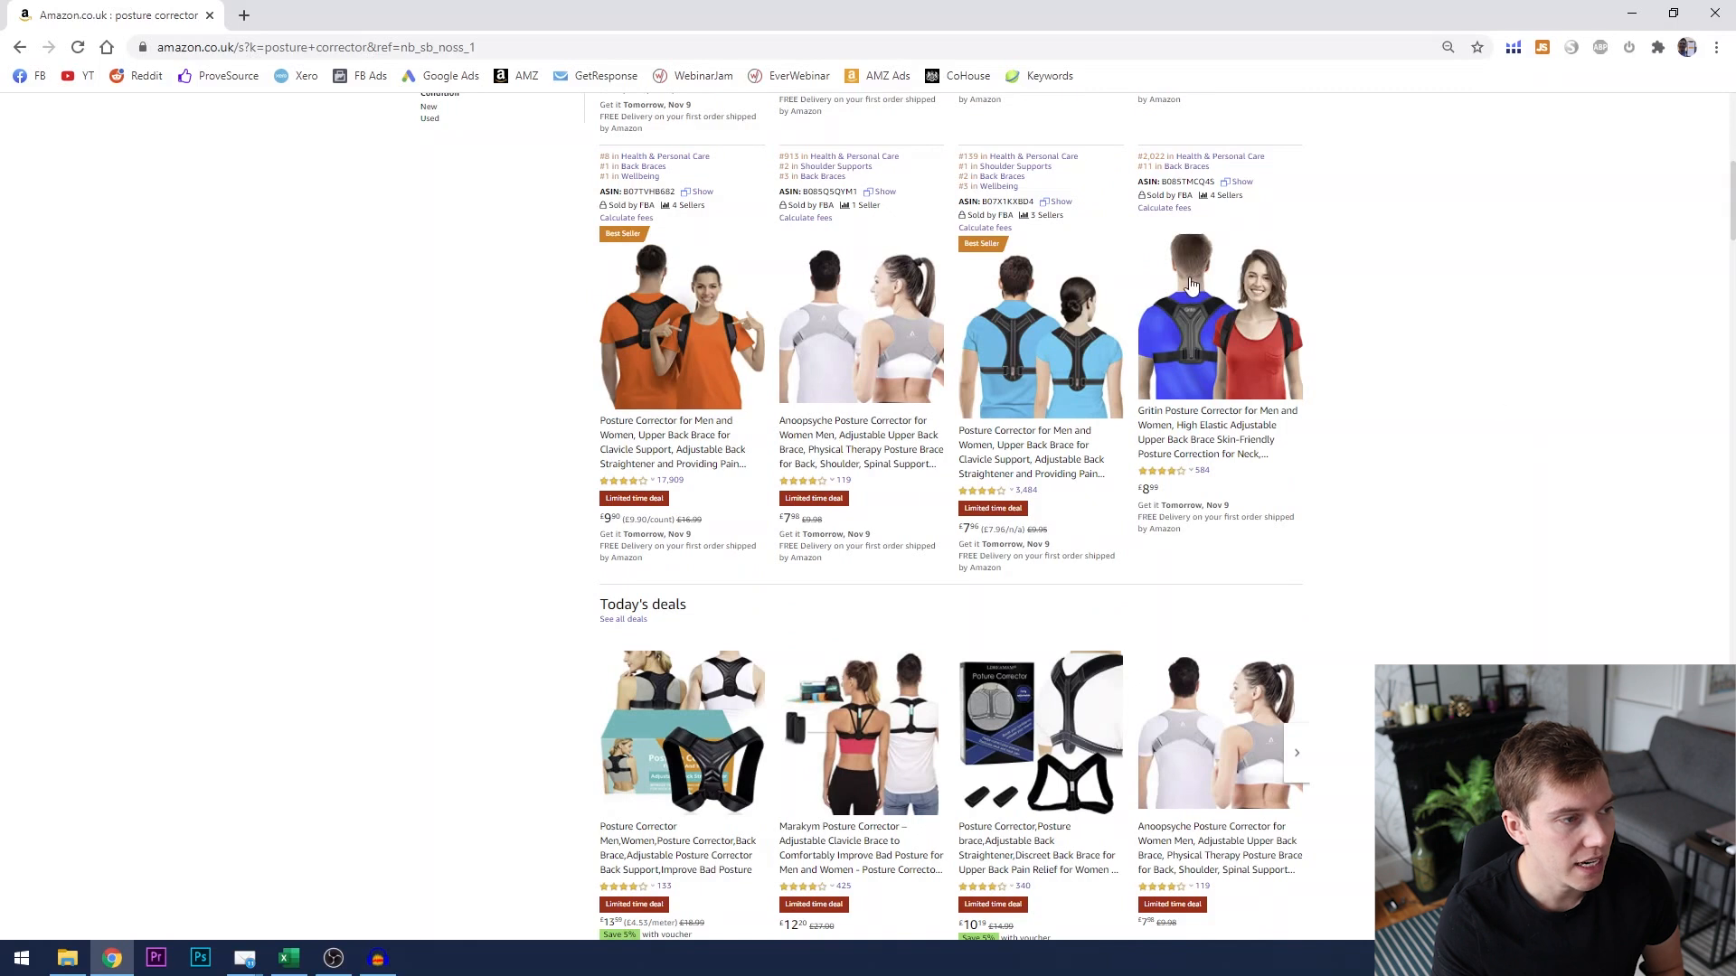
Step: Open the Gearari best-seller listing, play its video, and scroll to the Helium 10 chart
click(681, 327)
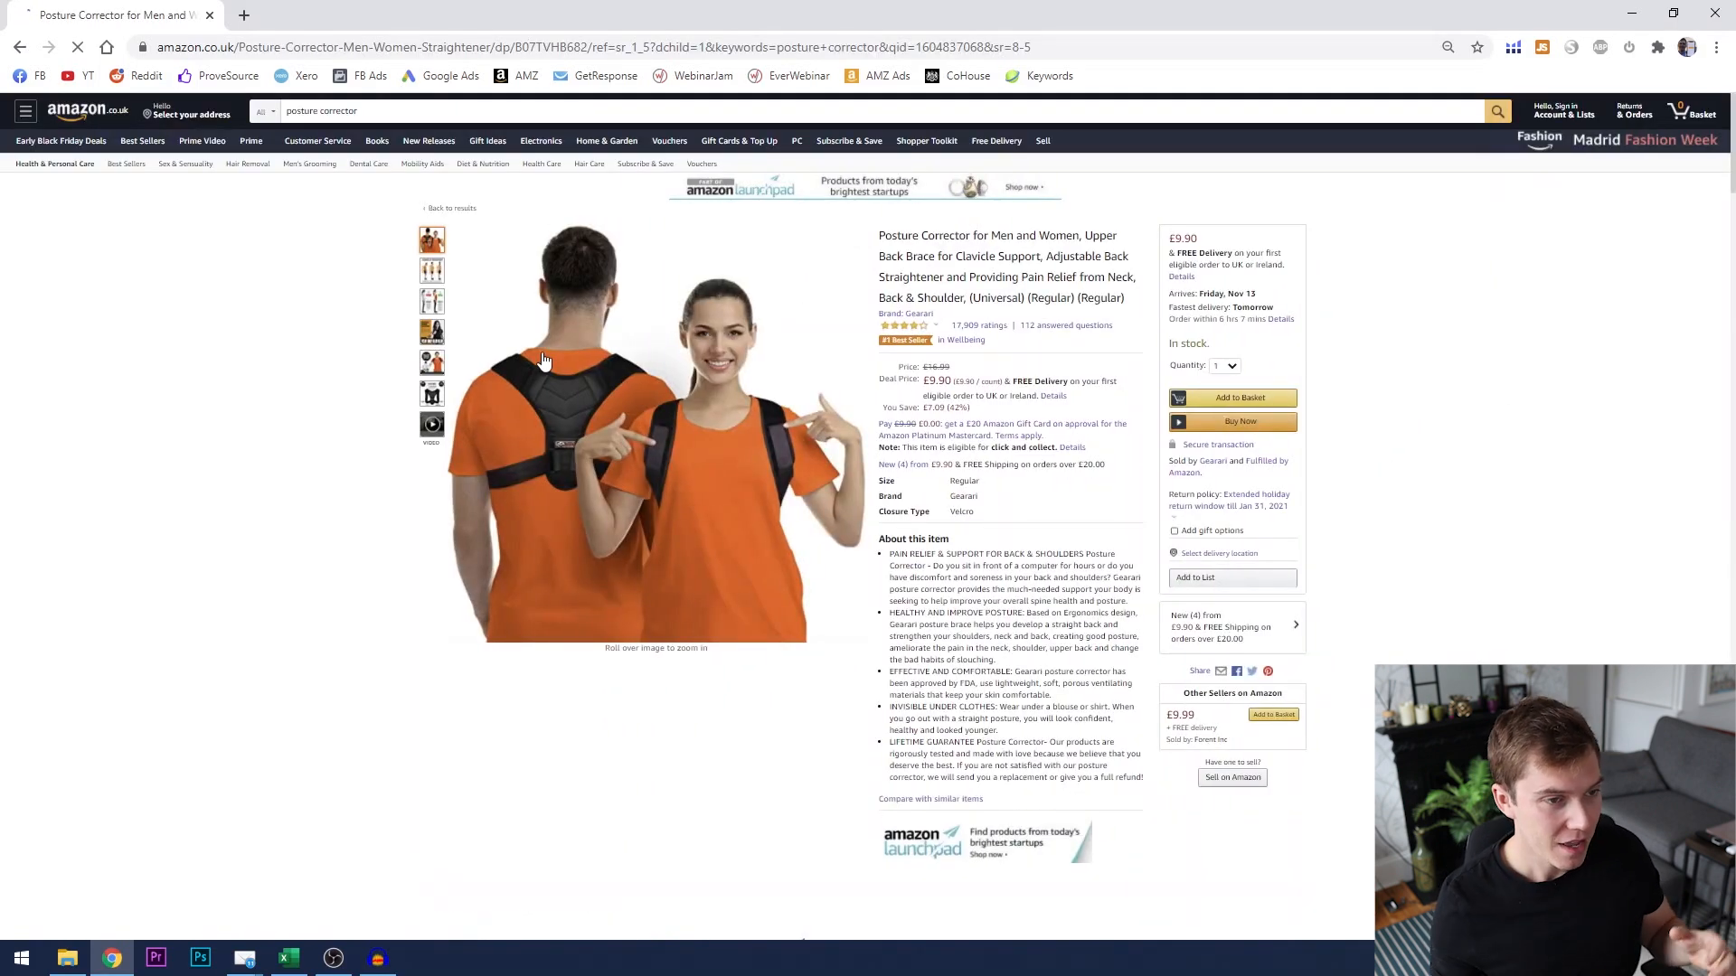
click(431, 425)
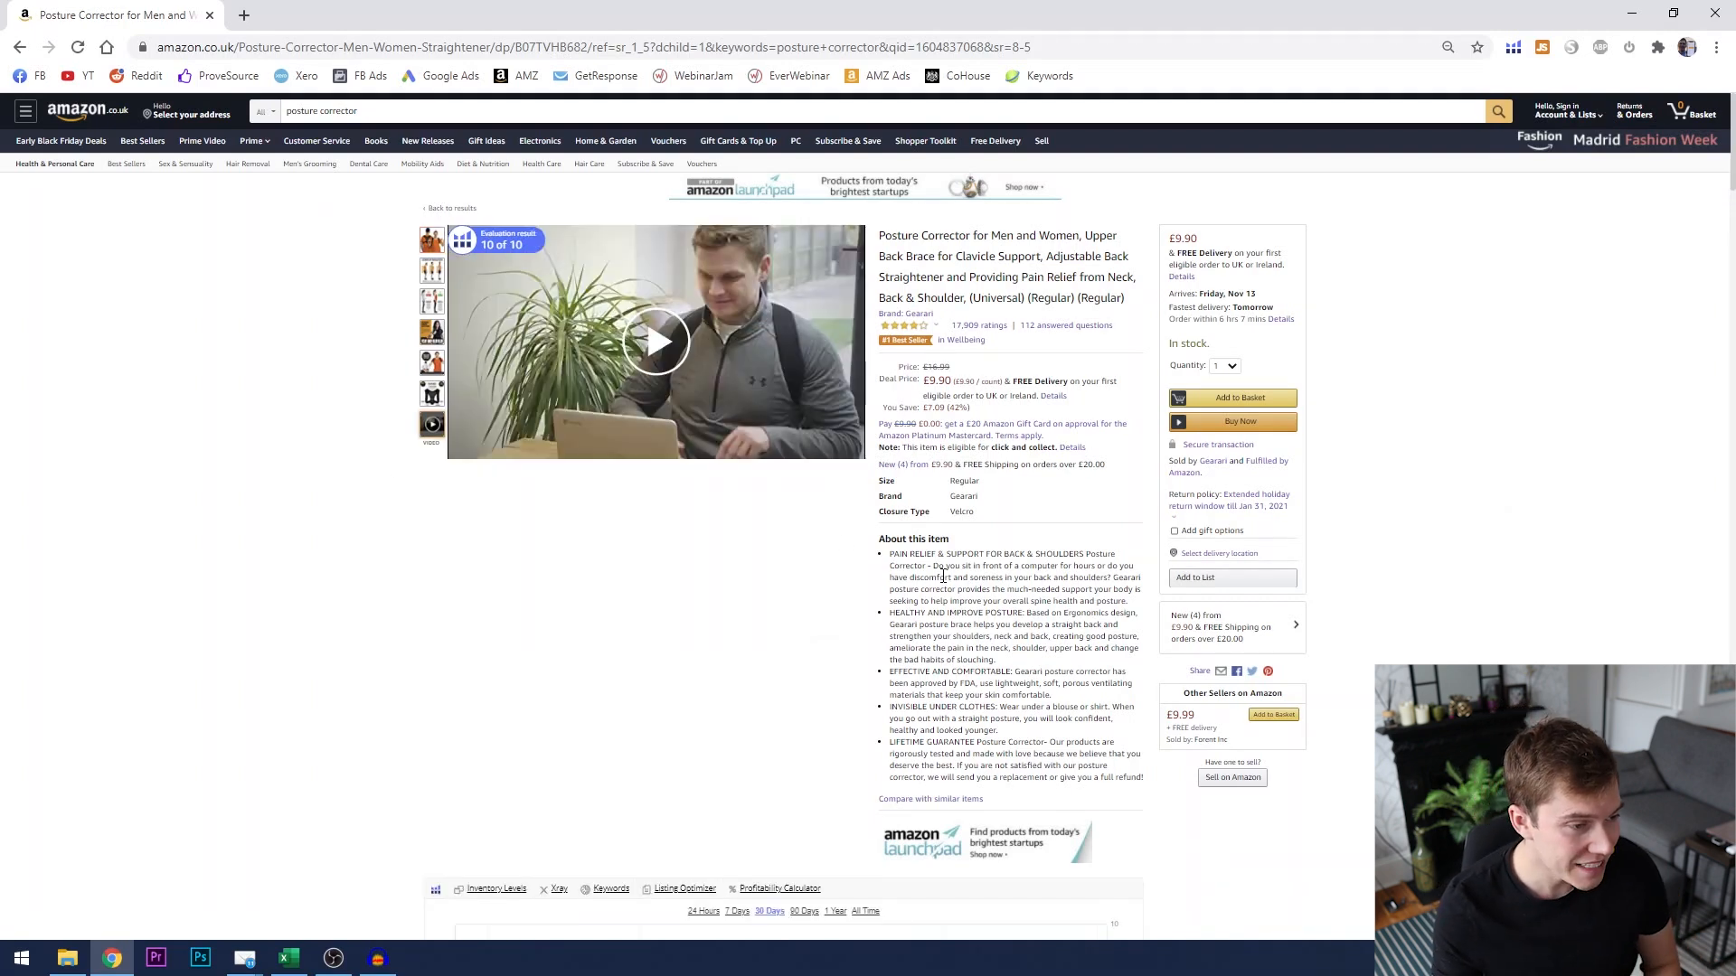
scroll(down, 3)
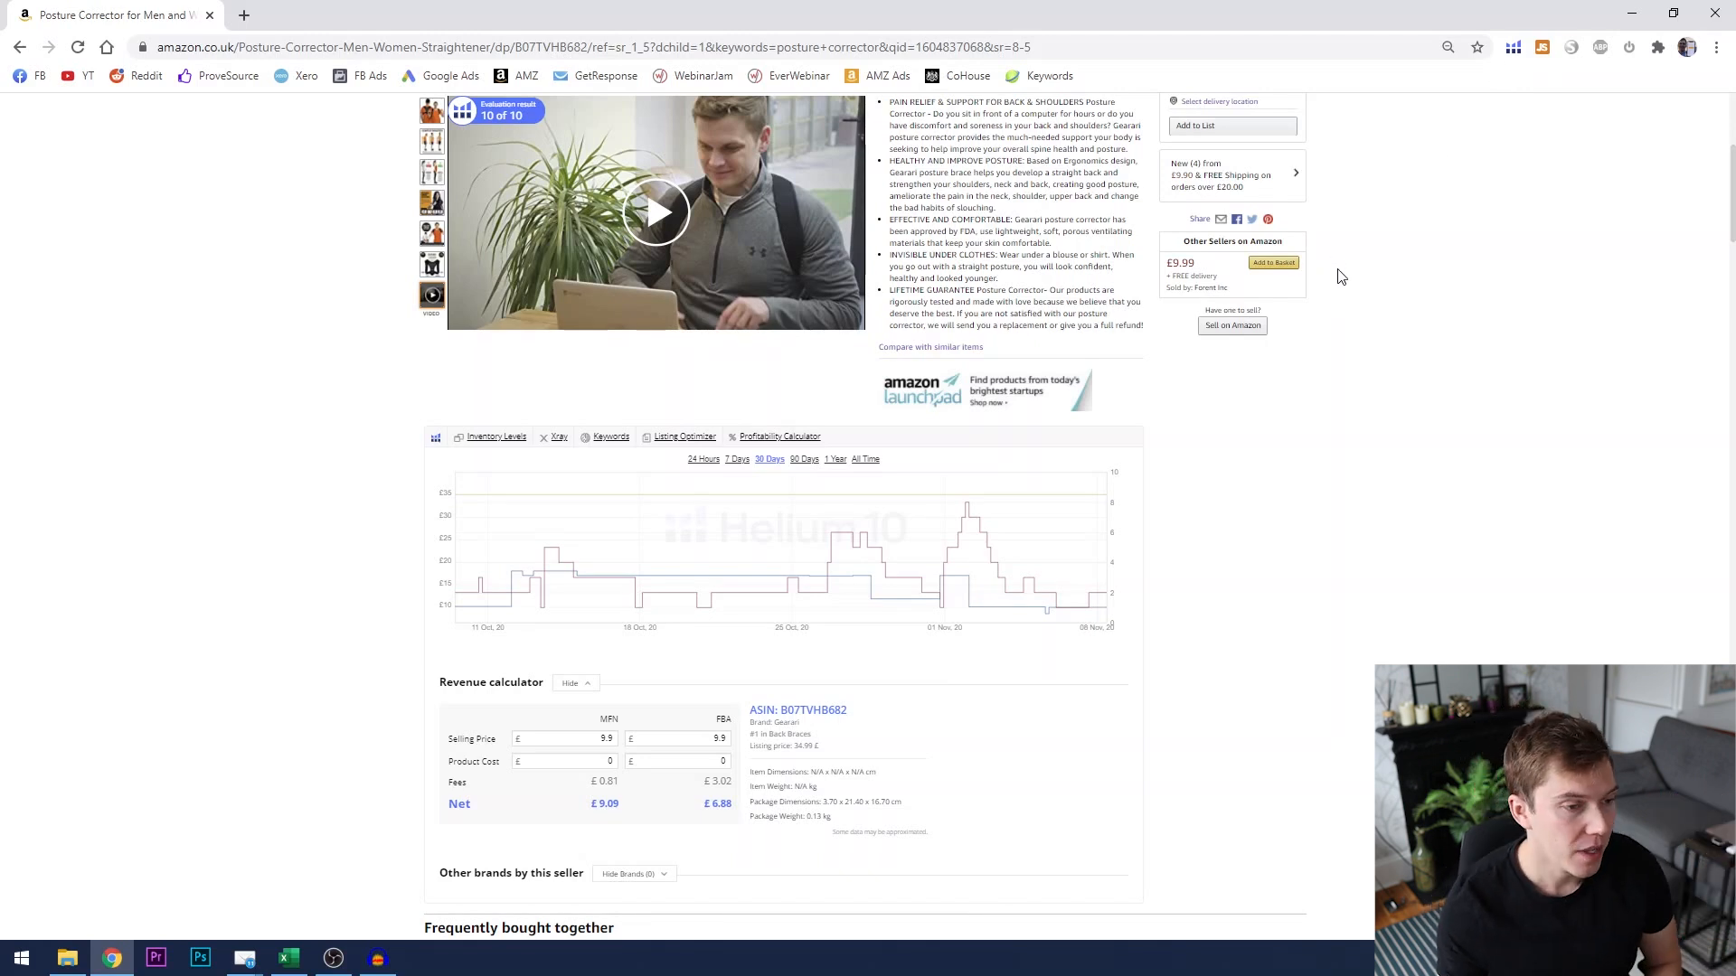
mouse_move(1283, 644)
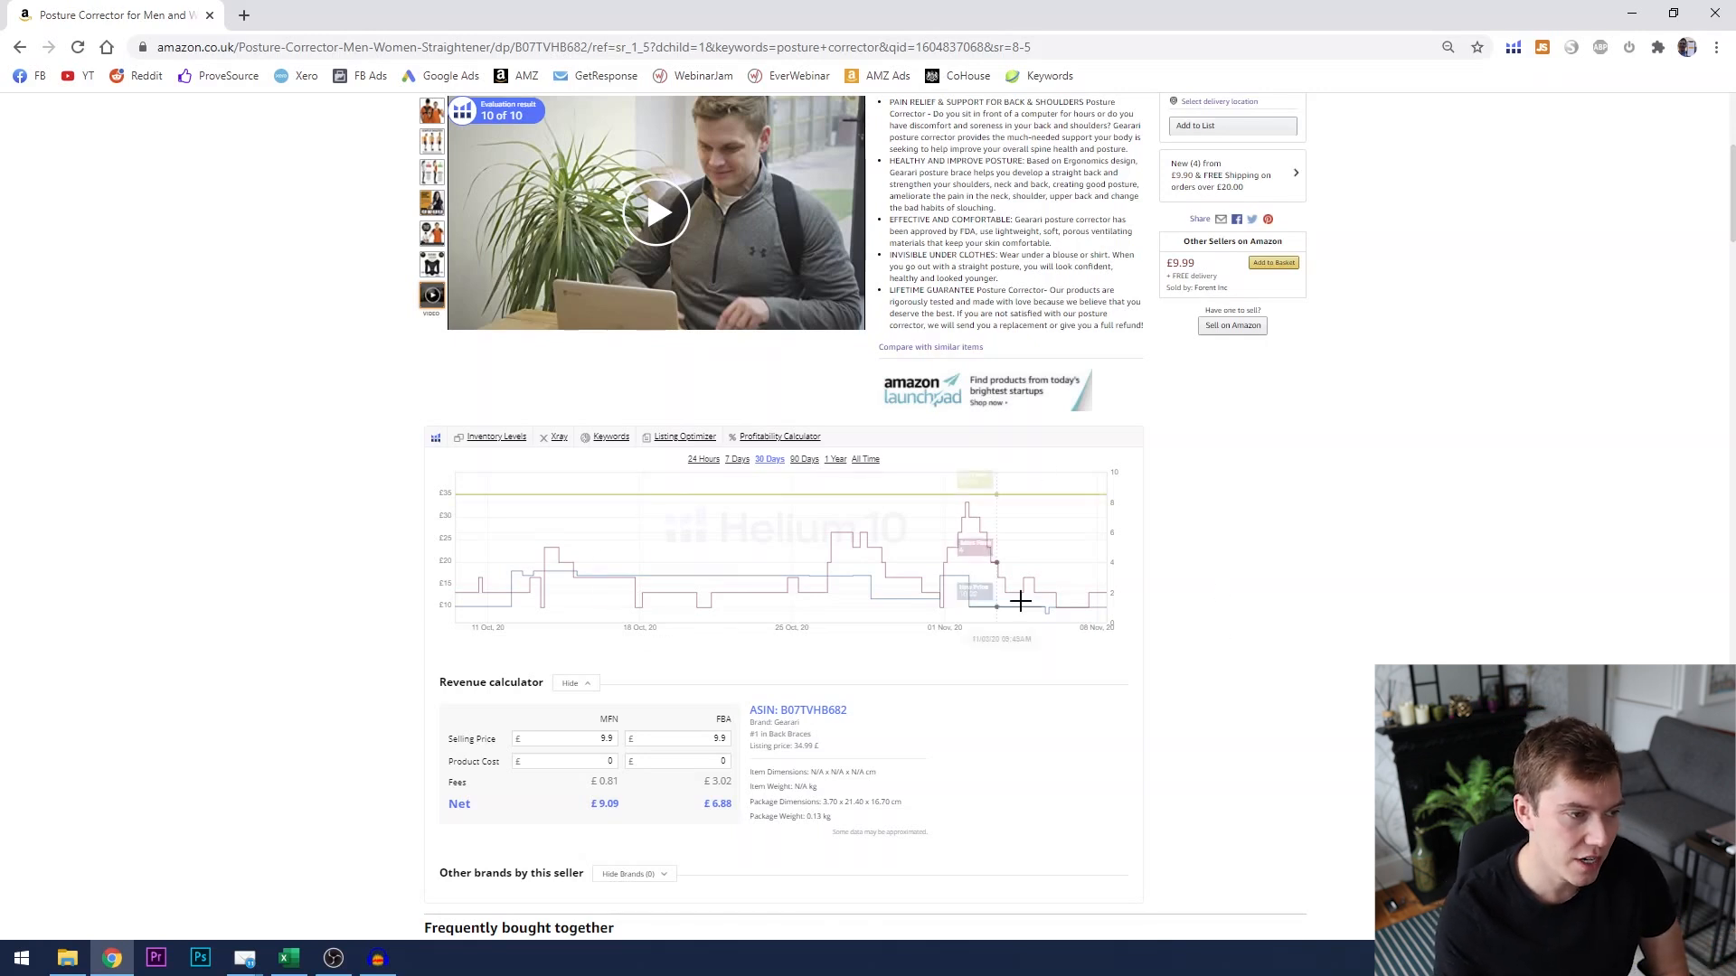
mouse_move(745, 340)
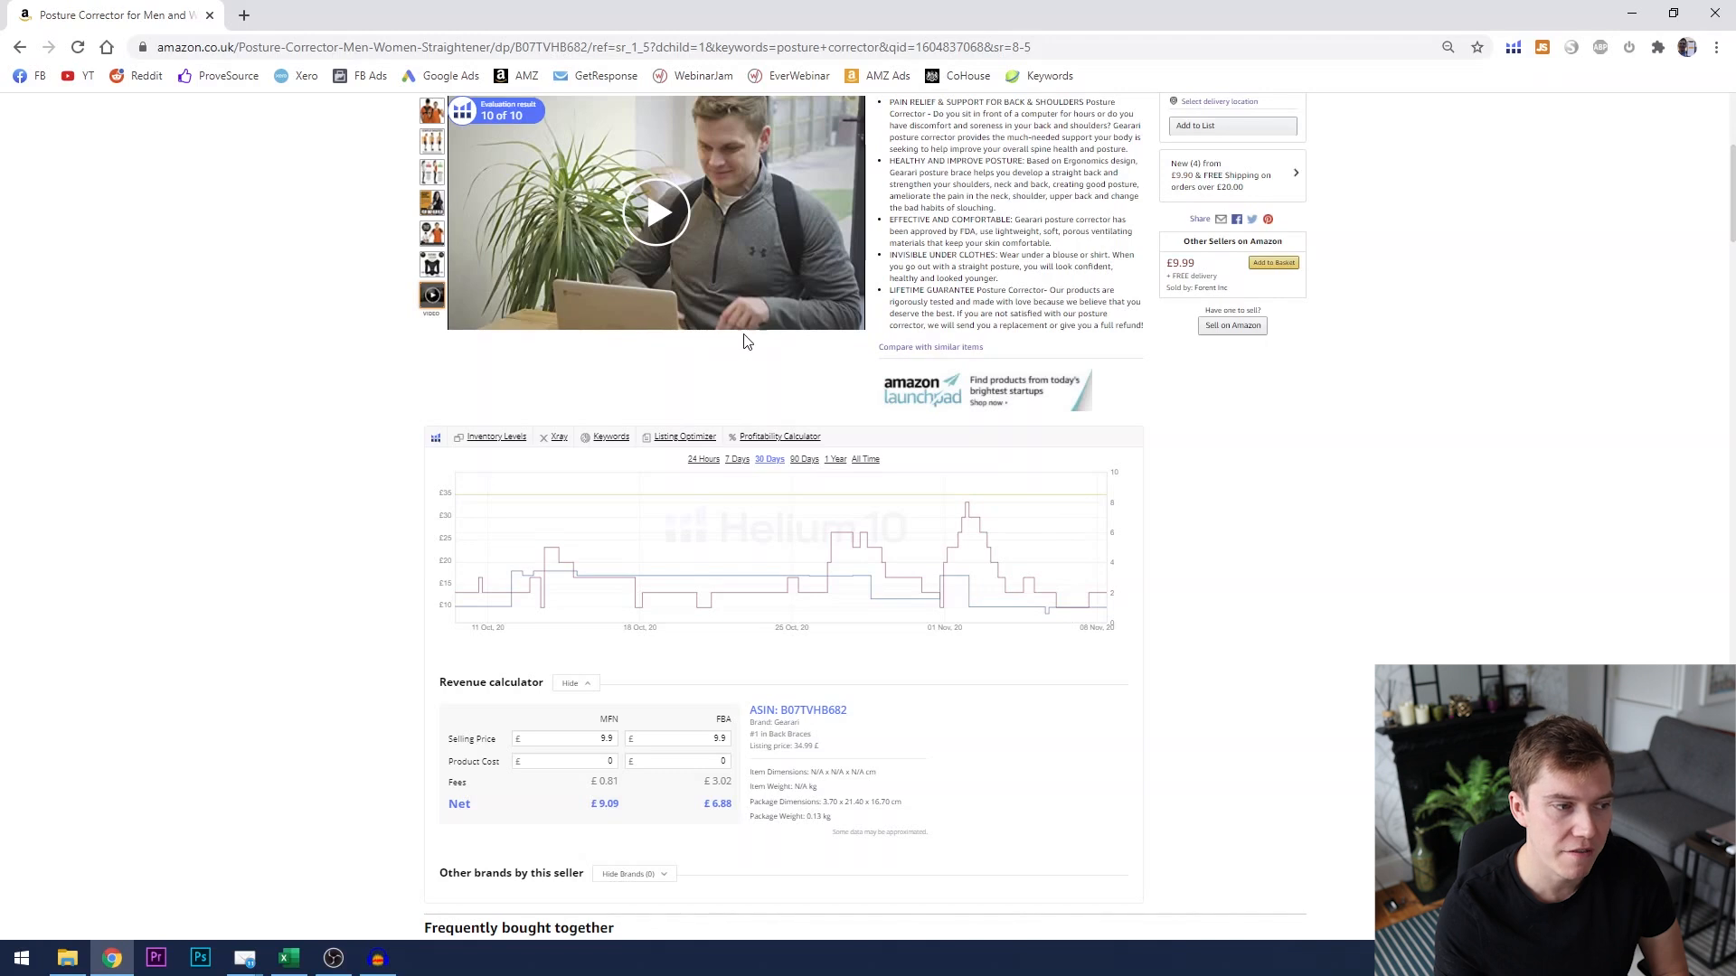
mouse_move(774, 474)
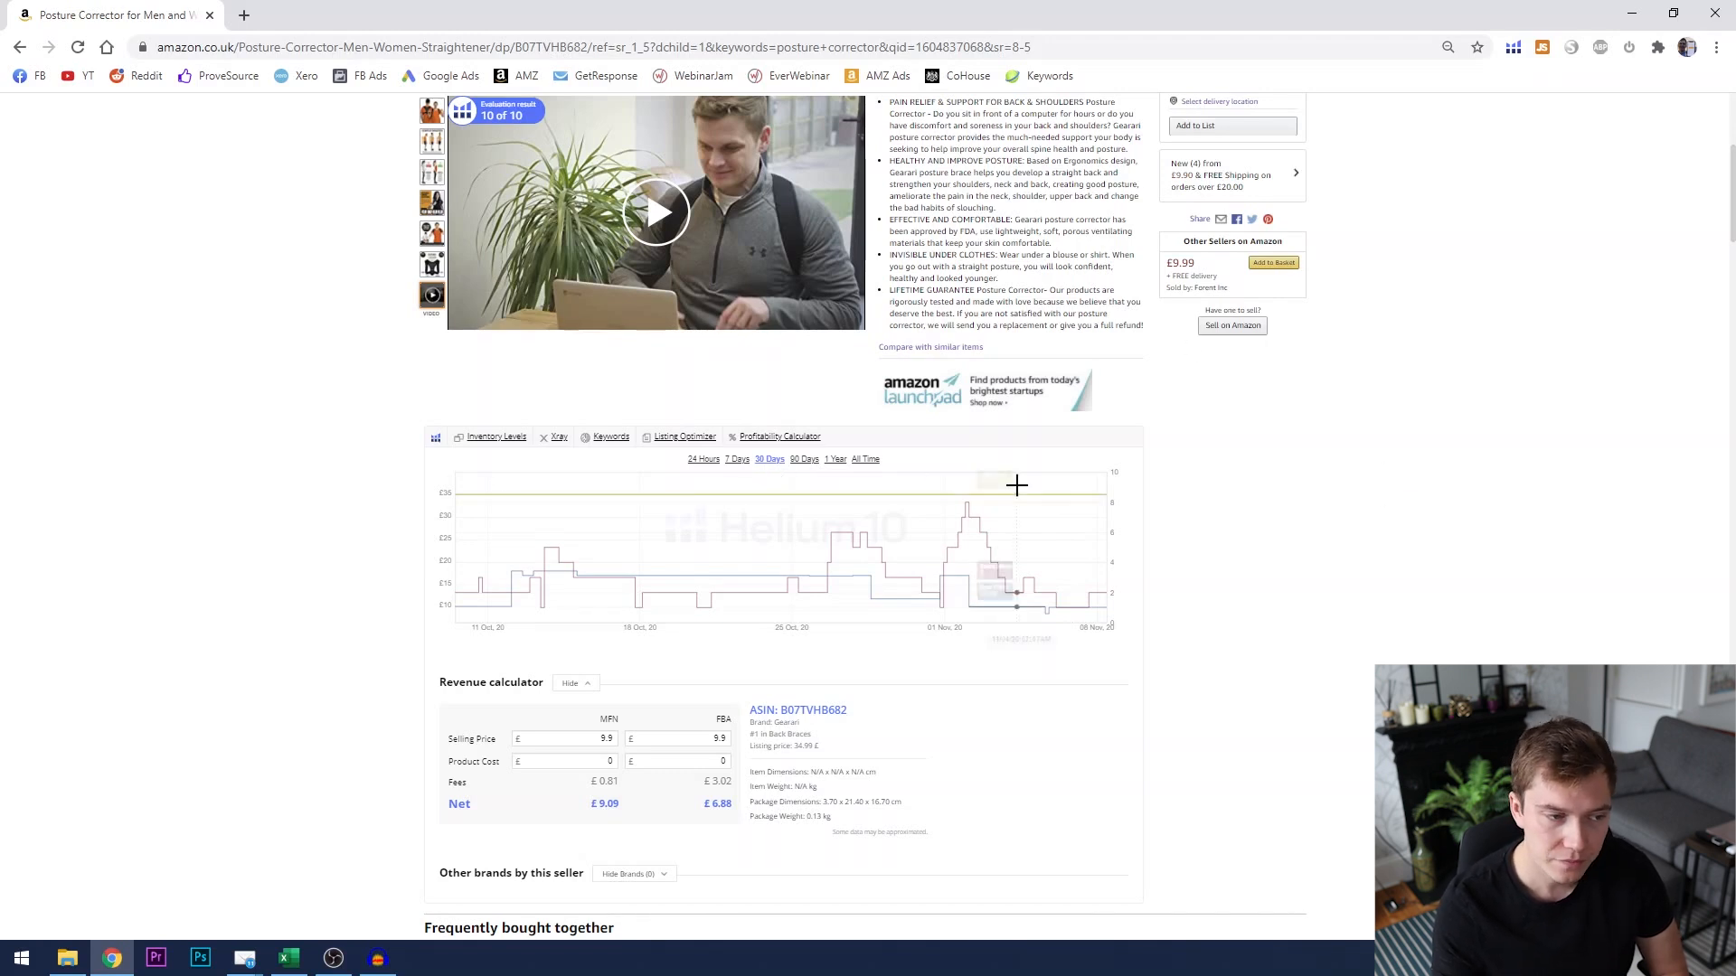
mouse_move(1012, 551)
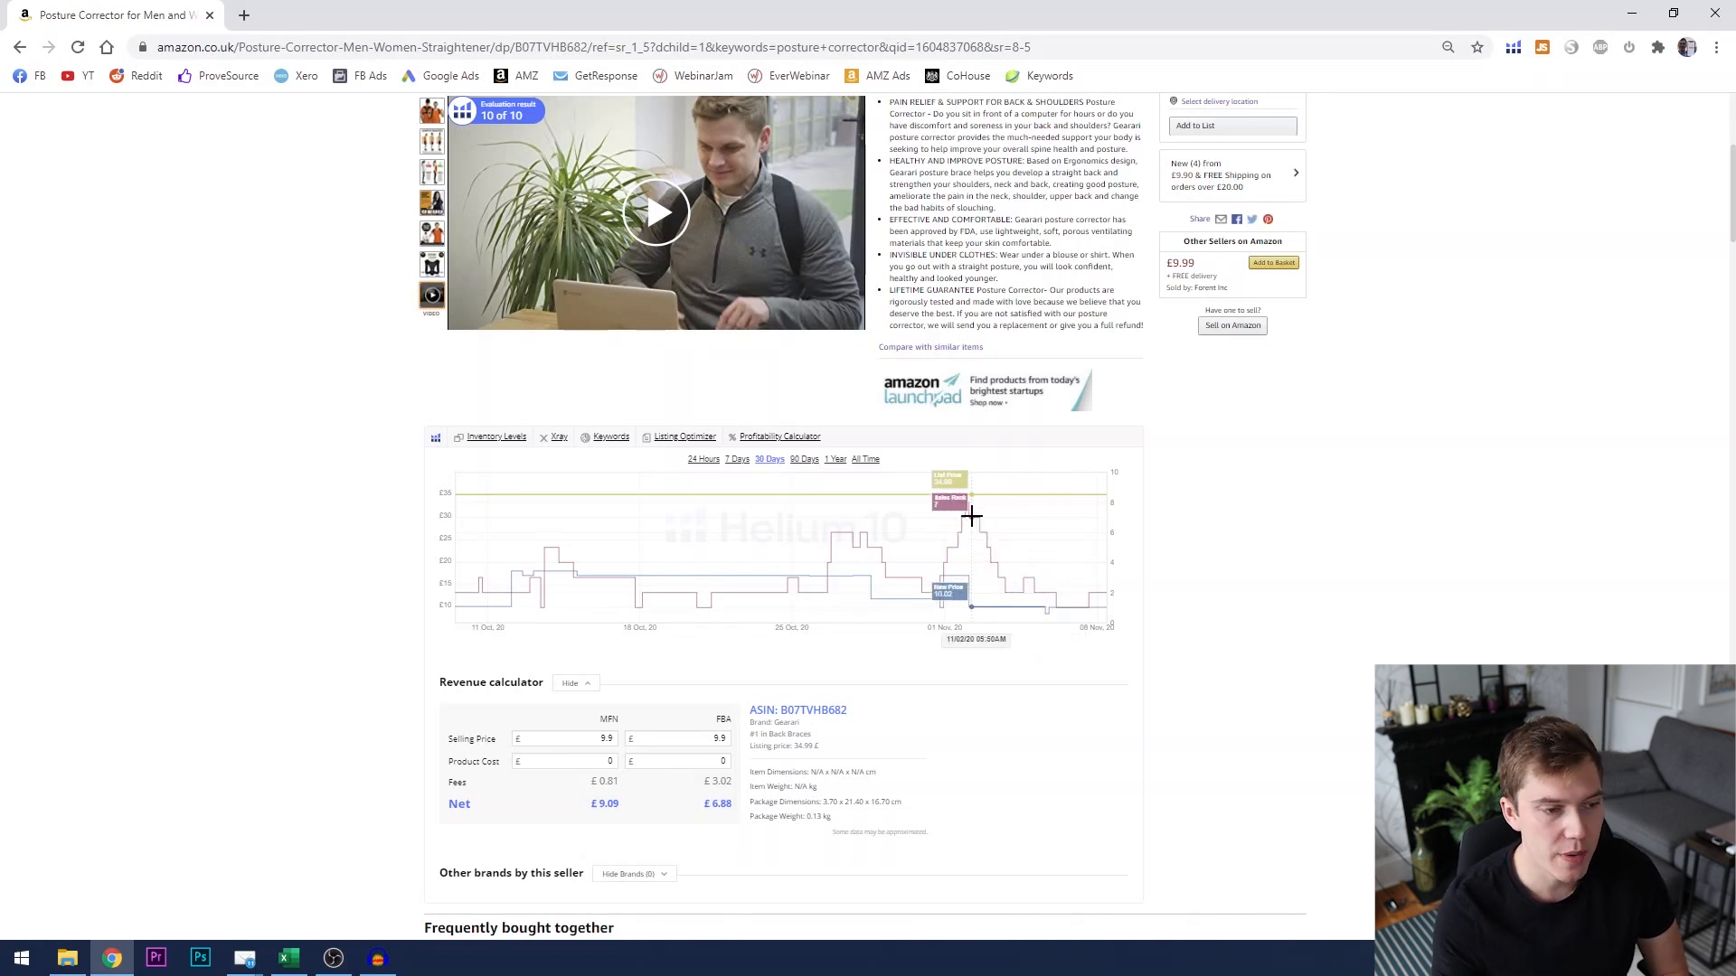
mouse_move(1071, 606)
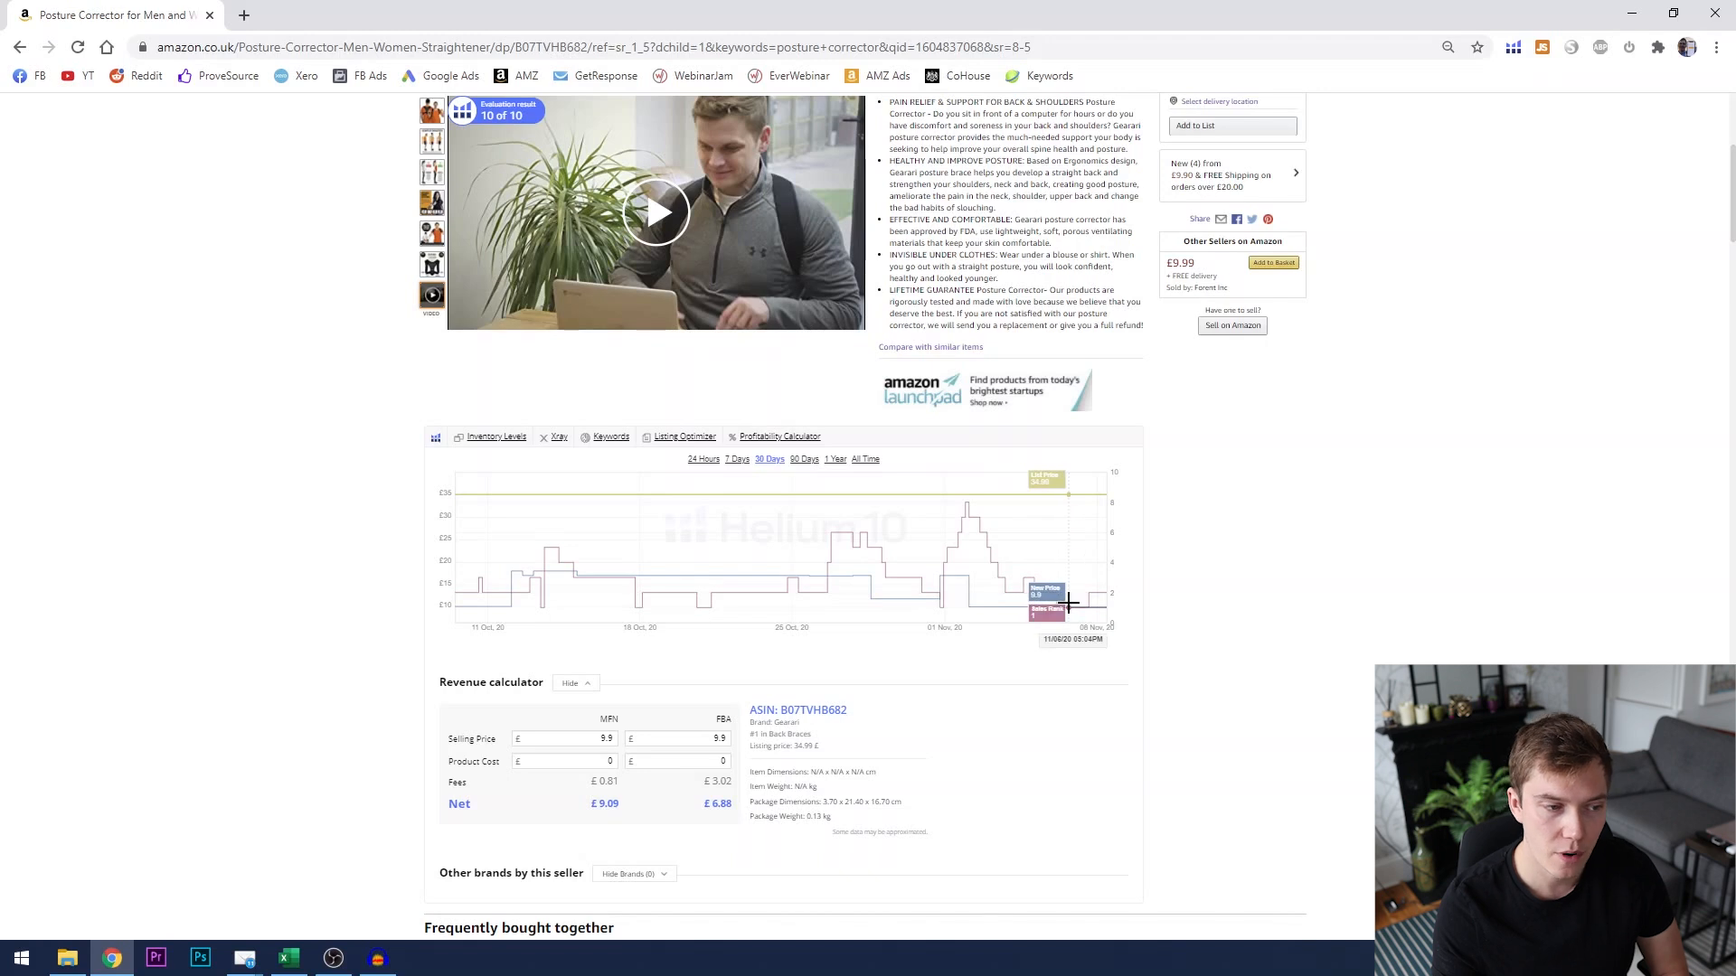
mouse_move(989, 606)
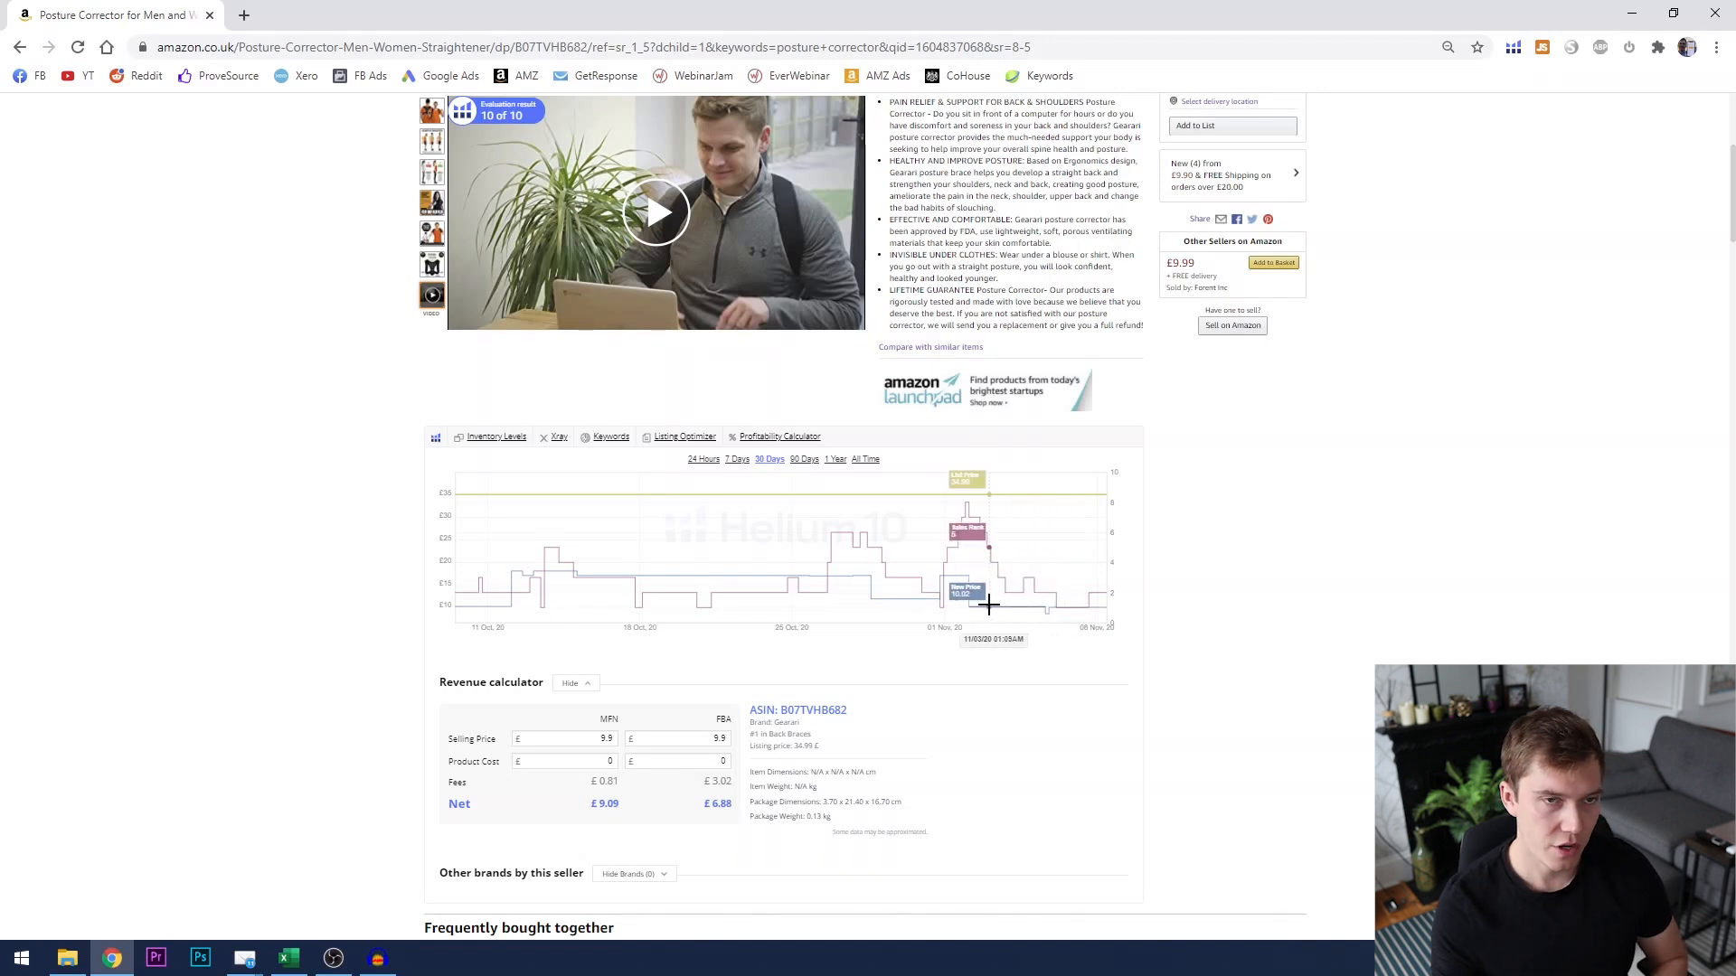
mouse_move(1249, 598)
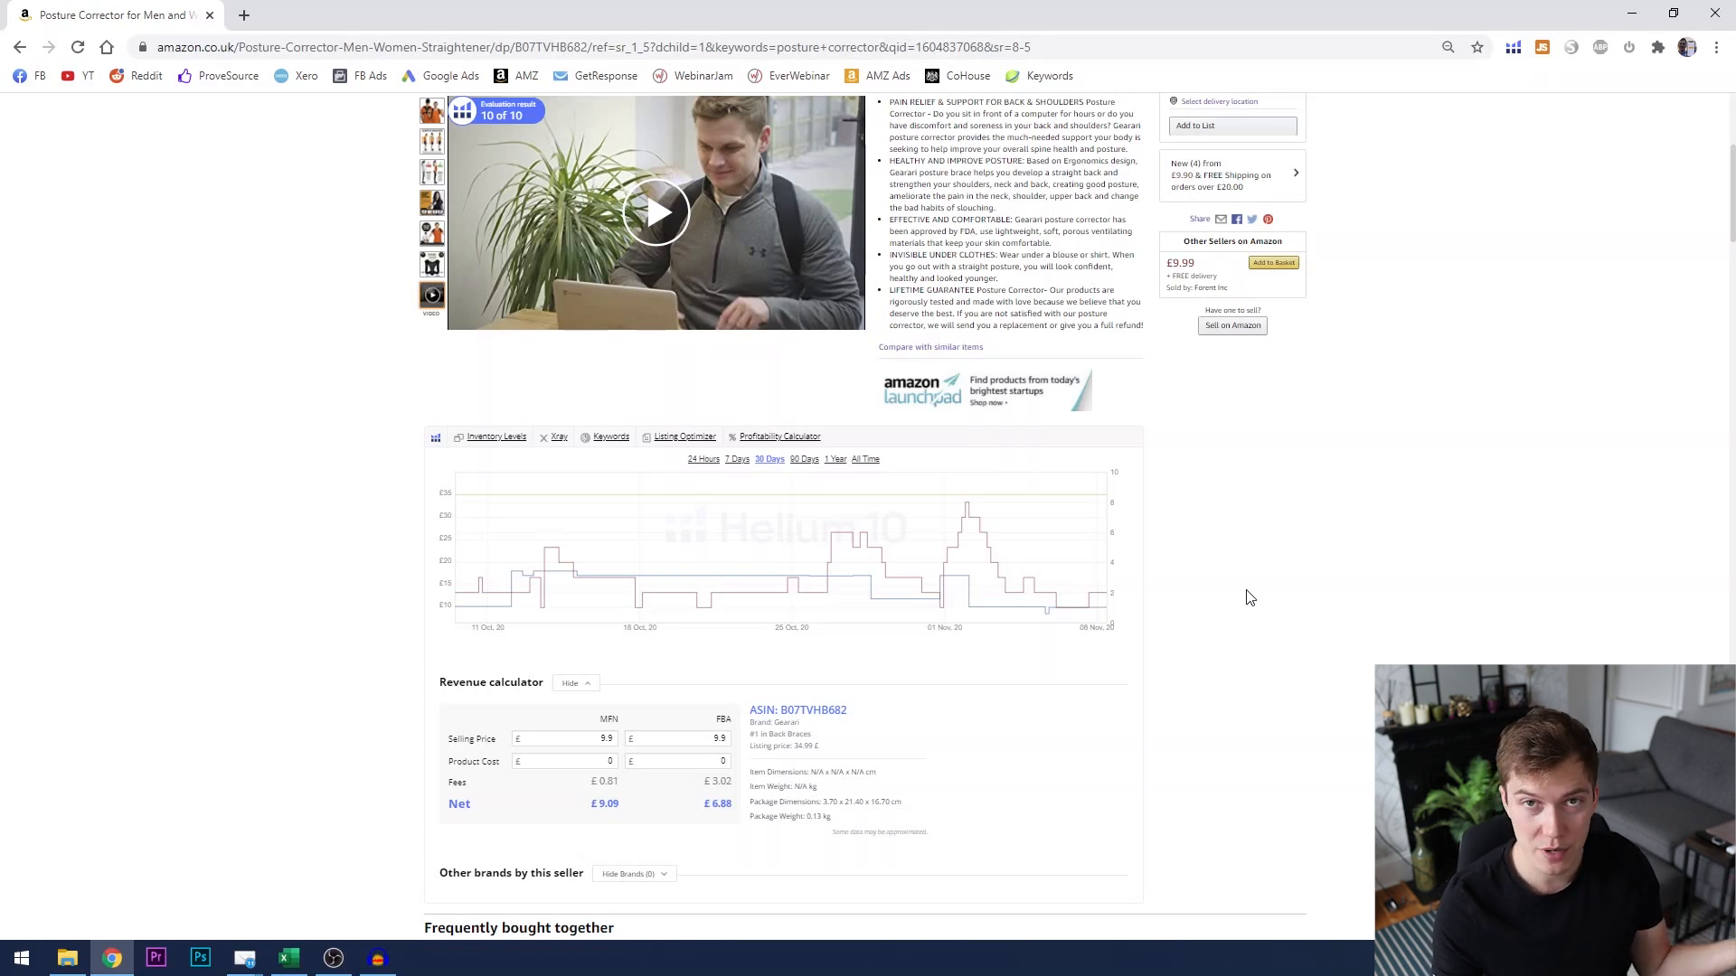
mouse_move(1209, 625)
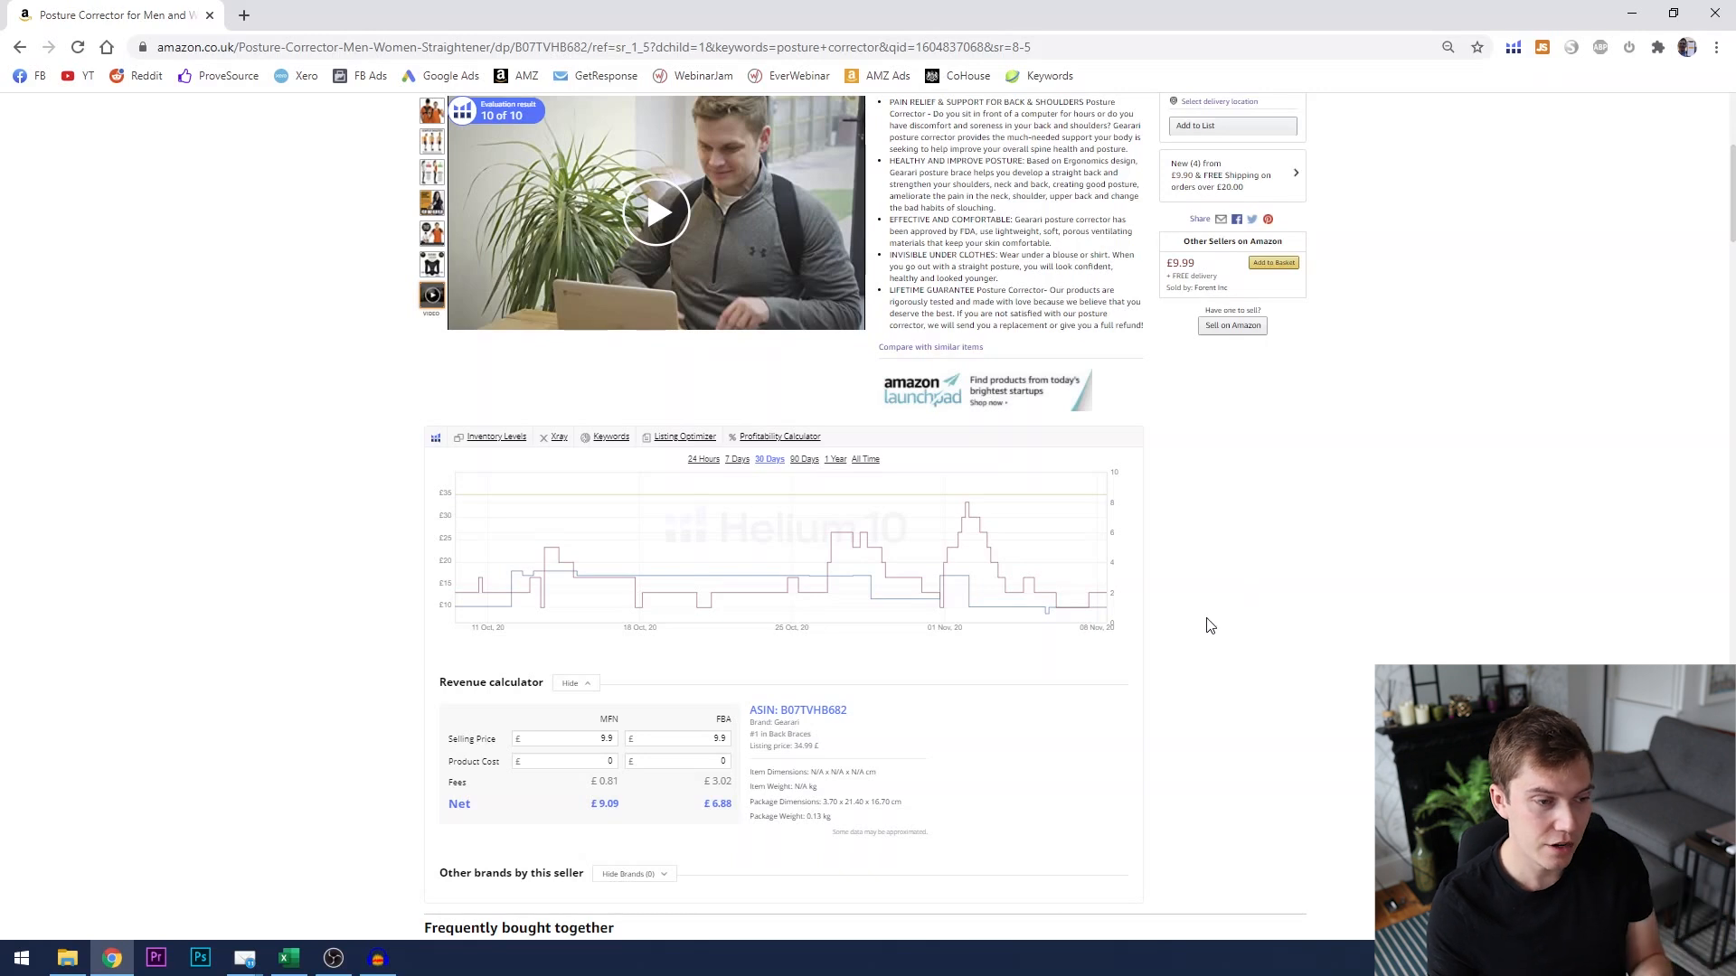
mouse_move(1197, 626)
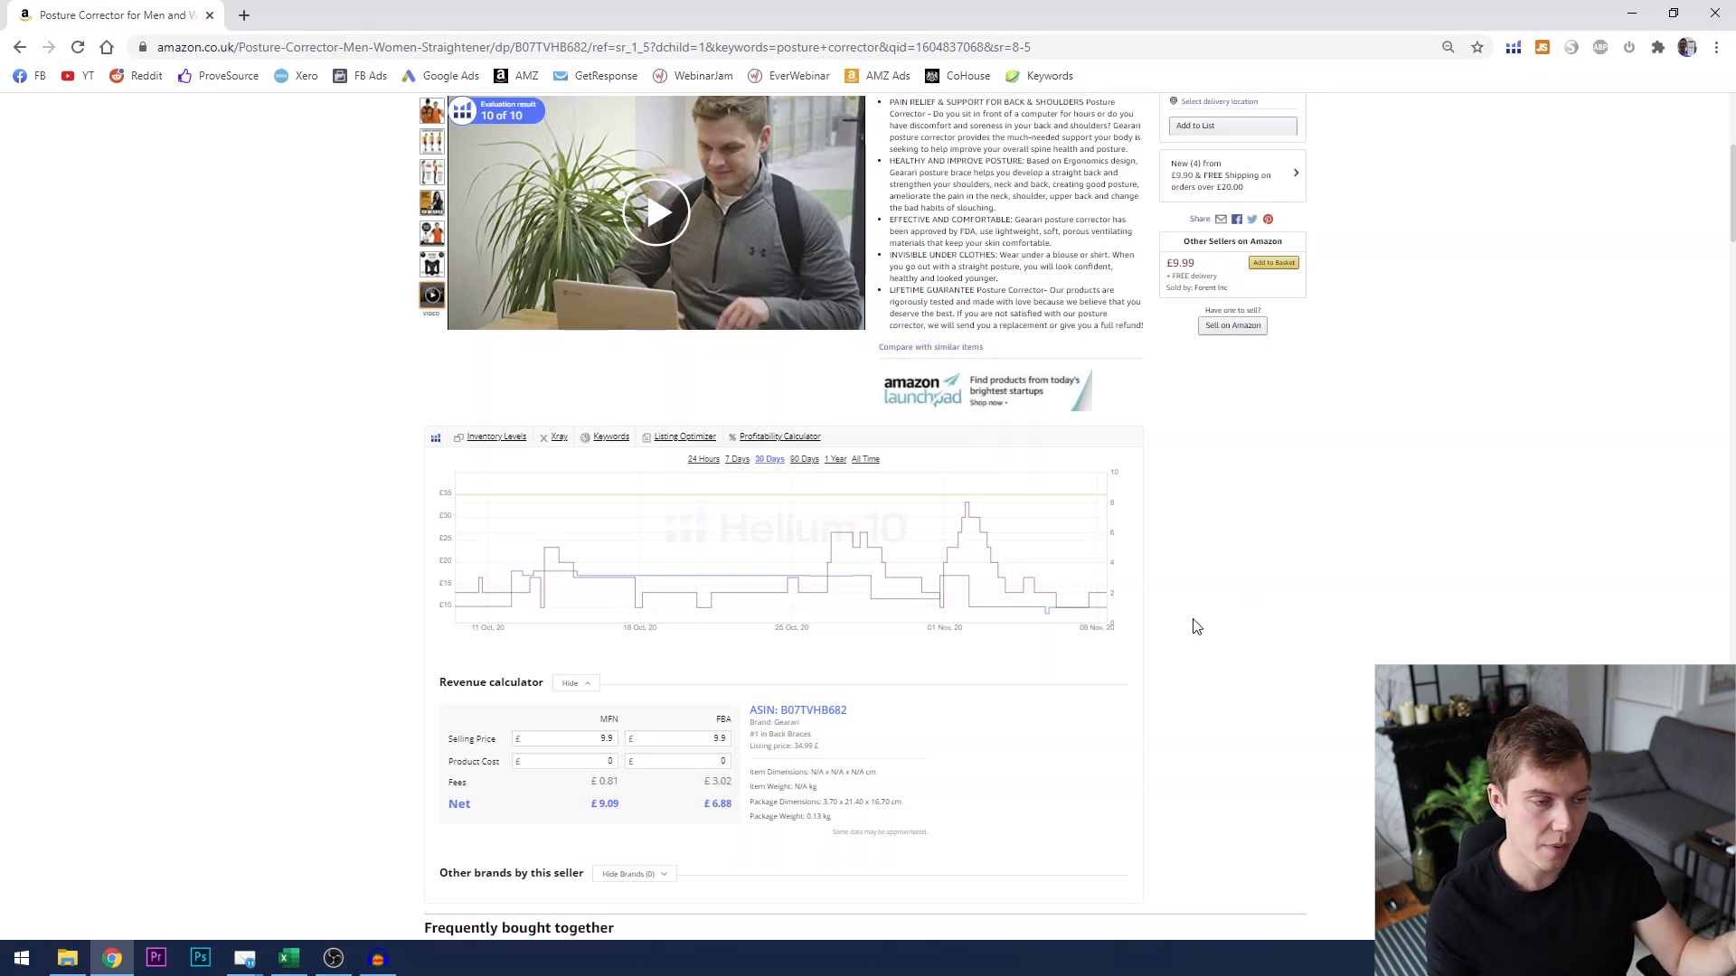
mouse_move(1196, 651)
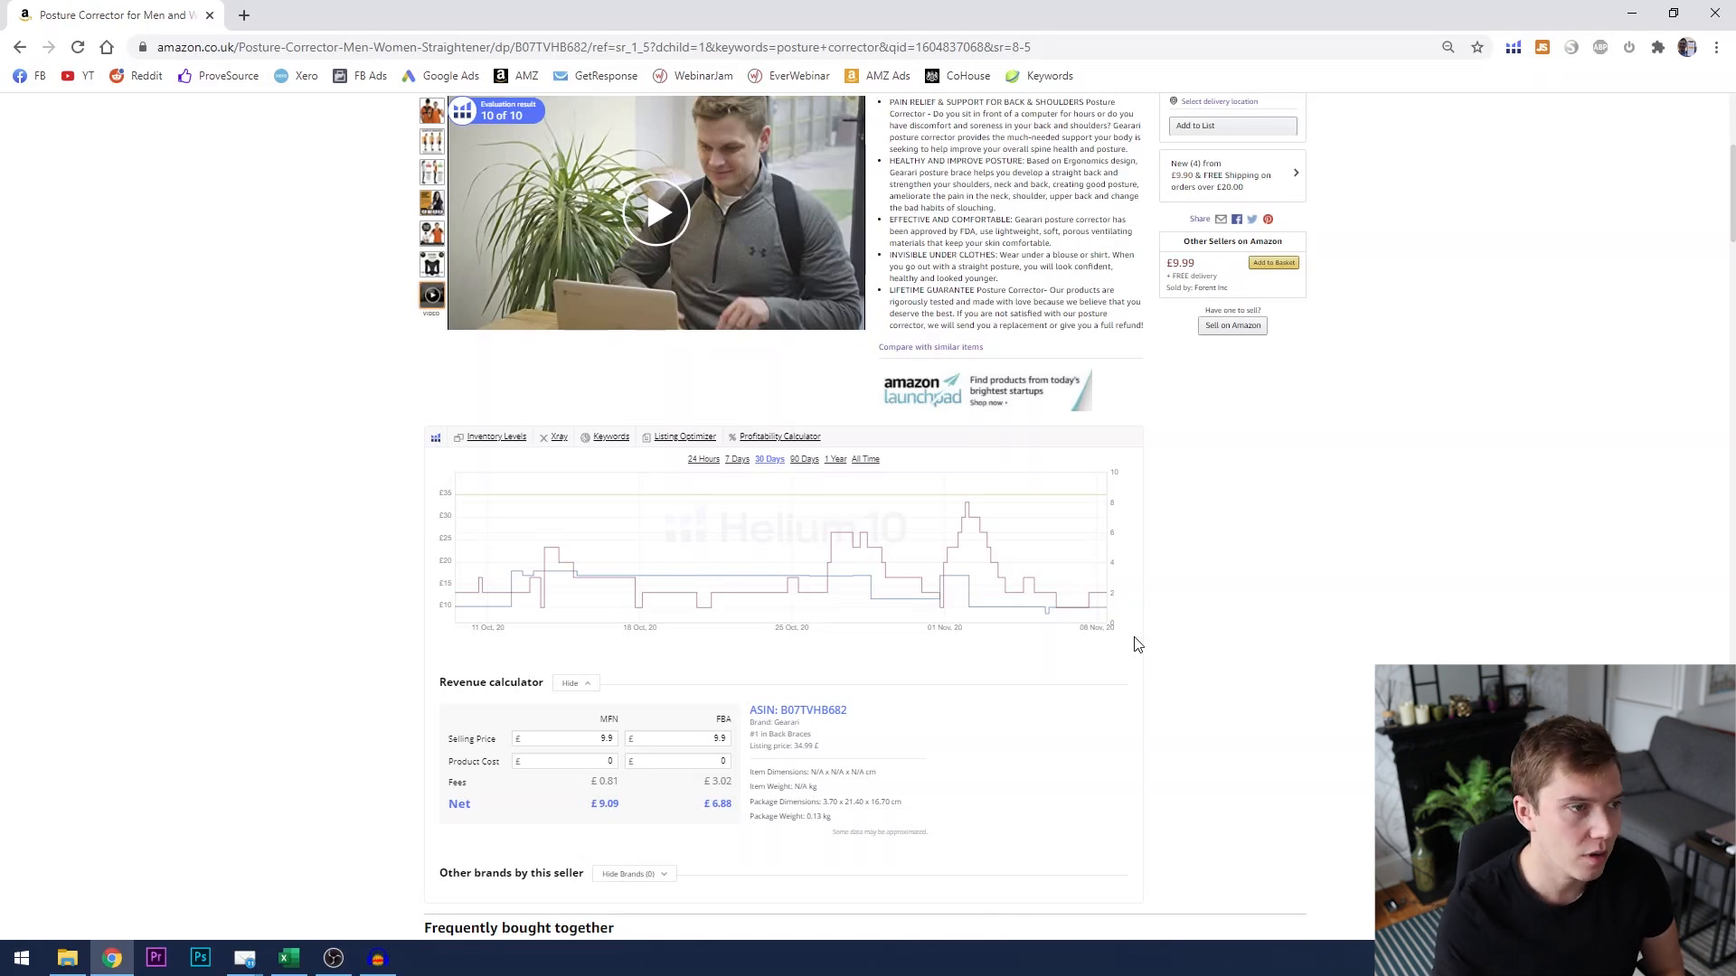
scroll(down, 3)
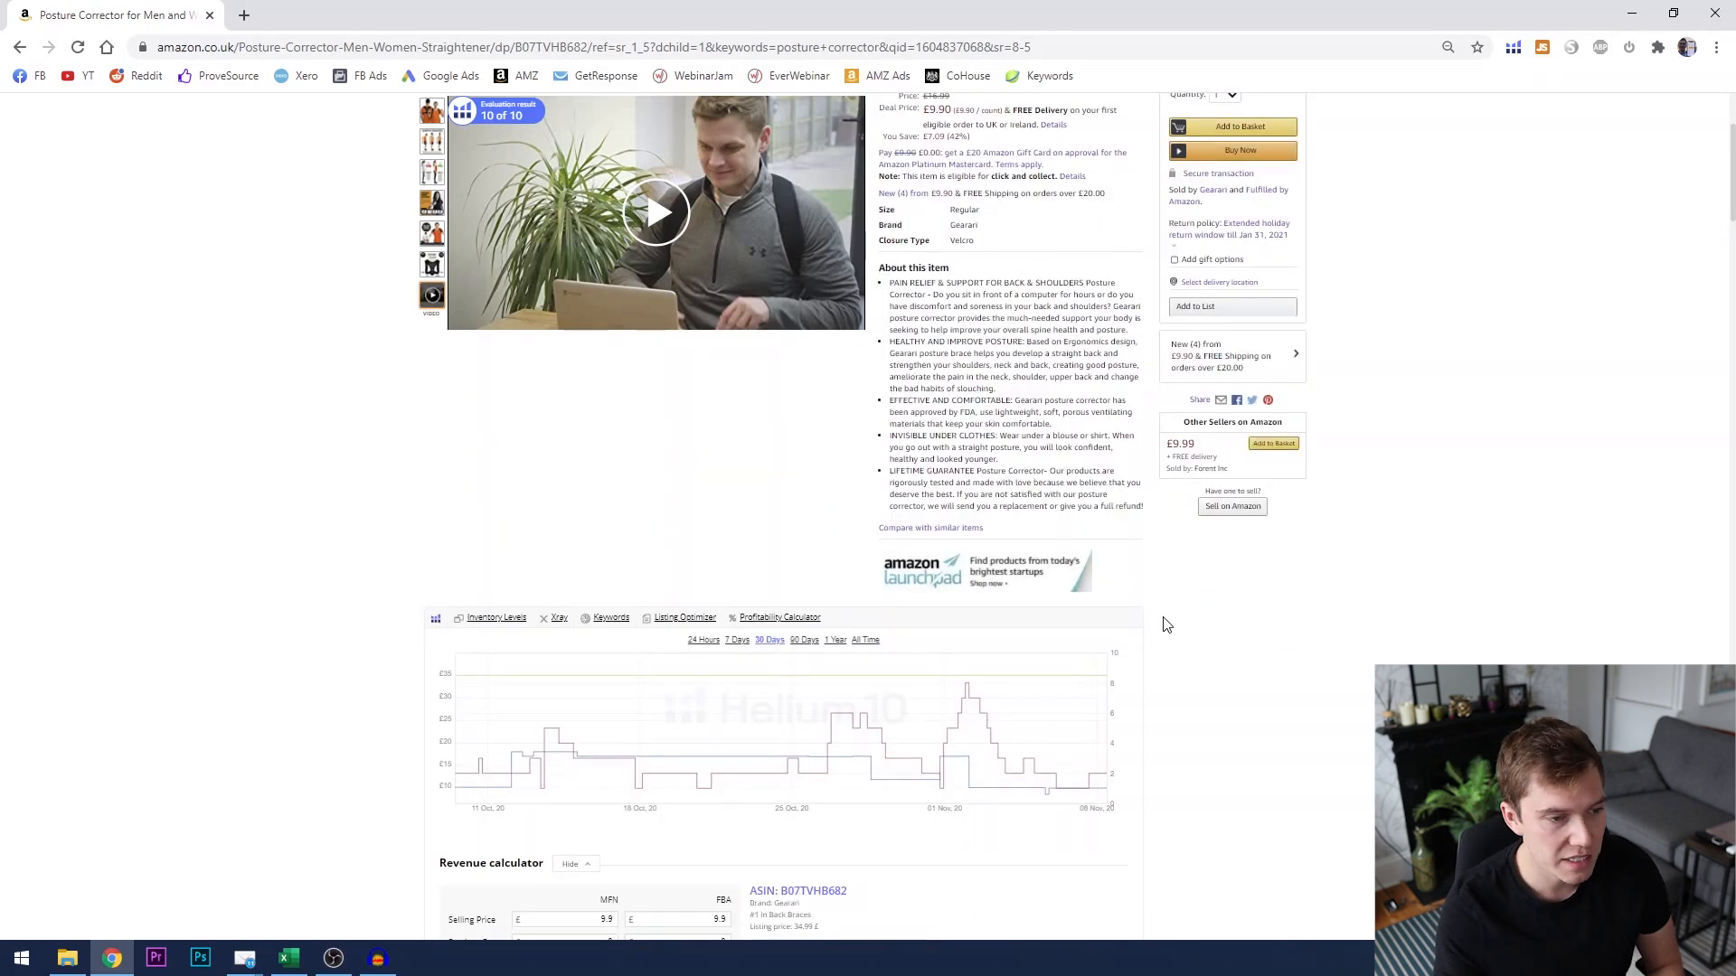
scroll(down, 3)
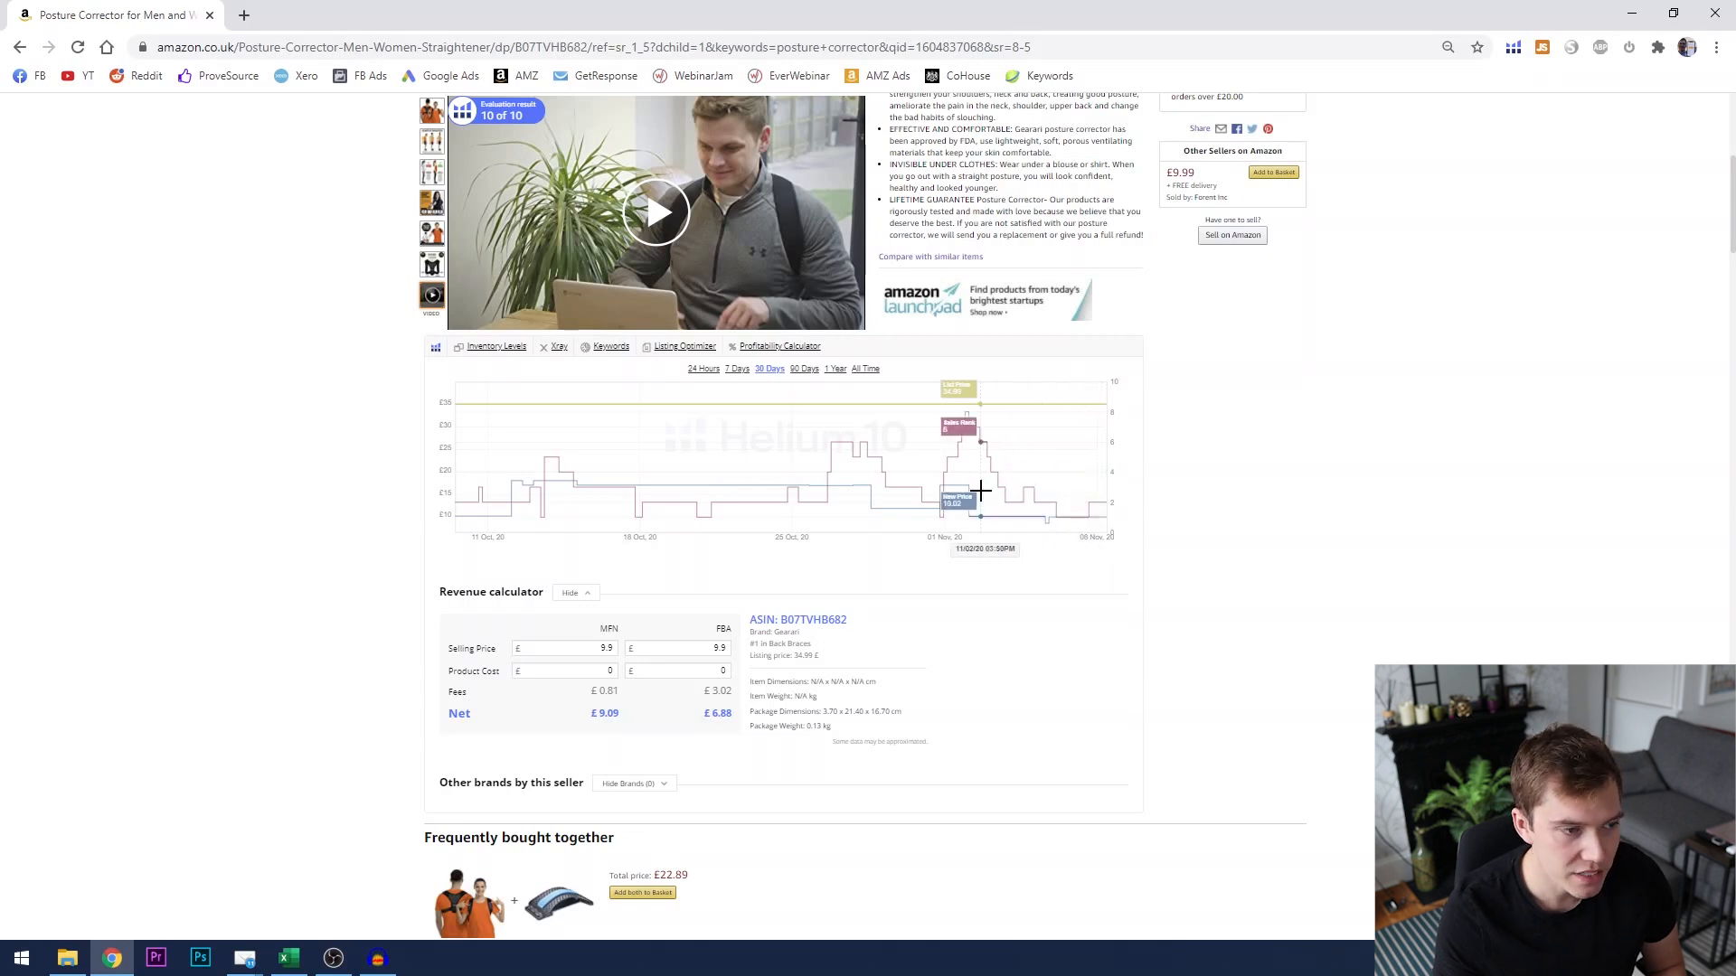
mouse_move(955, 494)
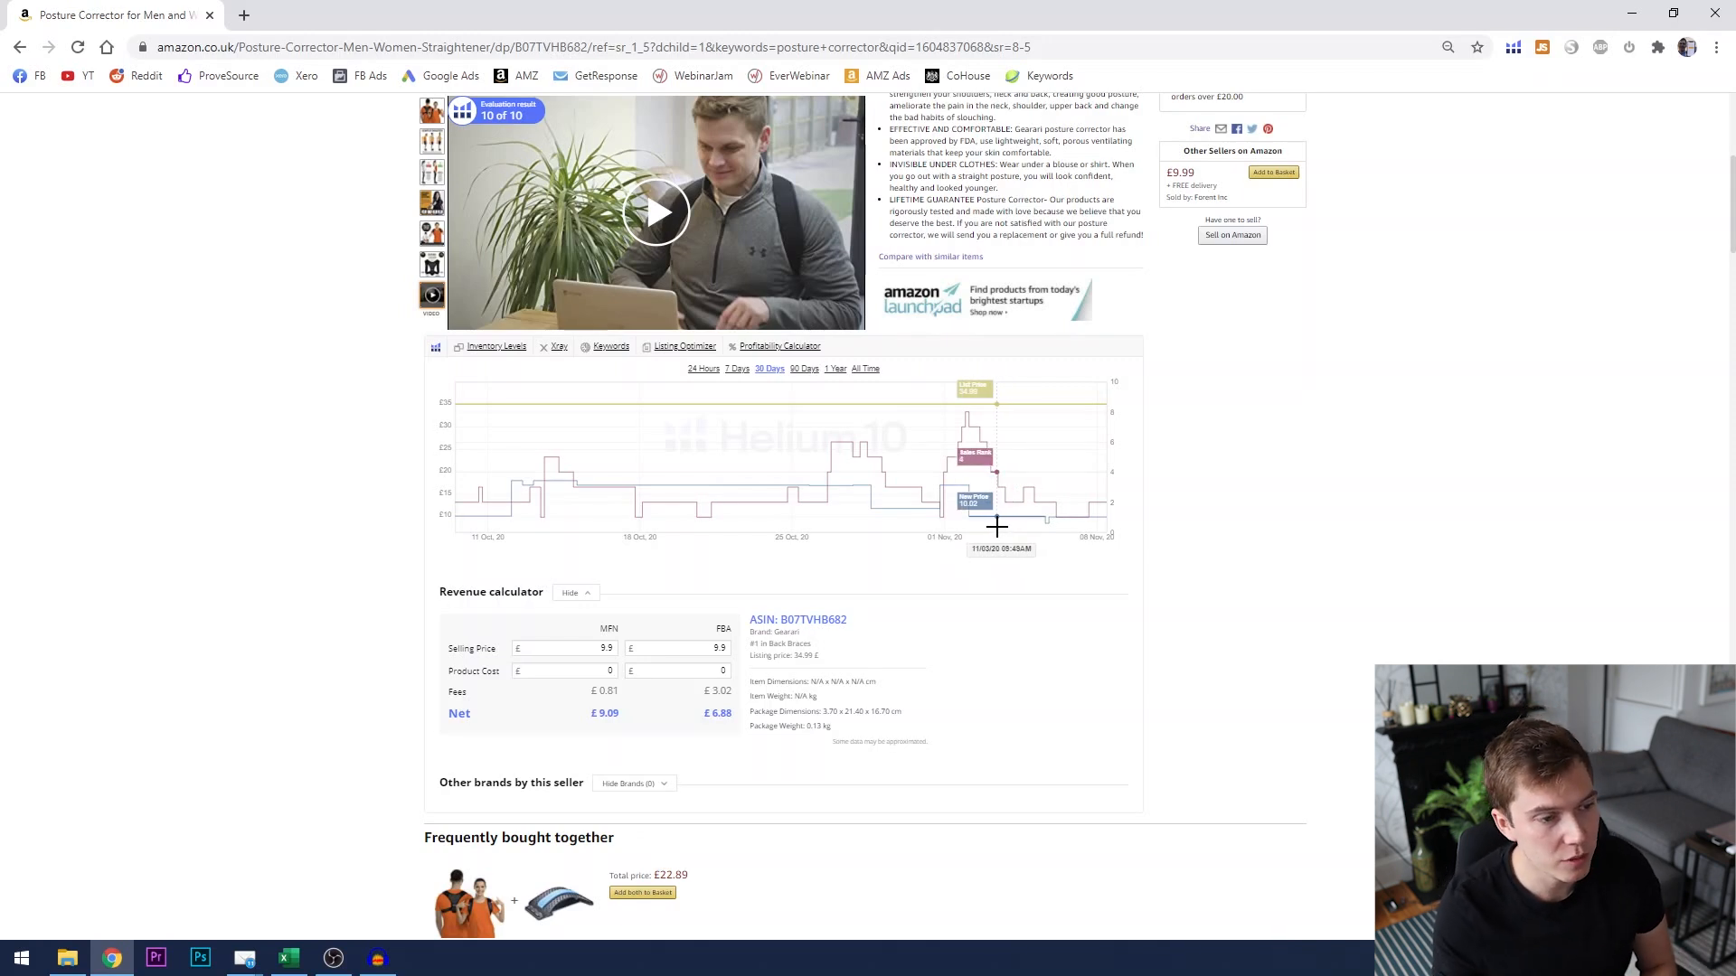
mouse_move(1002, 607)
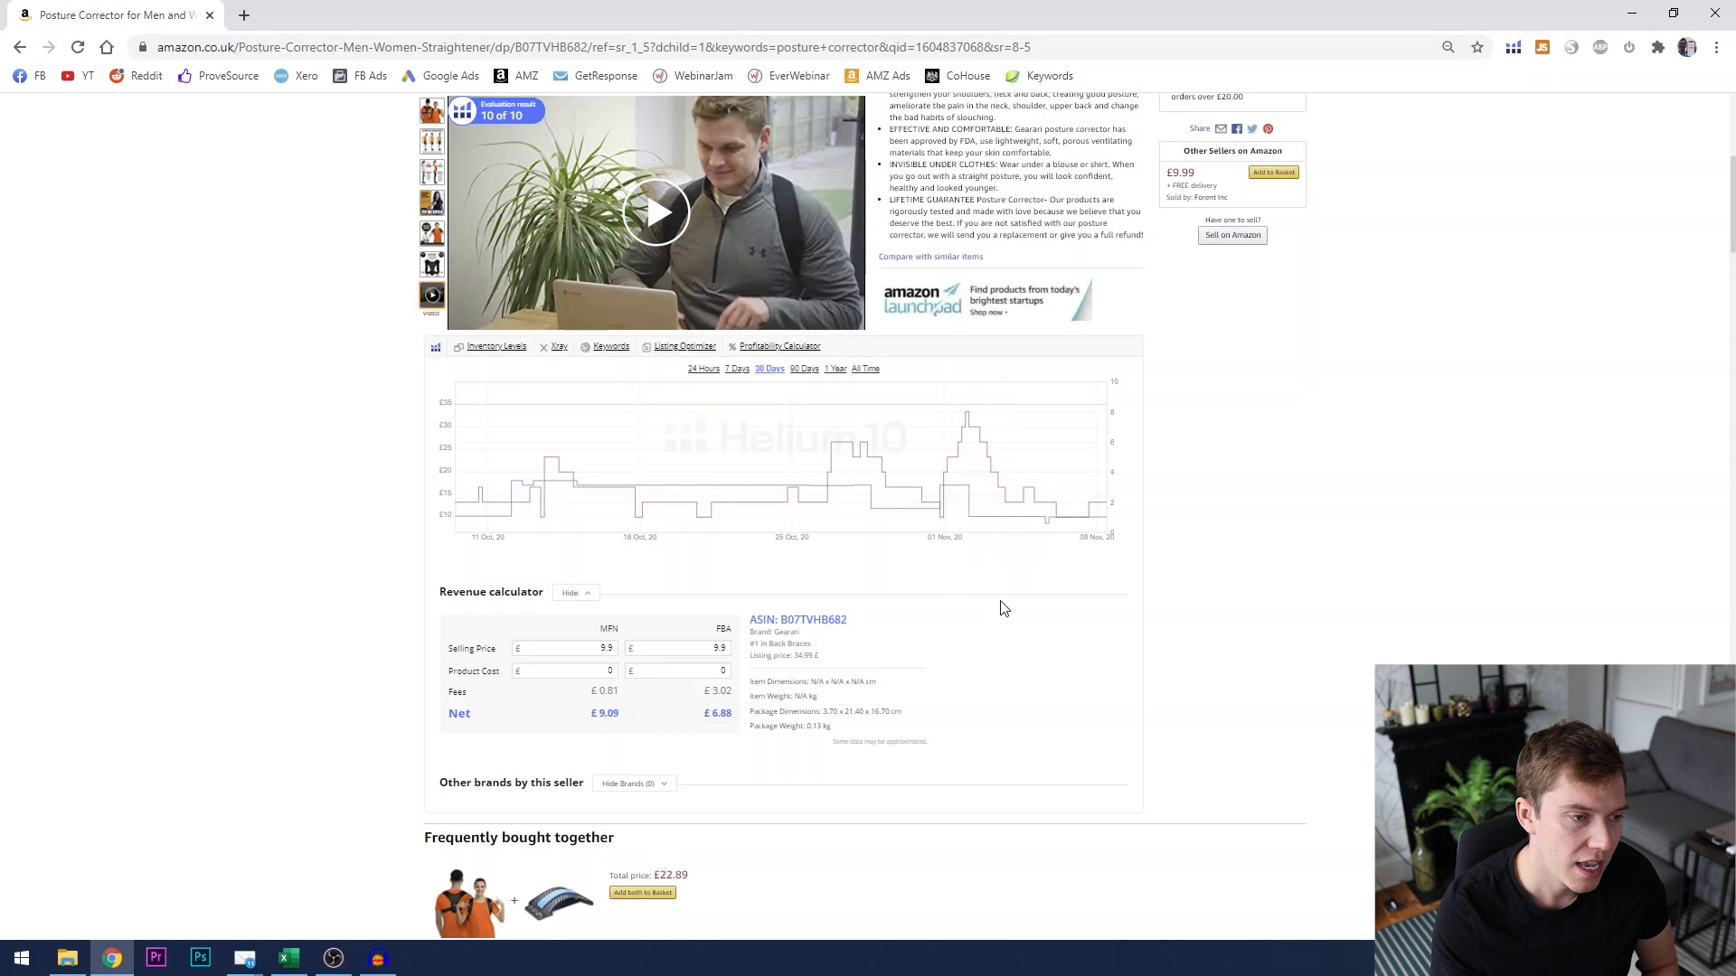
mouse_move(957, 489)
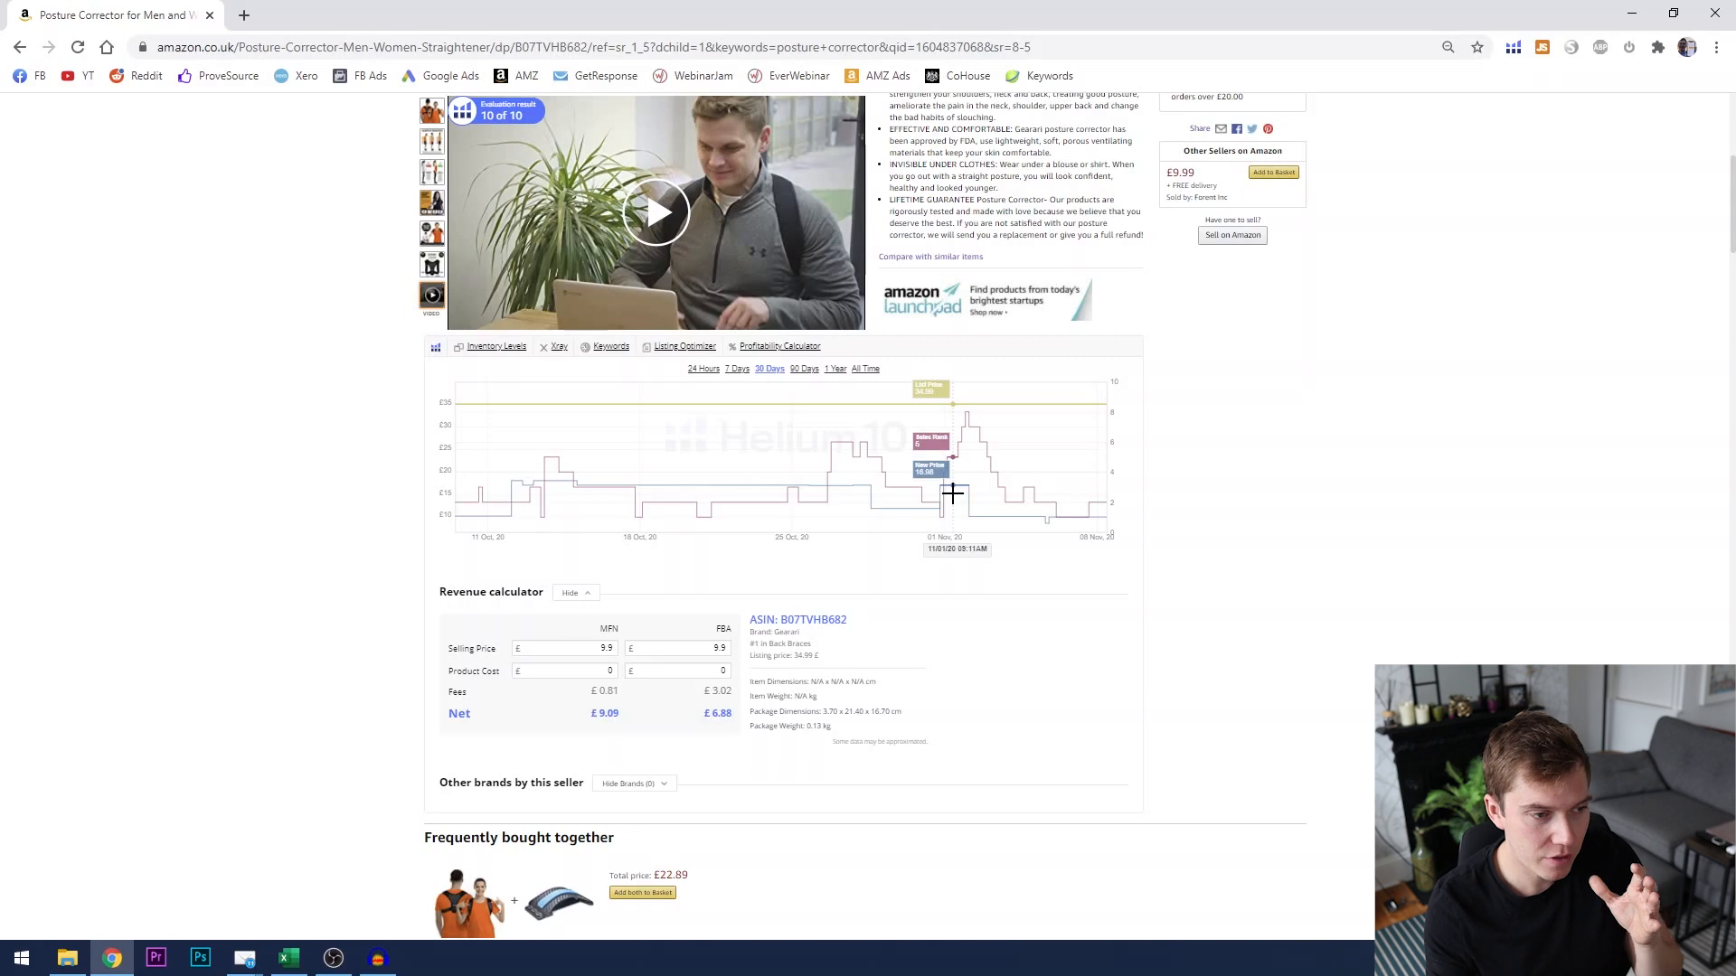
mouse_move(955, 506)
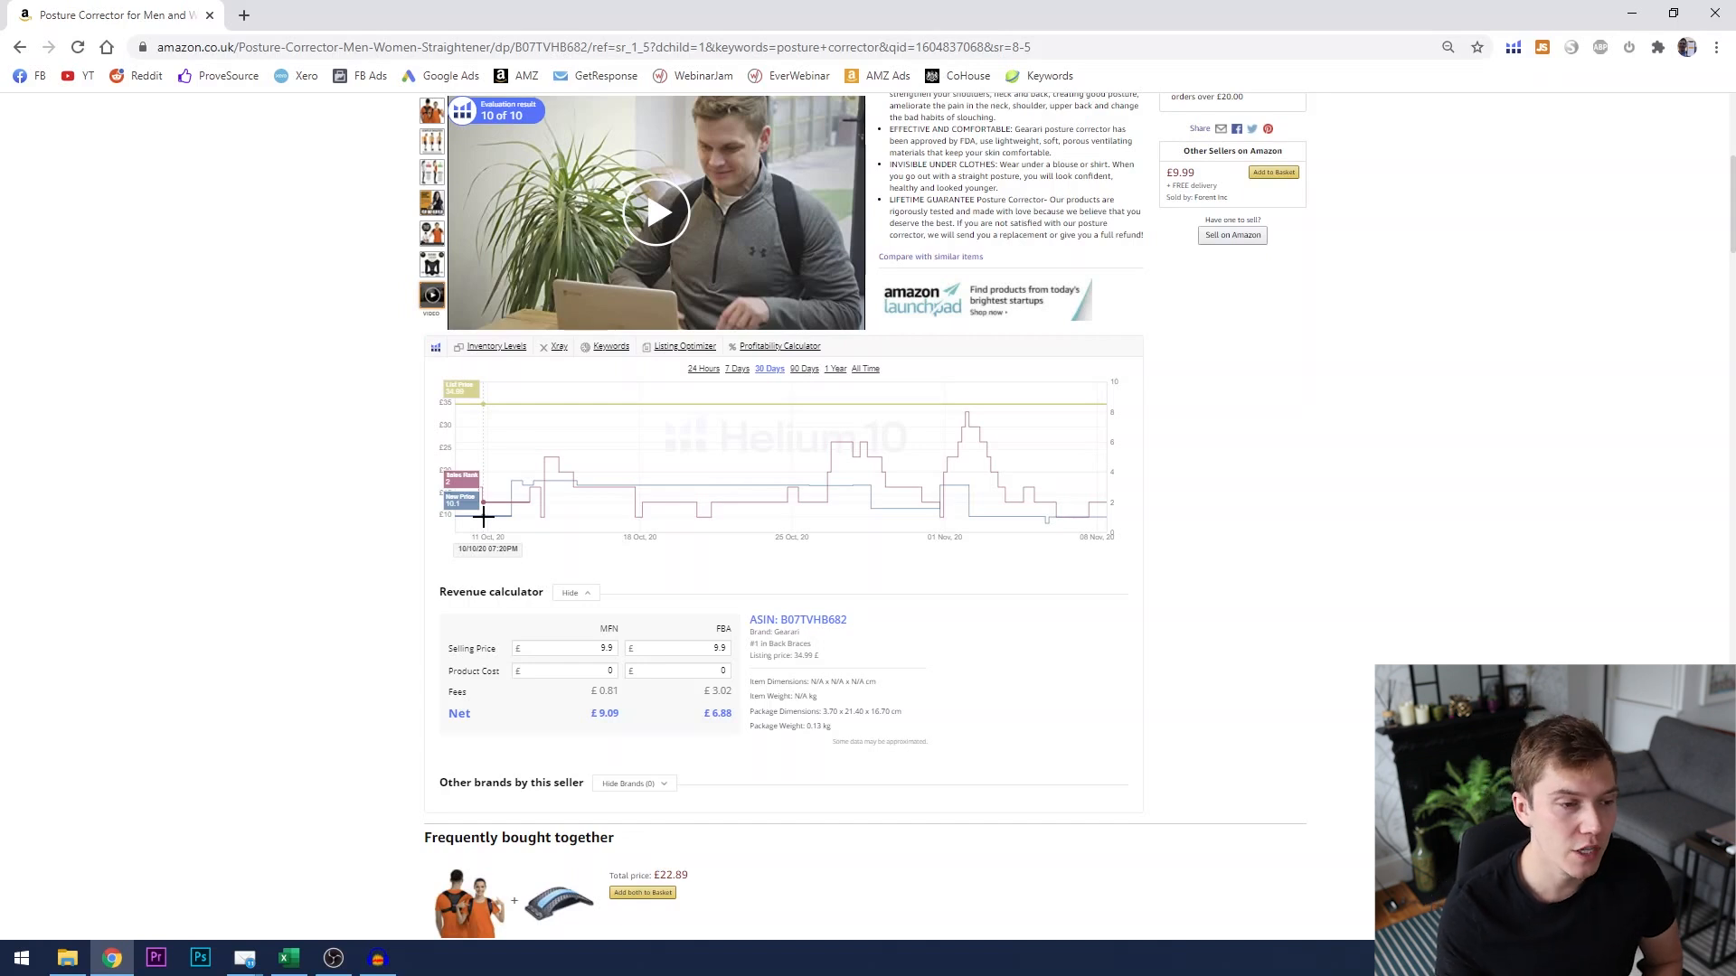
mouse_move(1093, 520)
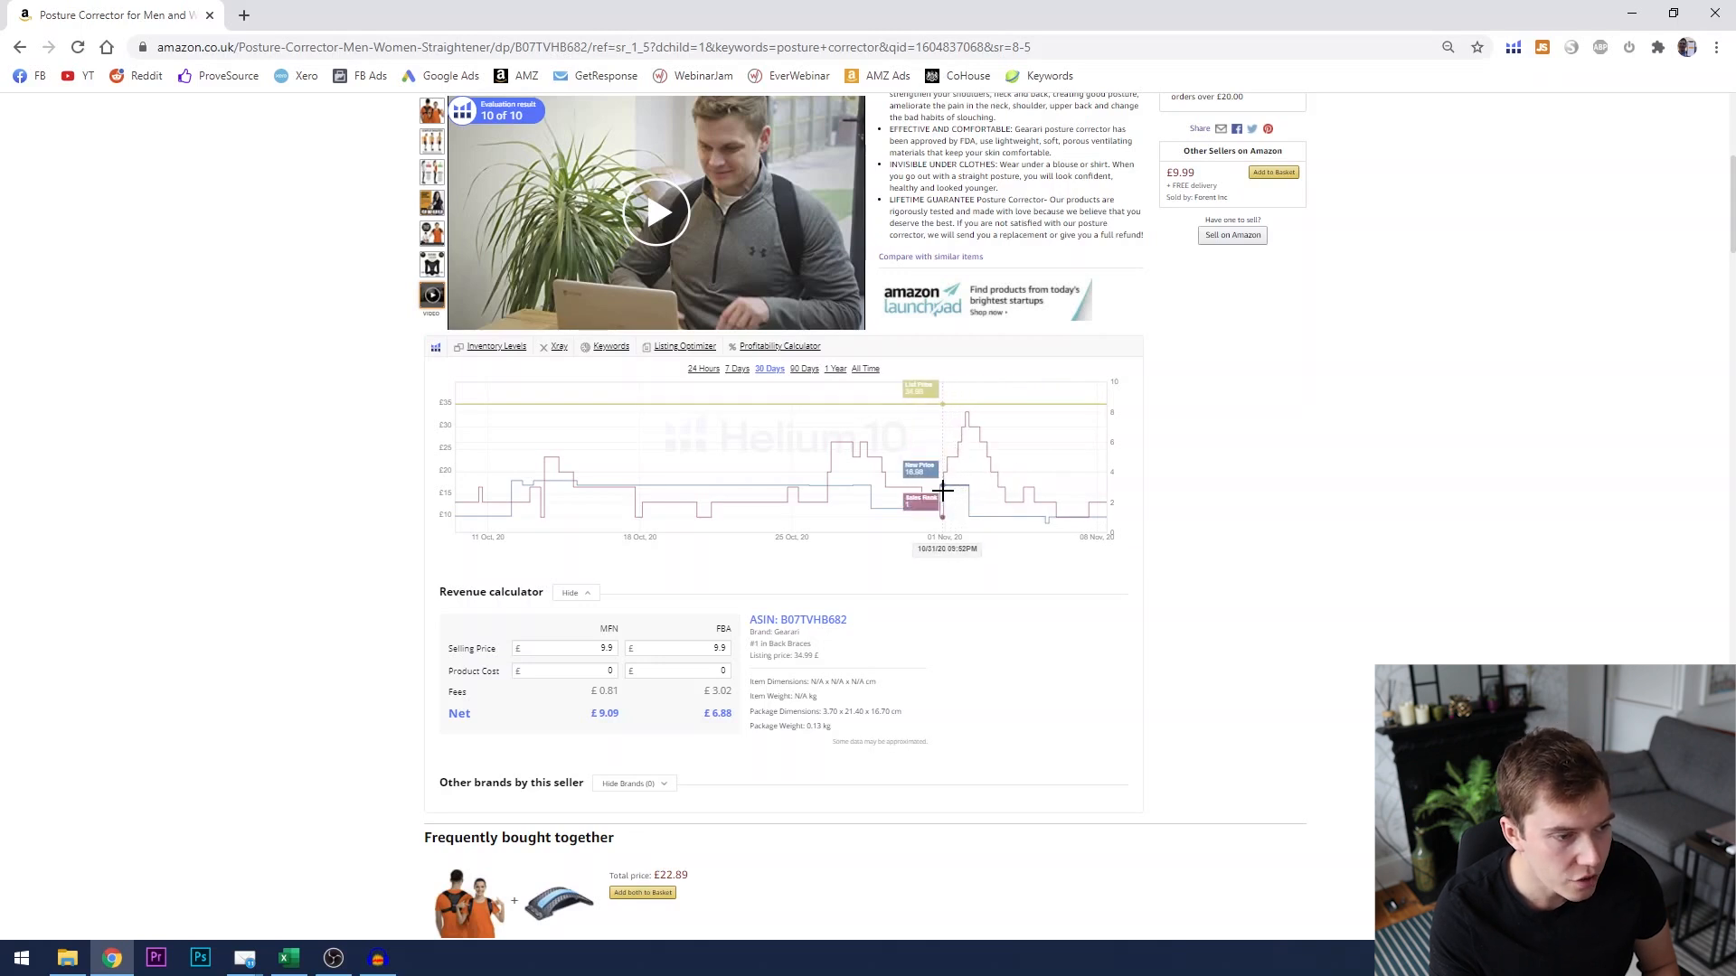
mouse_move(961, 495)
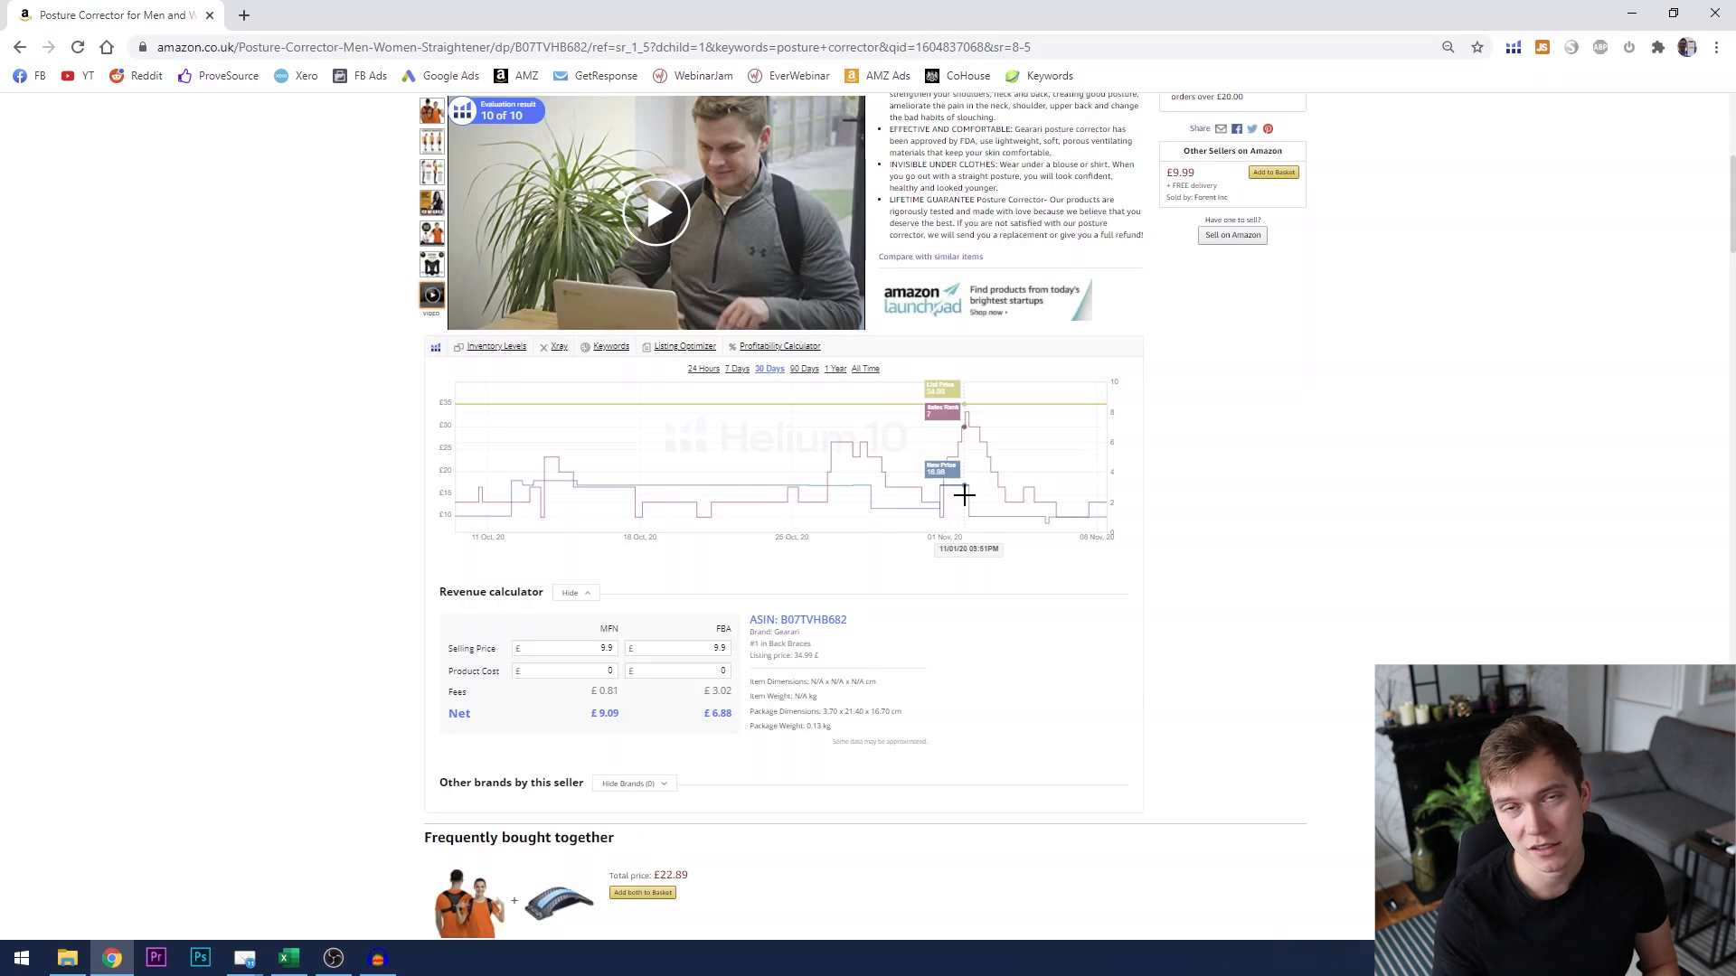
mouse_move(949, 496)
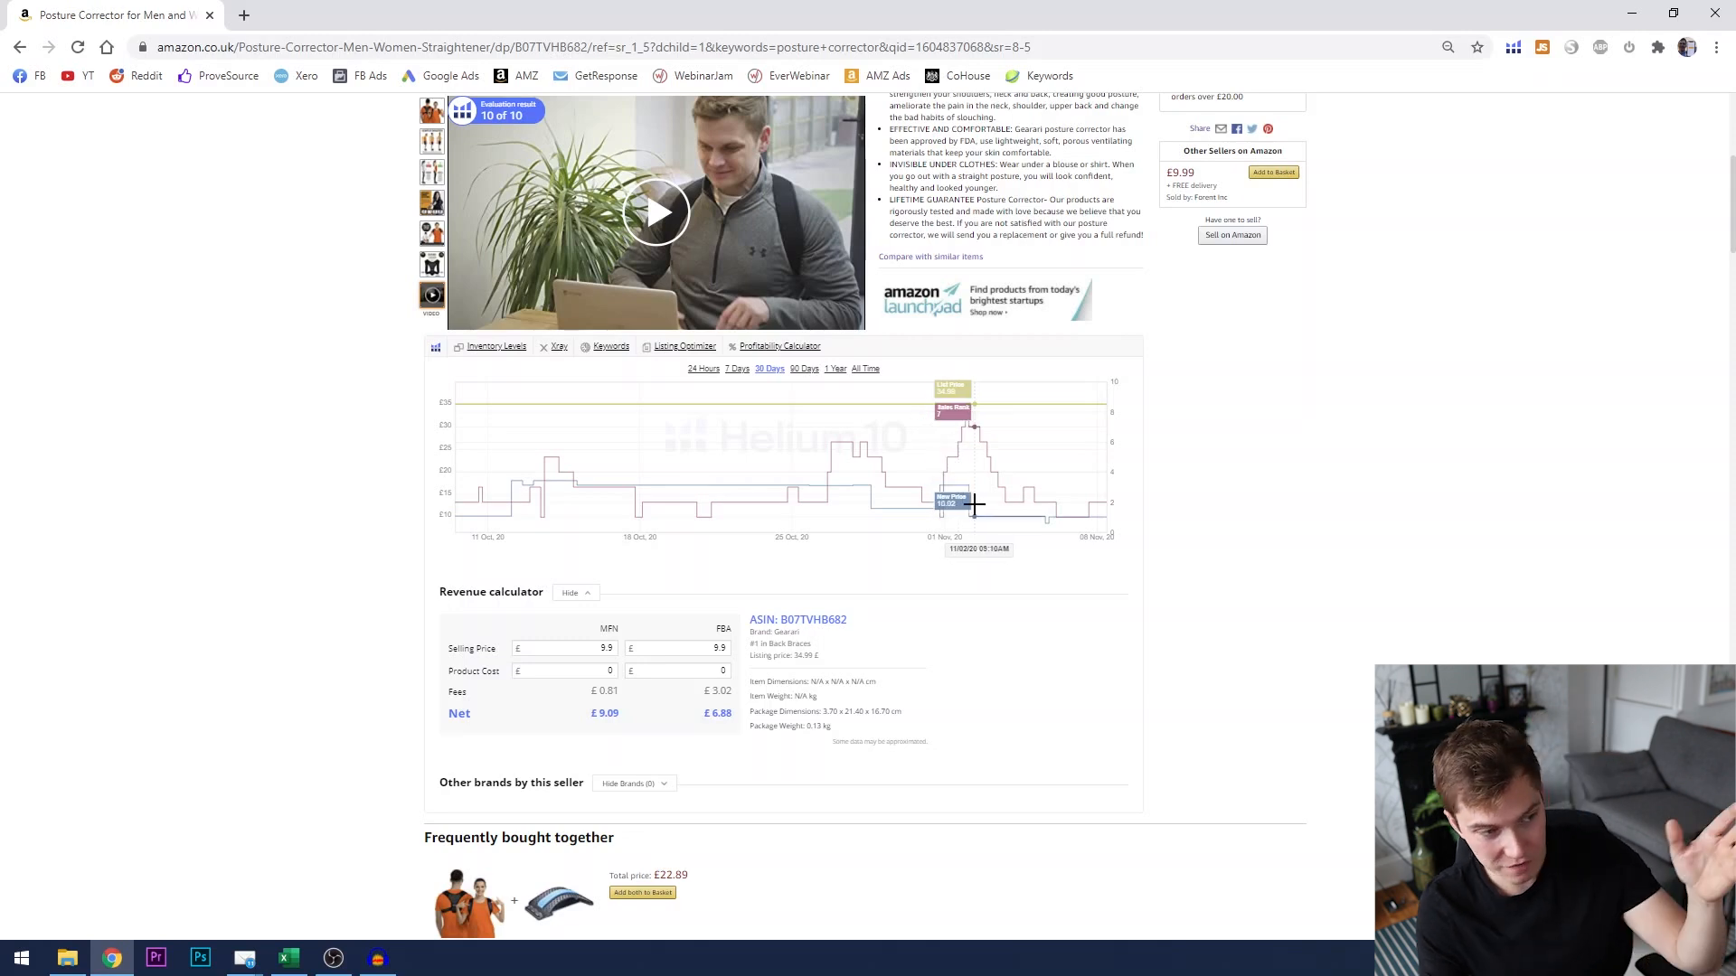
mouse_move(927, 509)
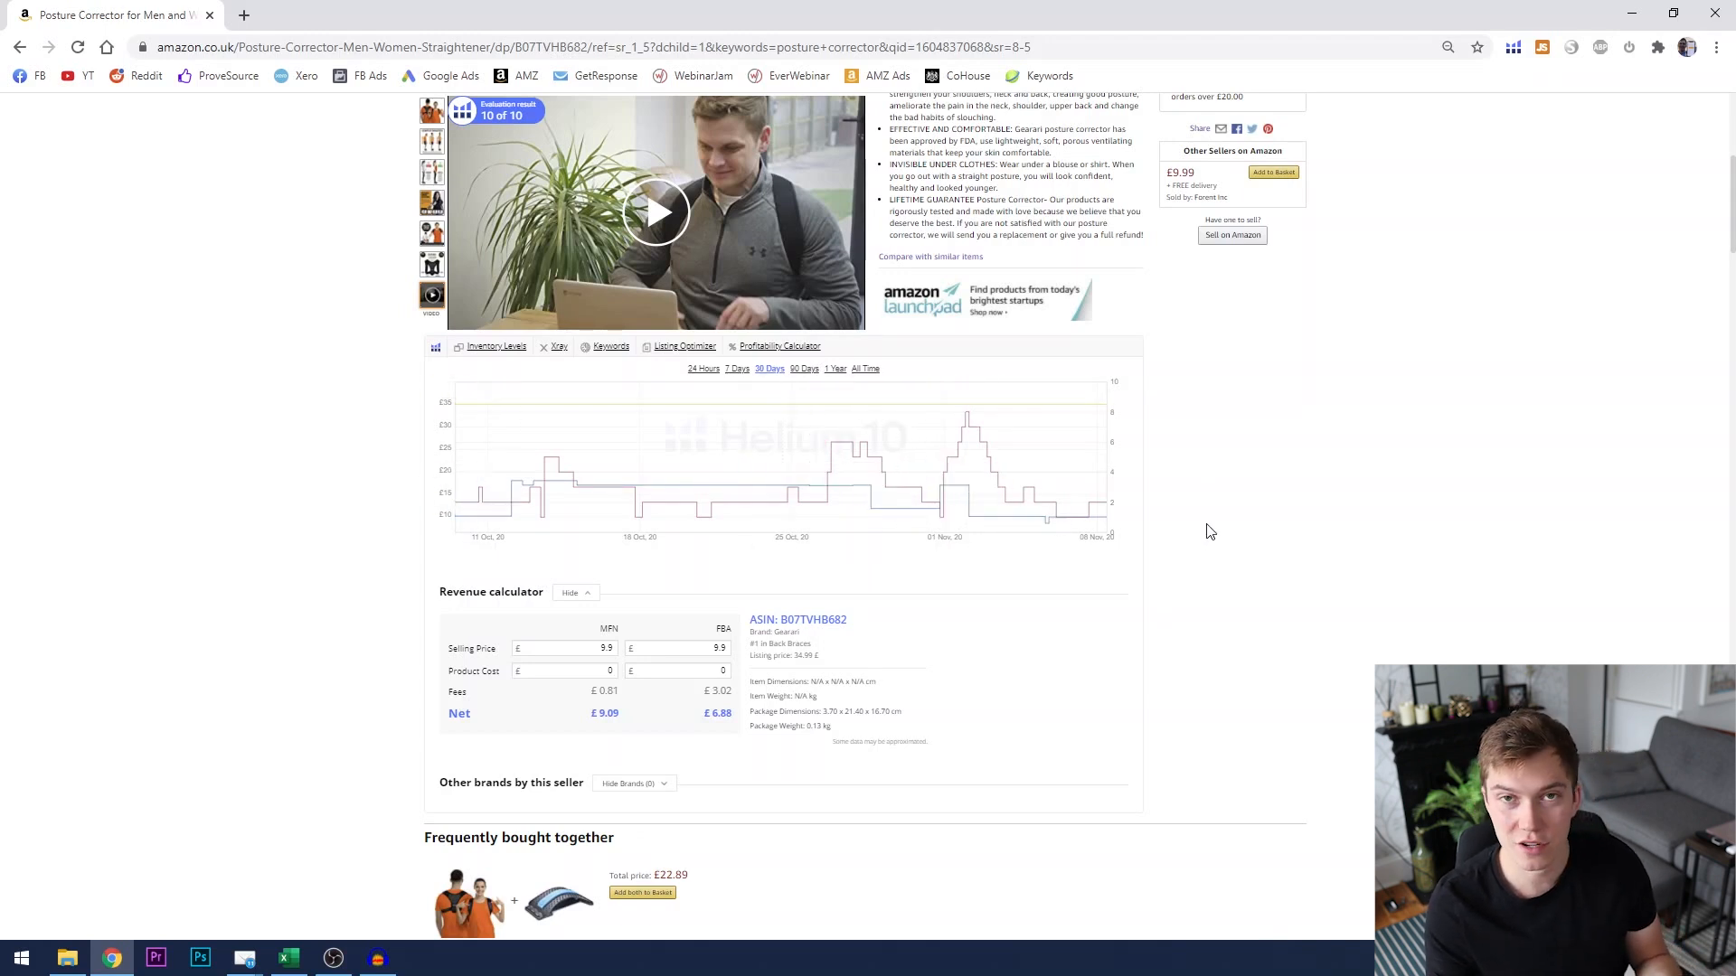
mouse_move(1210, 538)
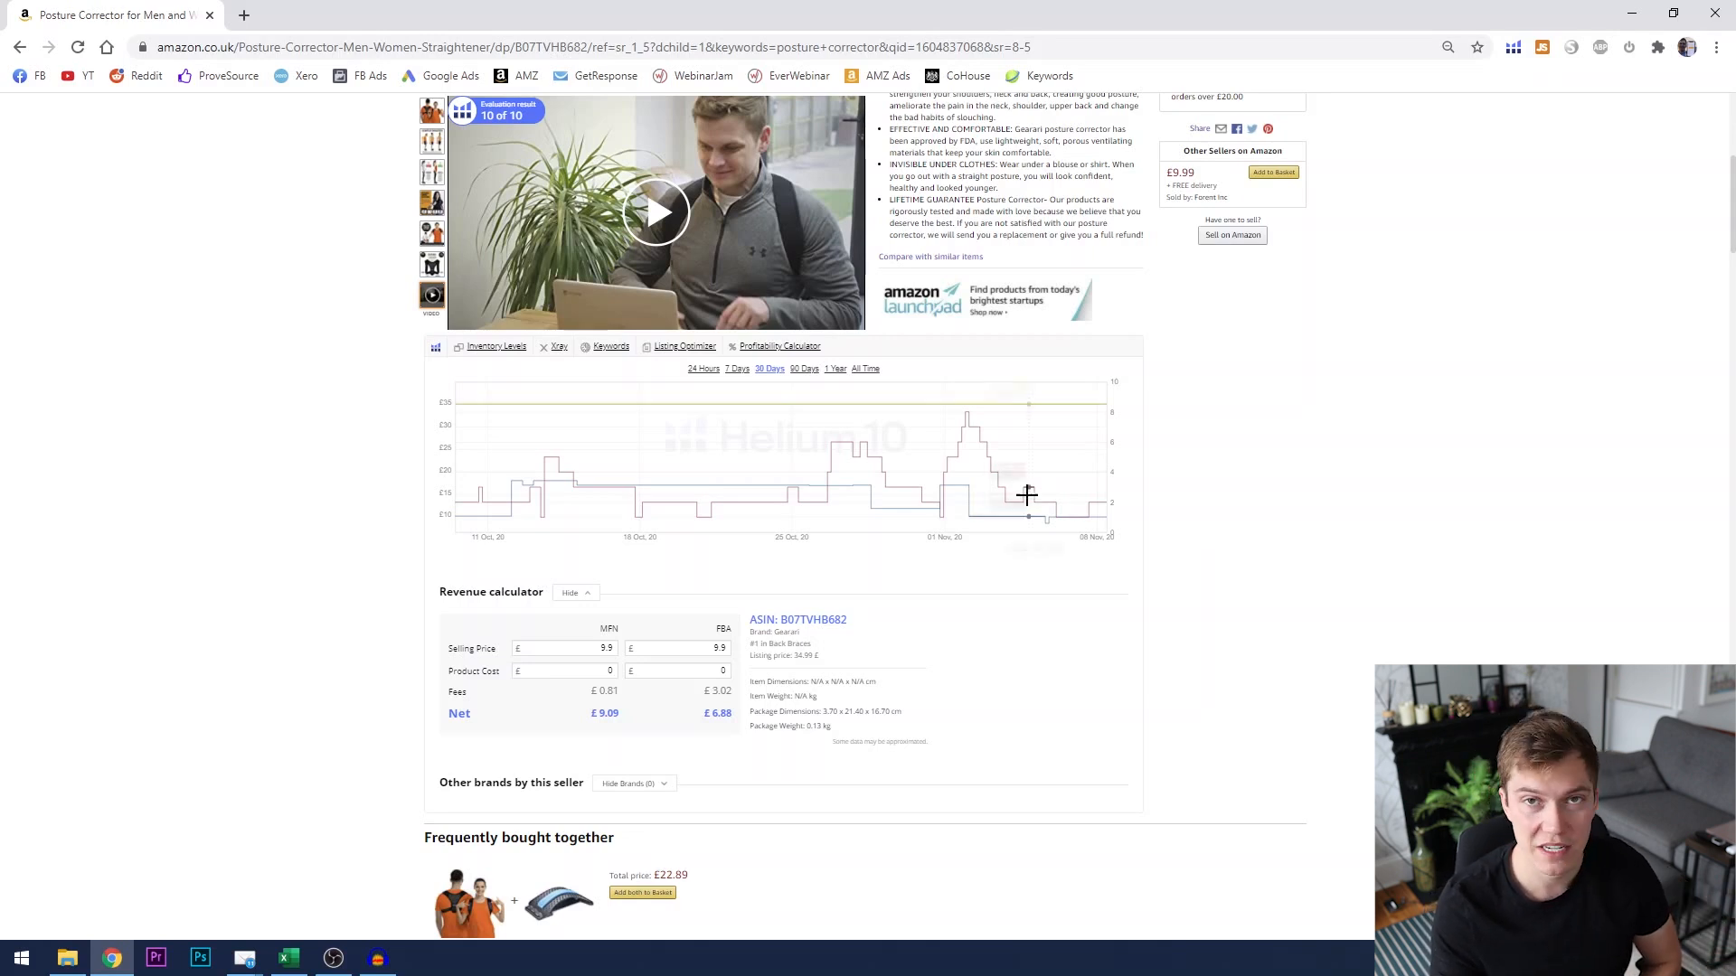
mouse_move(1351, 510)
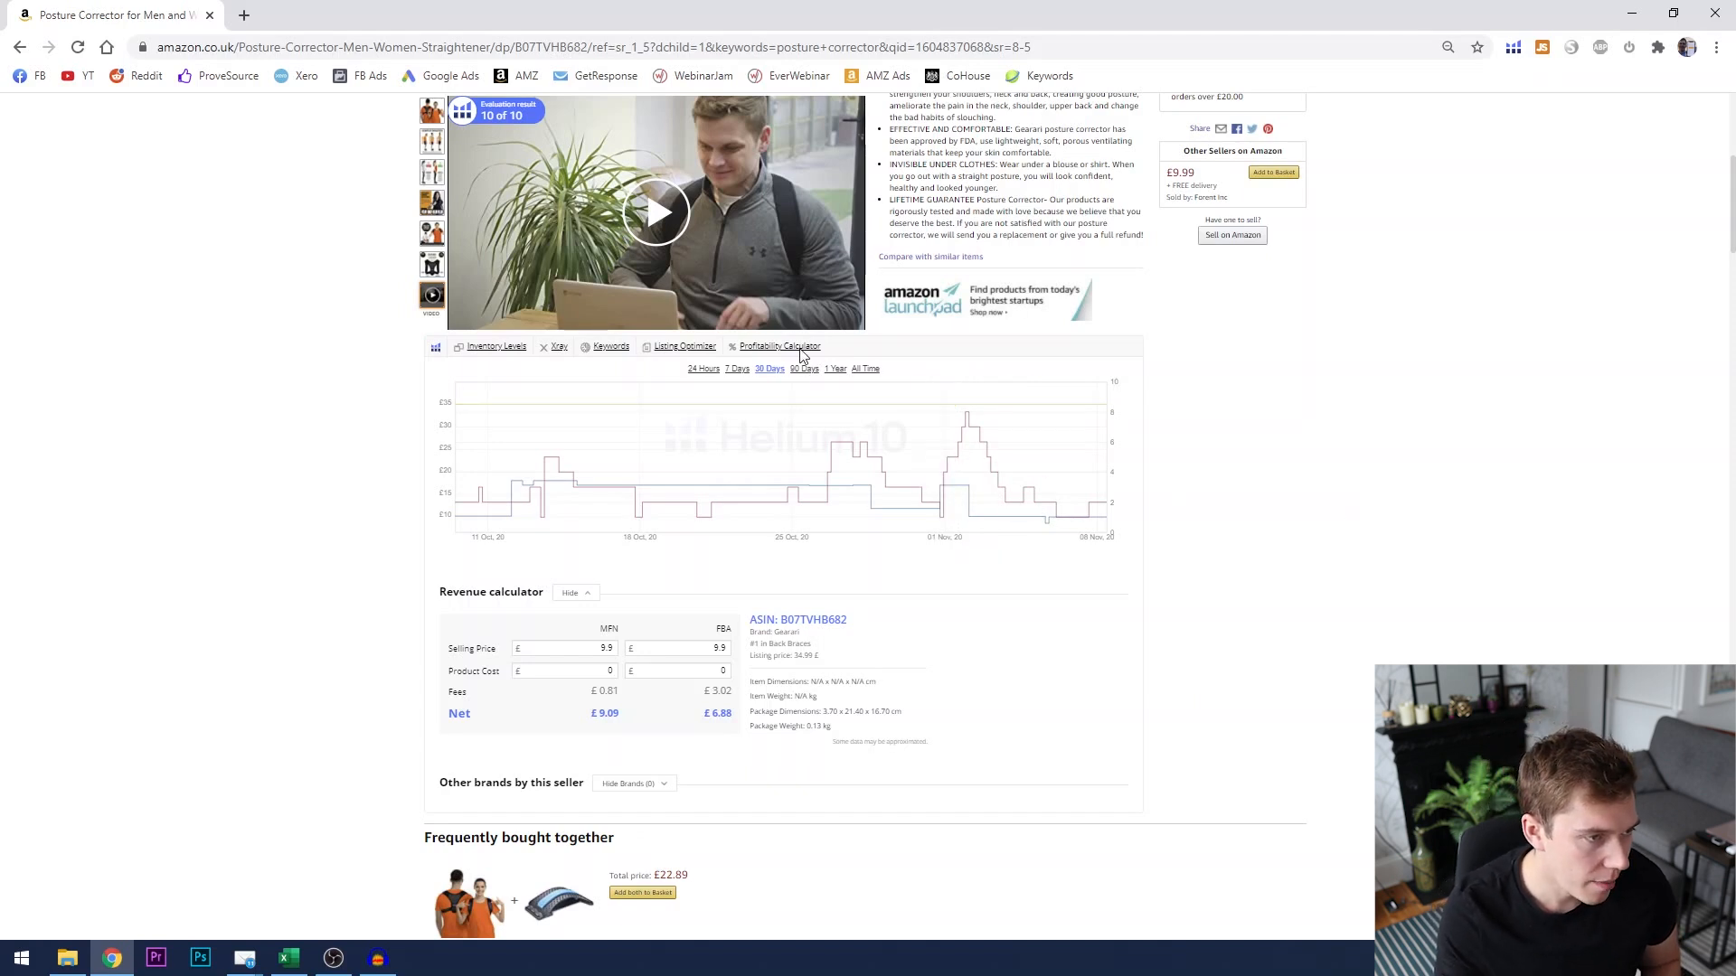
click(866, 369)
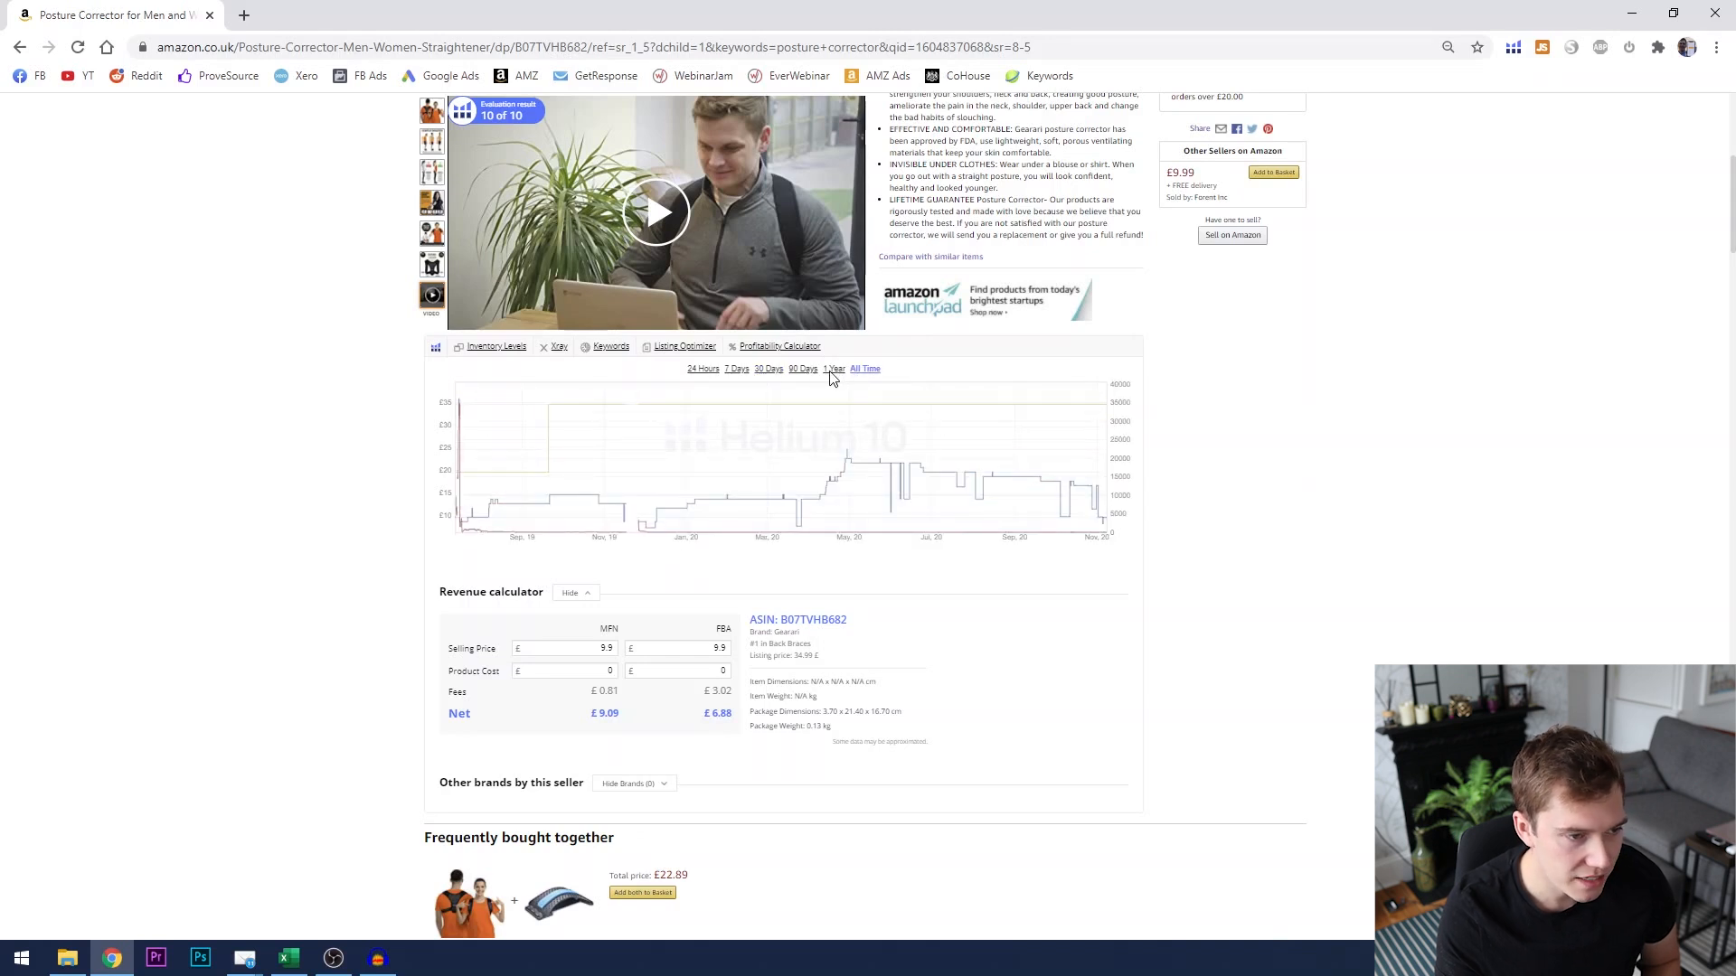
mouse_move(1097, 477)
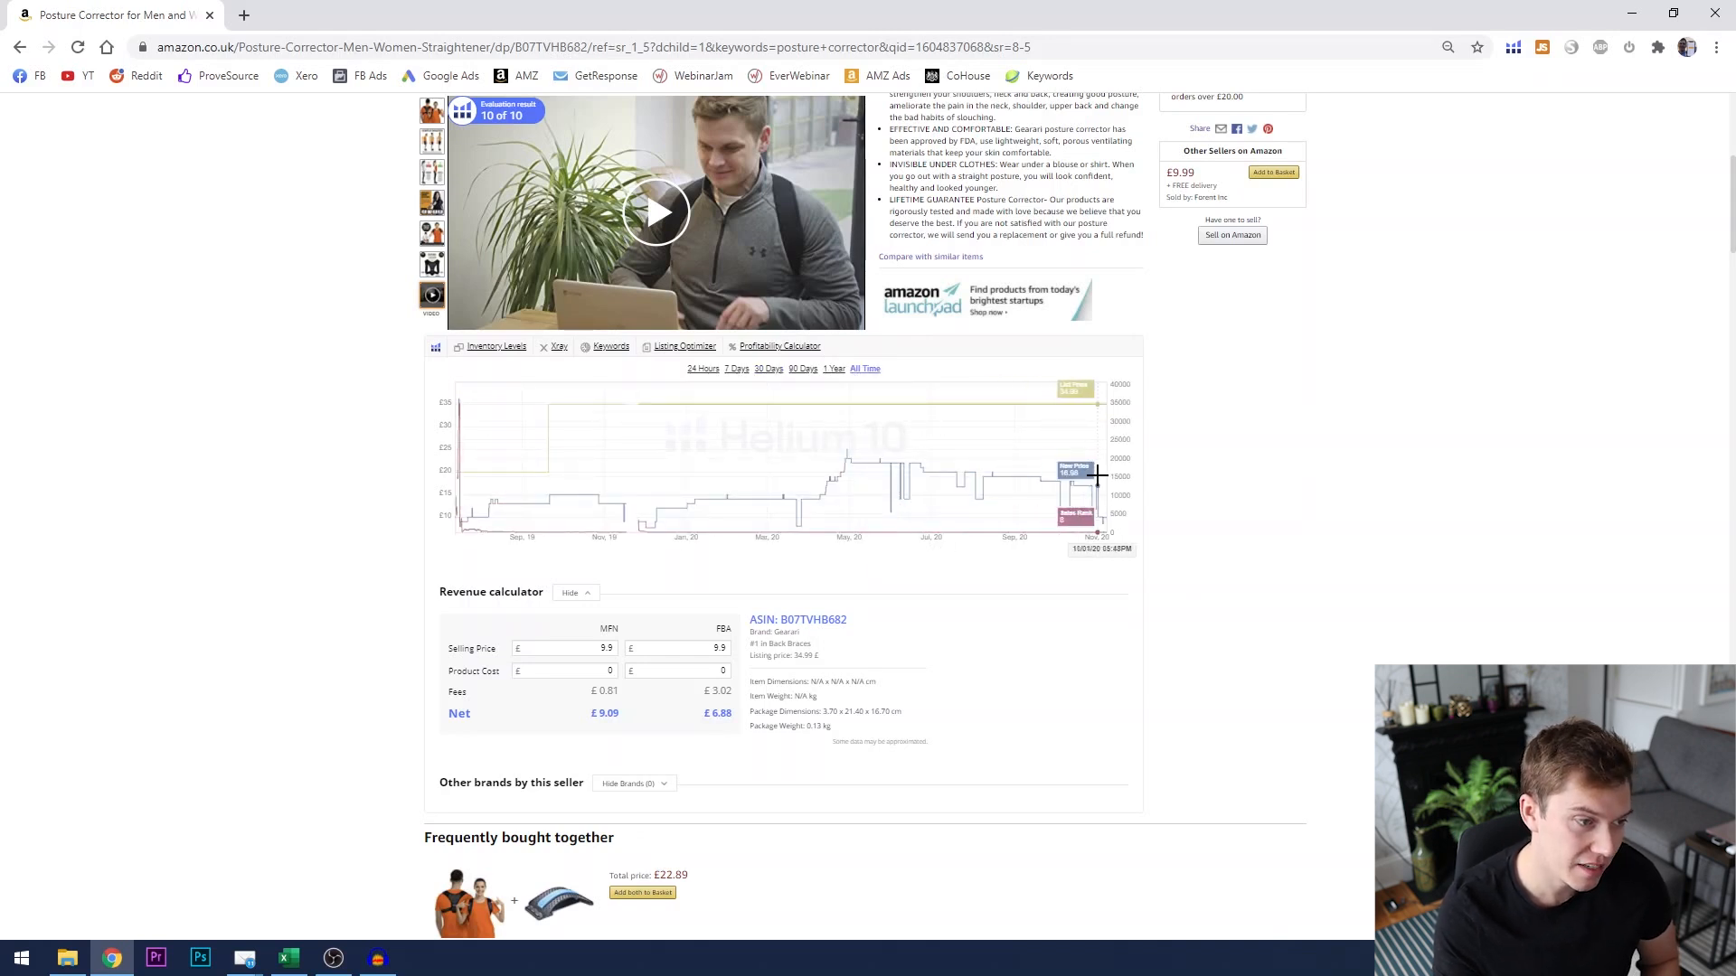
mouse_move(874, 458)
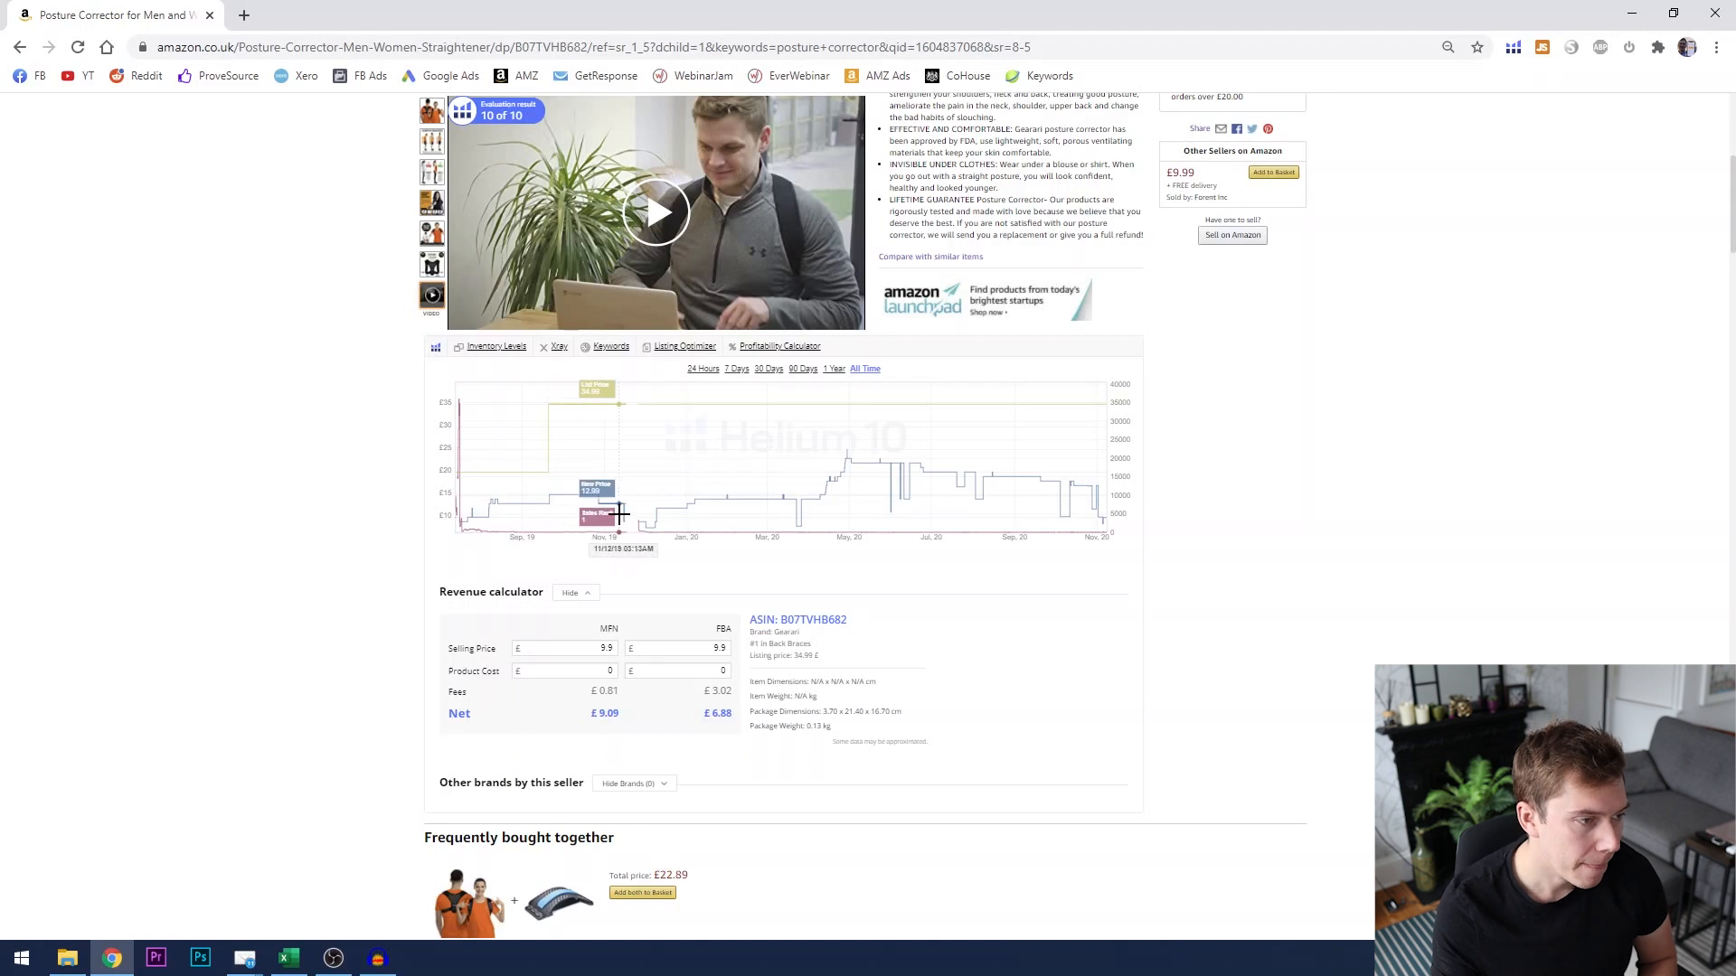
mouse_move(785, 499)
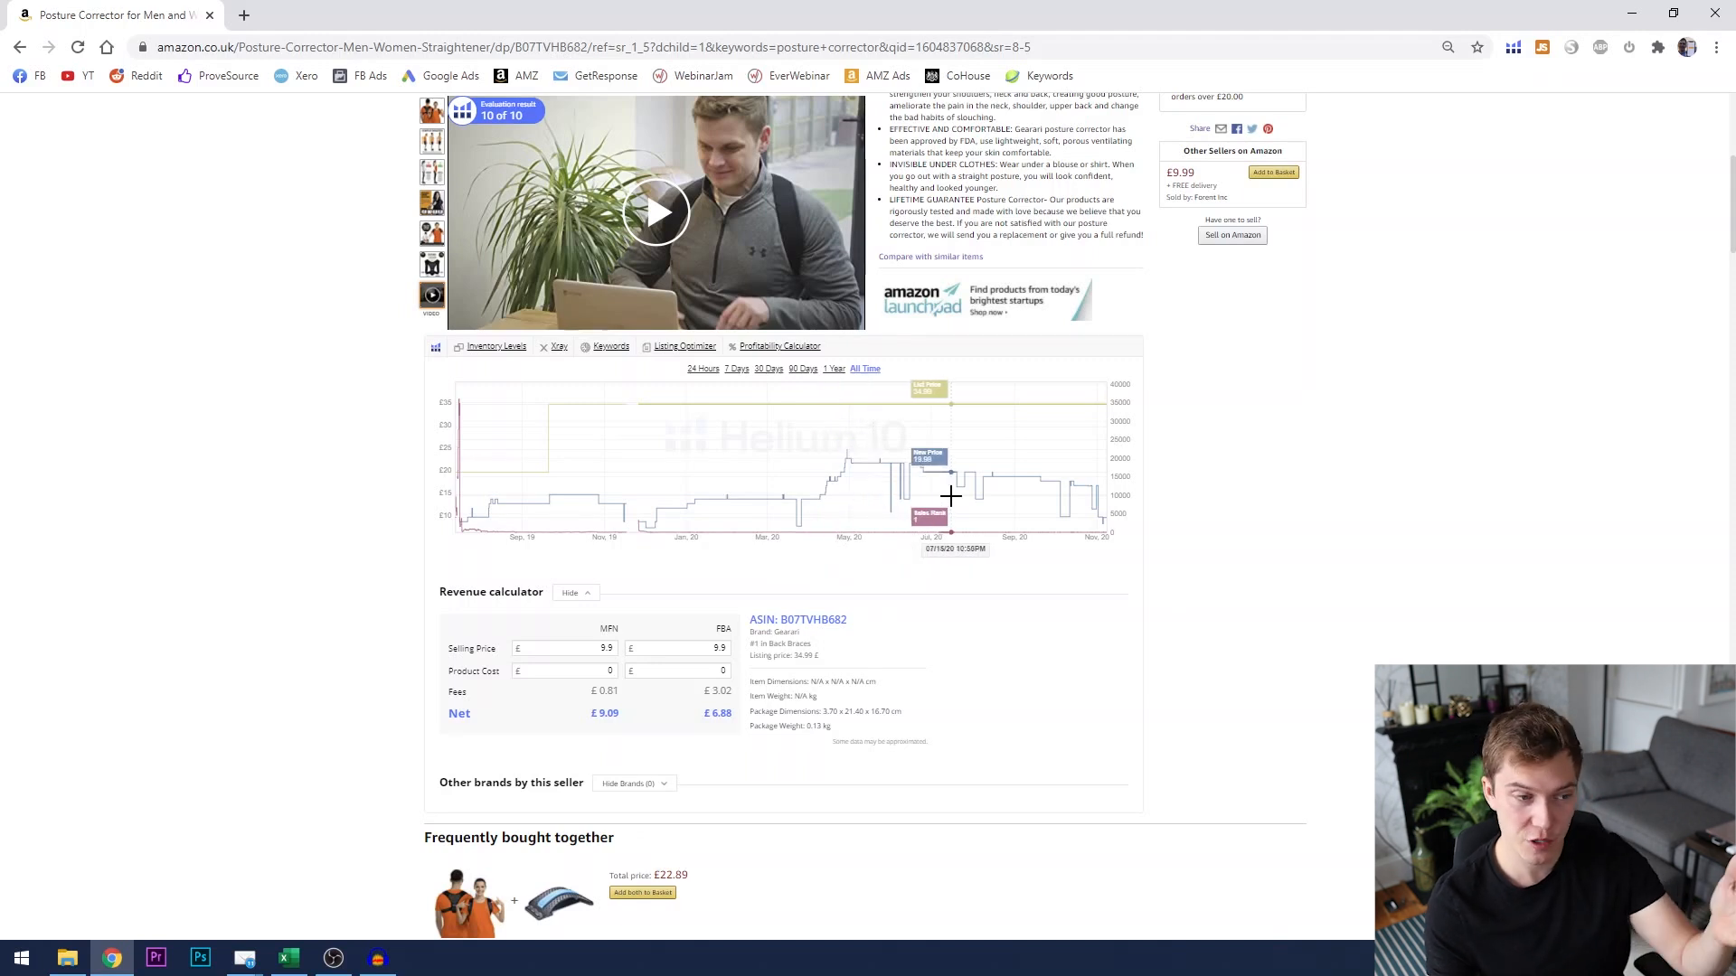
mouse_move(986, 466)
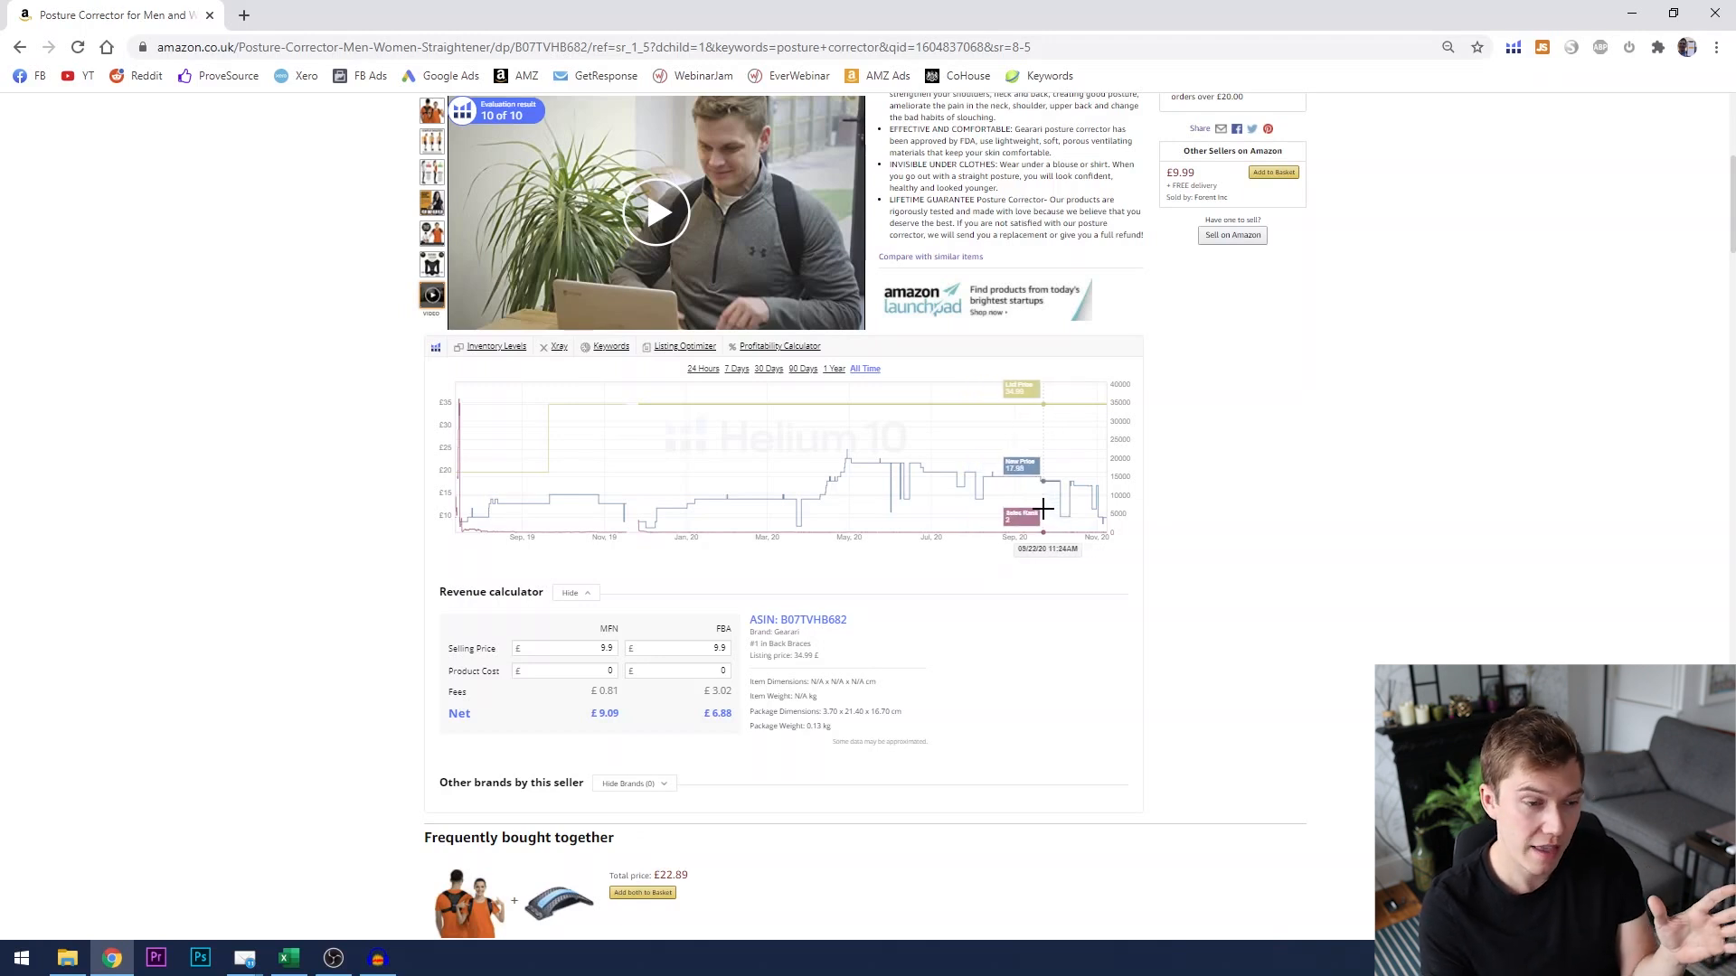
mouse_move(1094, 494)
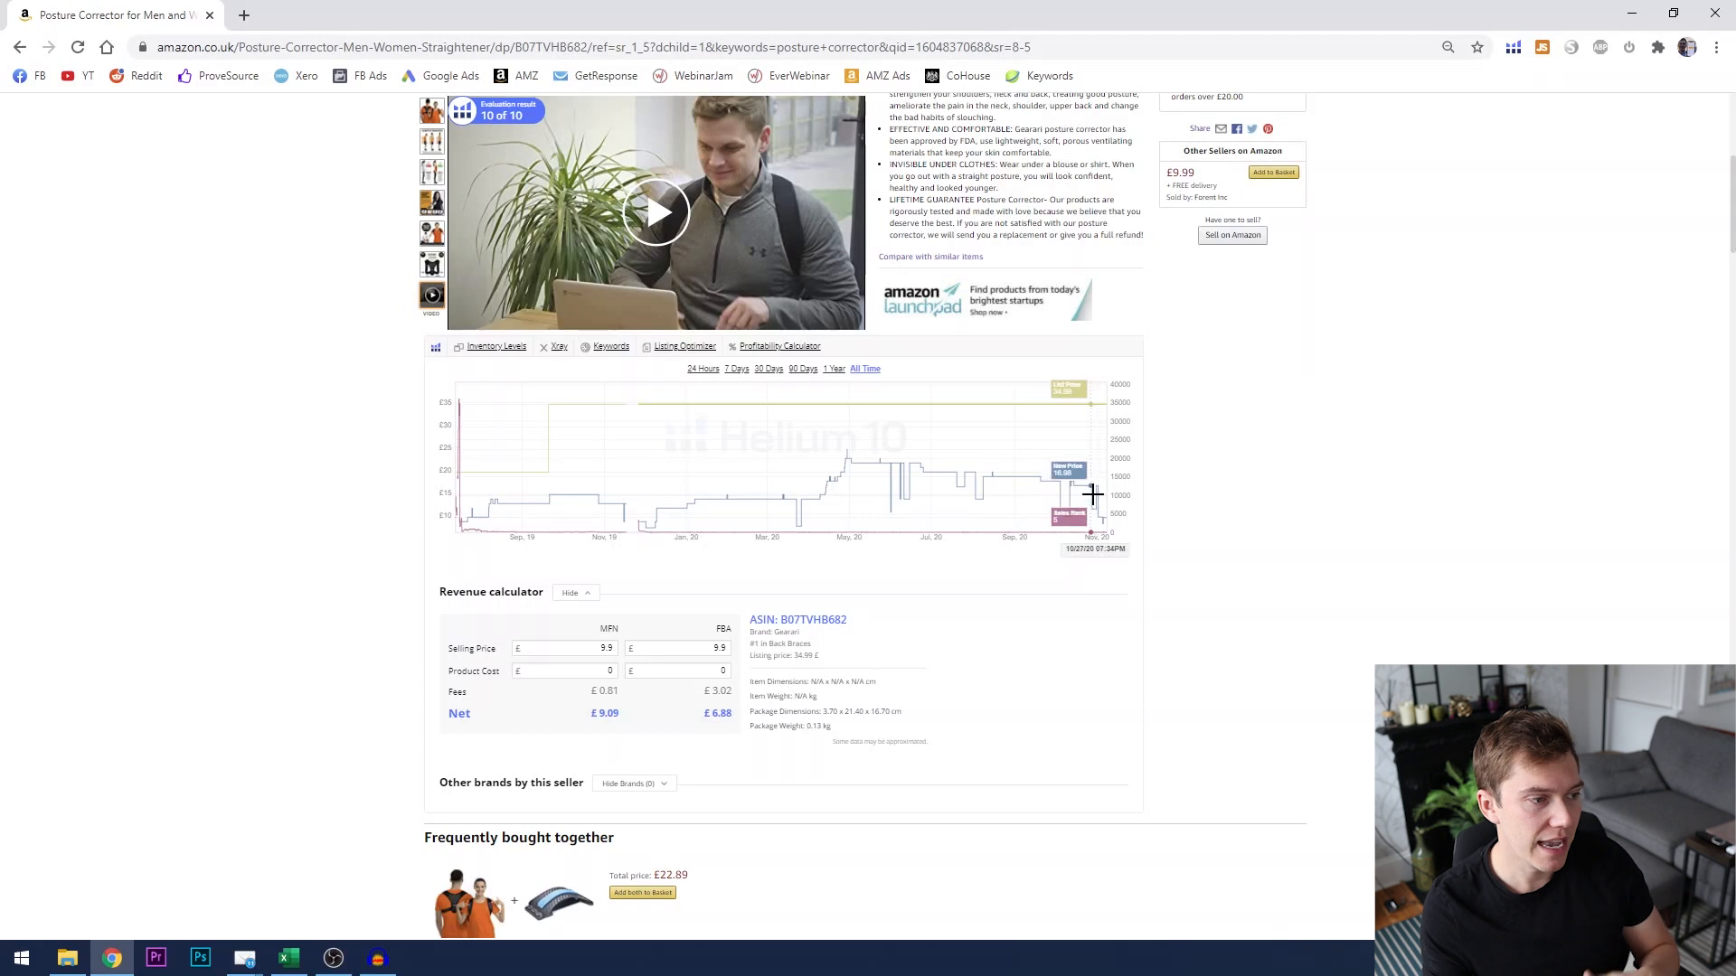
mouse_move(696, 483)
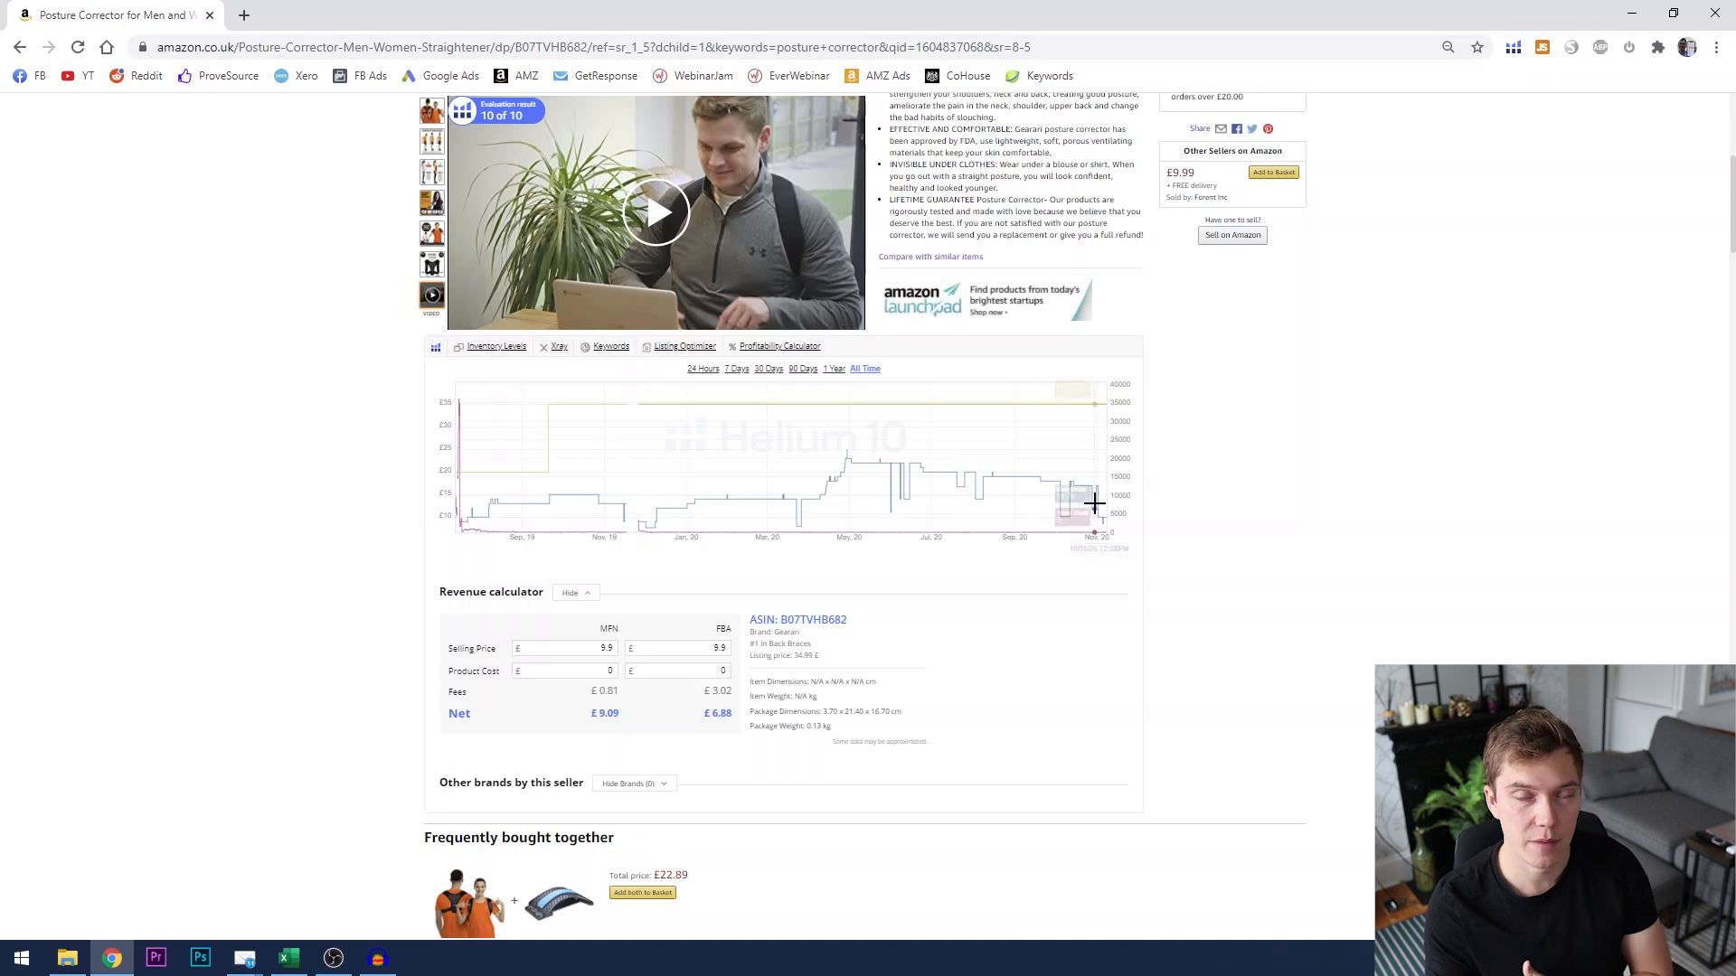
mouse_move(1094, 505)
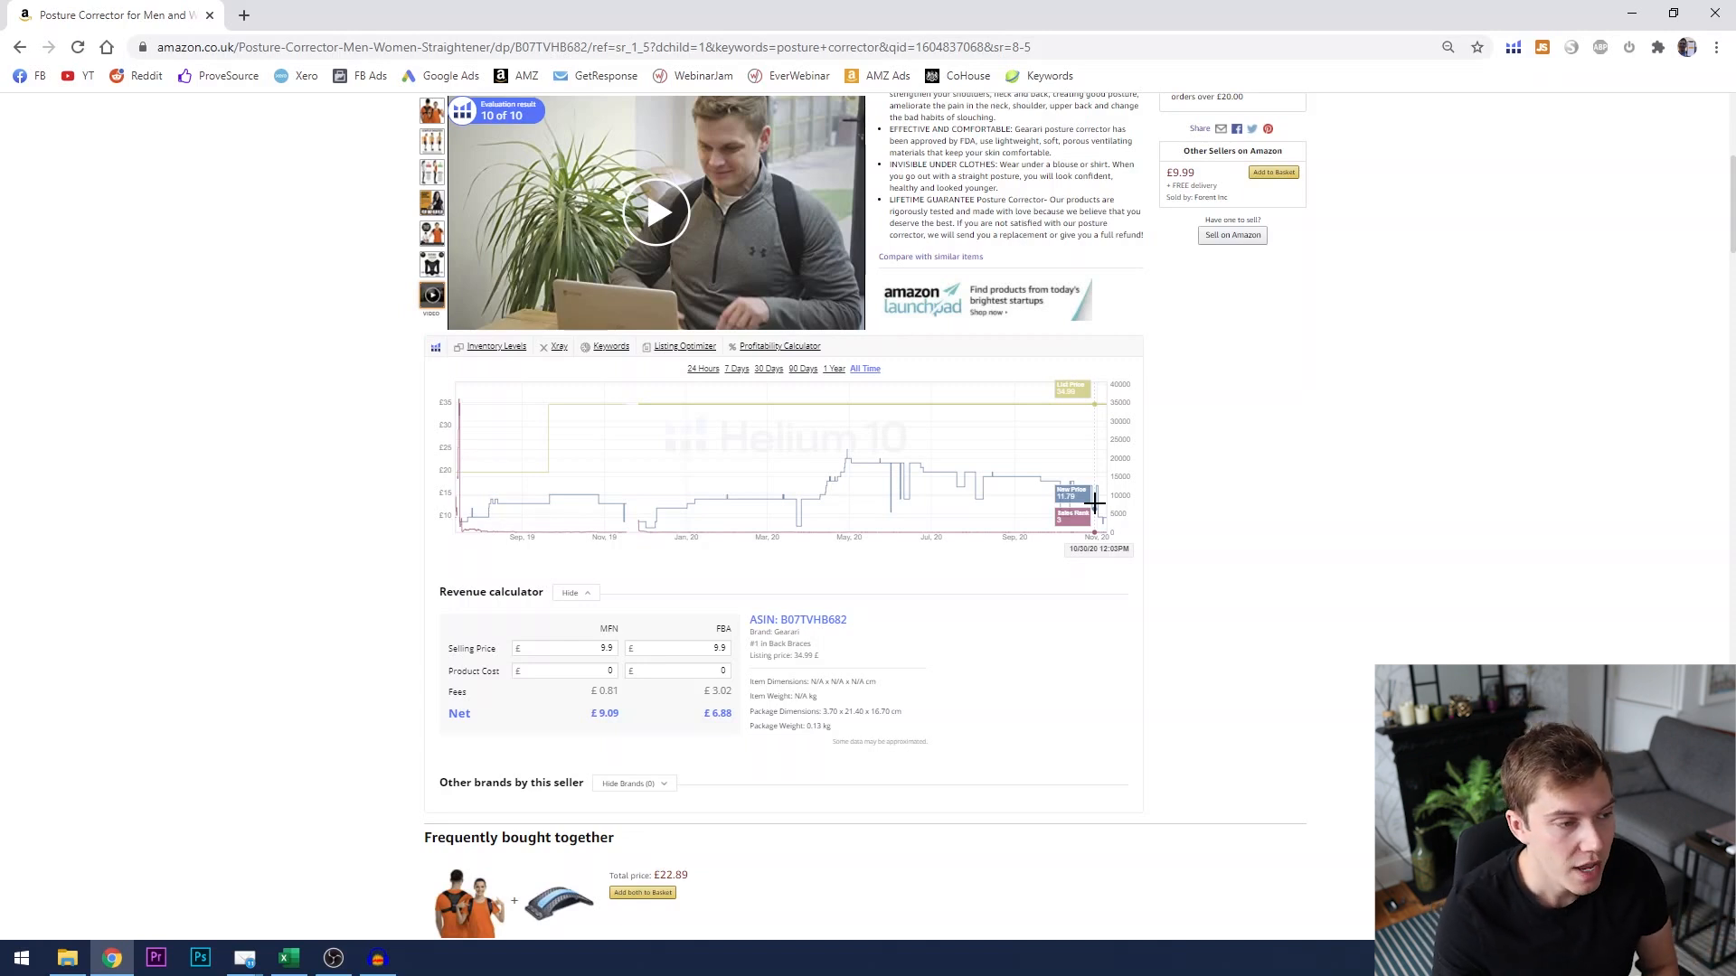
mouse_move(906, 560)
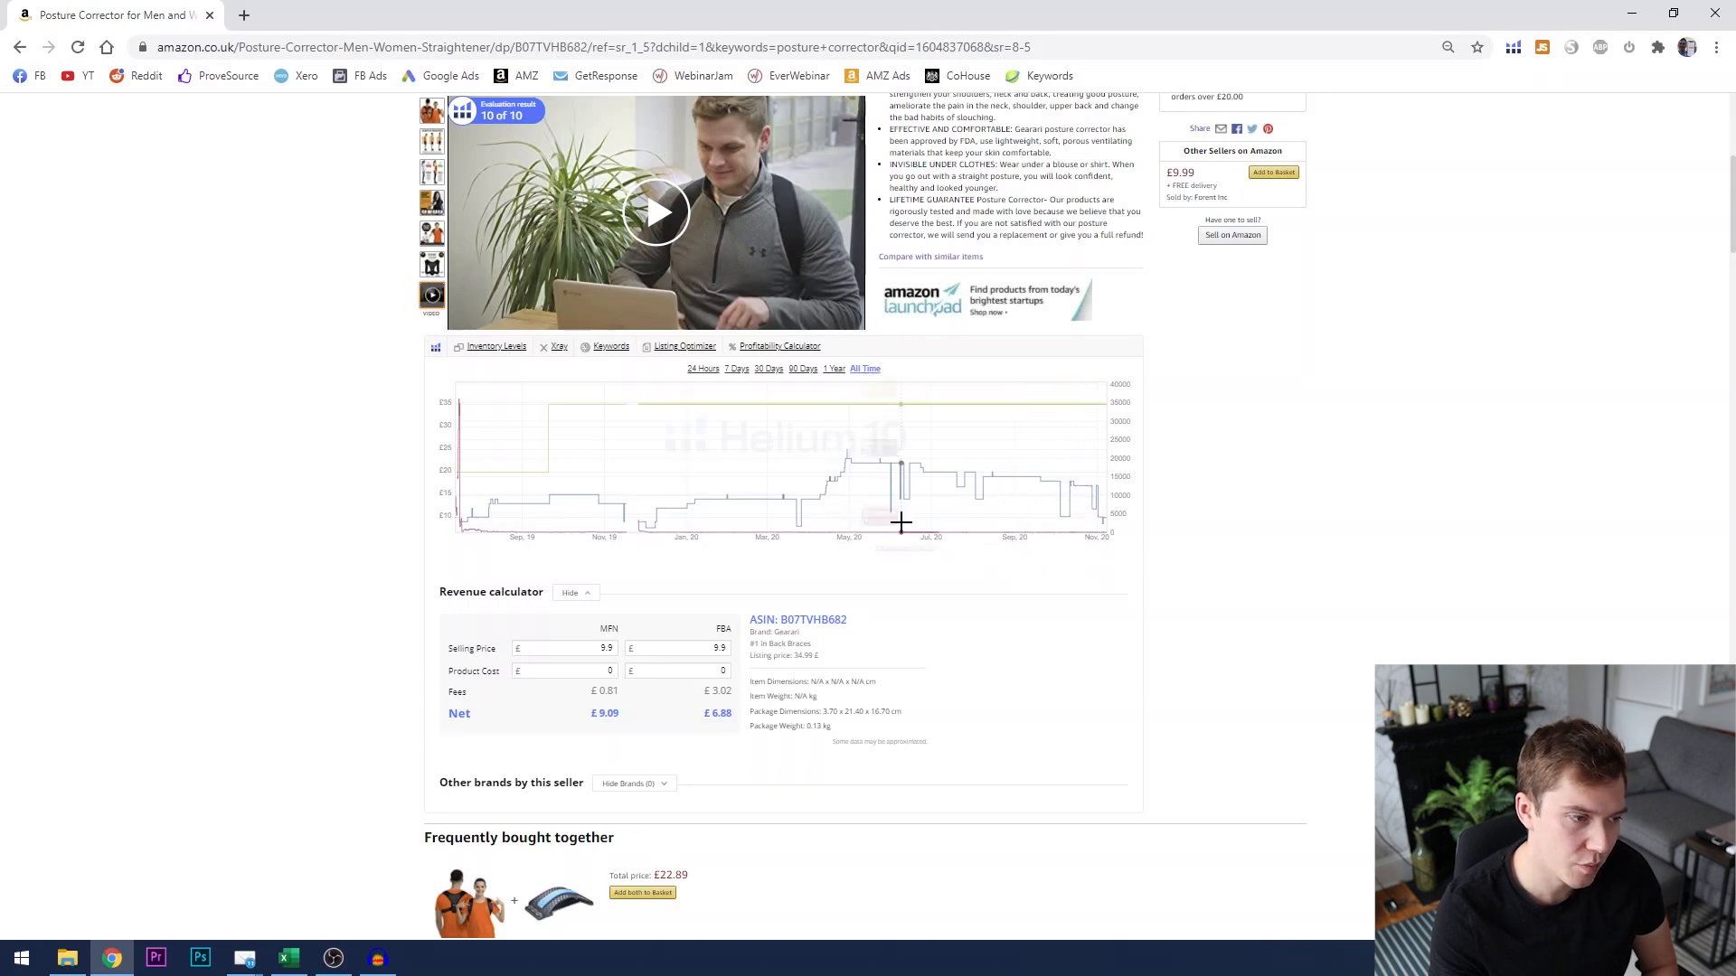
mouse_move(869, 522)
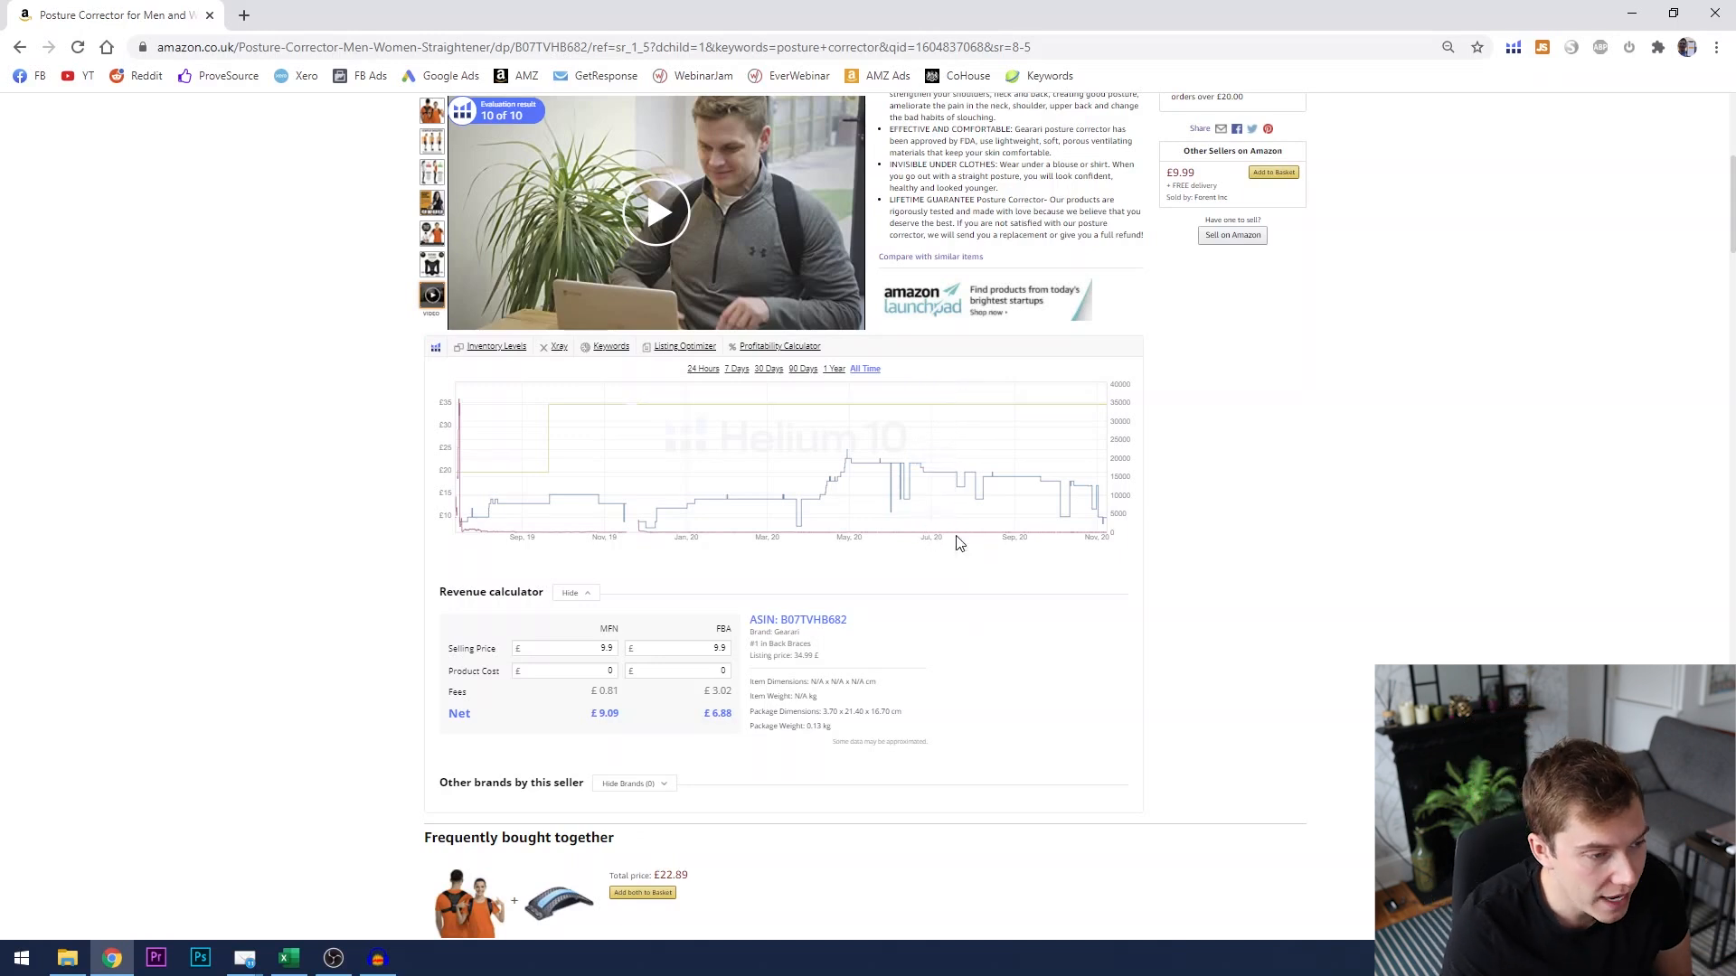
mouse_move(971, 513)
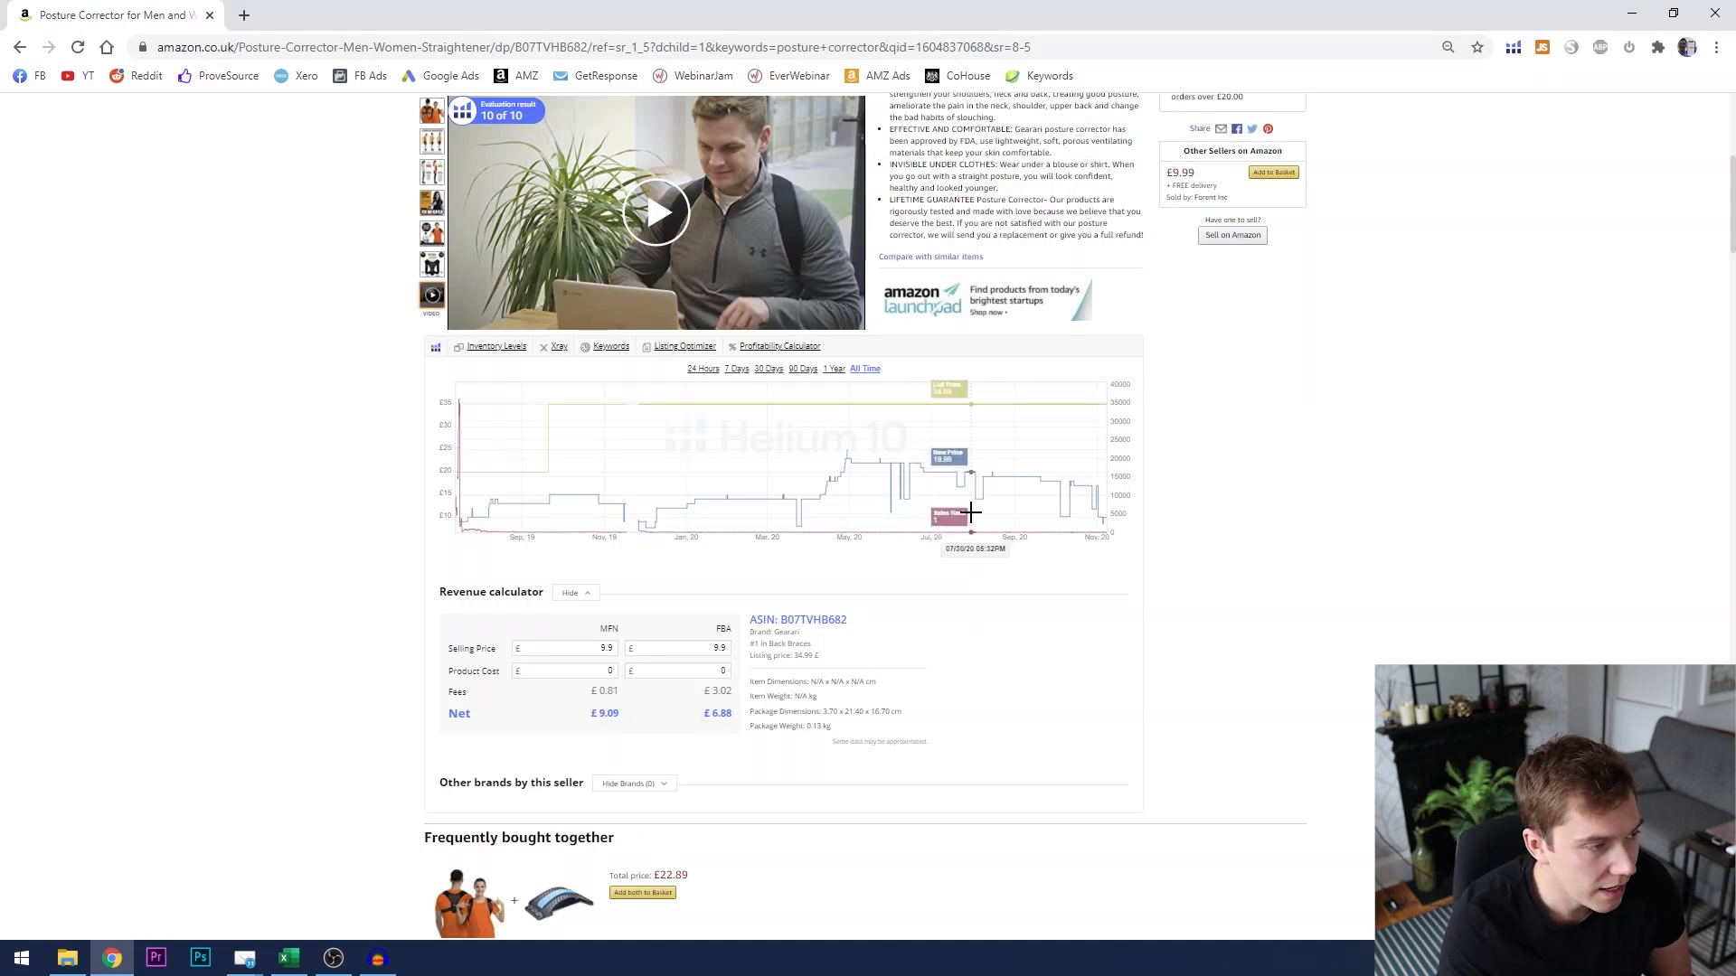
mouse_move(489, 521)
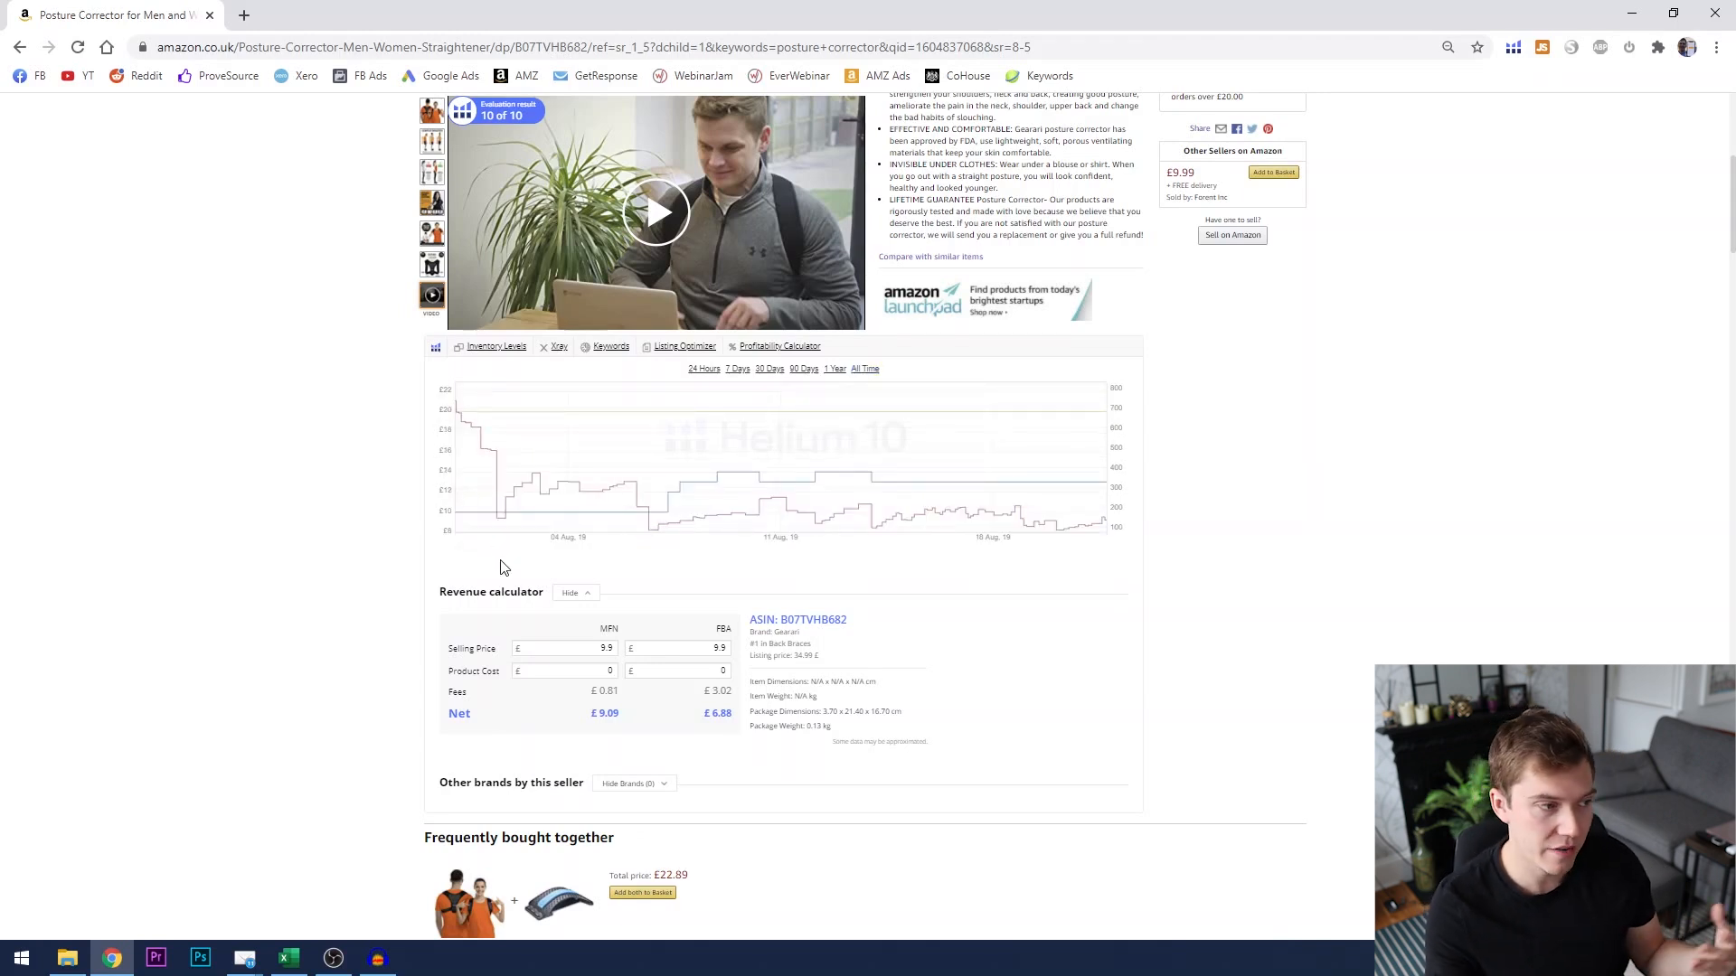
mouse_move(474, 429)
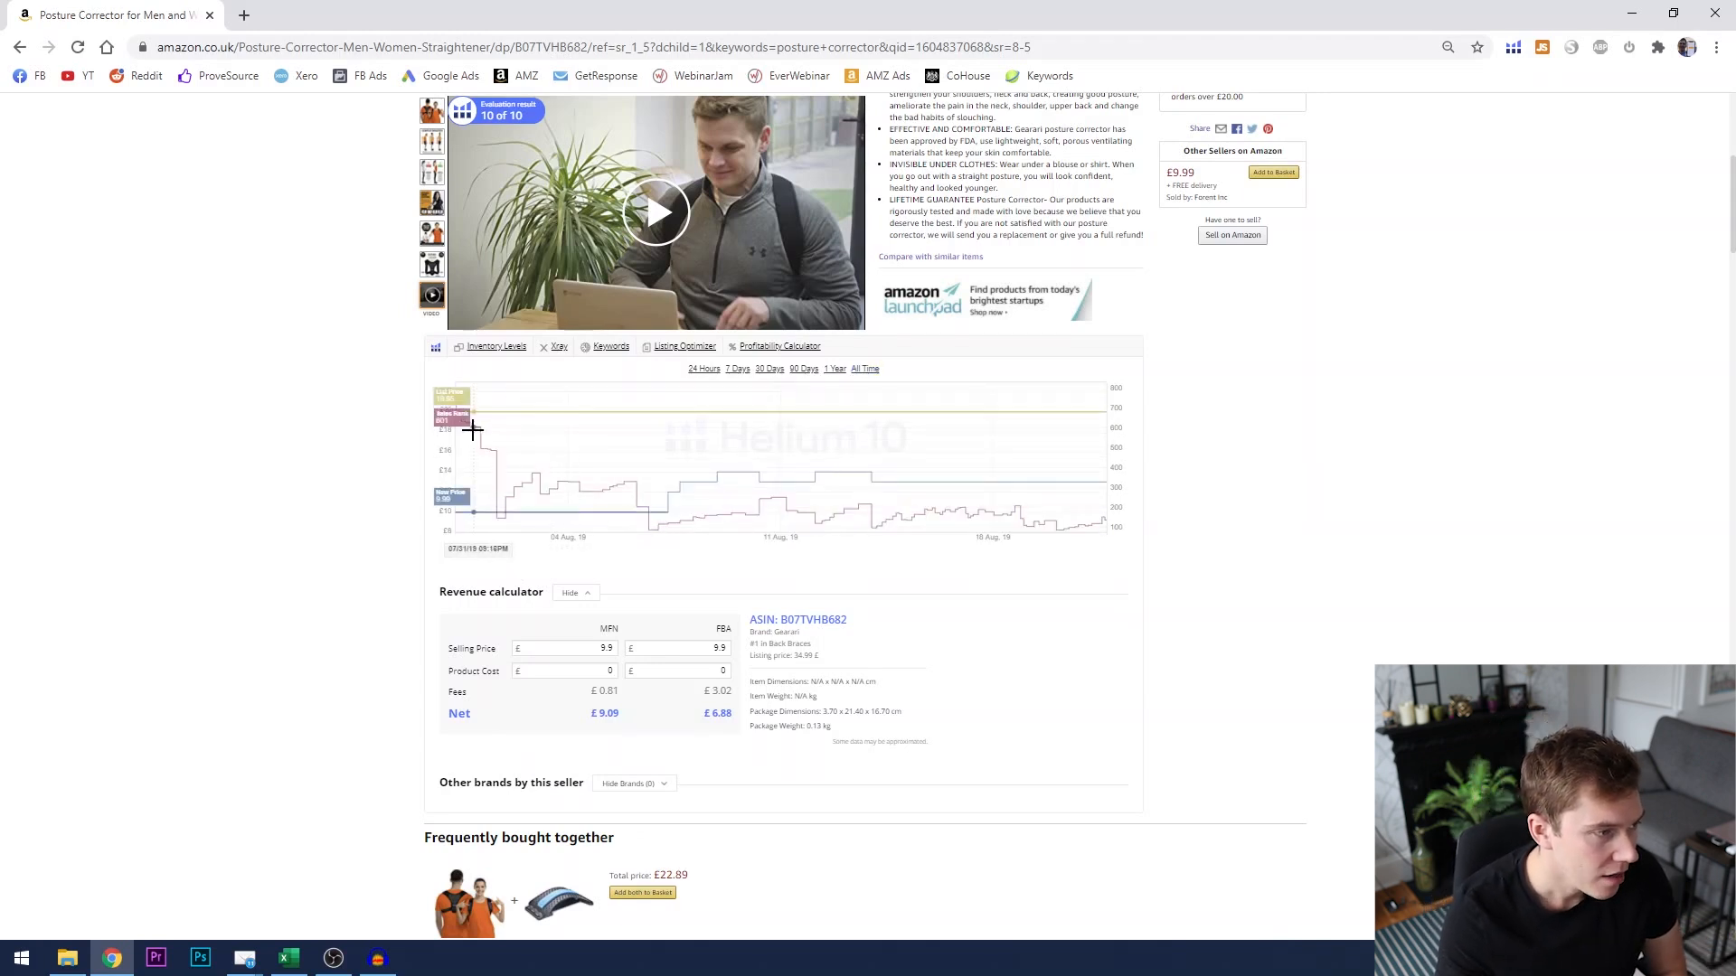
mouse_move(502, 457)
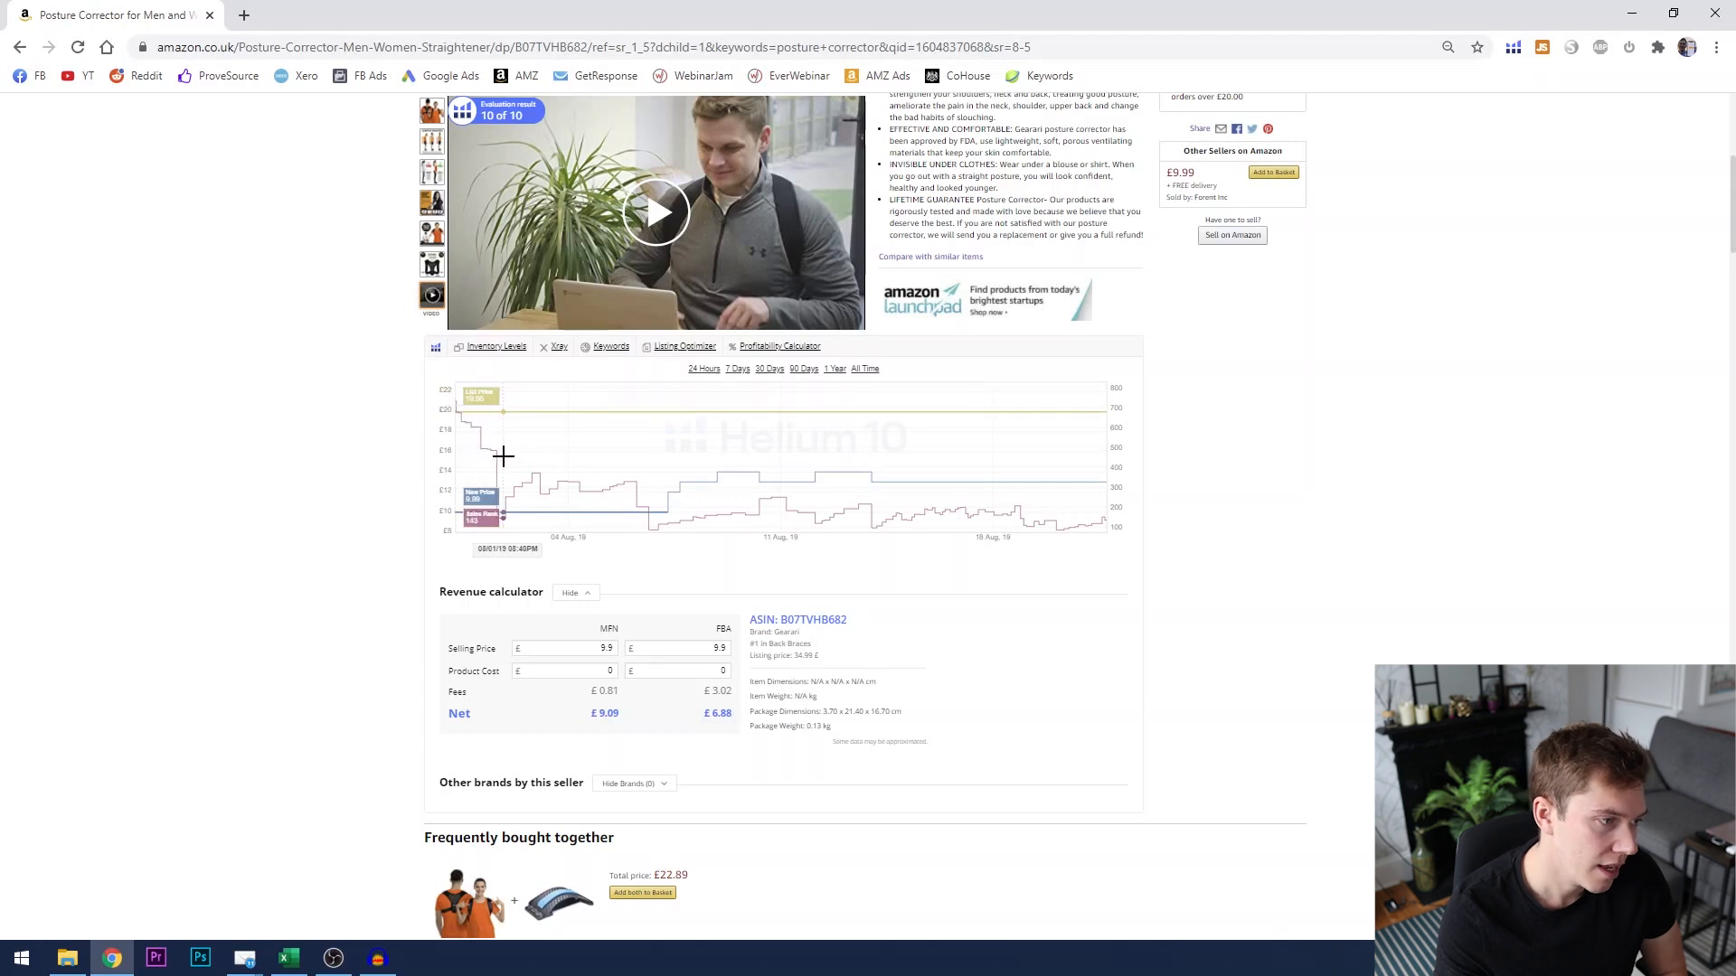
mouse_move(539, 474)
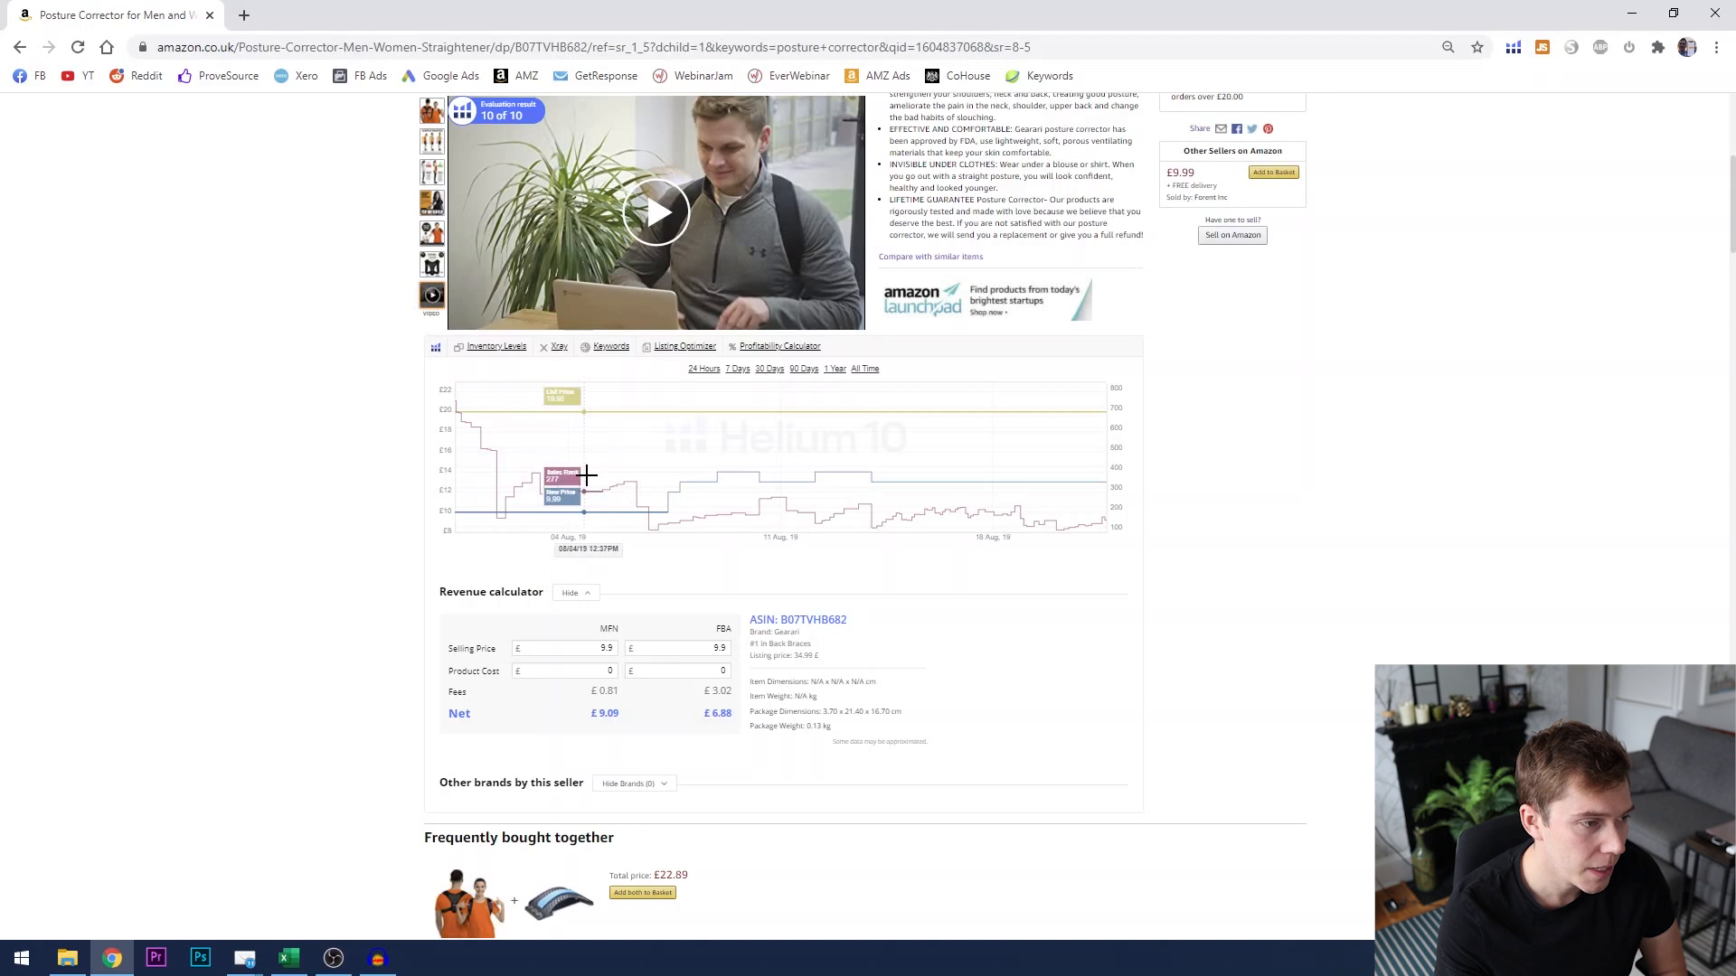
mouse_move(649, 474)
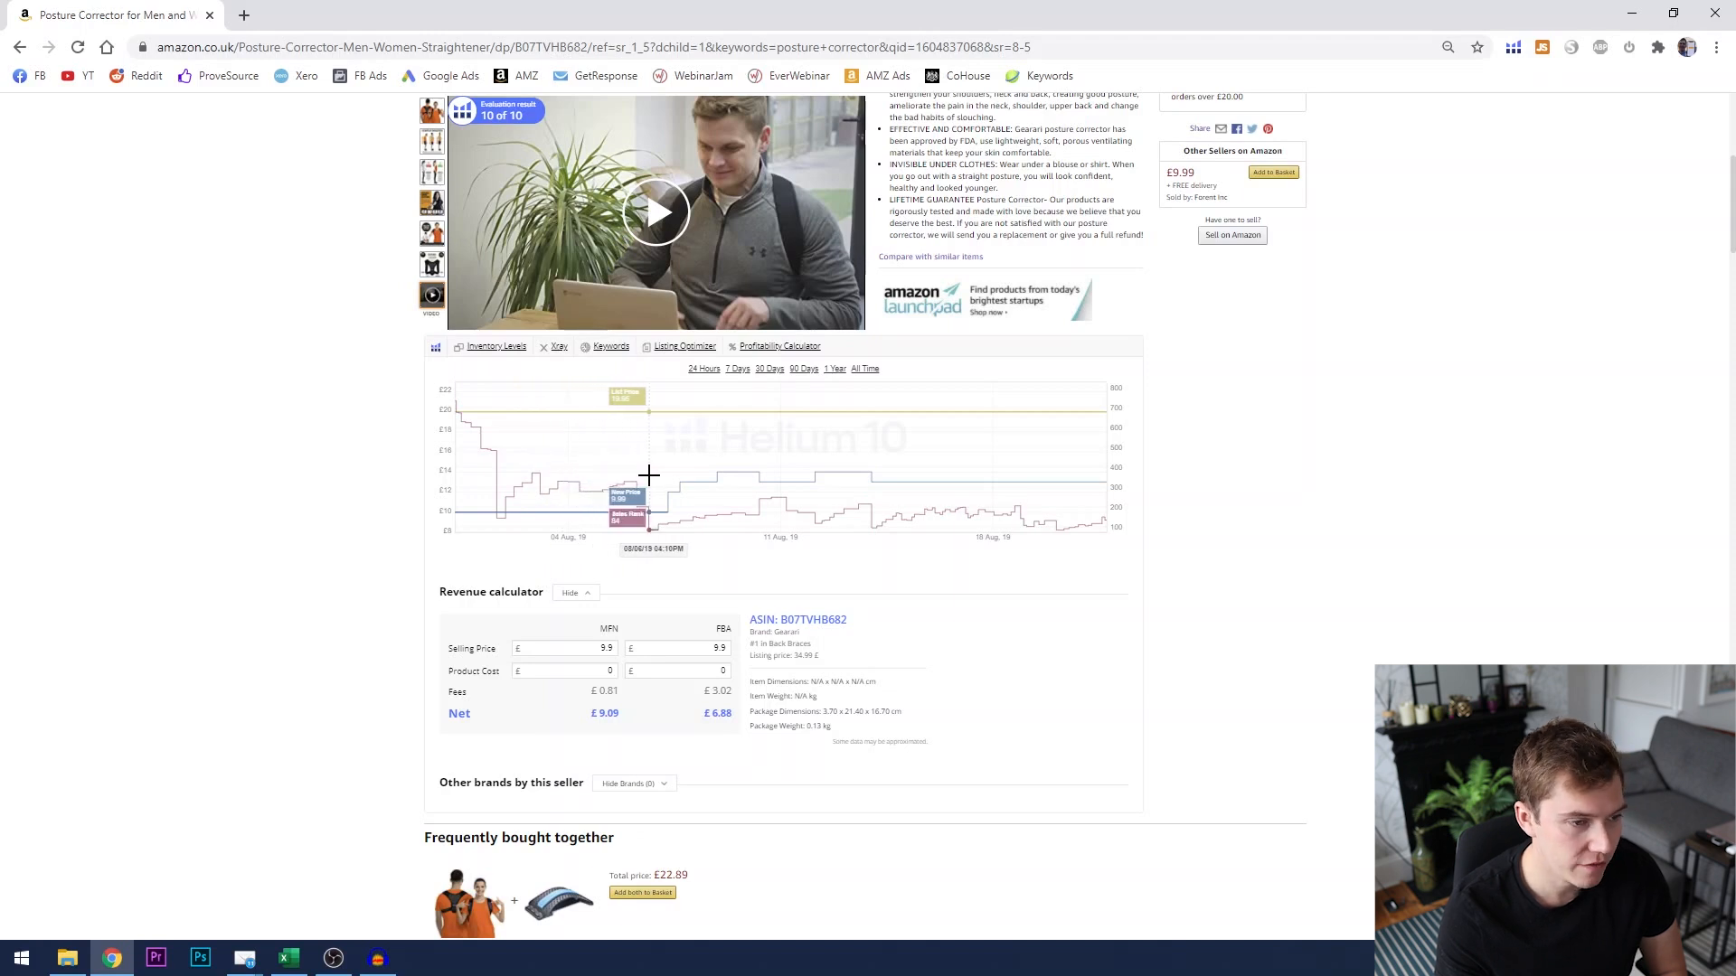
mouse_move(635, 477)
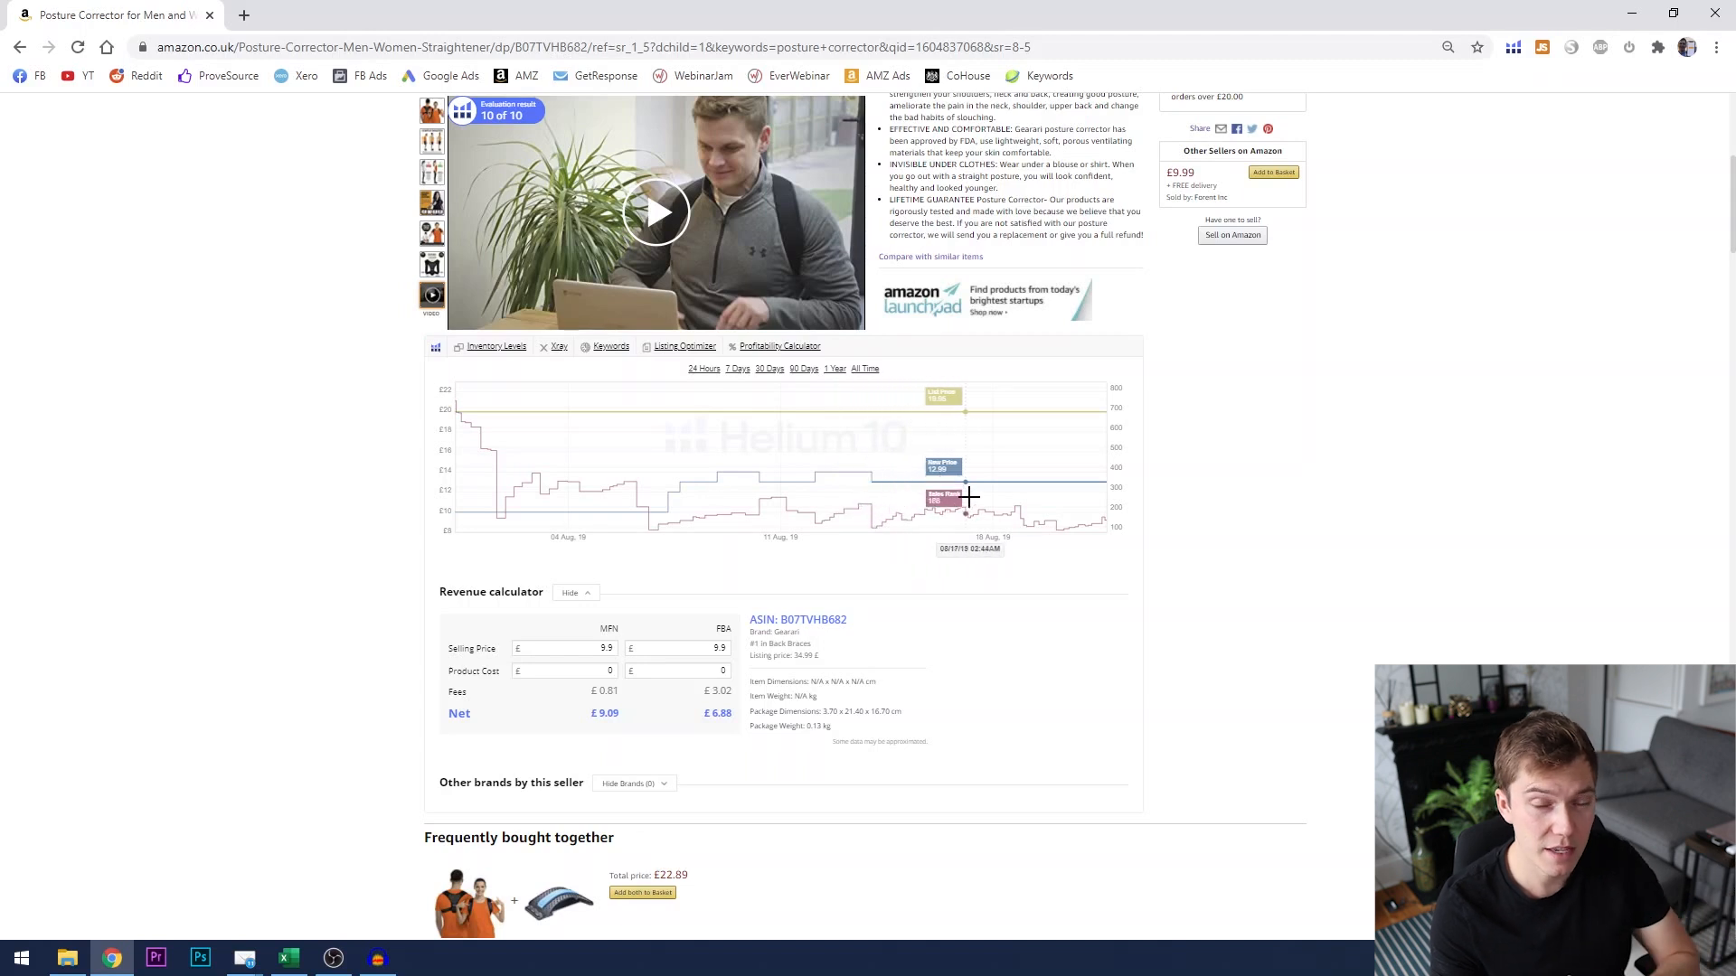
mouse_move(1069, 513)
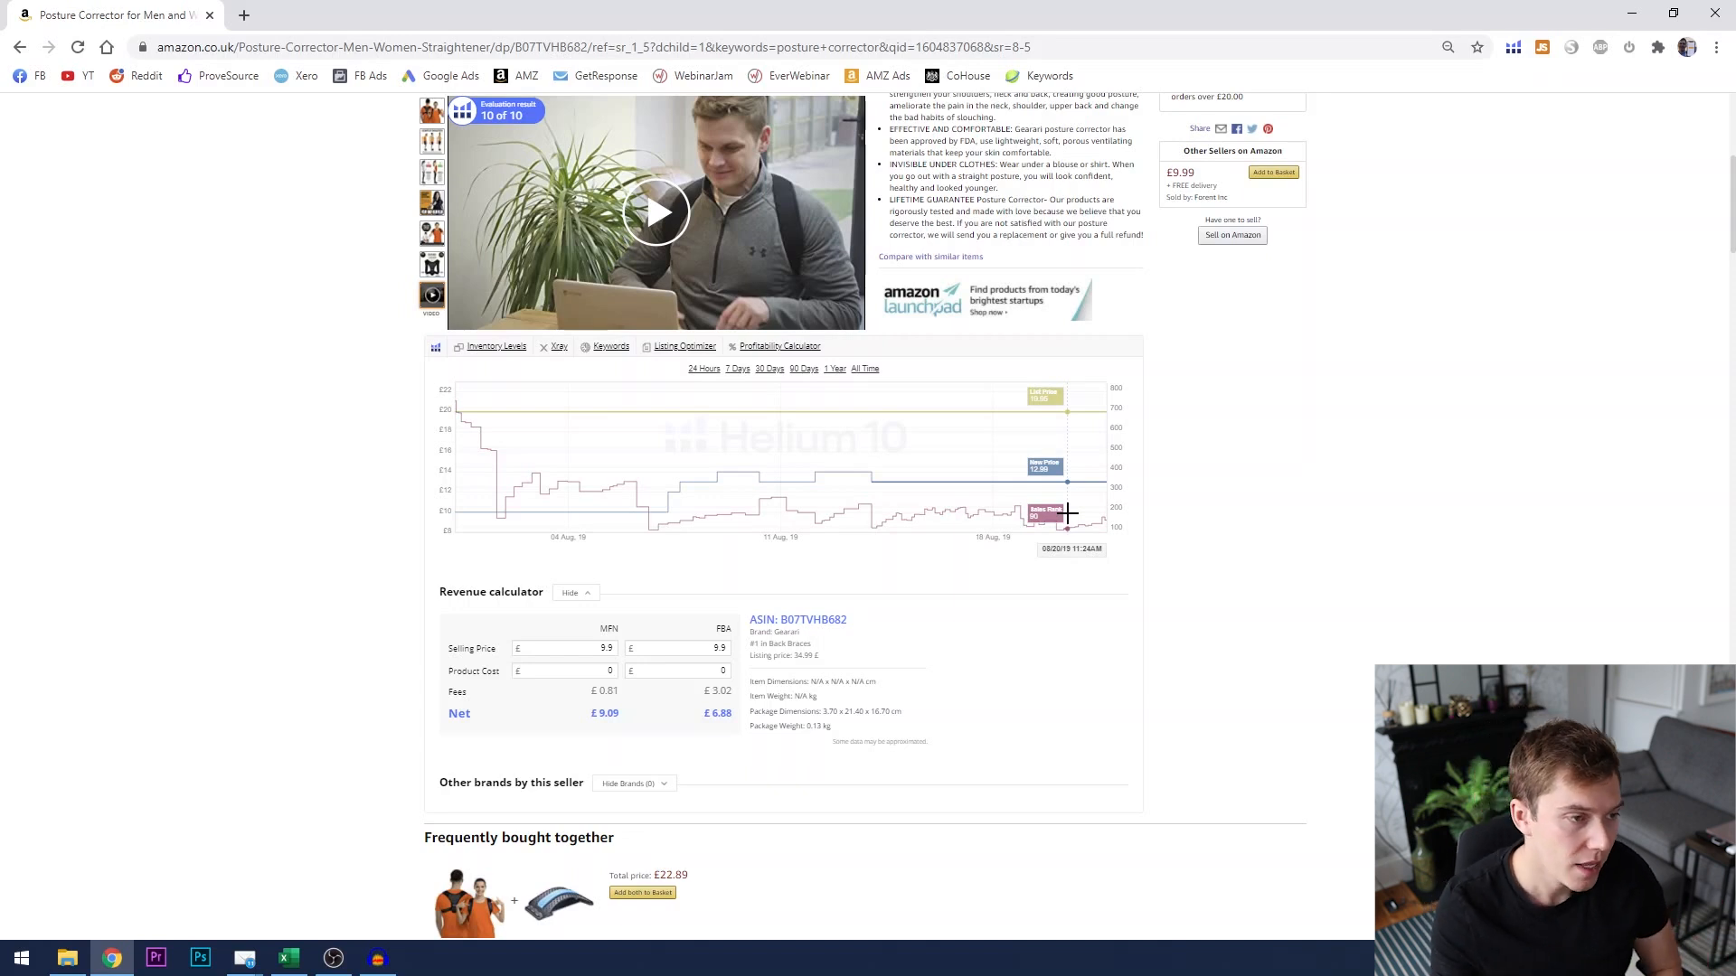
Step: Zoom the Helium 10 price and rank chart into its earliest period
click(864, 369)
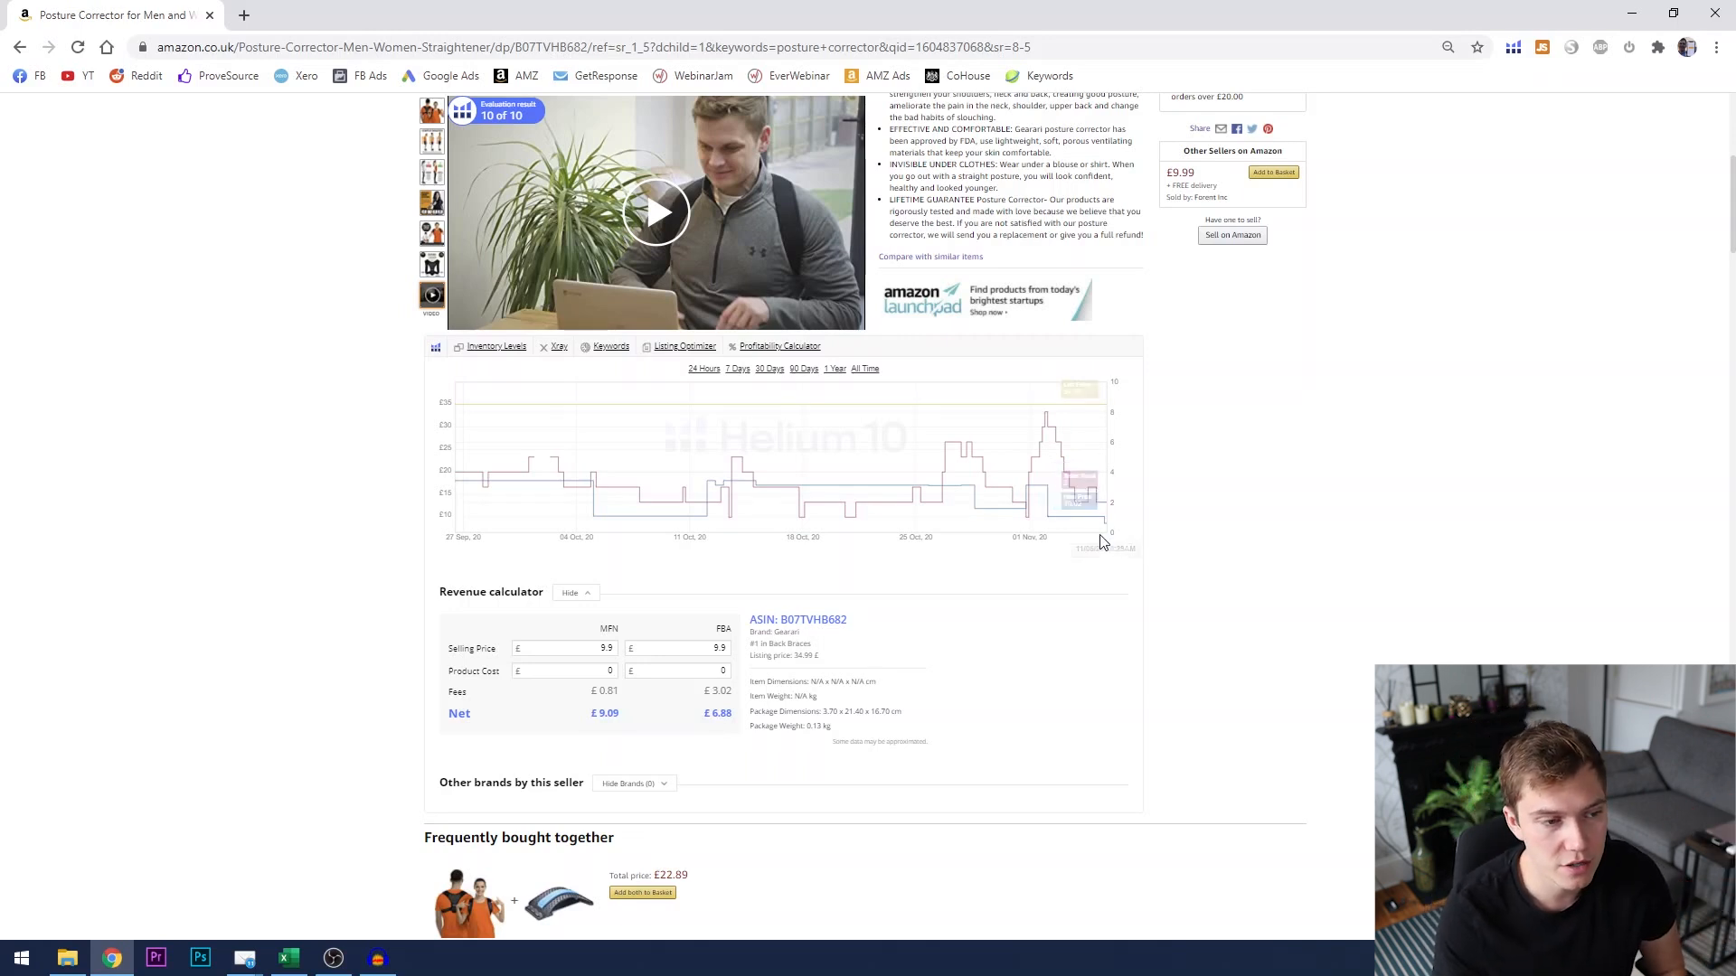
mouse_move(1086, 517)
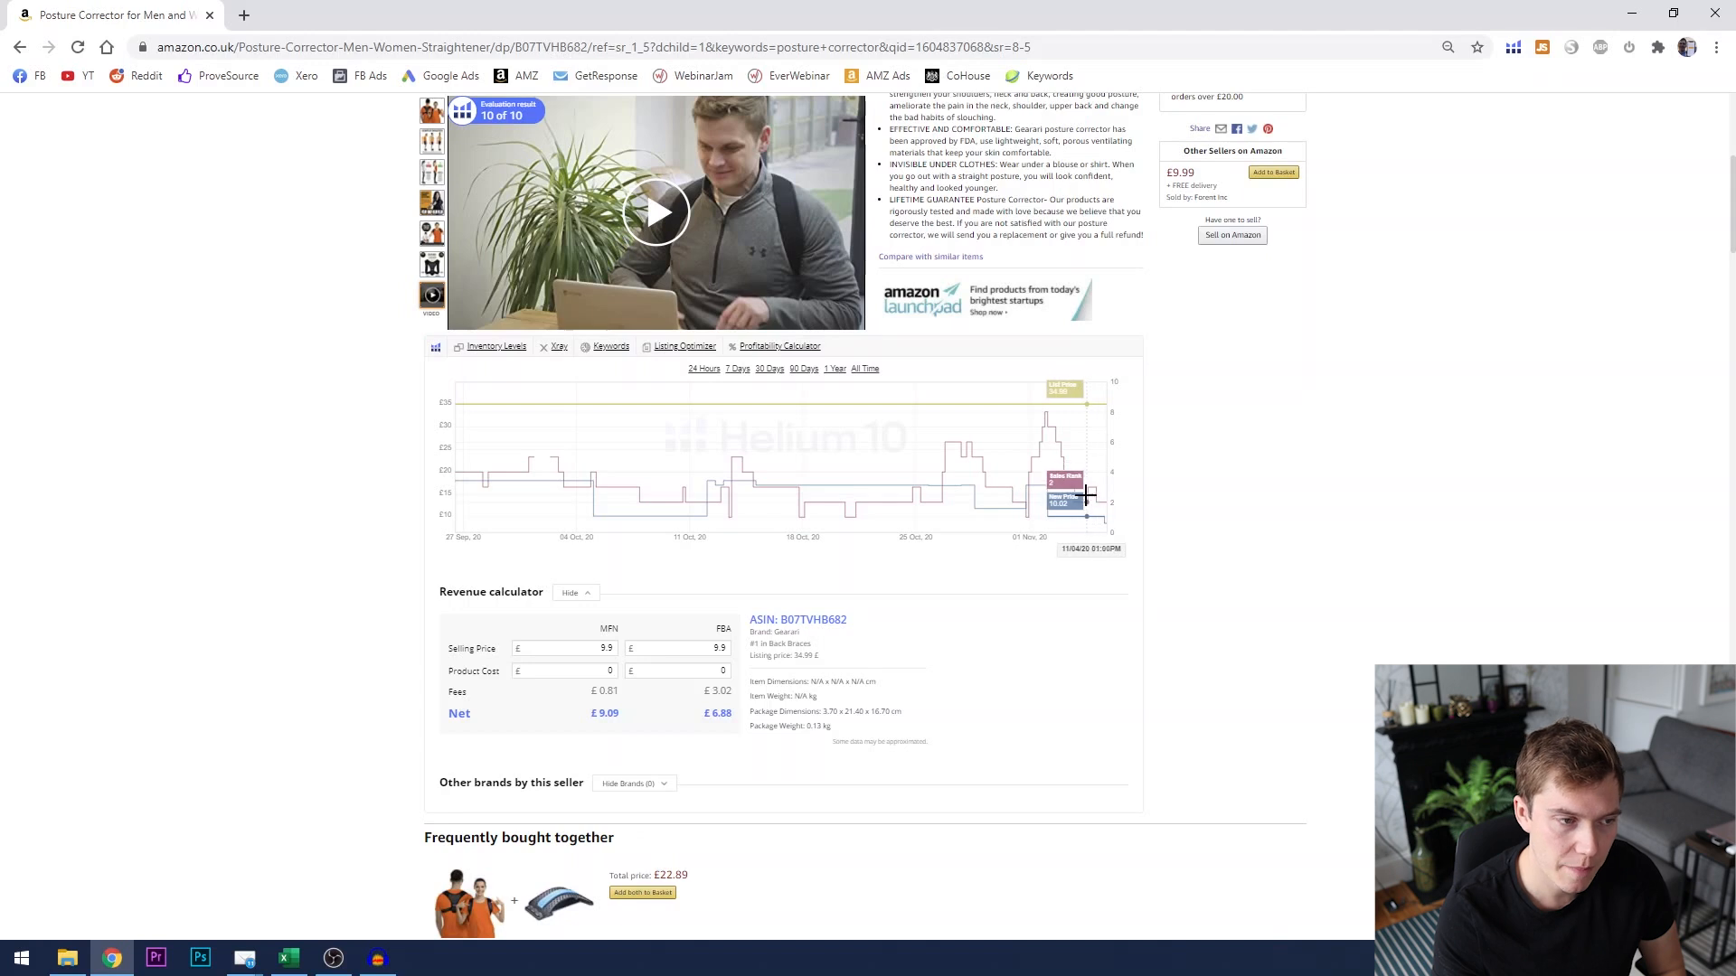
mouse_move(1070, 489)
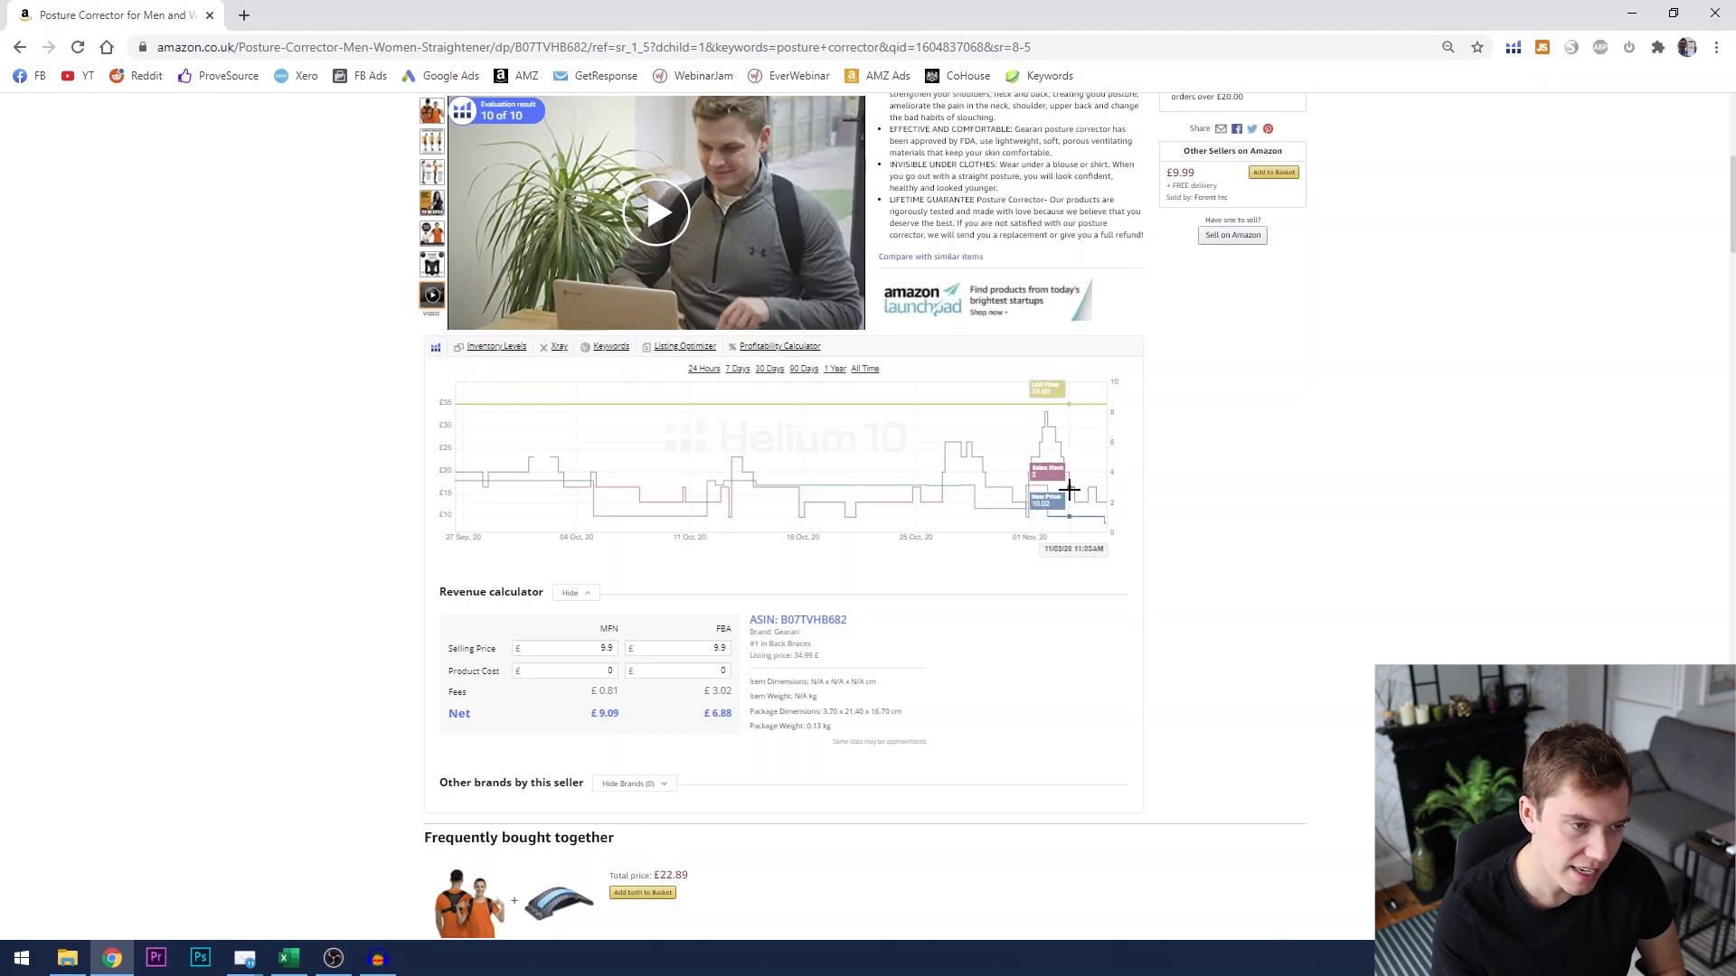
mouse_move(1016, 504)
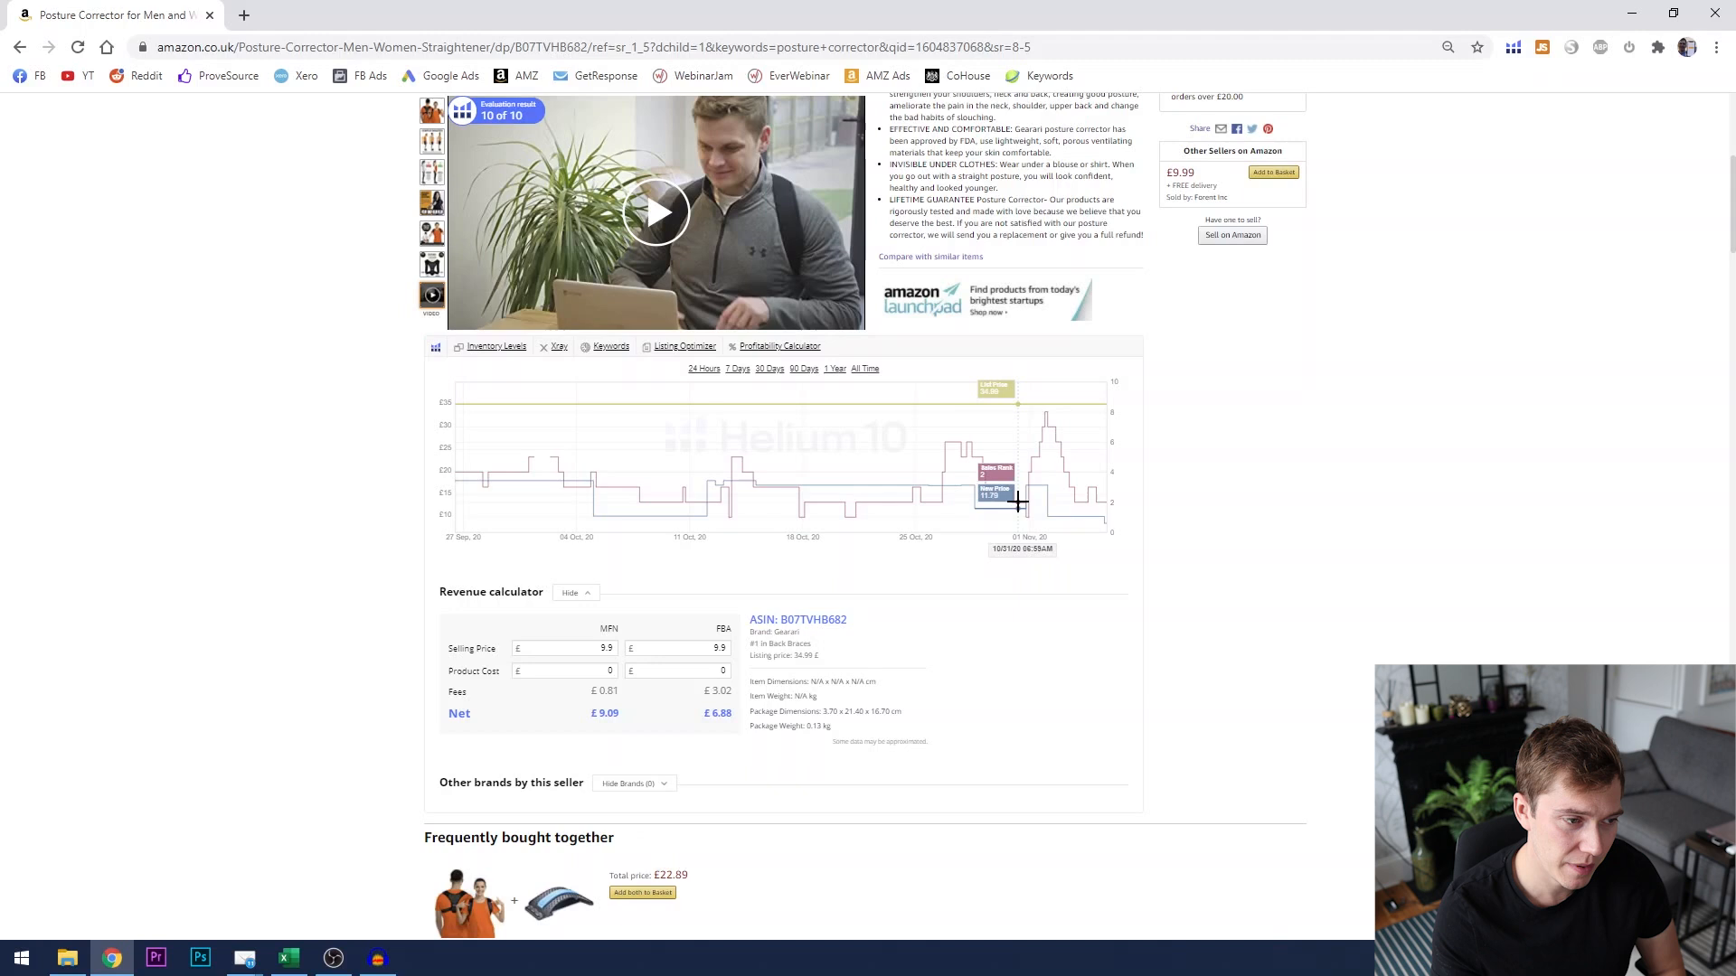
mouse_move(814, 509)
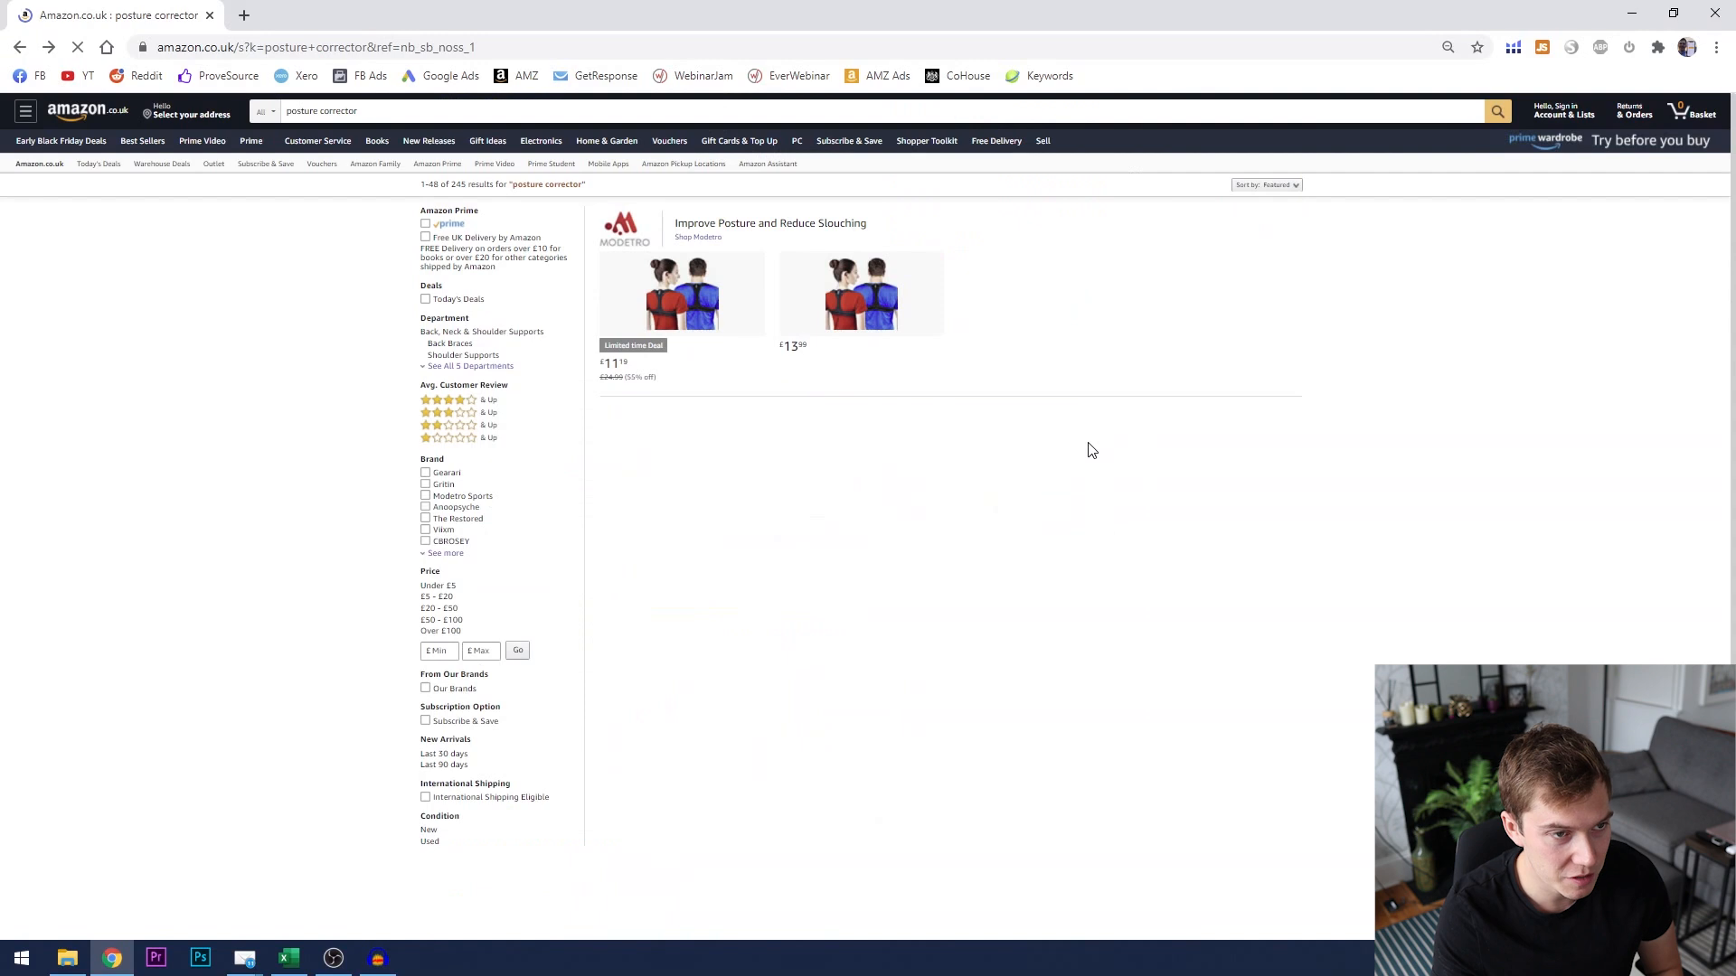
scroll(down, 3)
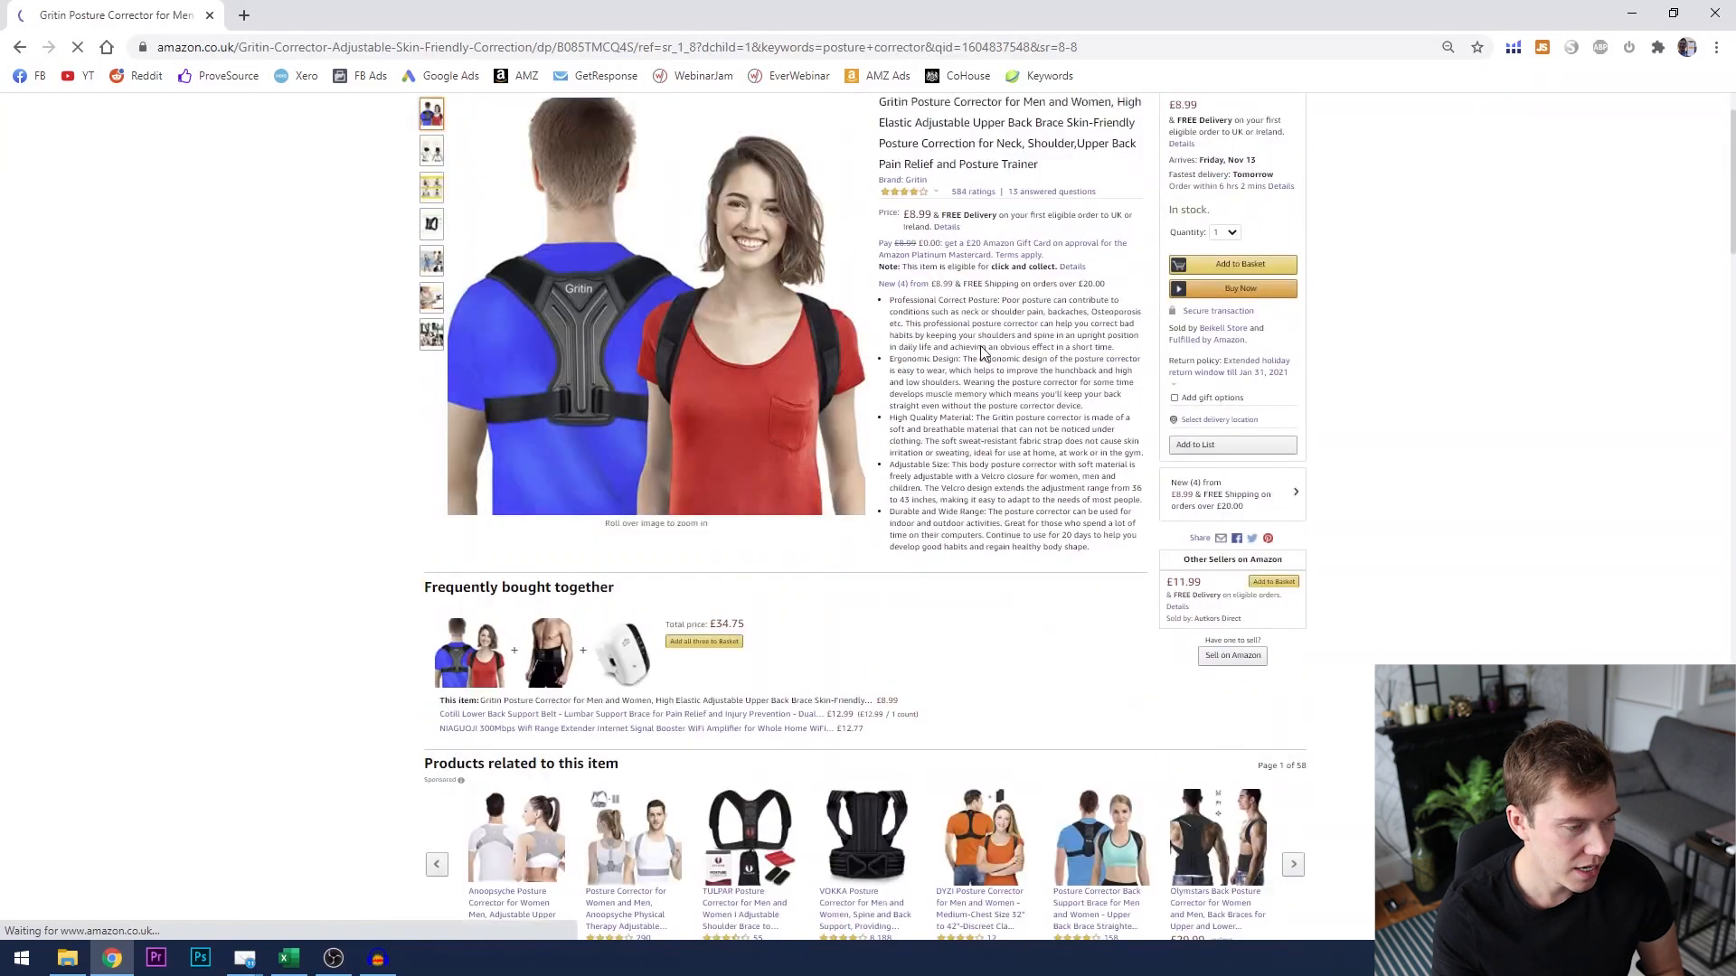
scroll(down, 3)
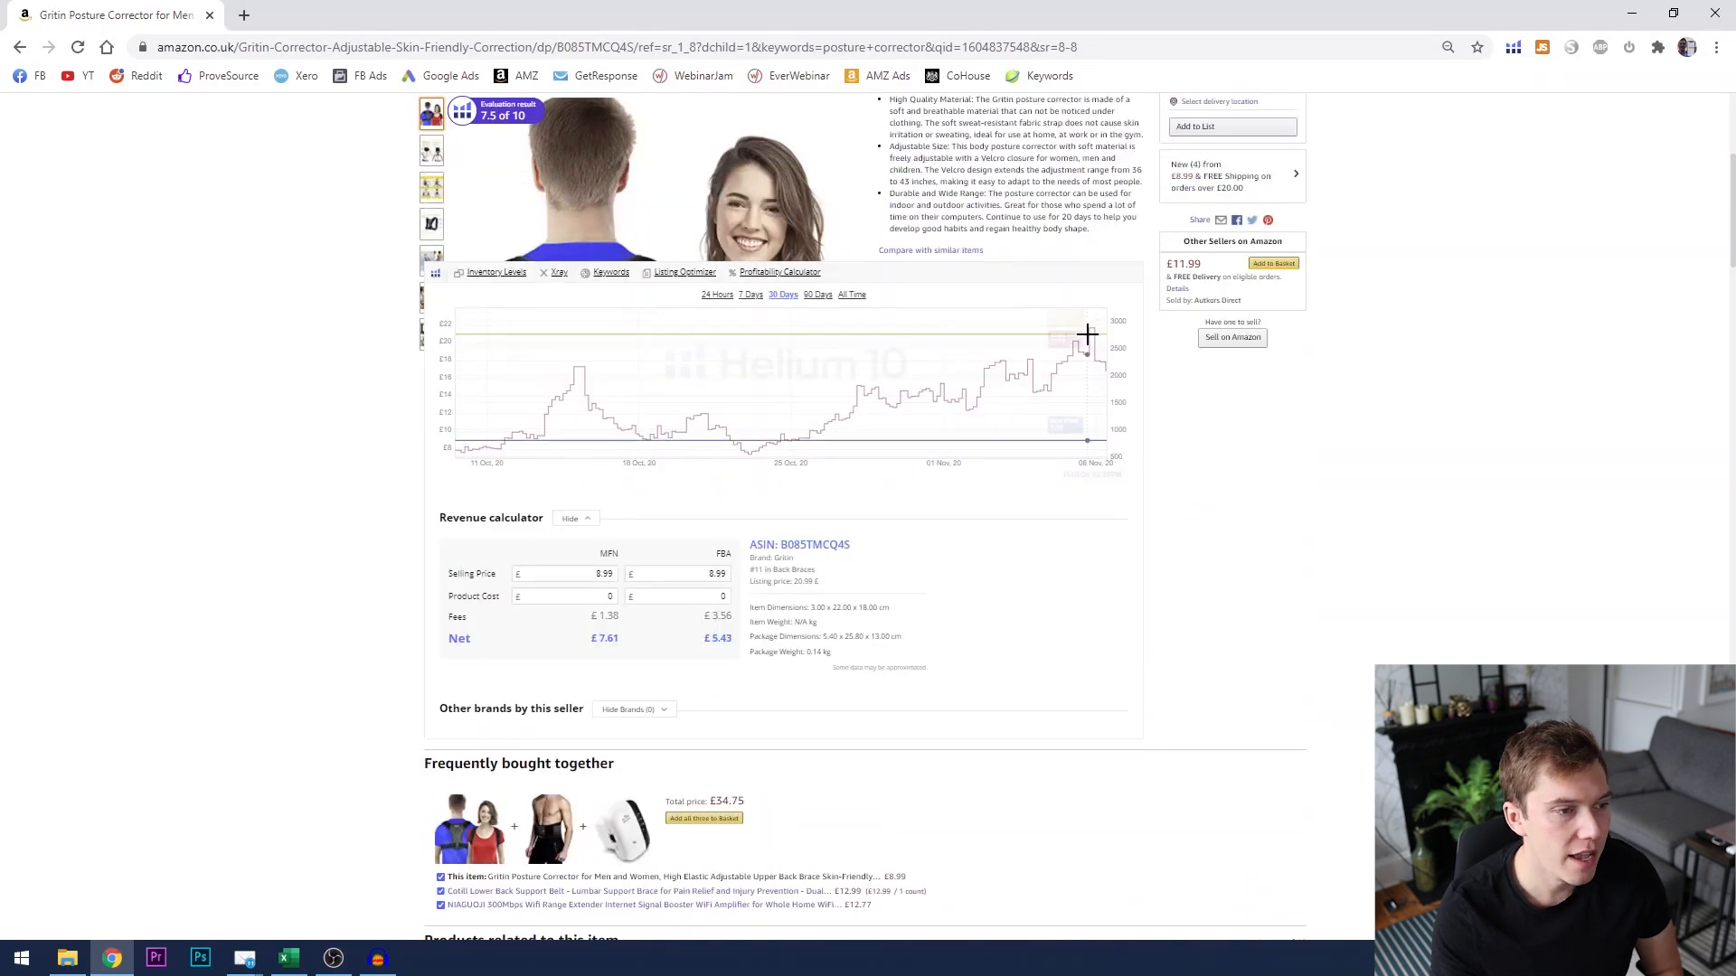
mouse_move(1040, 365)
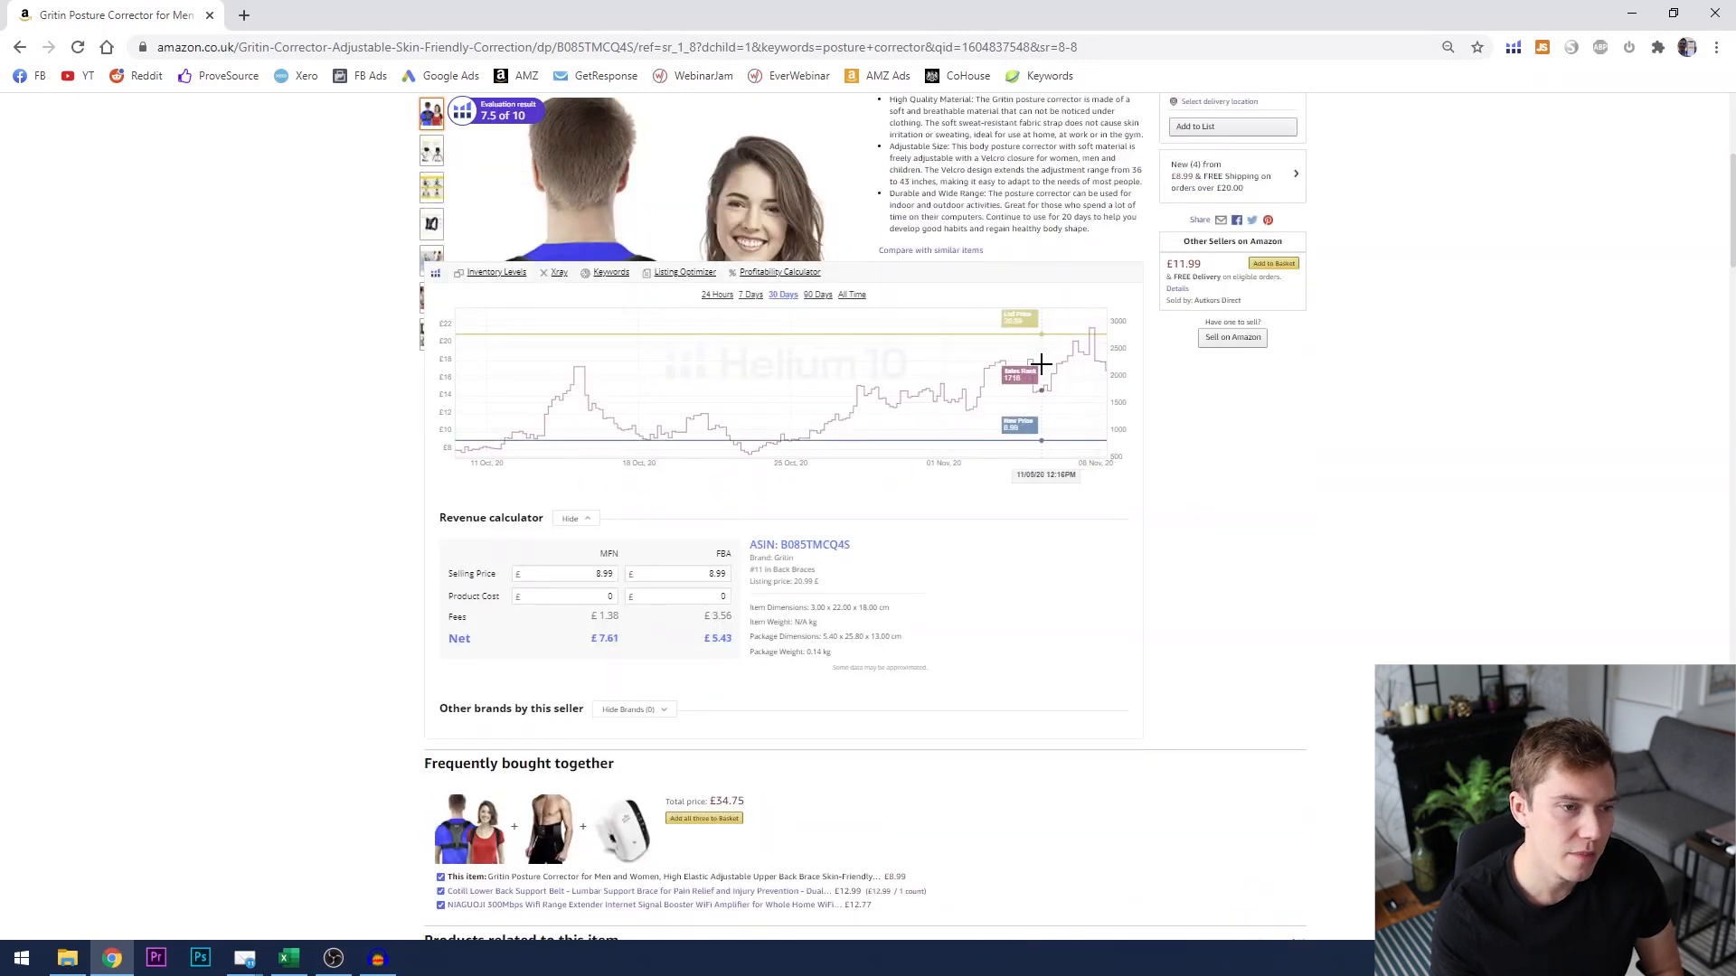
mouse_move(1095, 362)
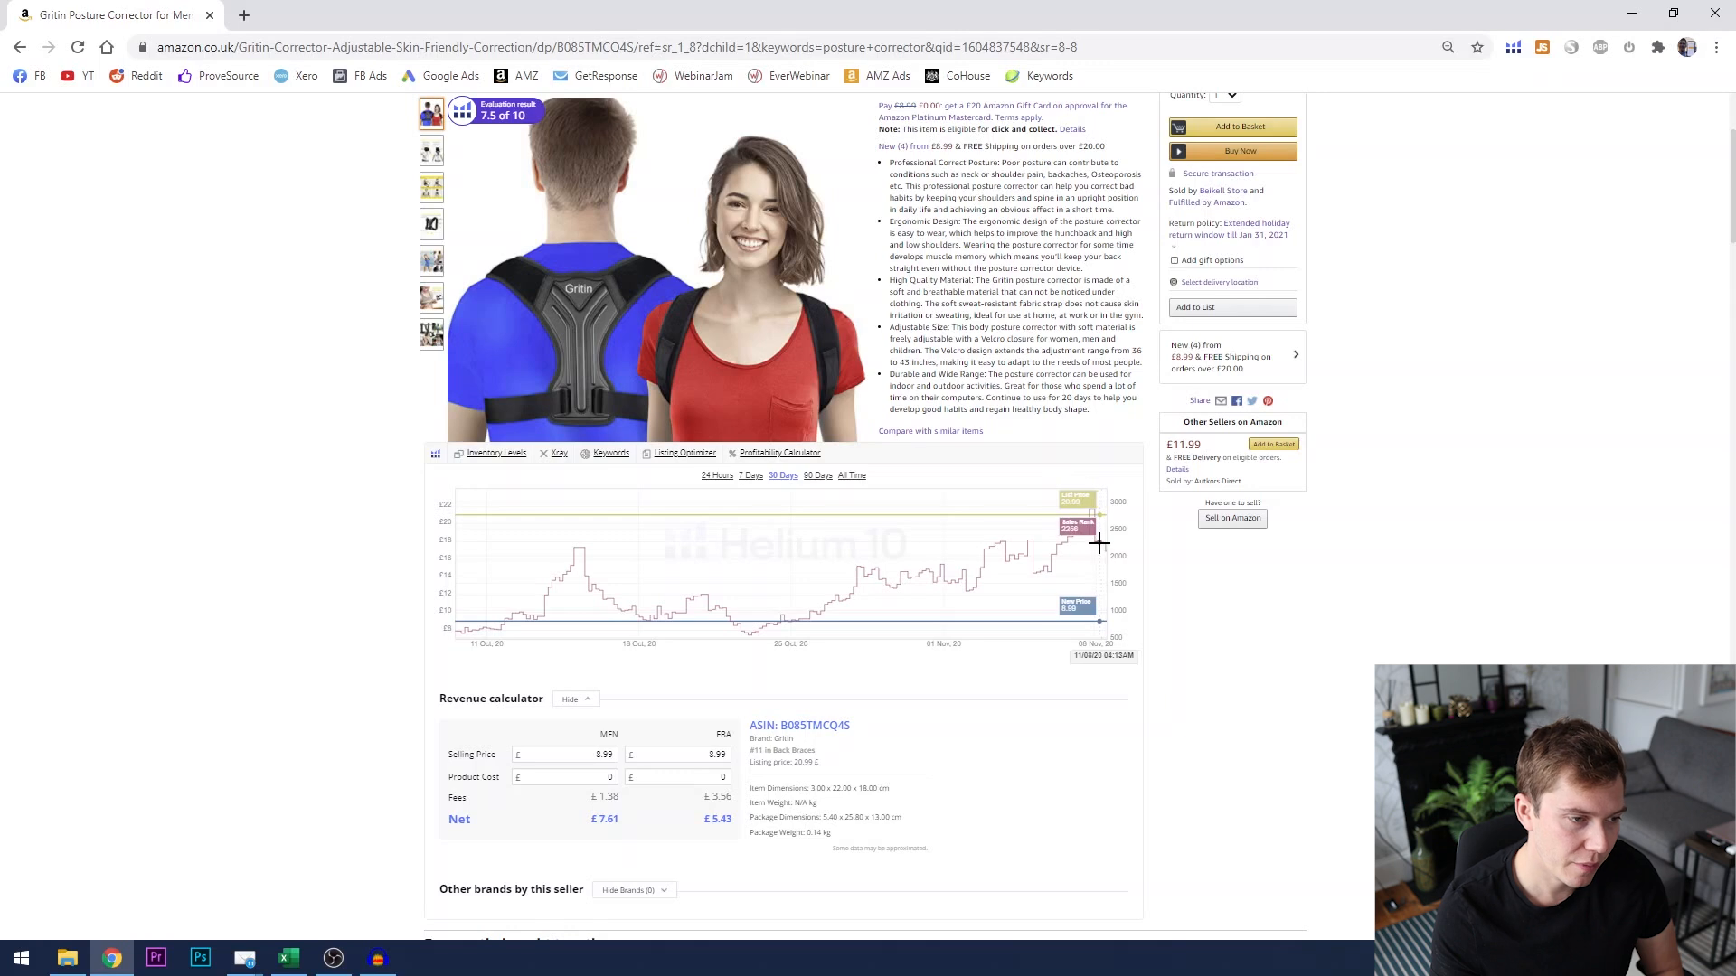
mouse_move(870, 573)
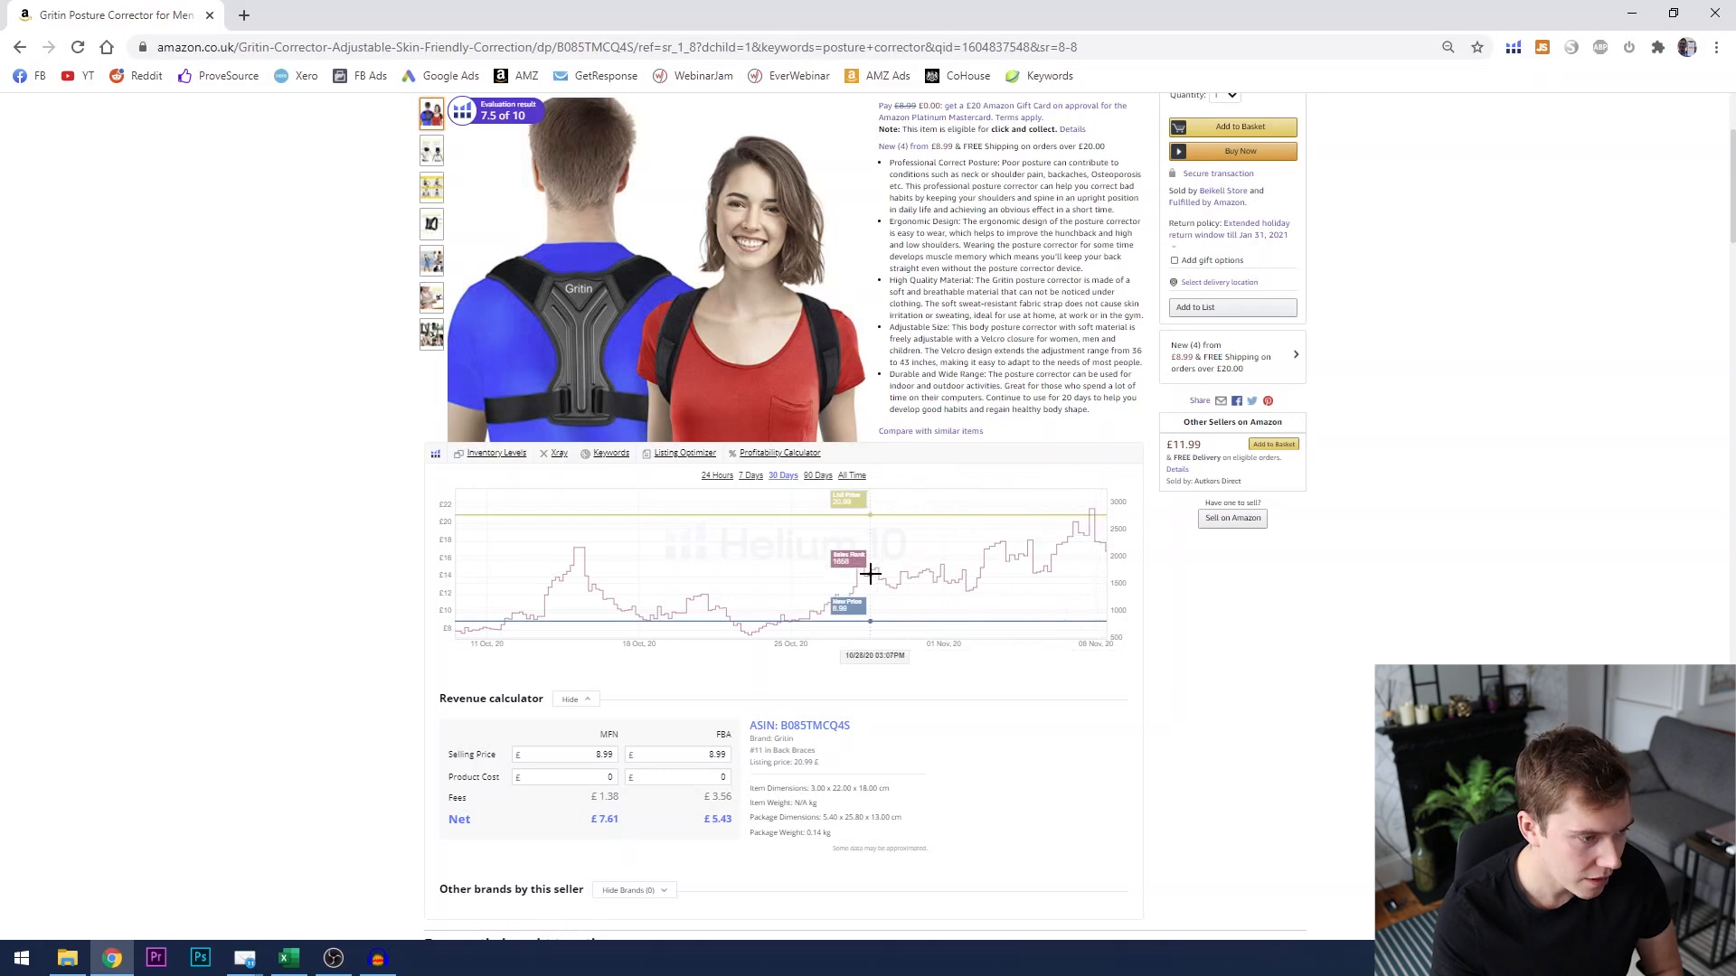
mouse_move(753, 571)
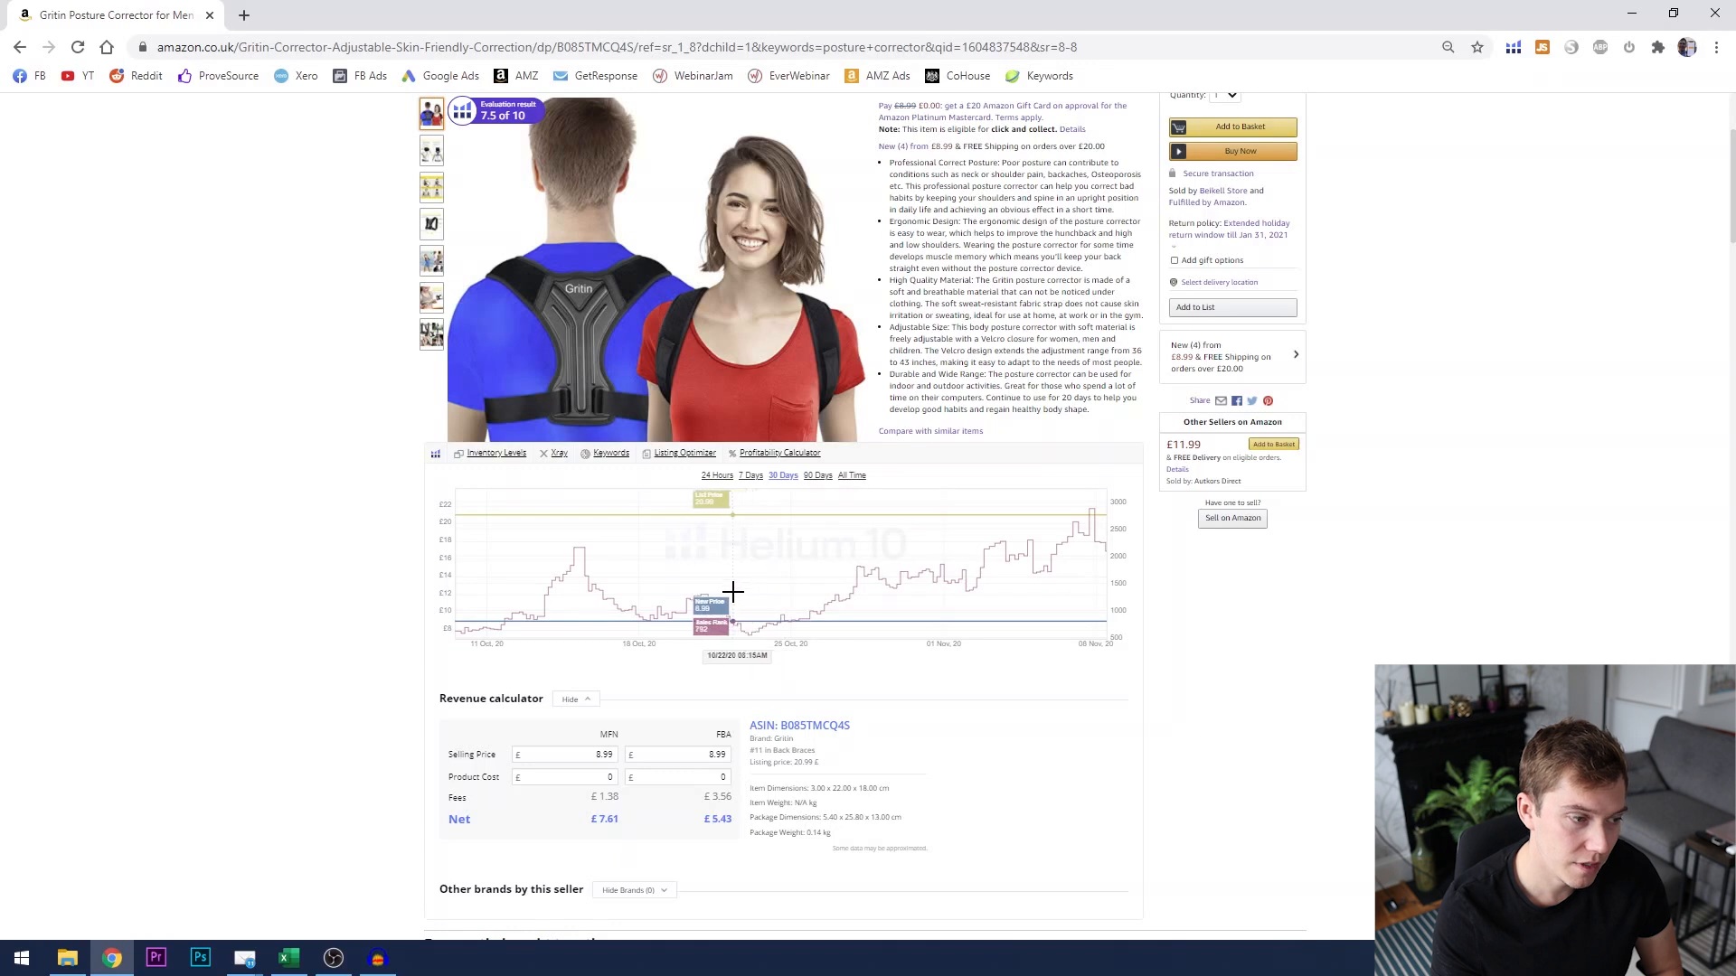
mouse_move(754, 597)
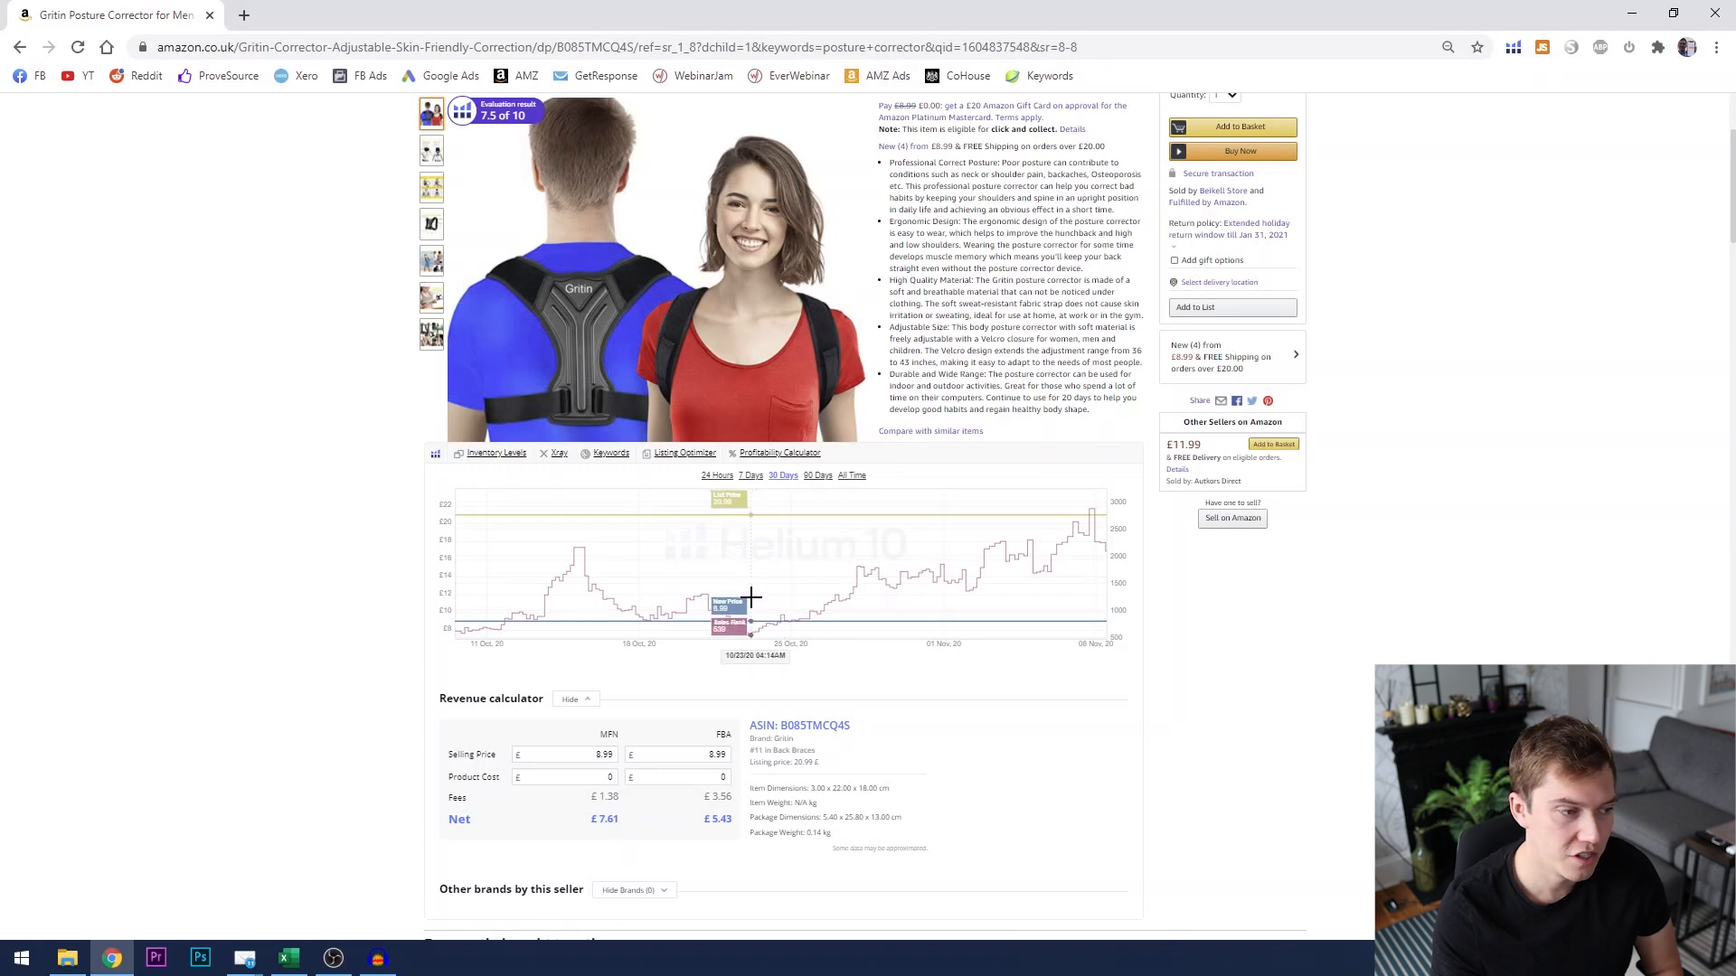
mouse_move(704, 602)
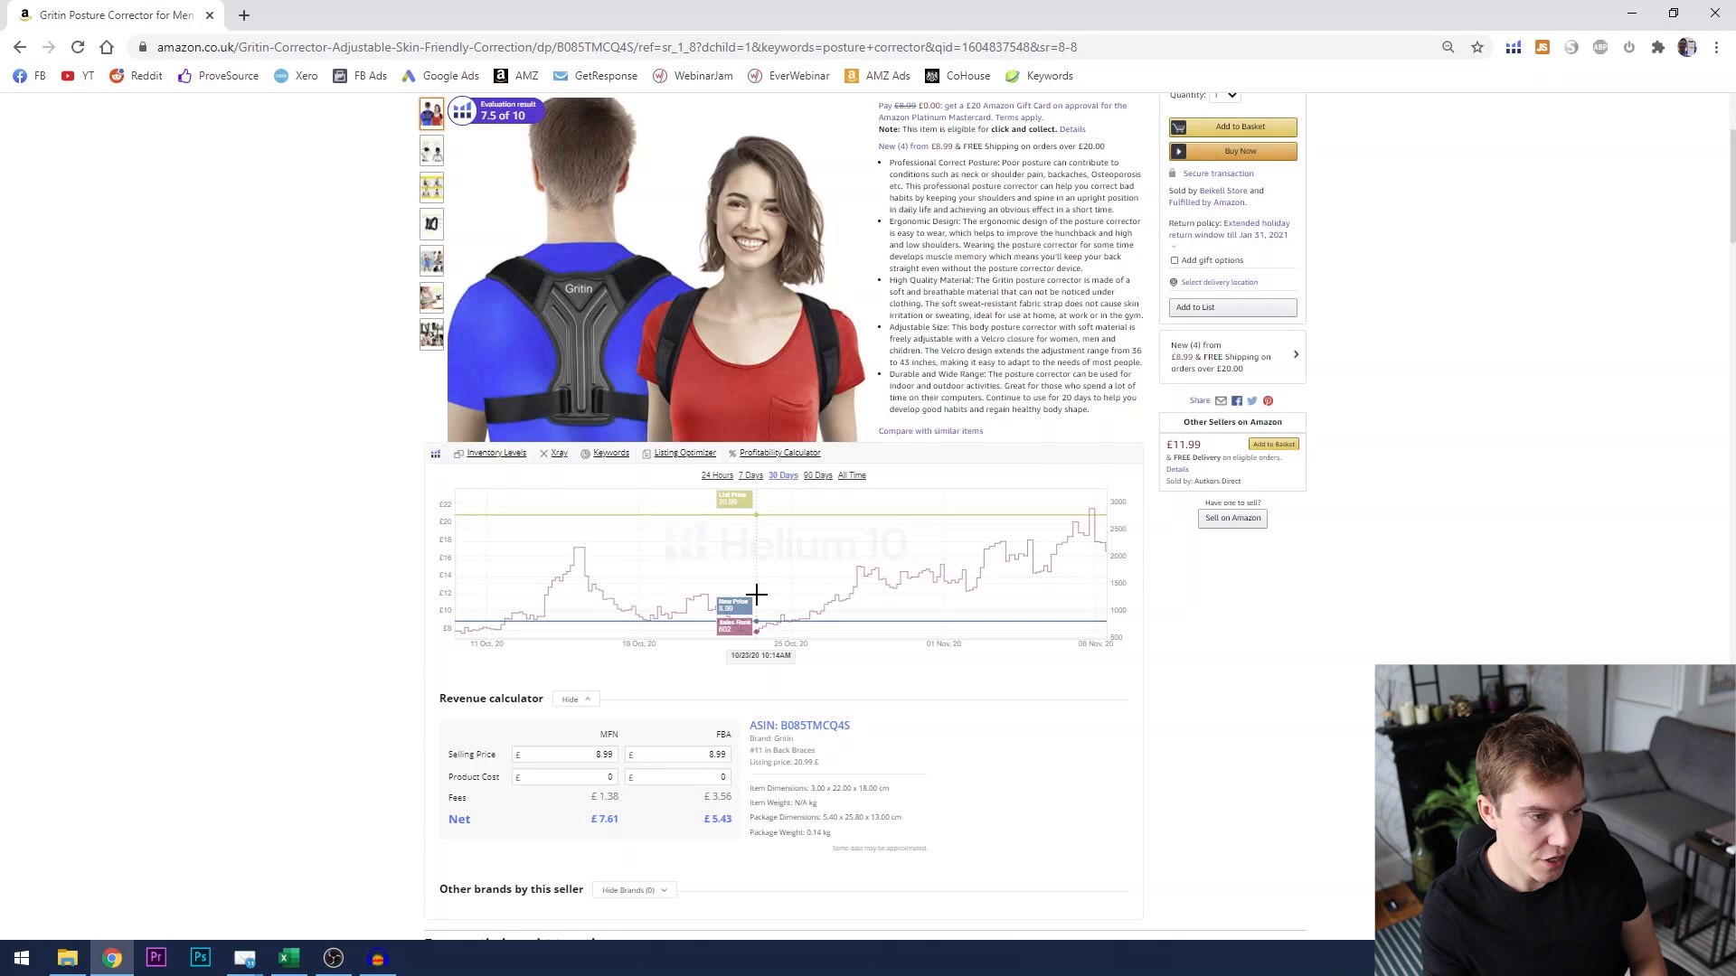
mouse_move(750, 546)
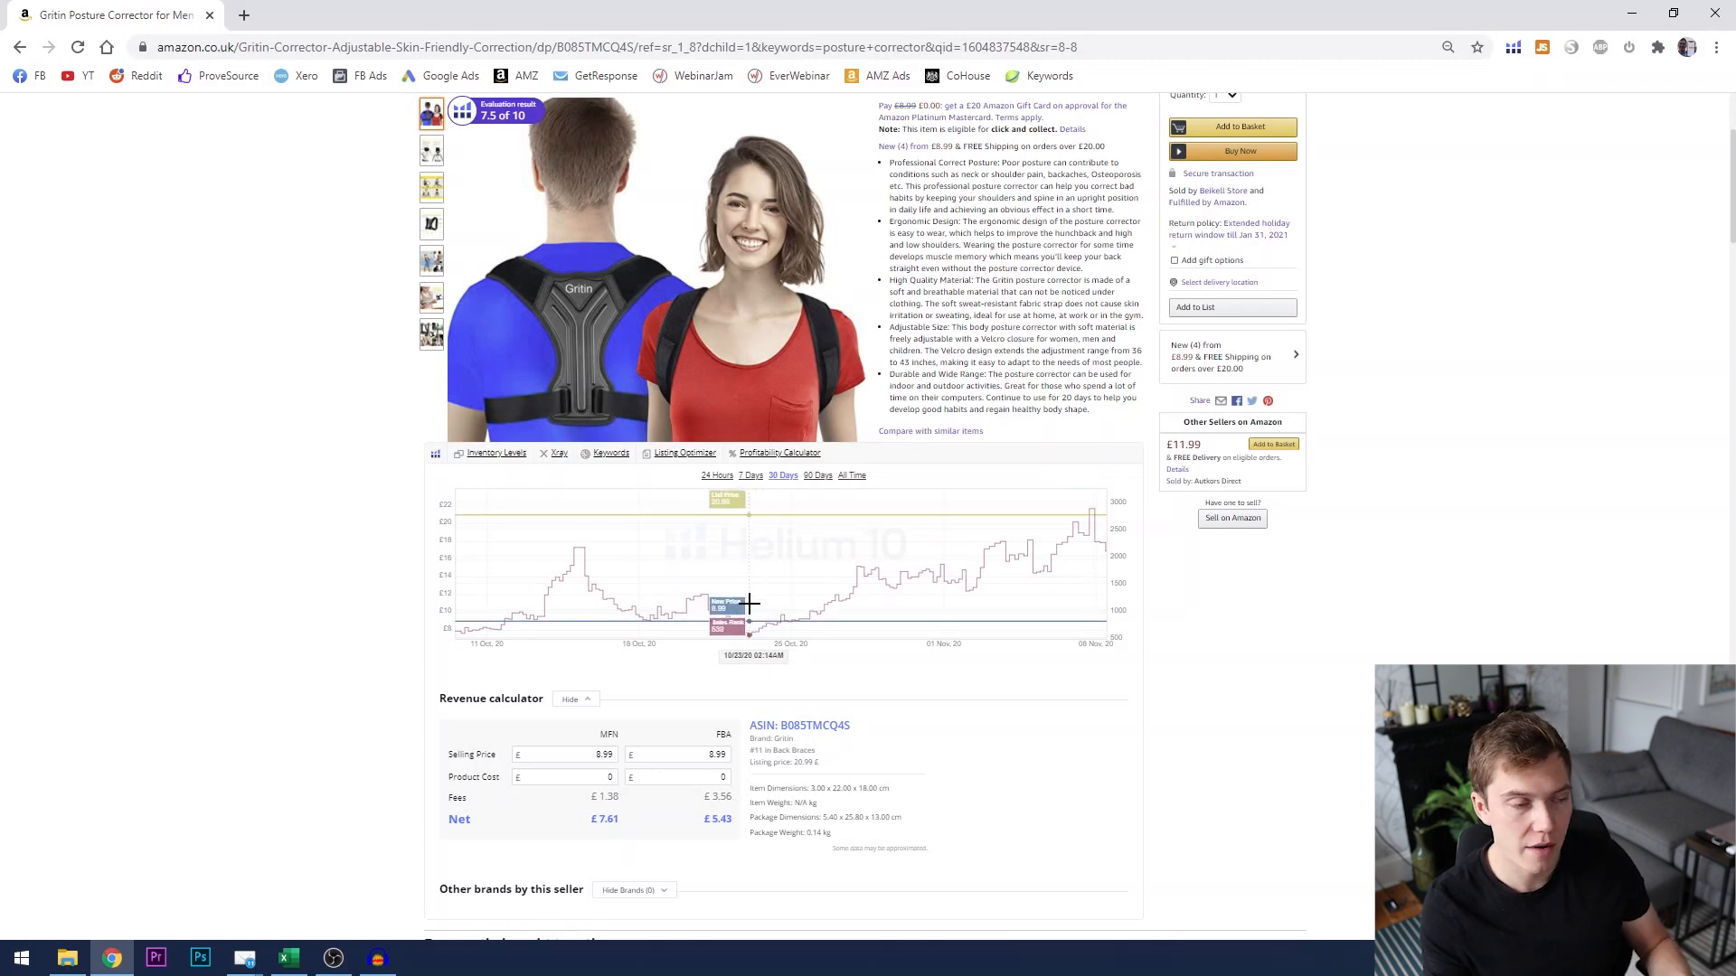
mouse_move(745, 519)
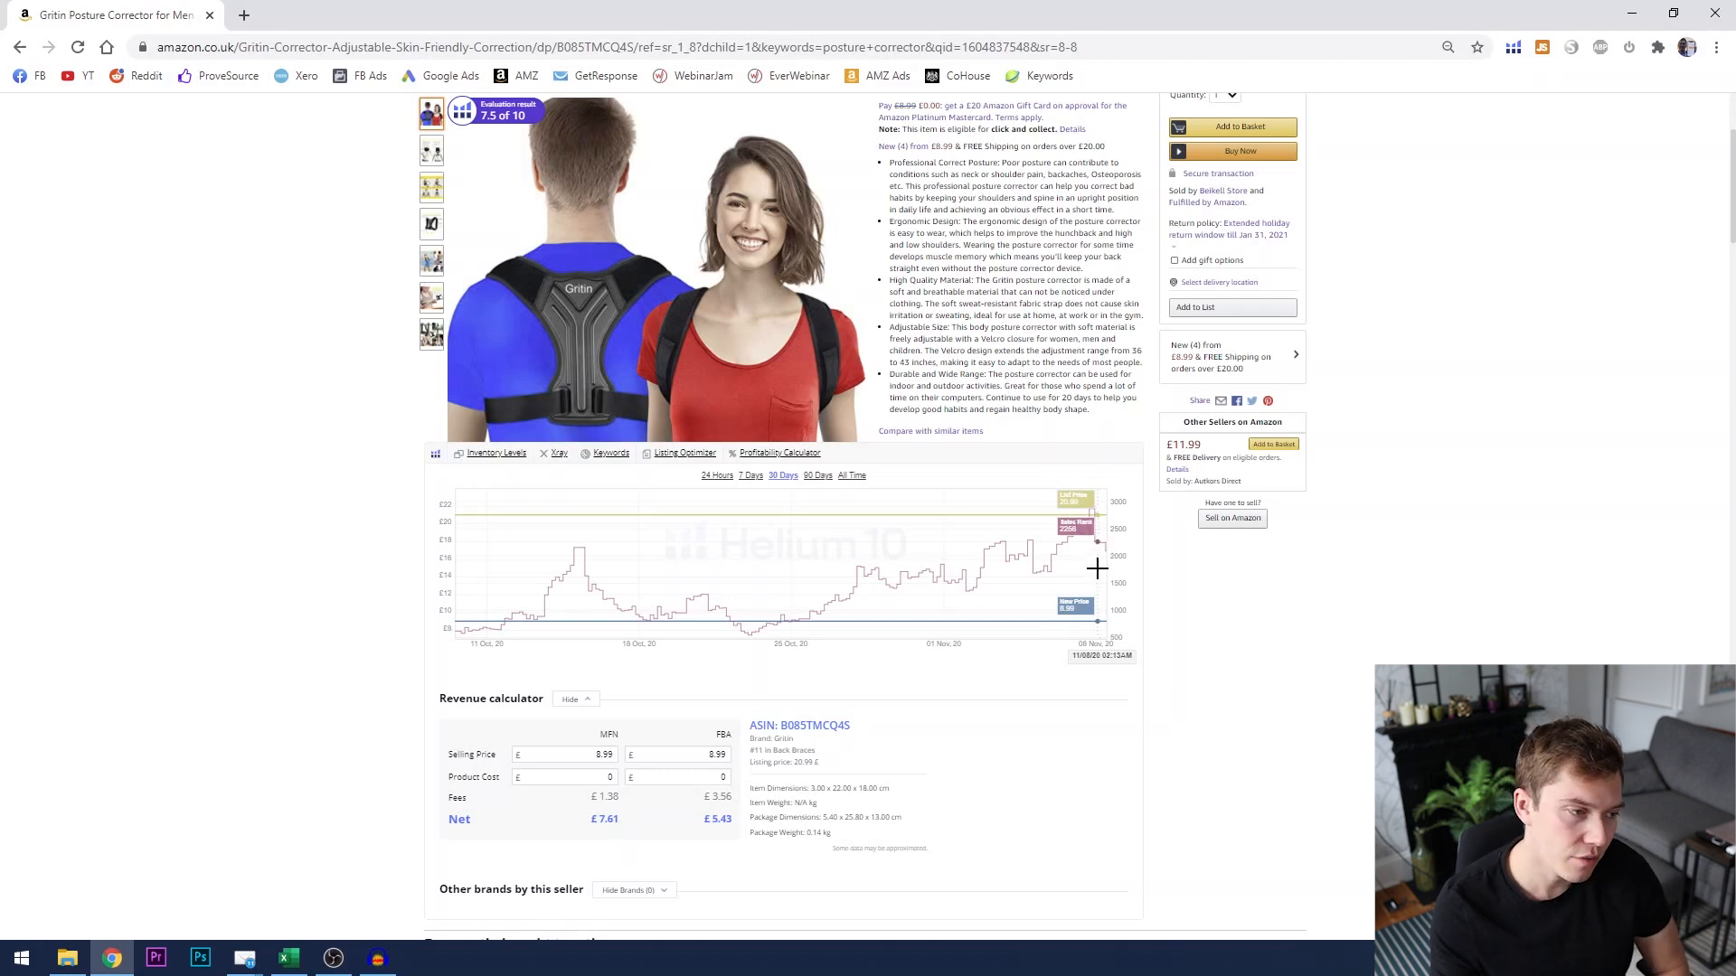
mouse_move(797, 598)
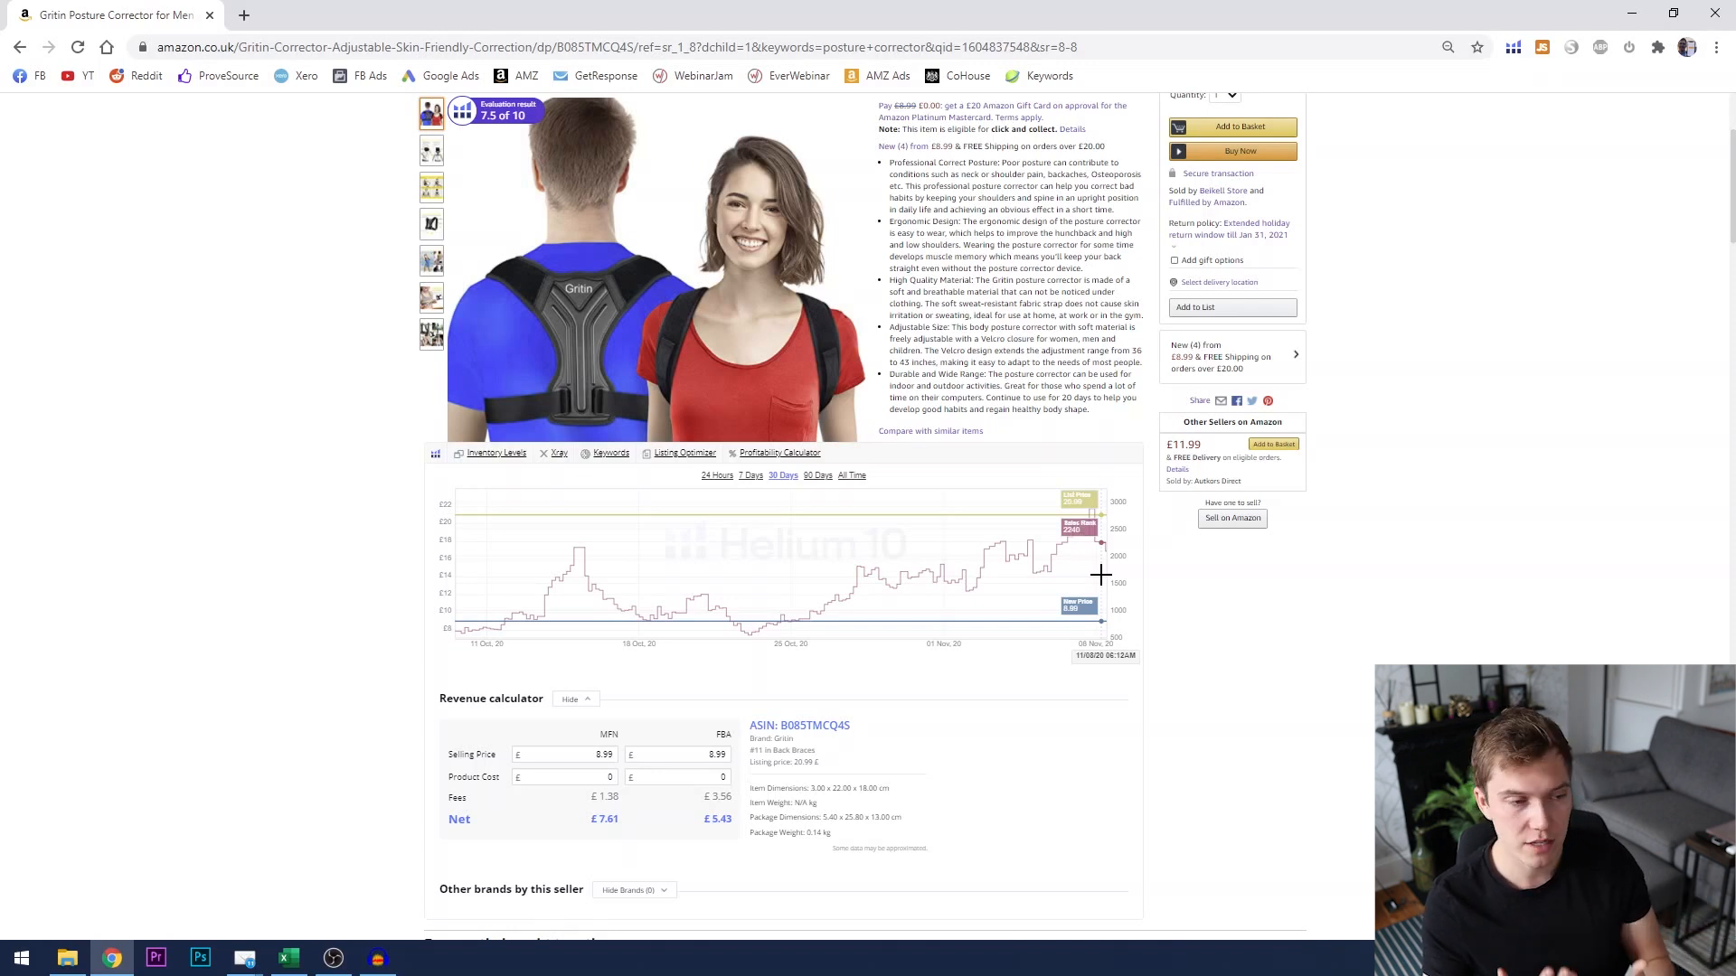
mouse_move(1111, 587)
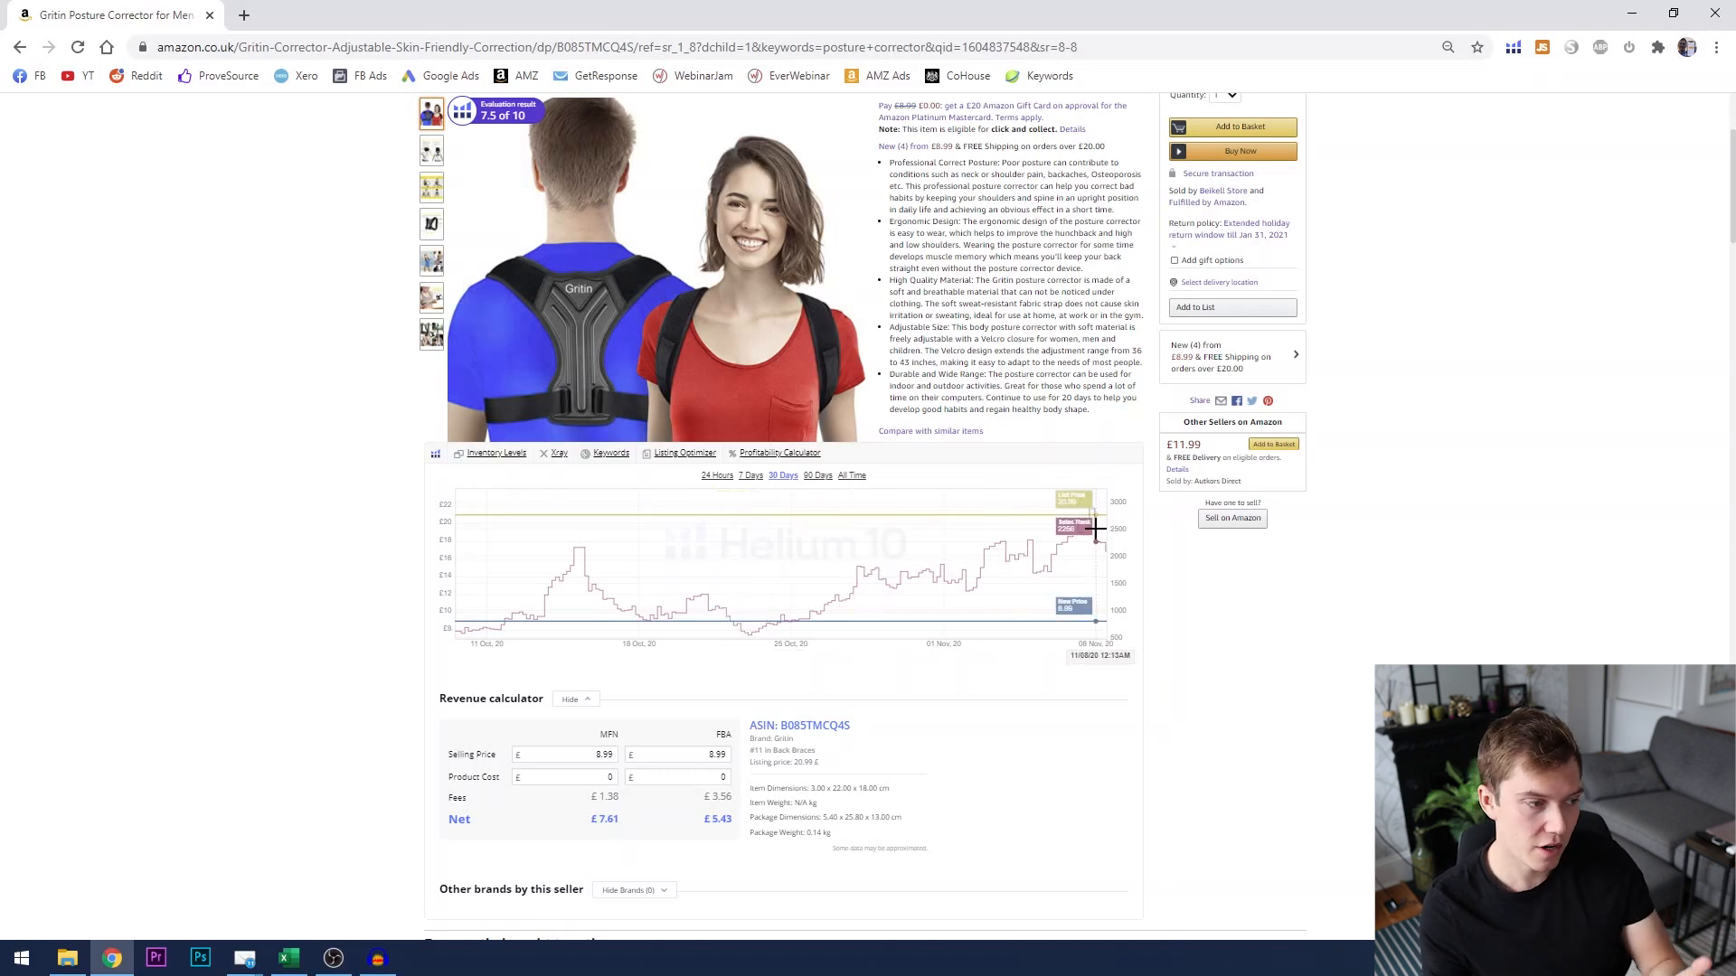
mouse_move(1118, 582)
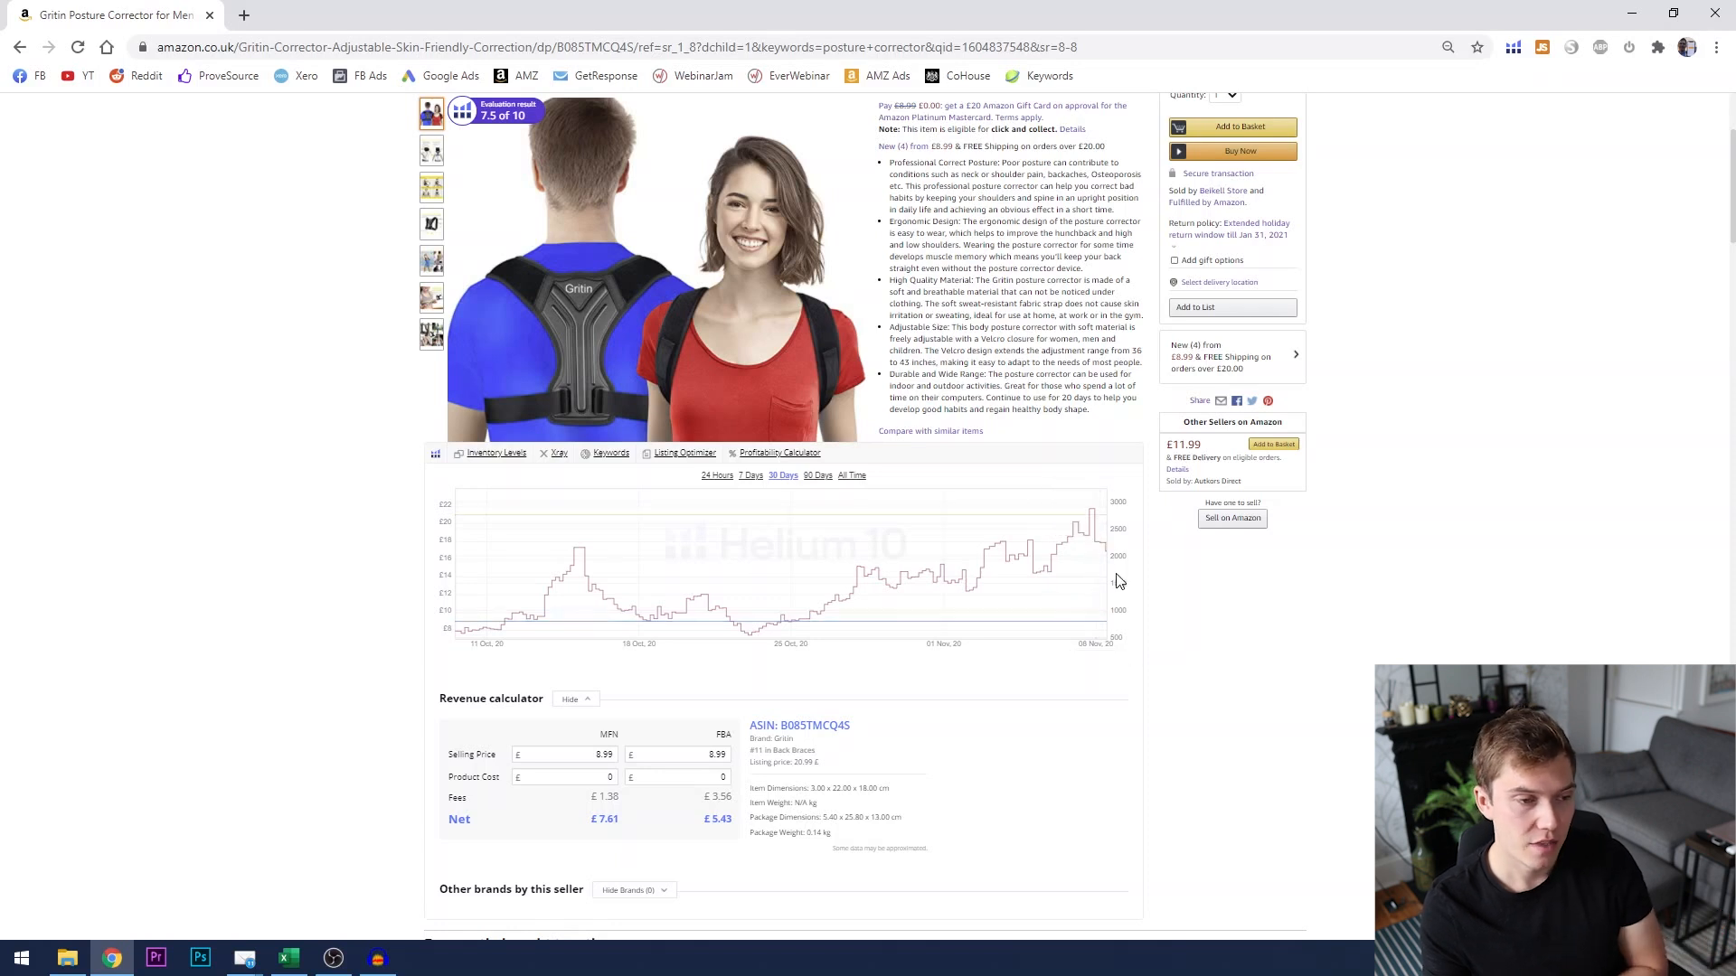
mouse_move(1101, 544)
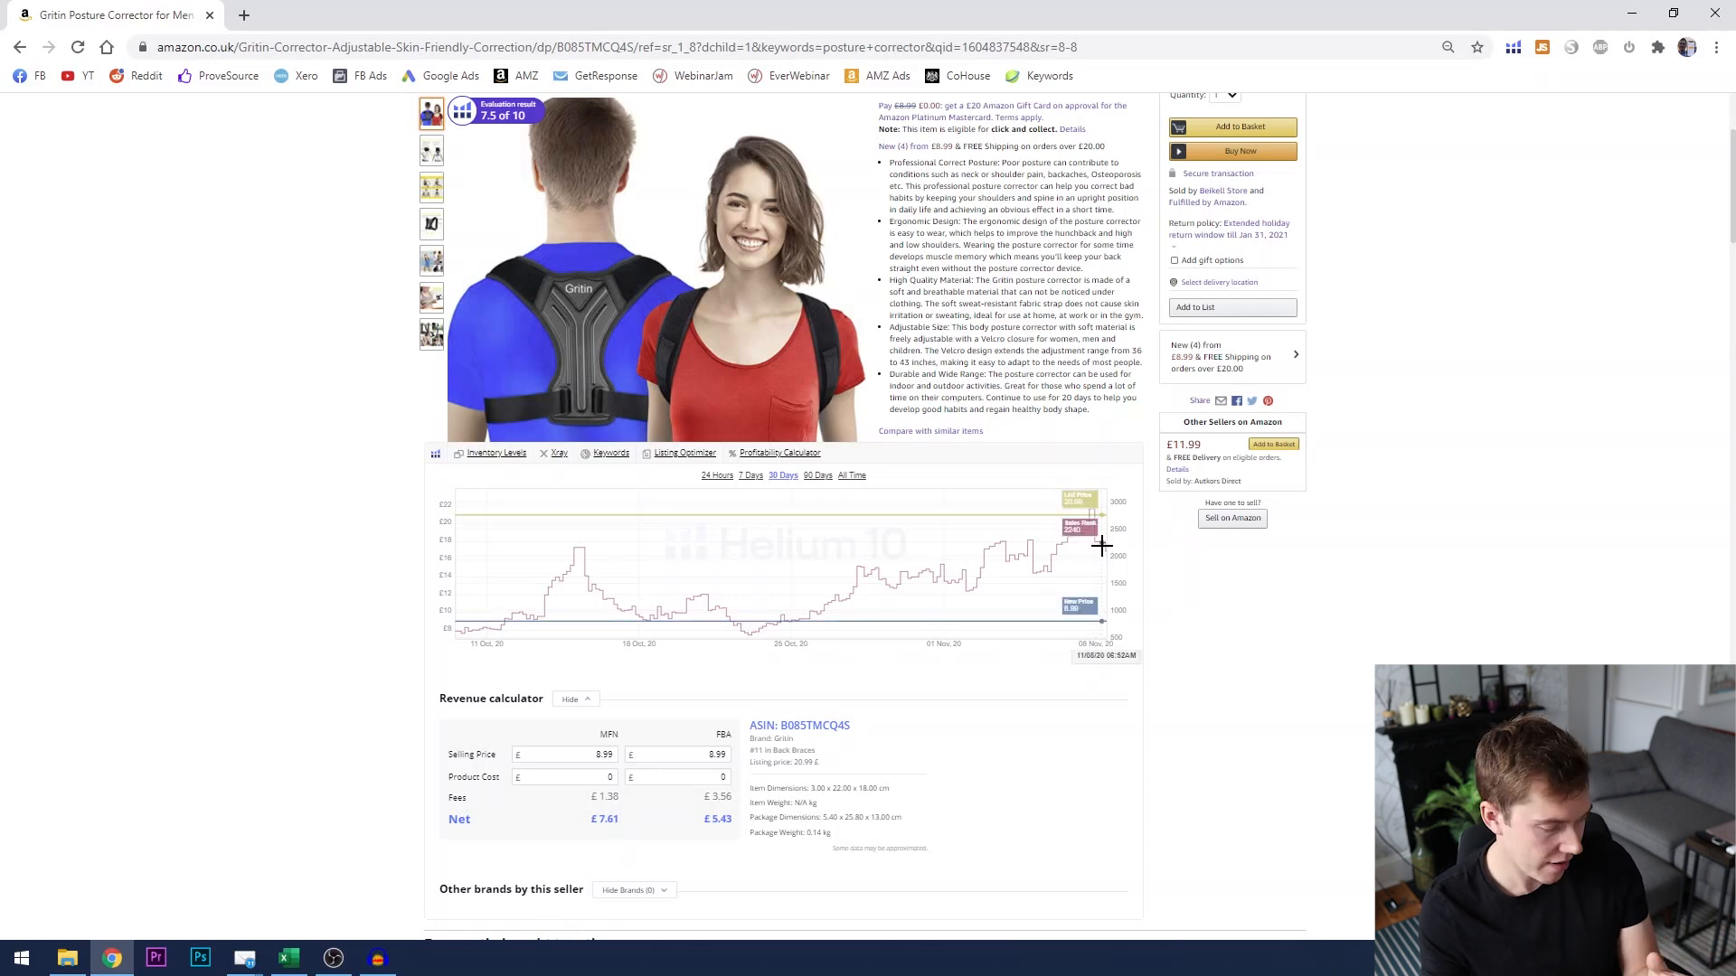
mouse_move(838, 568)
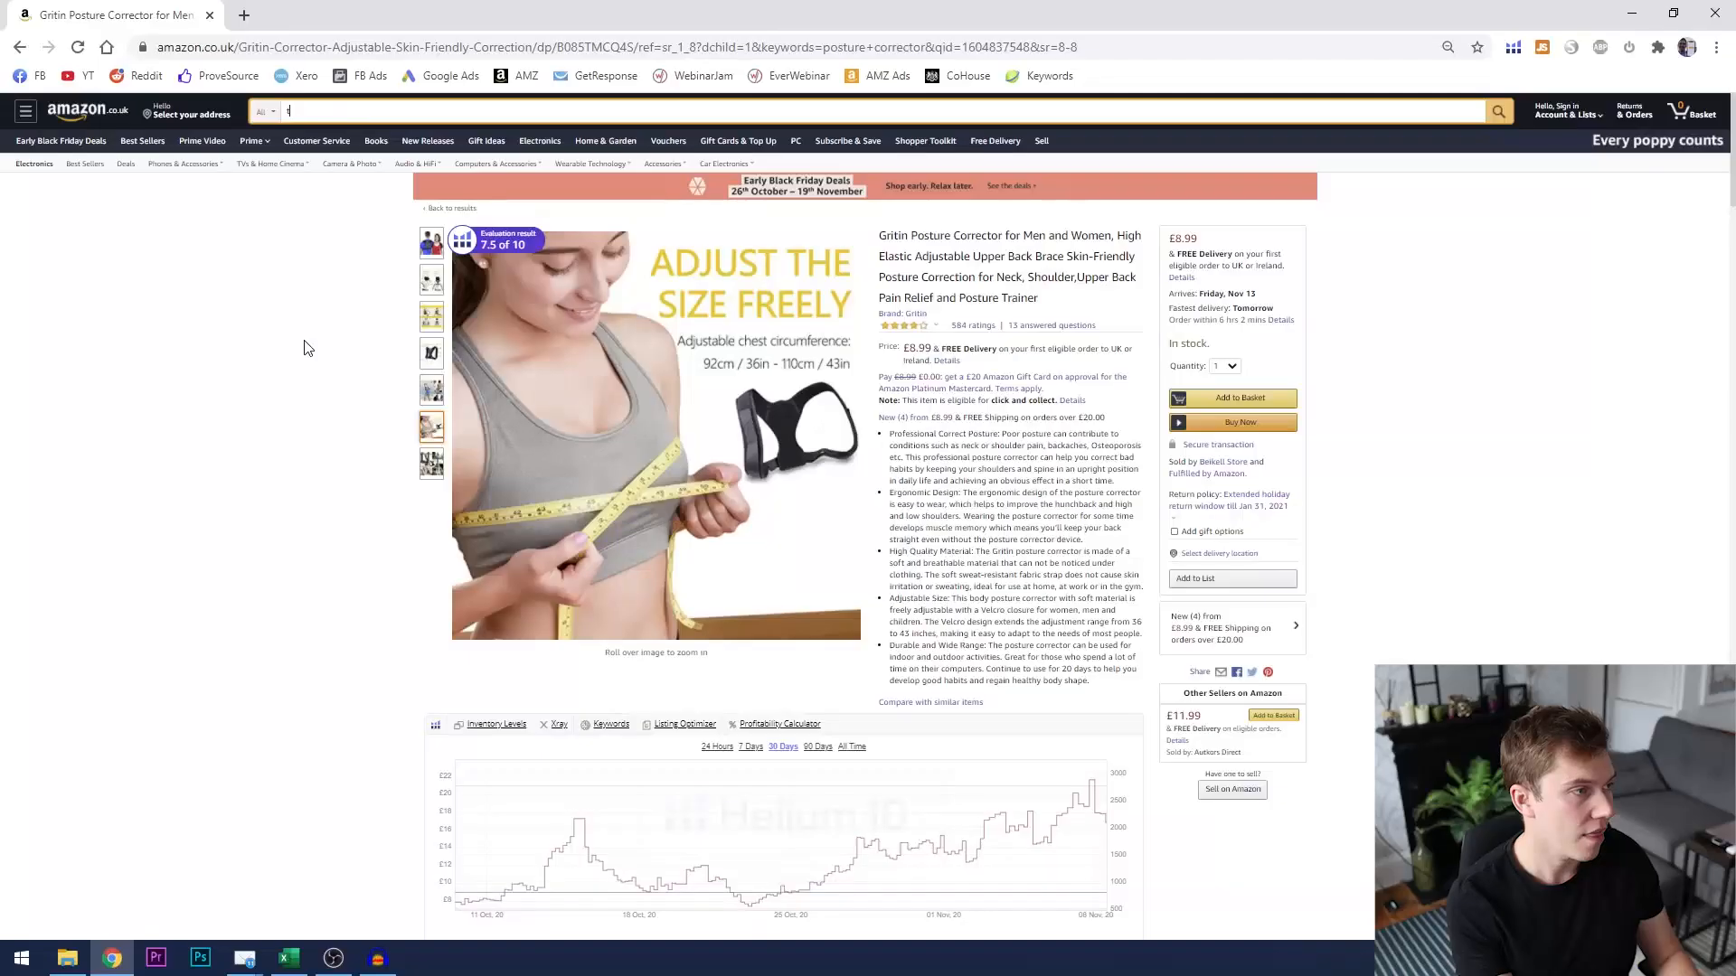
Step: Search Amazon for 'christmas' and scroll the results toward the VEYLIN tree
text(christmas tree)
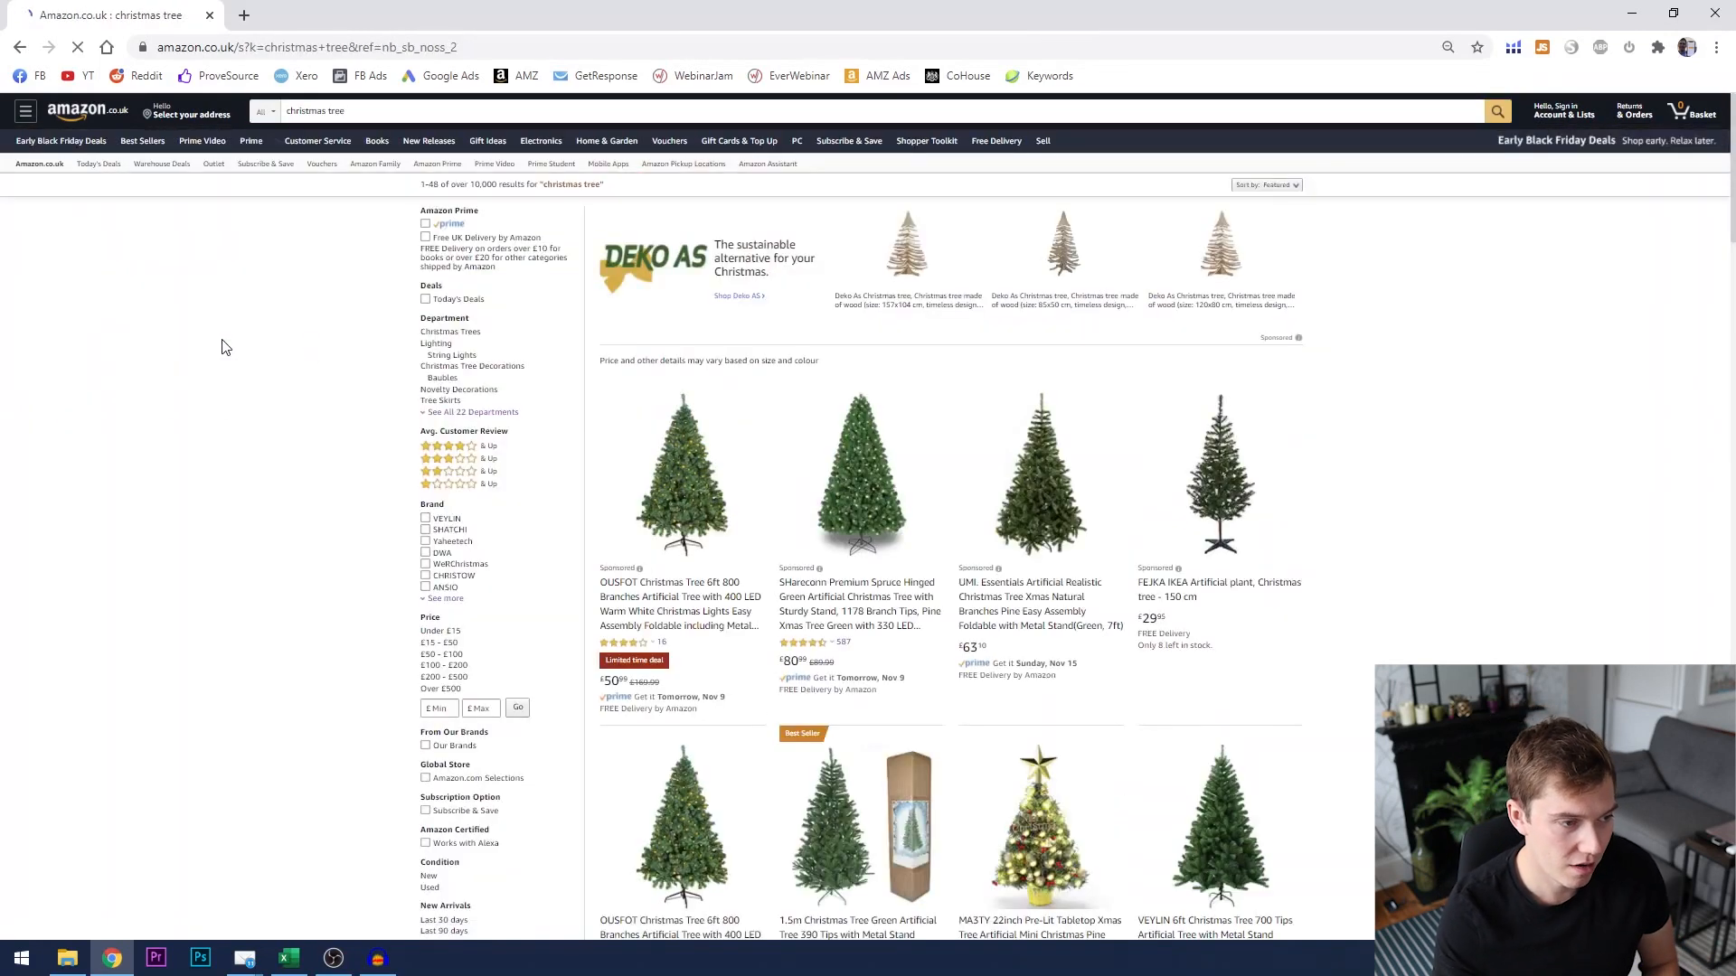
scroll(down, 3)
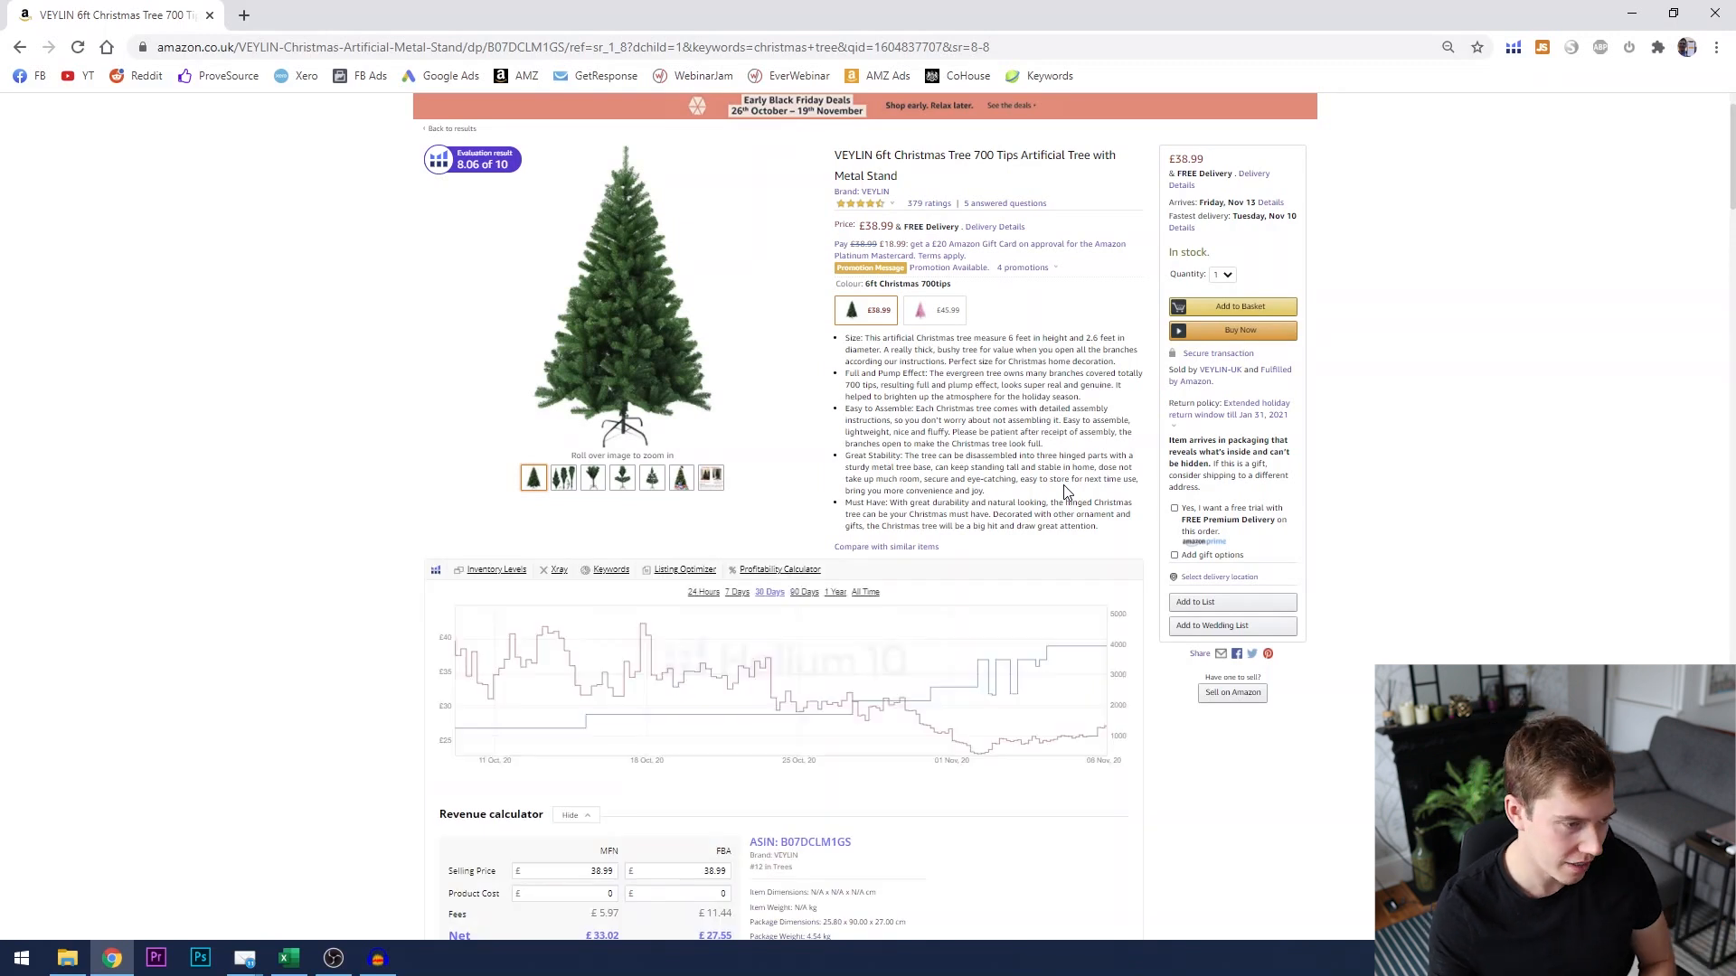
scroll(down, 3)
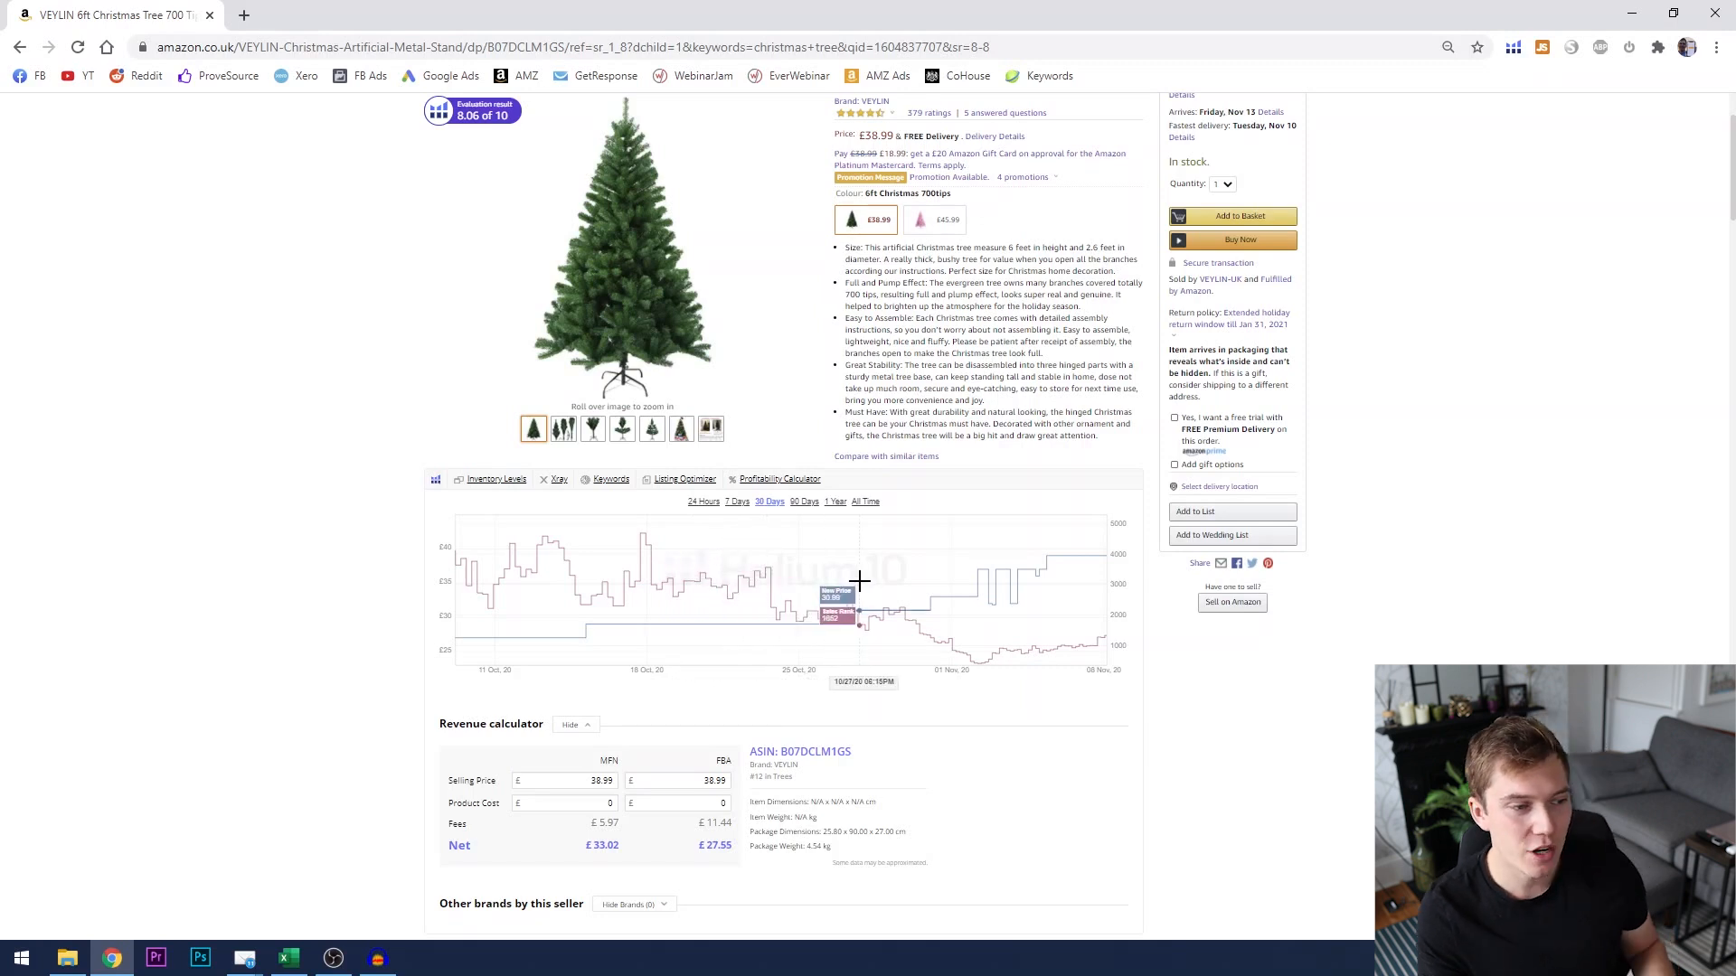
mouse_move(886, 597)
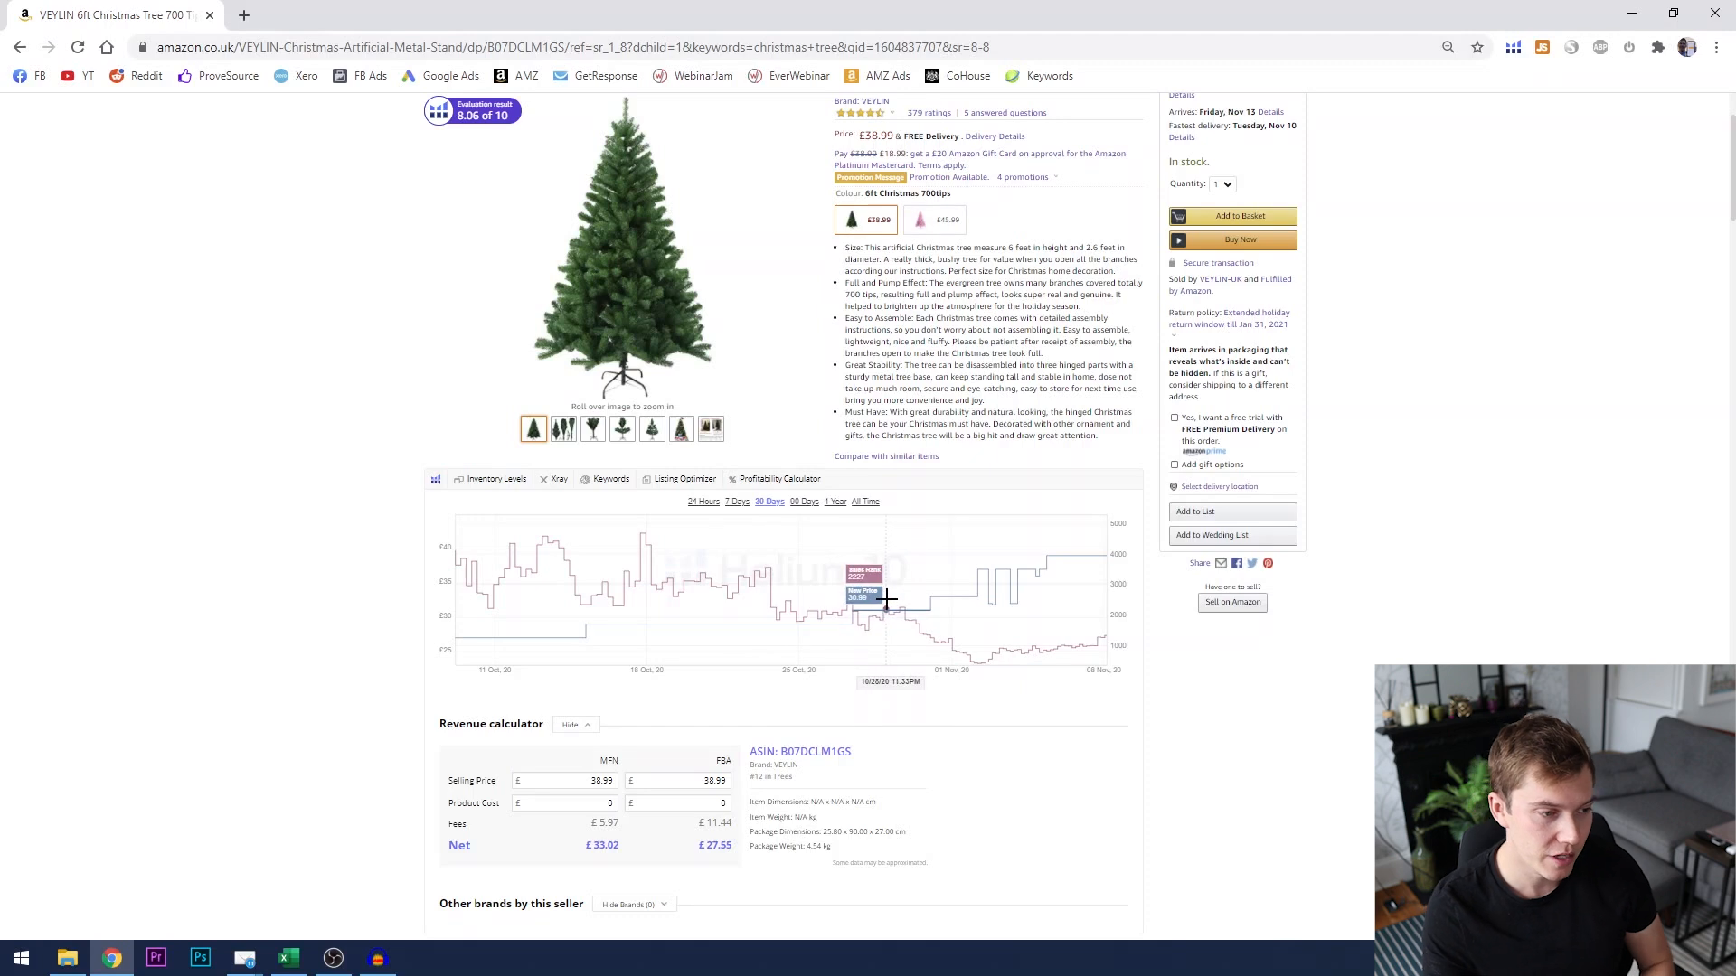
mouse_move(922, 607)
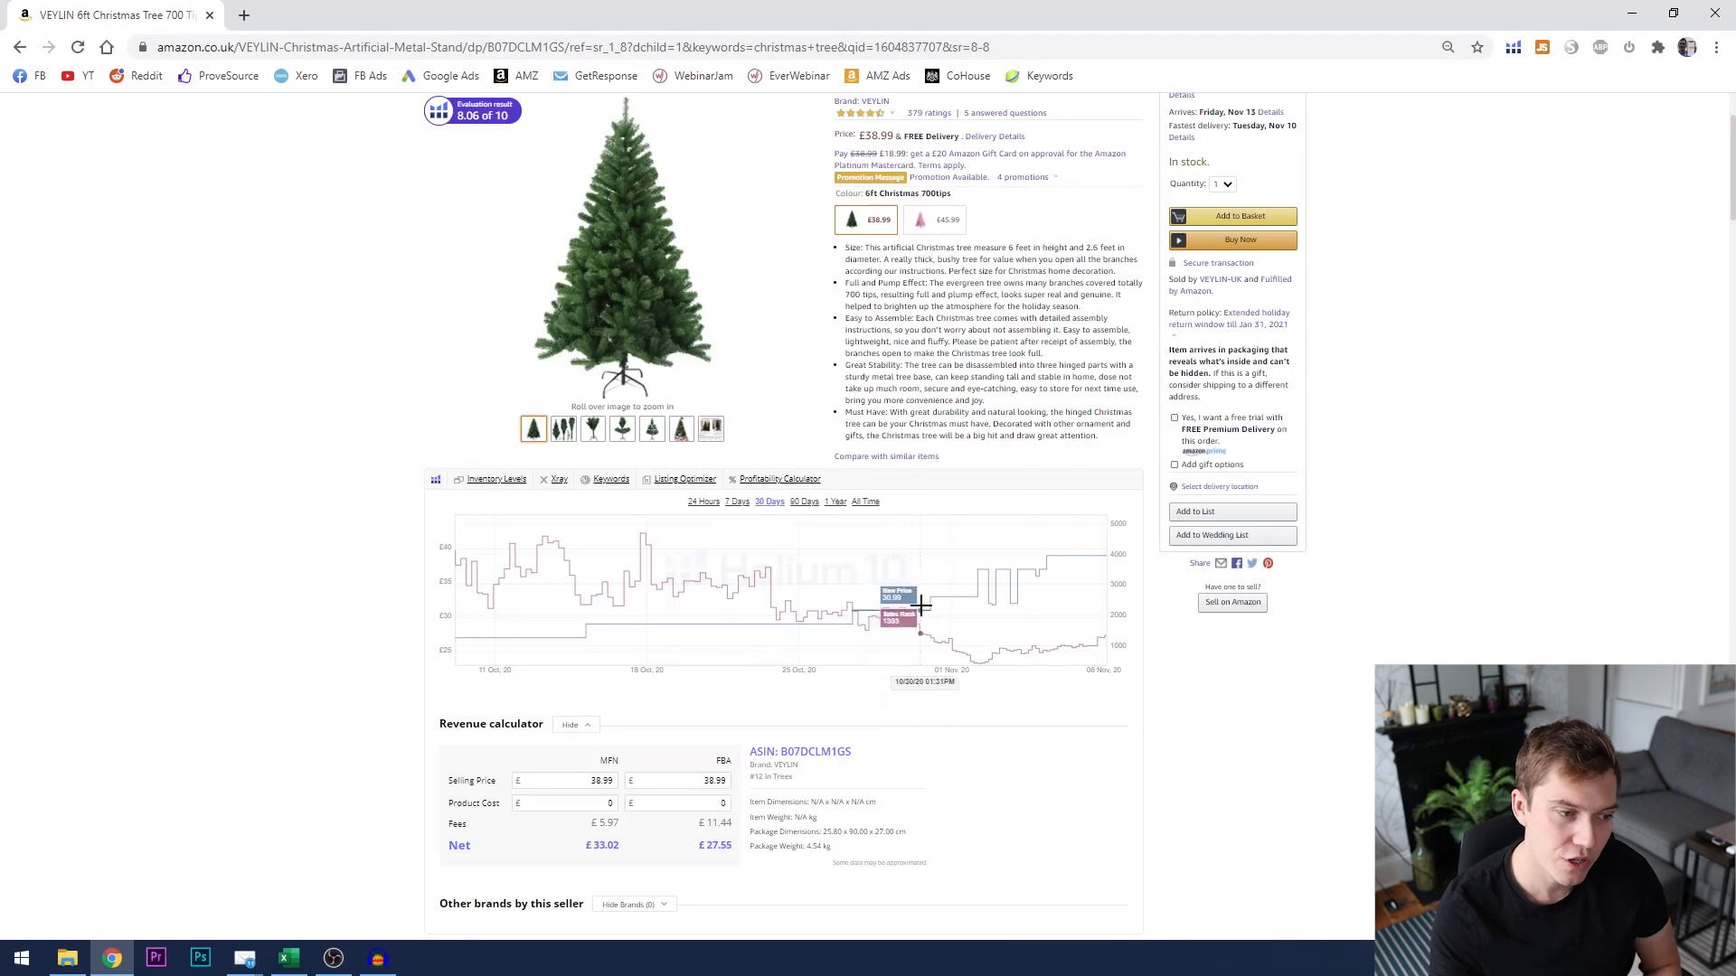
mouse_move(986, 640)
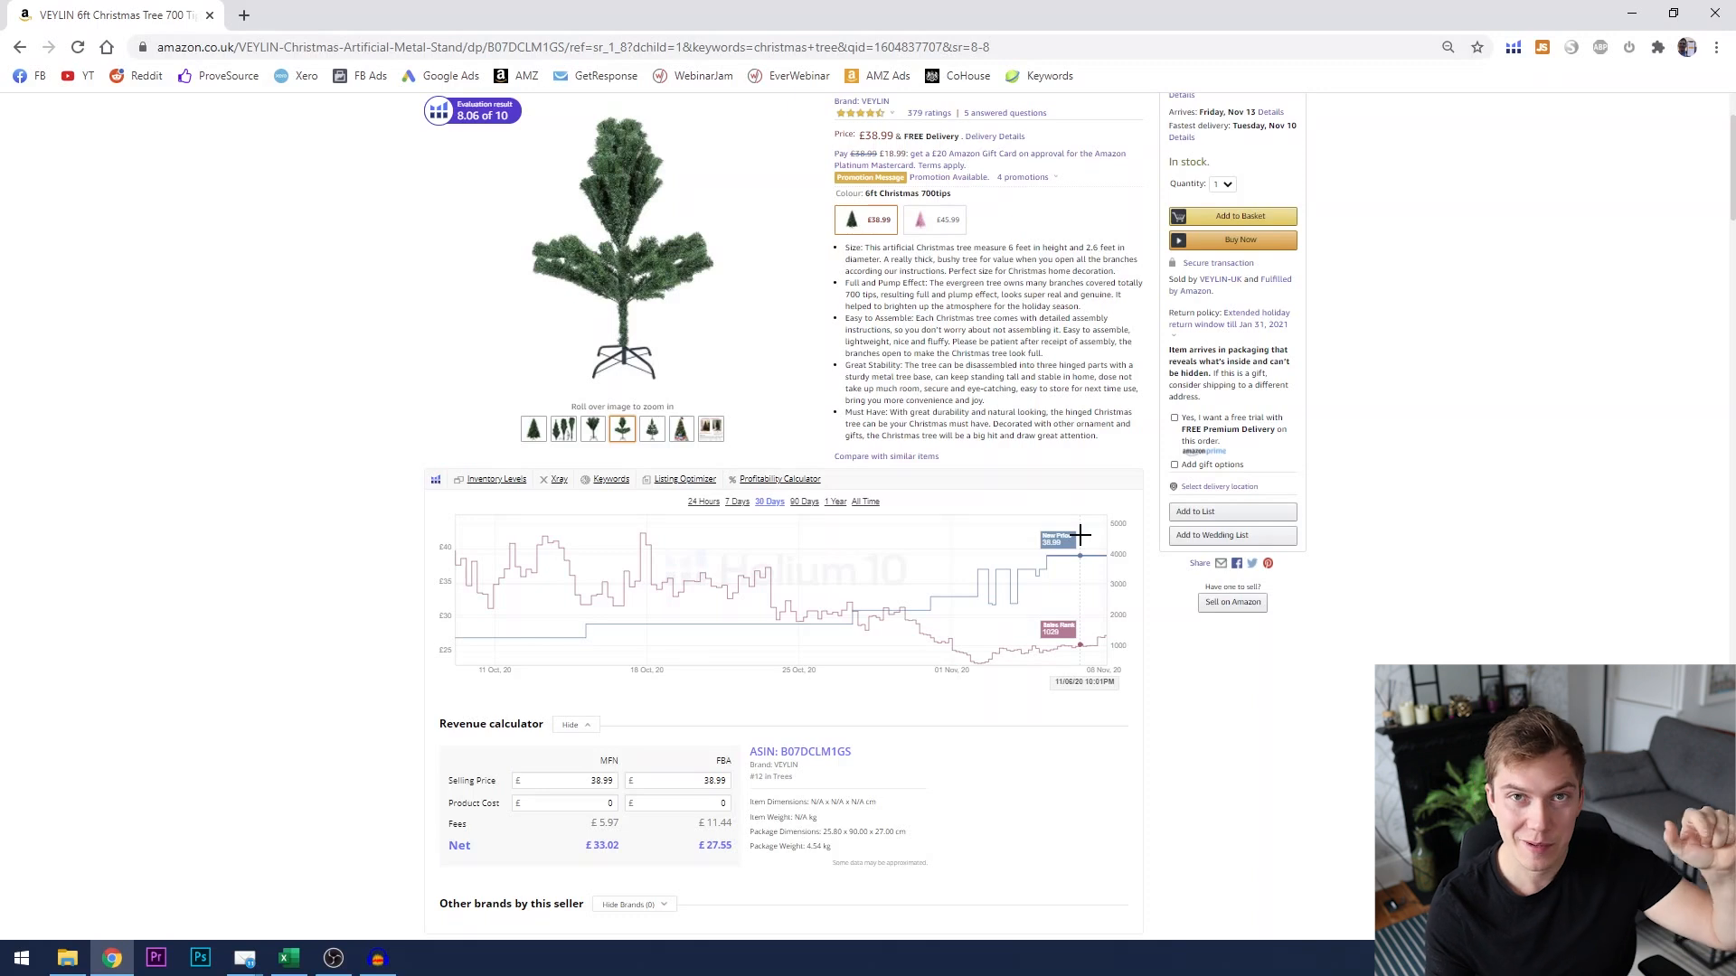
mouse_move(1057, 542)
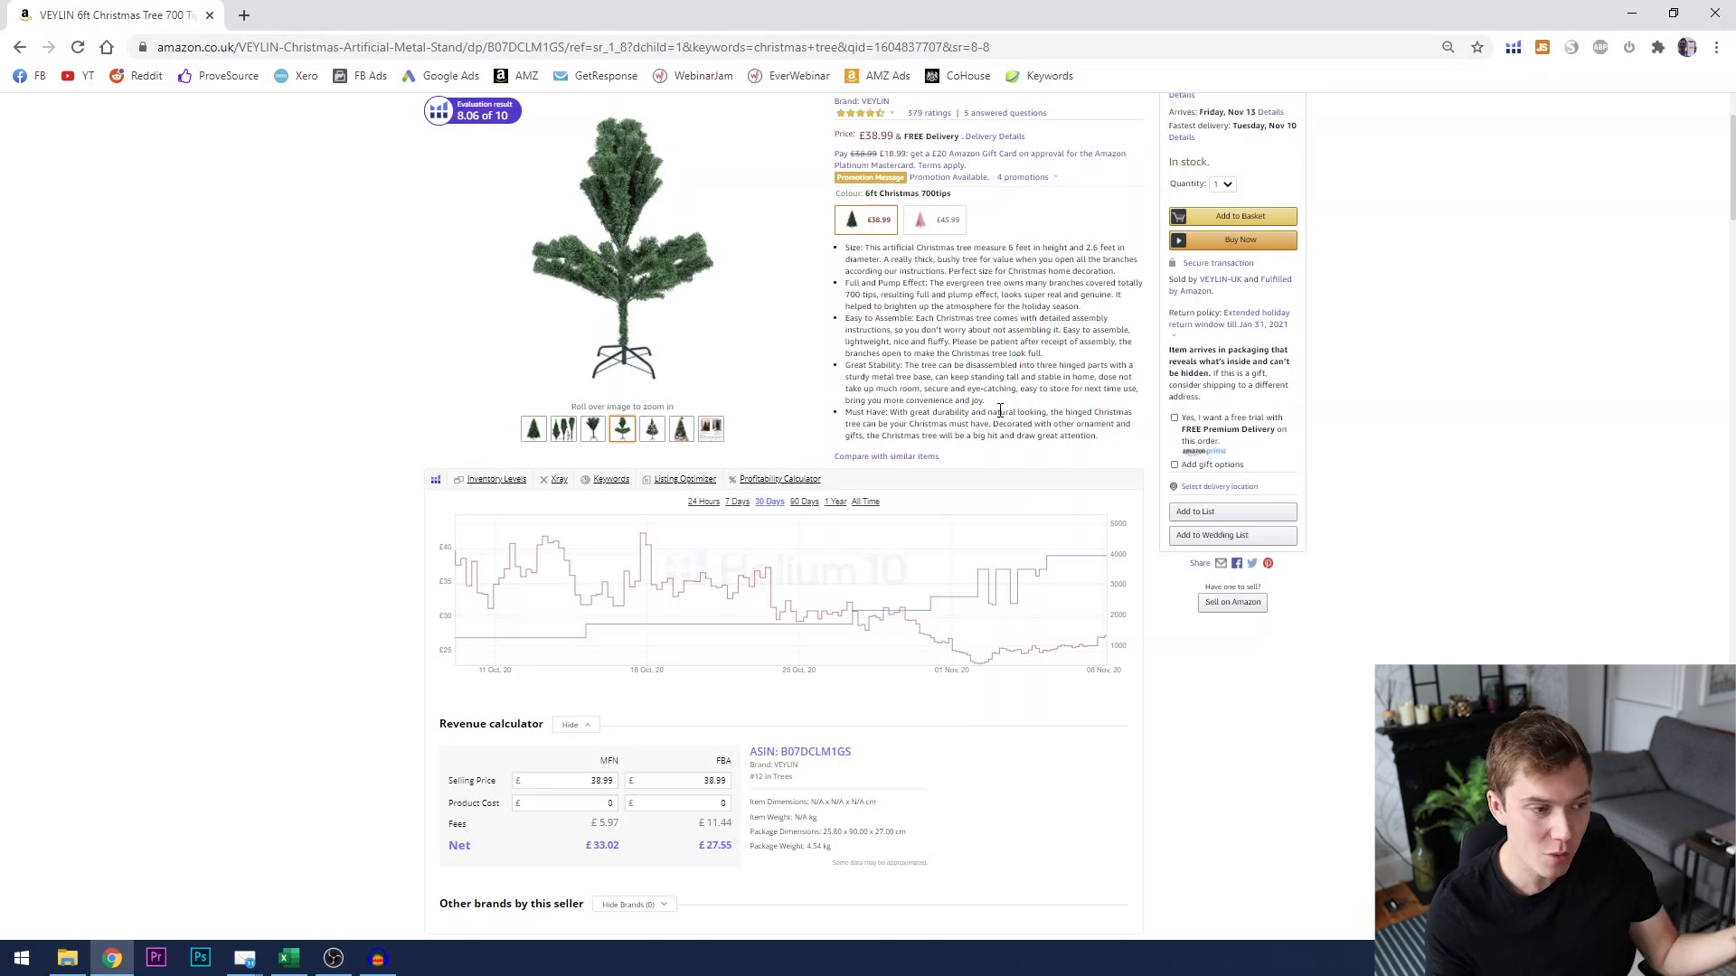
mouse_move(803, 501)
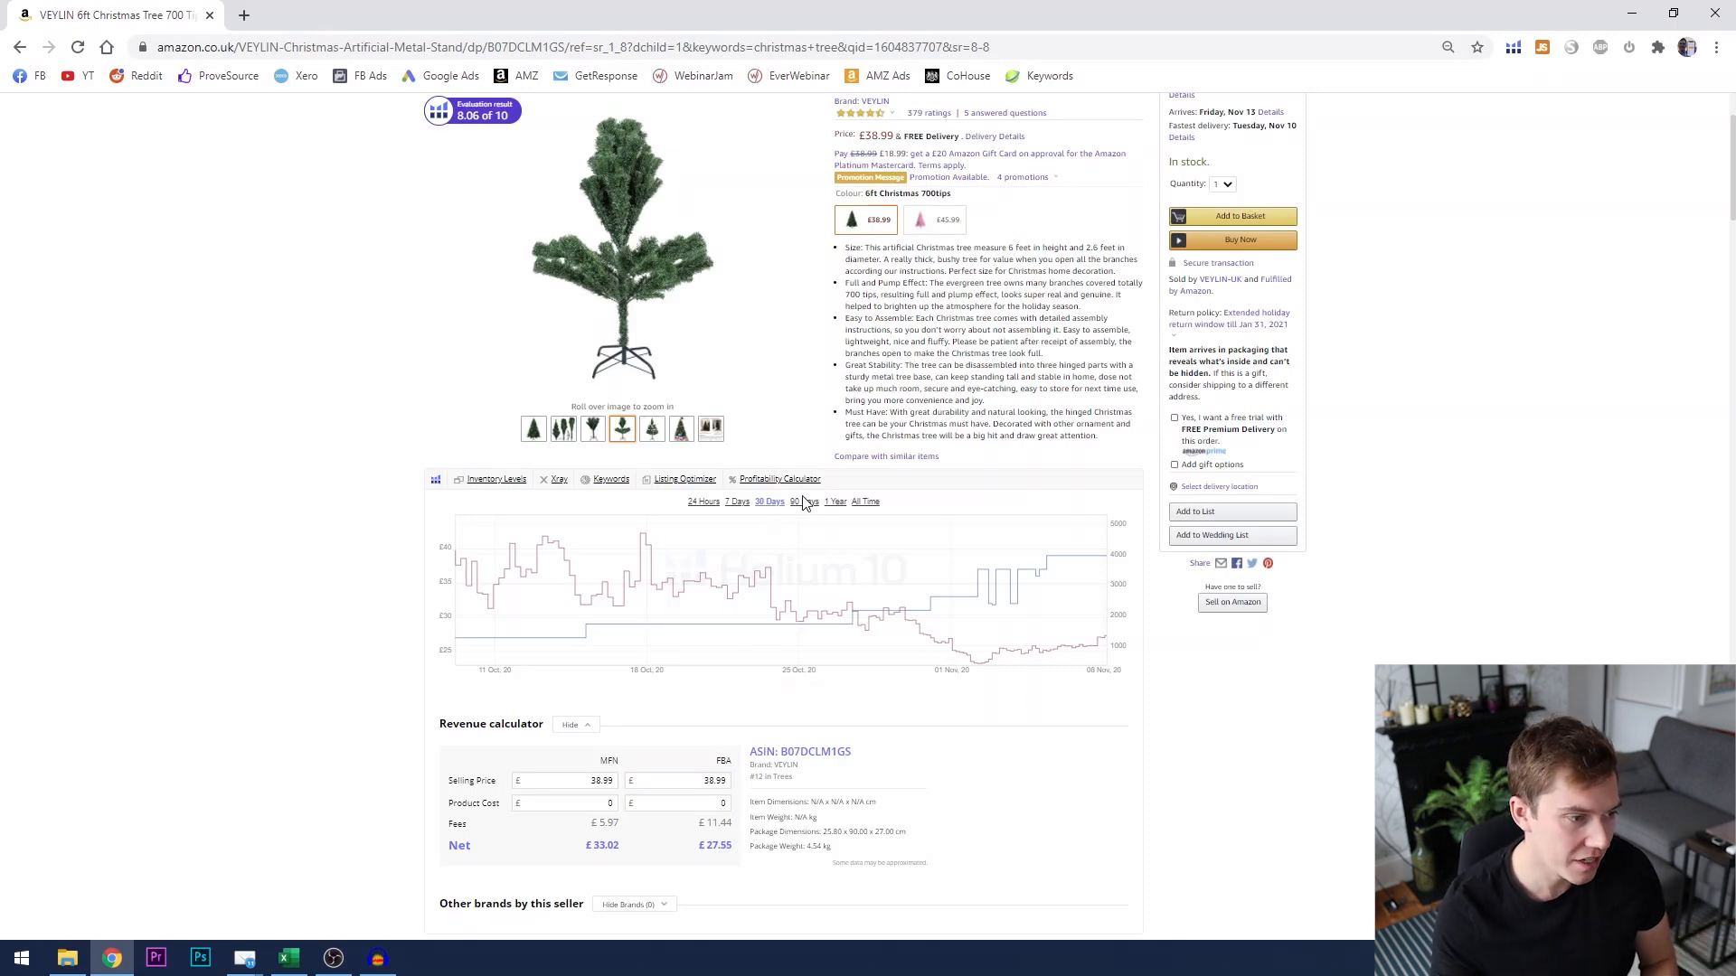
Step: Set the VEYLIN tree's Helium 10 chart range to 90 Days
click(795, 502)
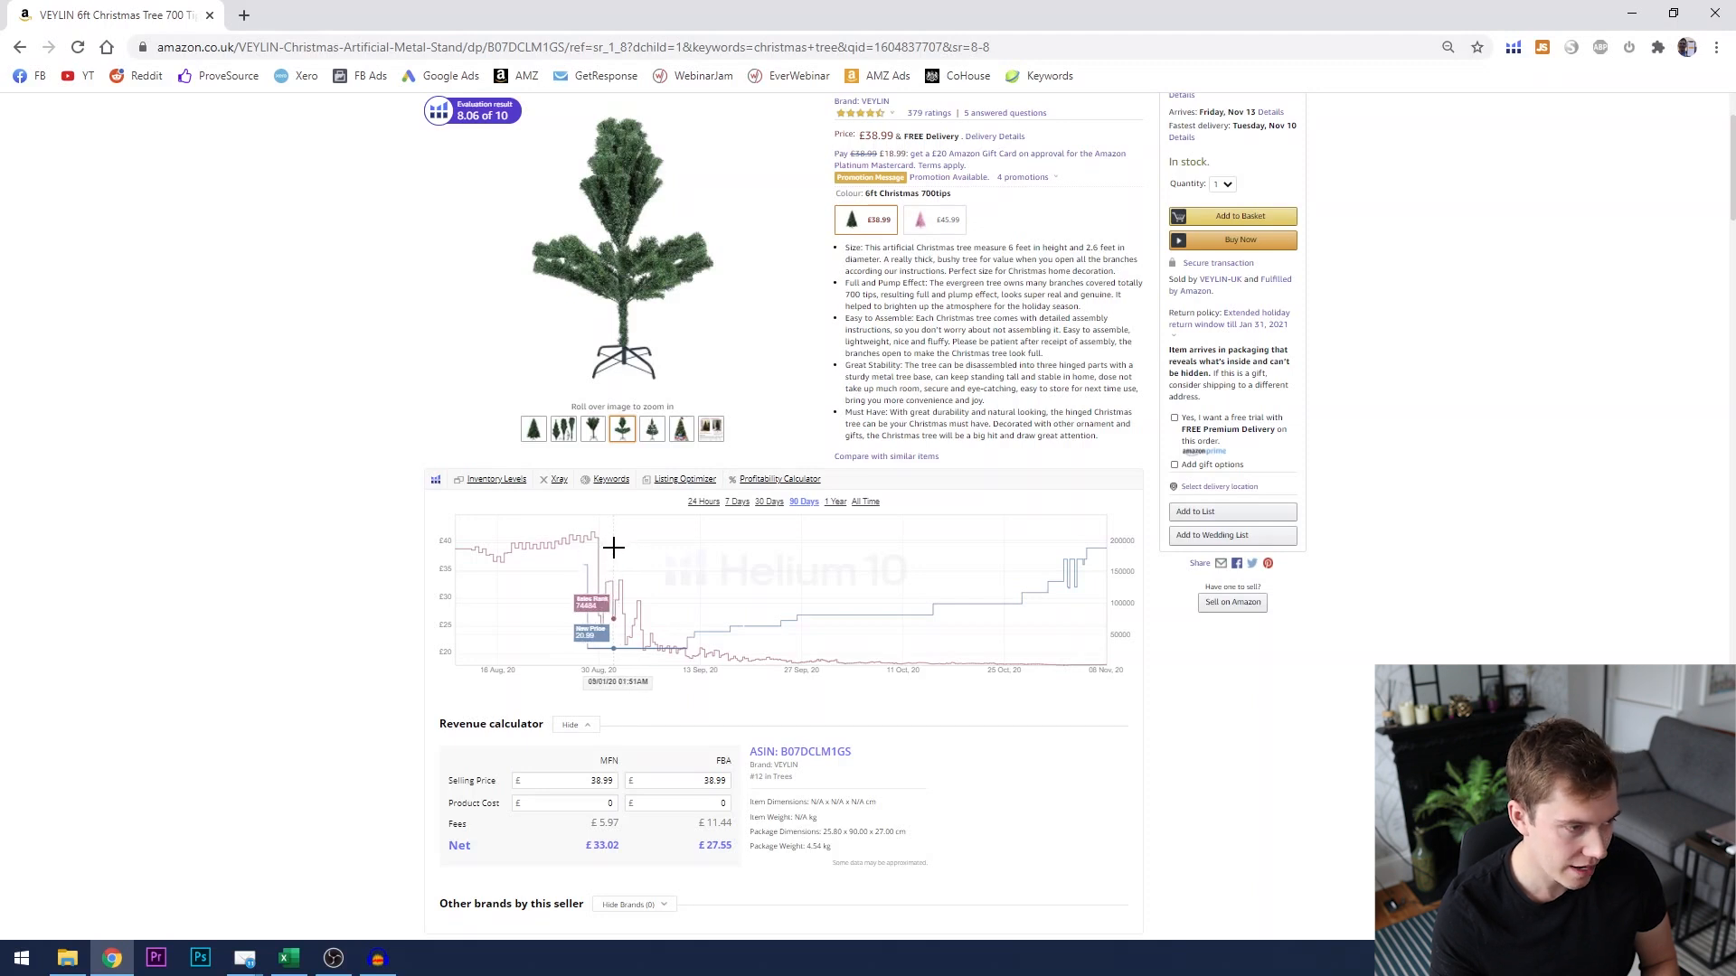
mouse_move(638, 553)
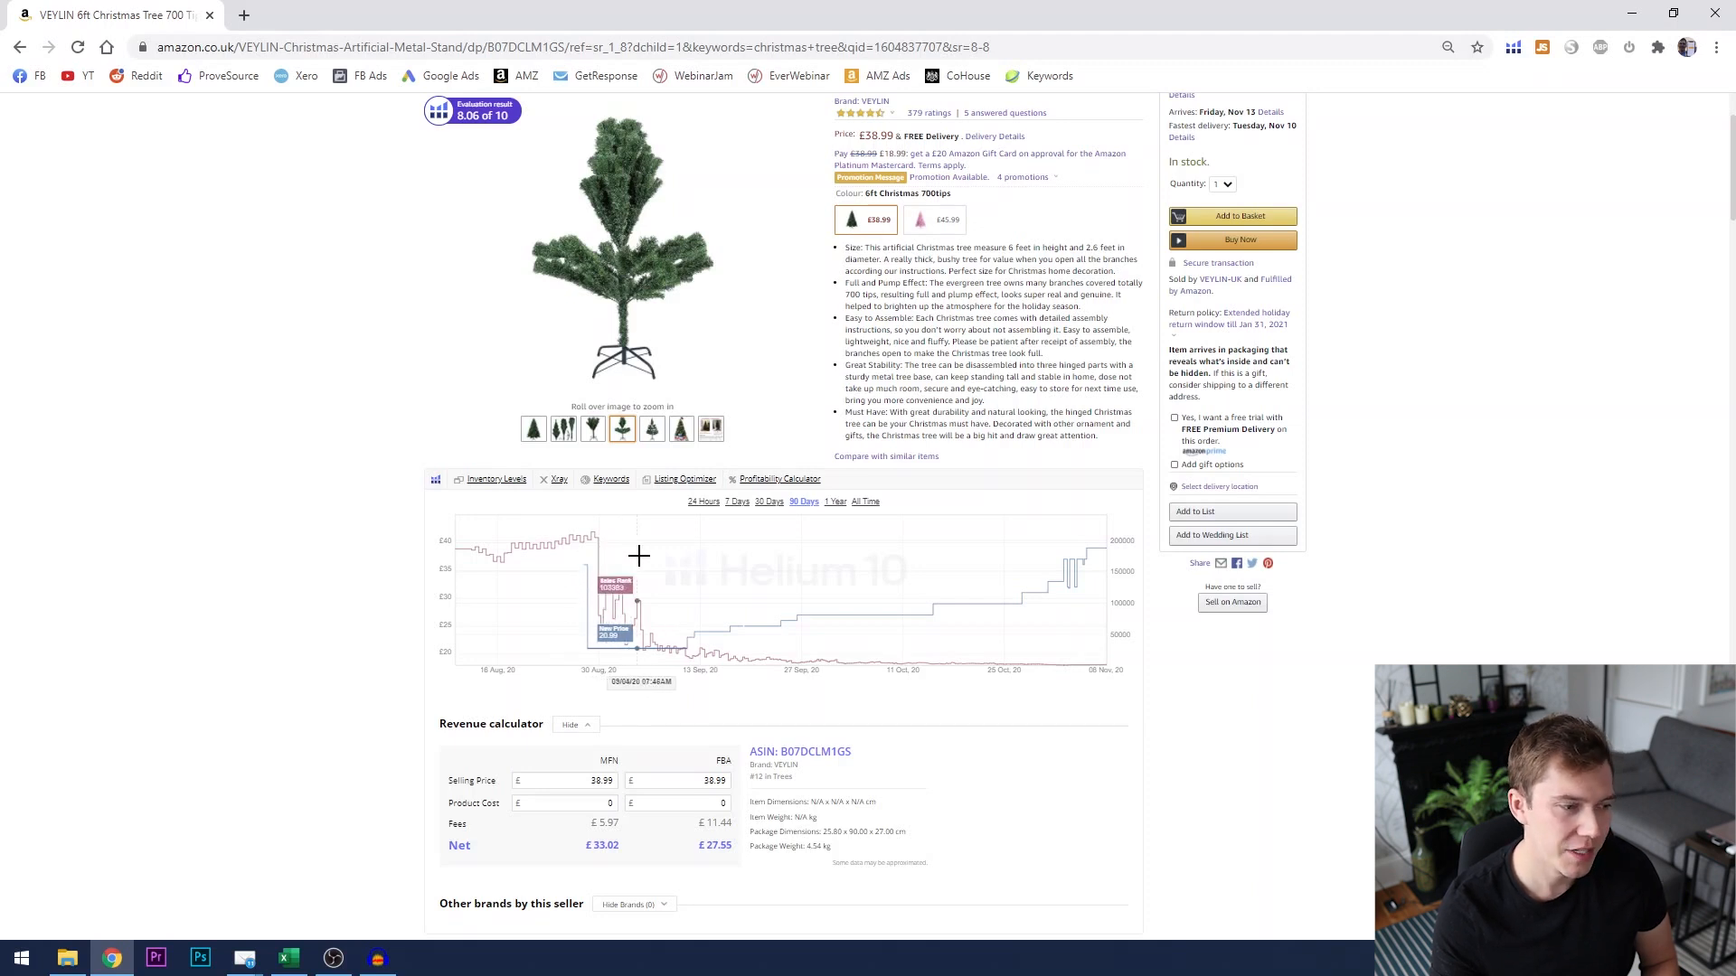
mouse_move(690, 581)
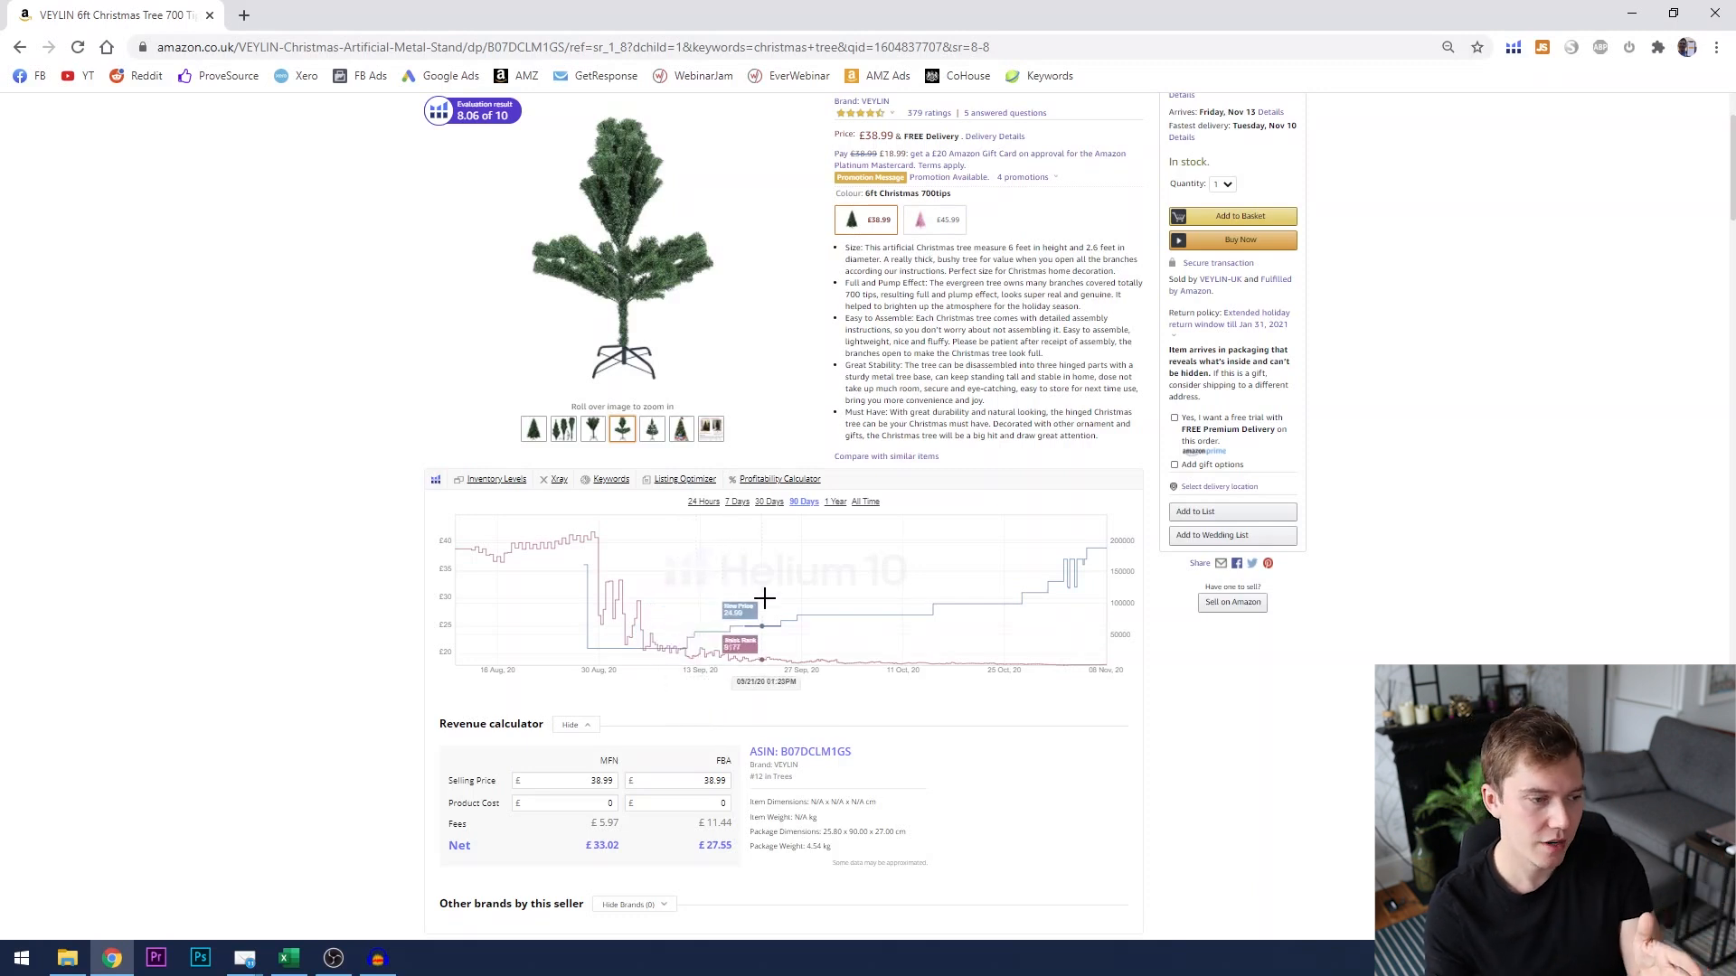
mouse_move(894, 639)
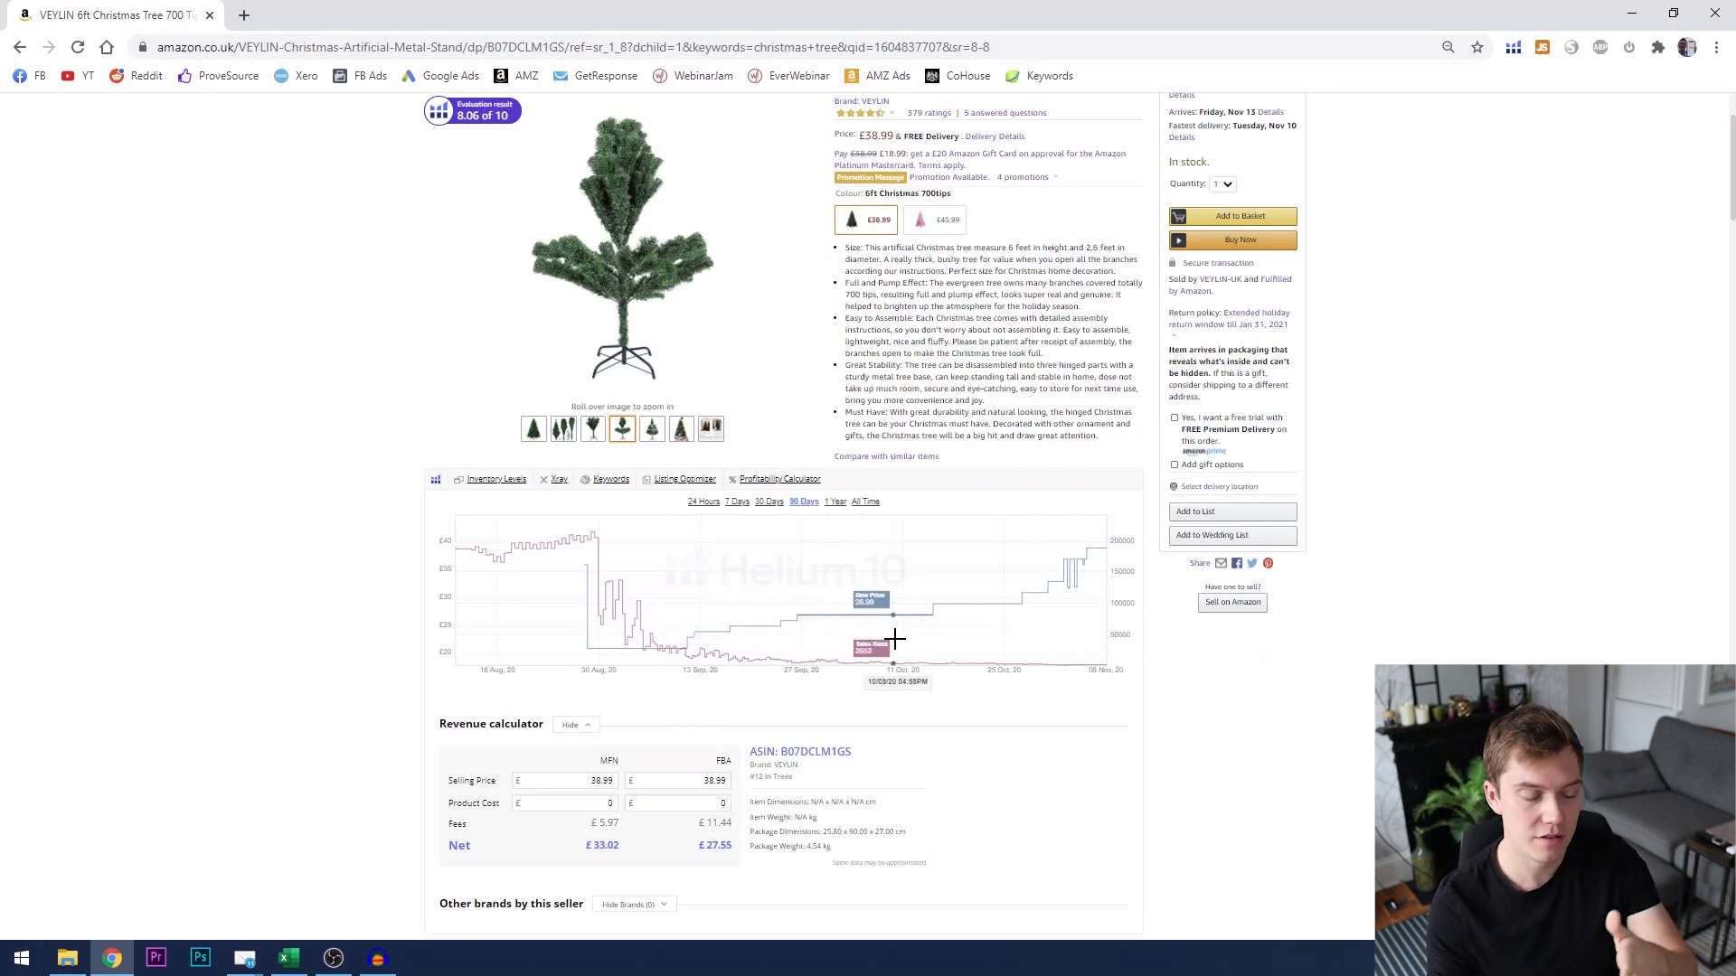
mouse_move(996, 638)
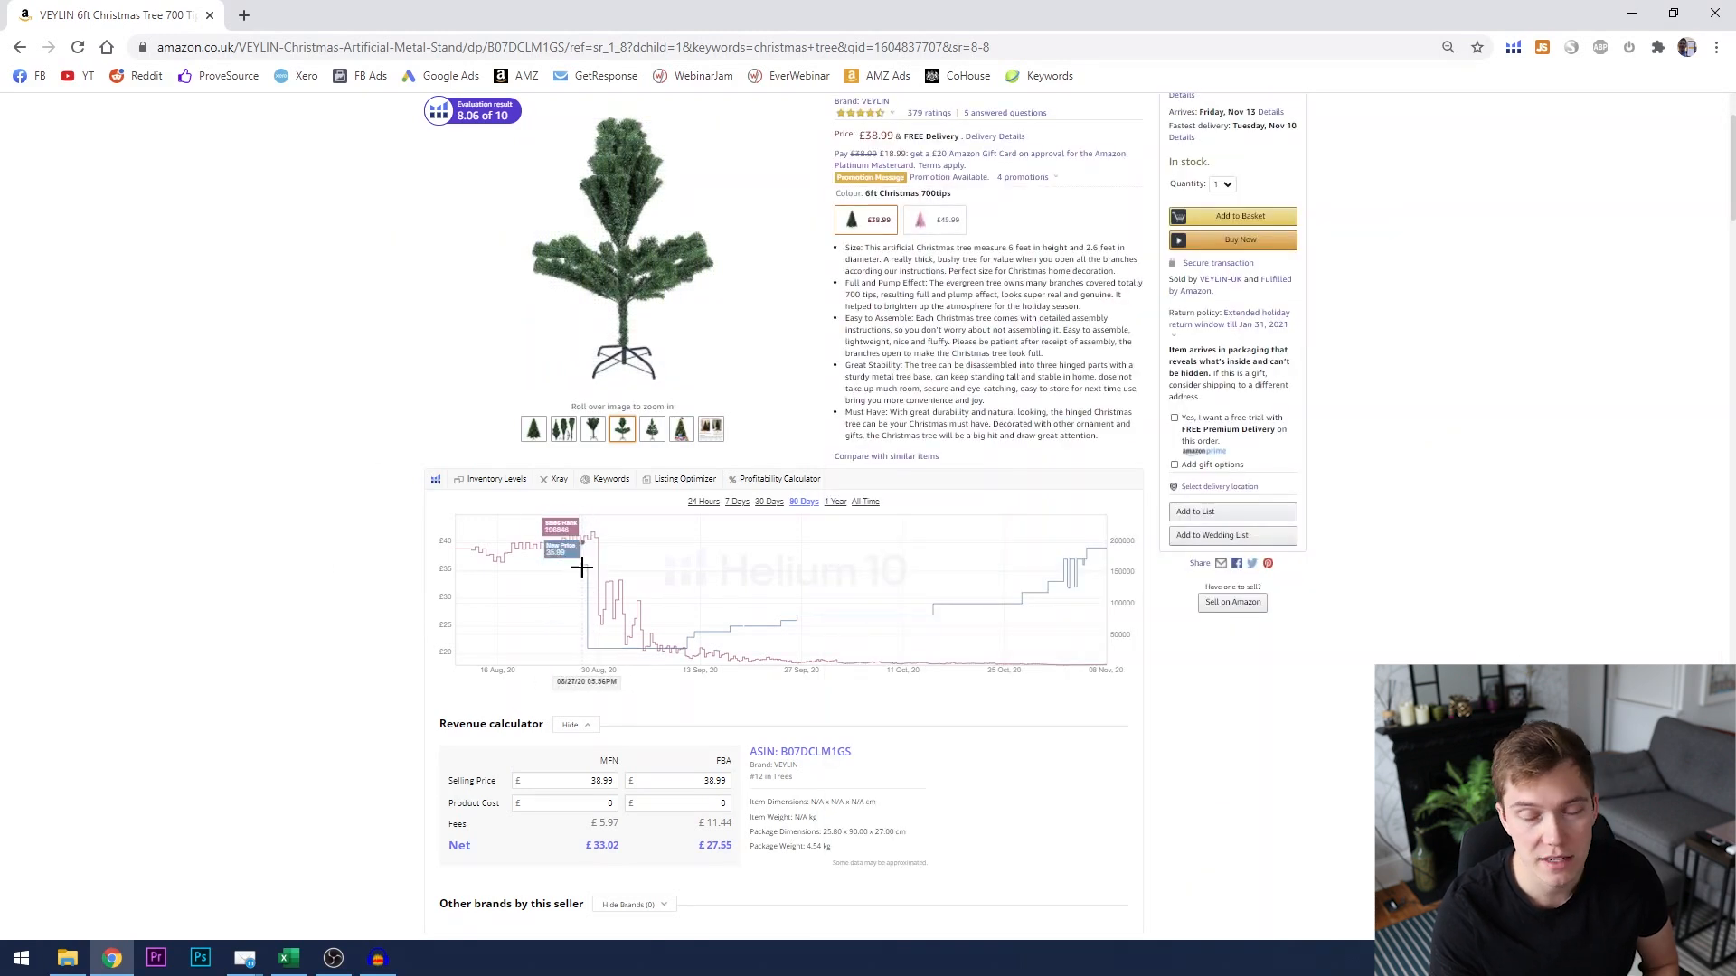
mouse_move(490, 559)
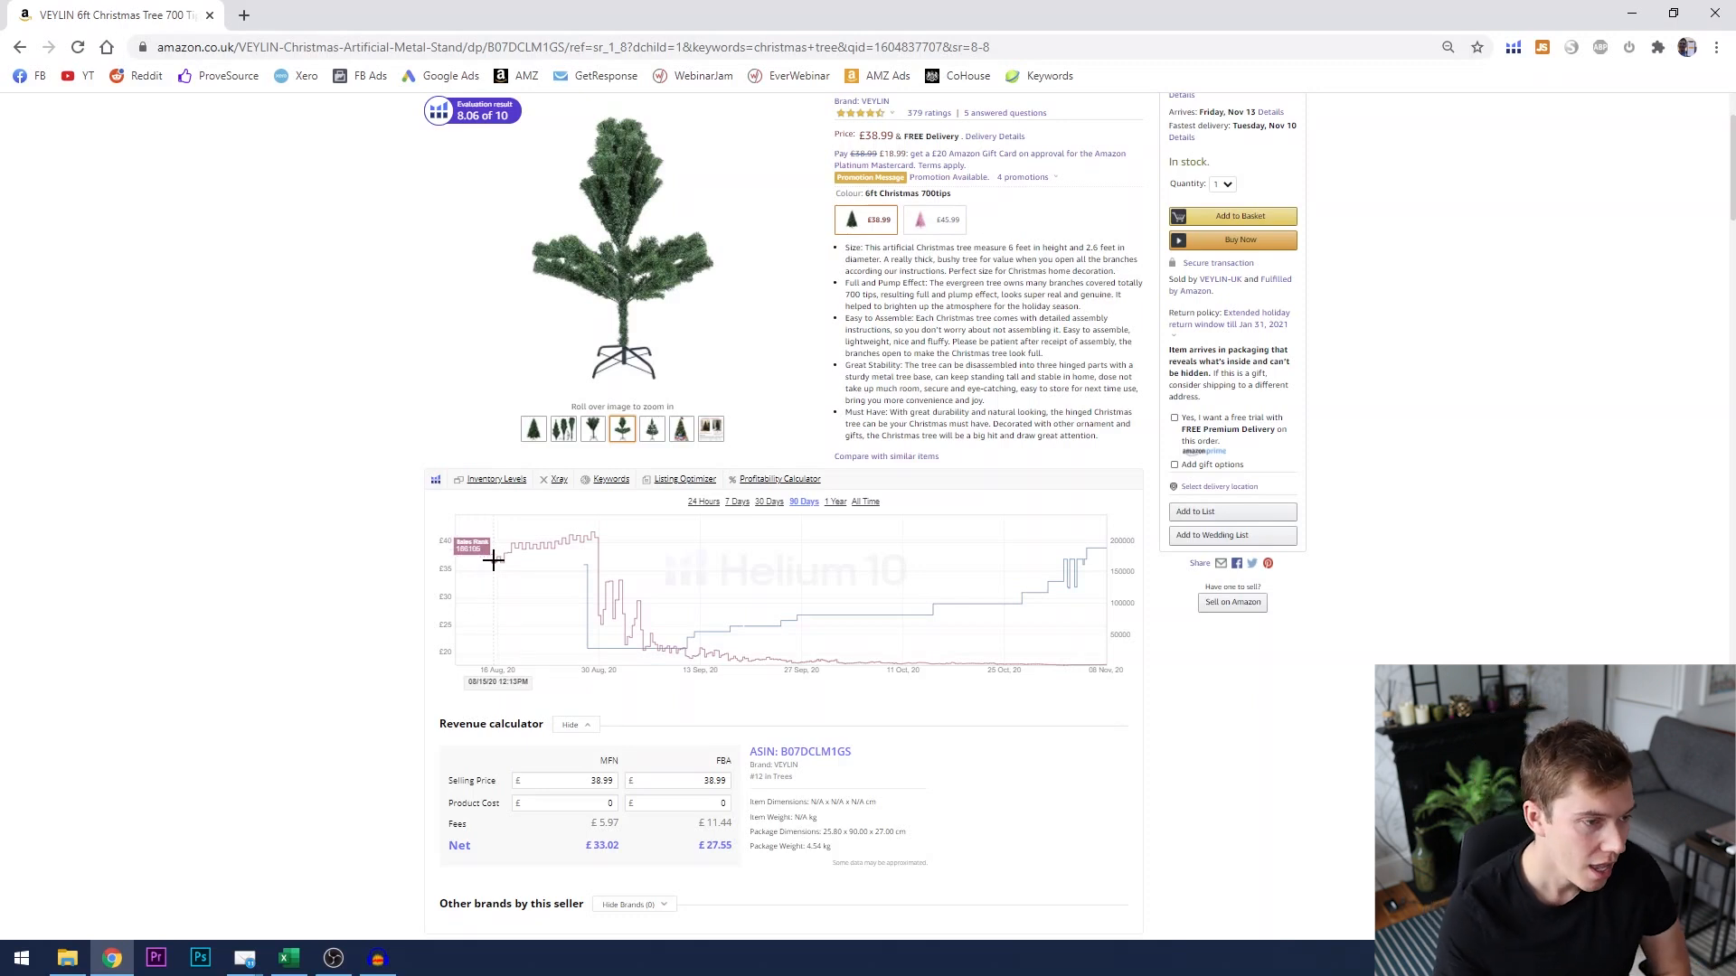
mouse_move(841, 521)
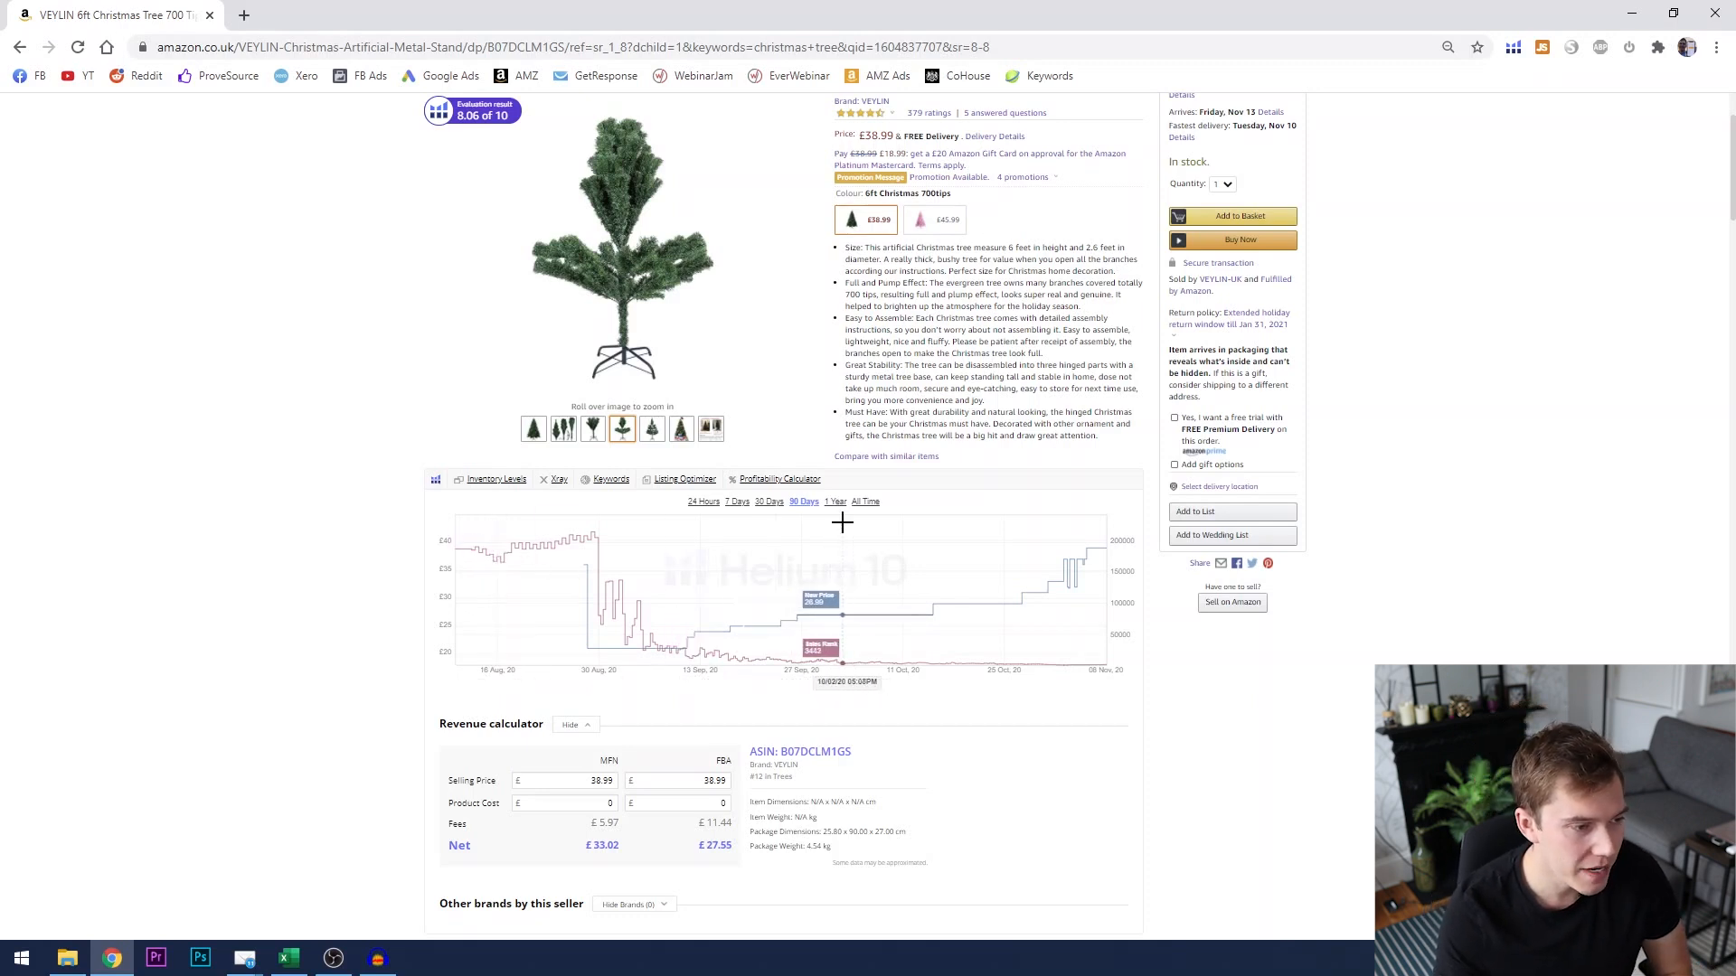
Step: Set the VEYLIN tree's Helium 10 chart range to 1 Year
click(834, 501)
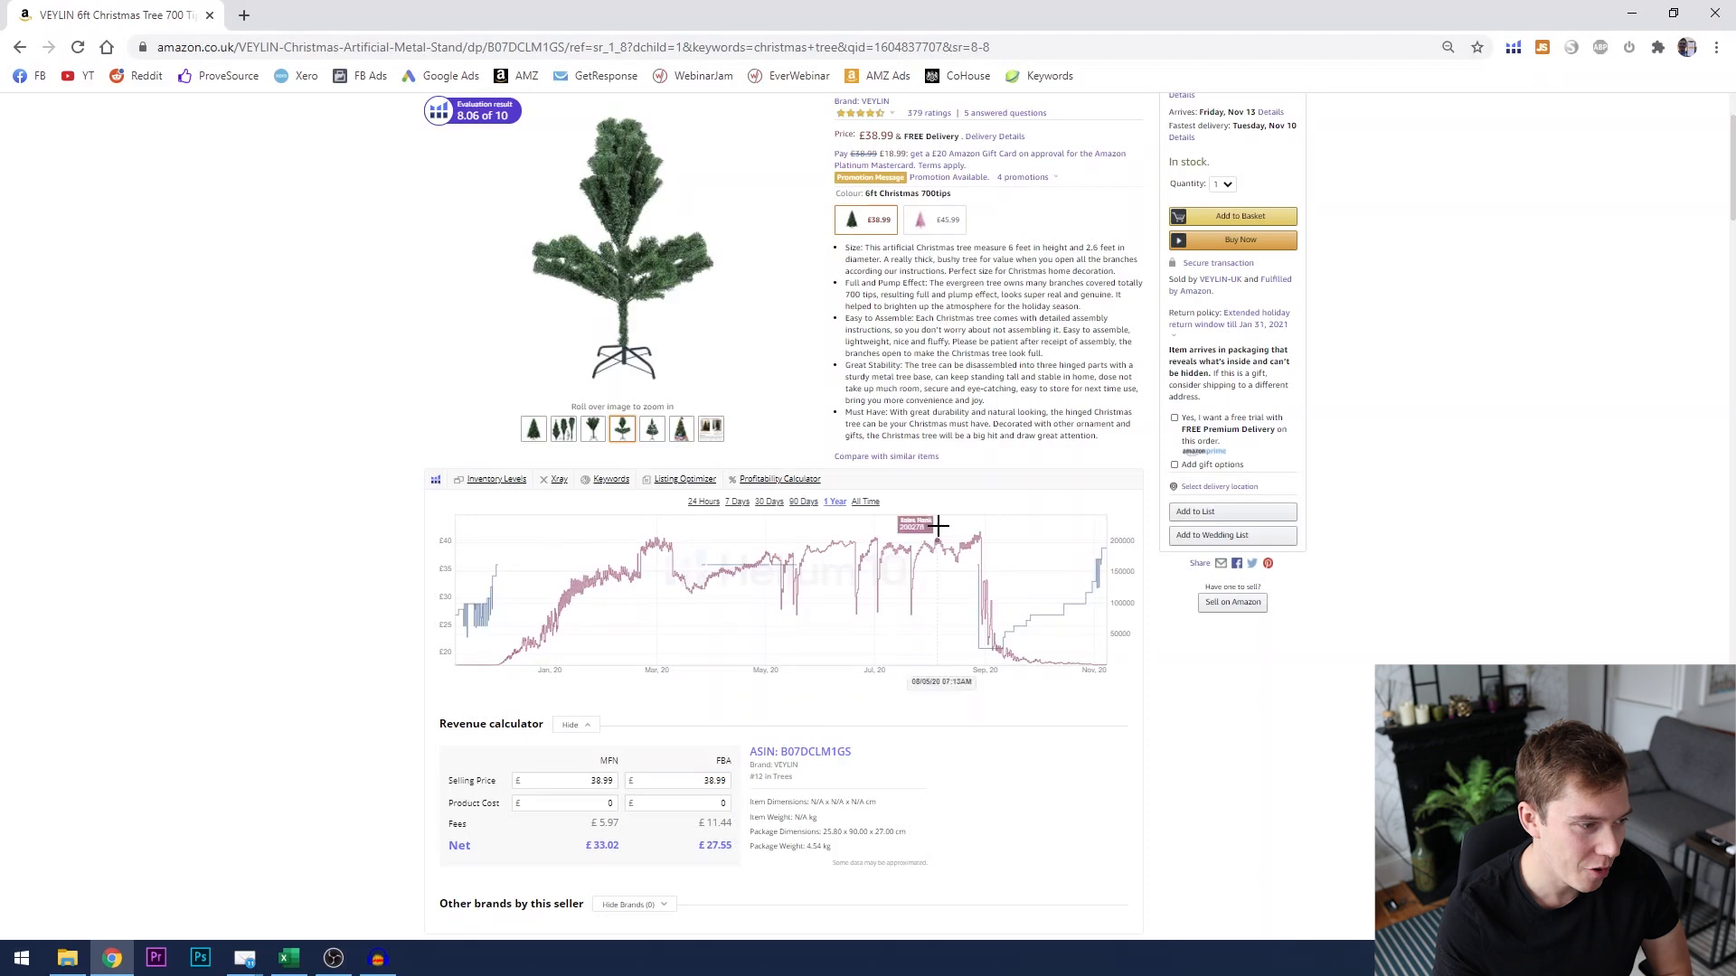
mouse_move(501, 659)
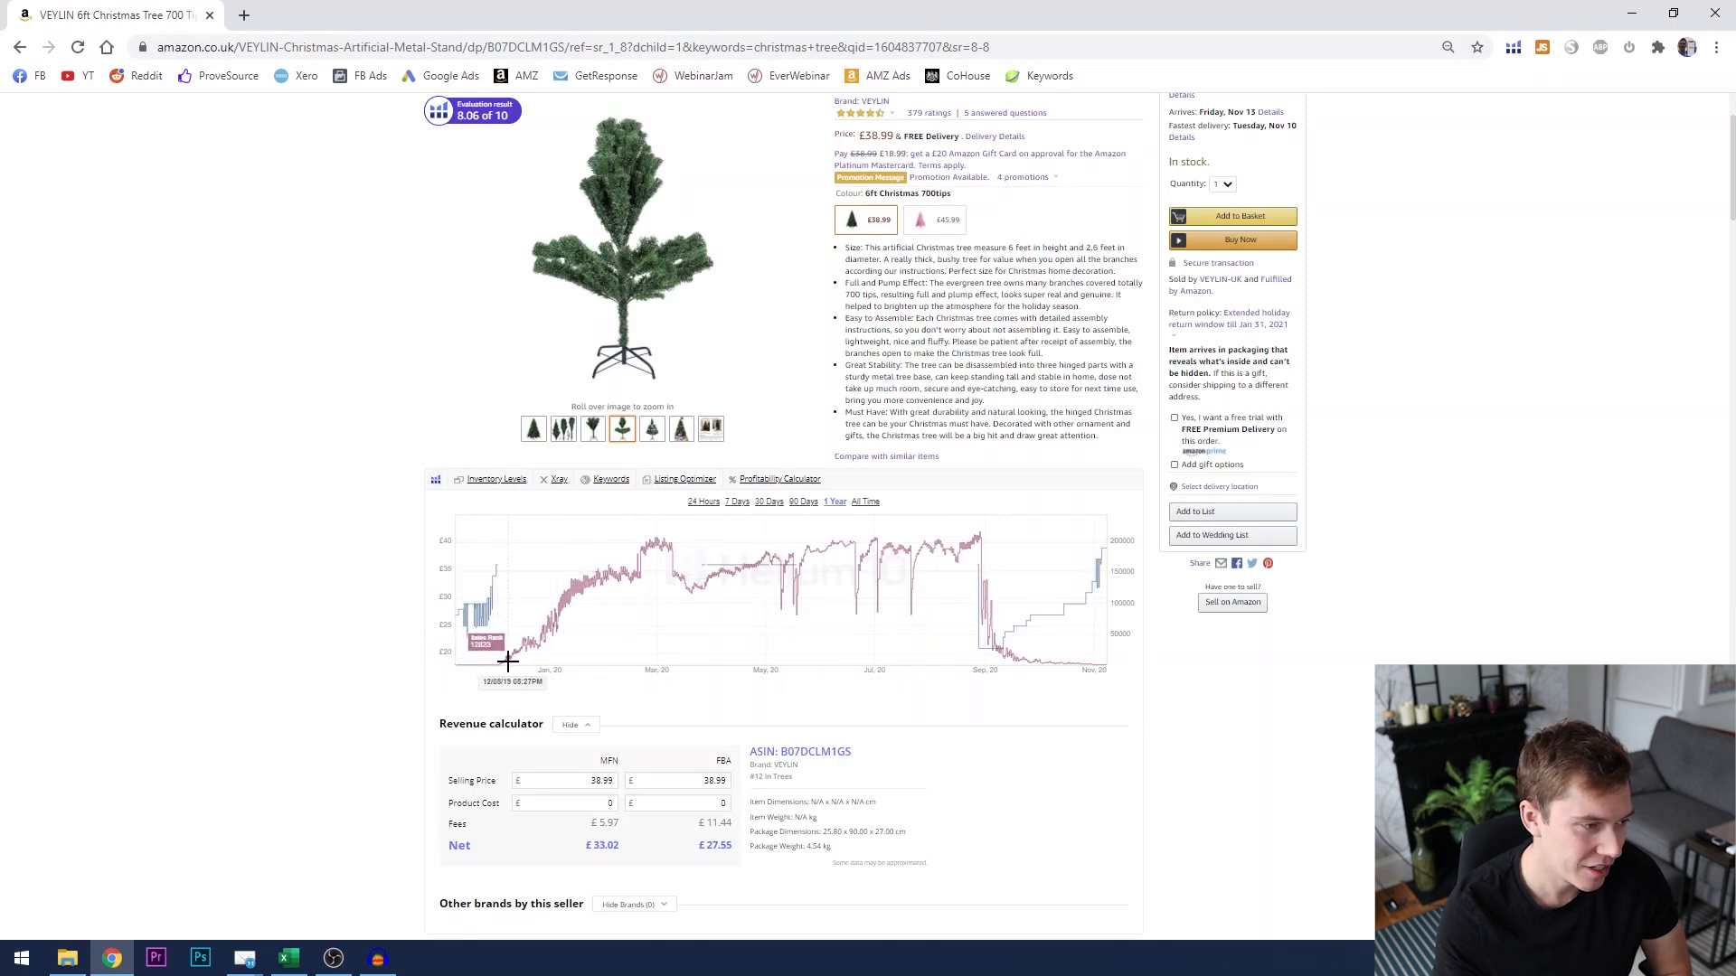
mouse_move(661, 612)
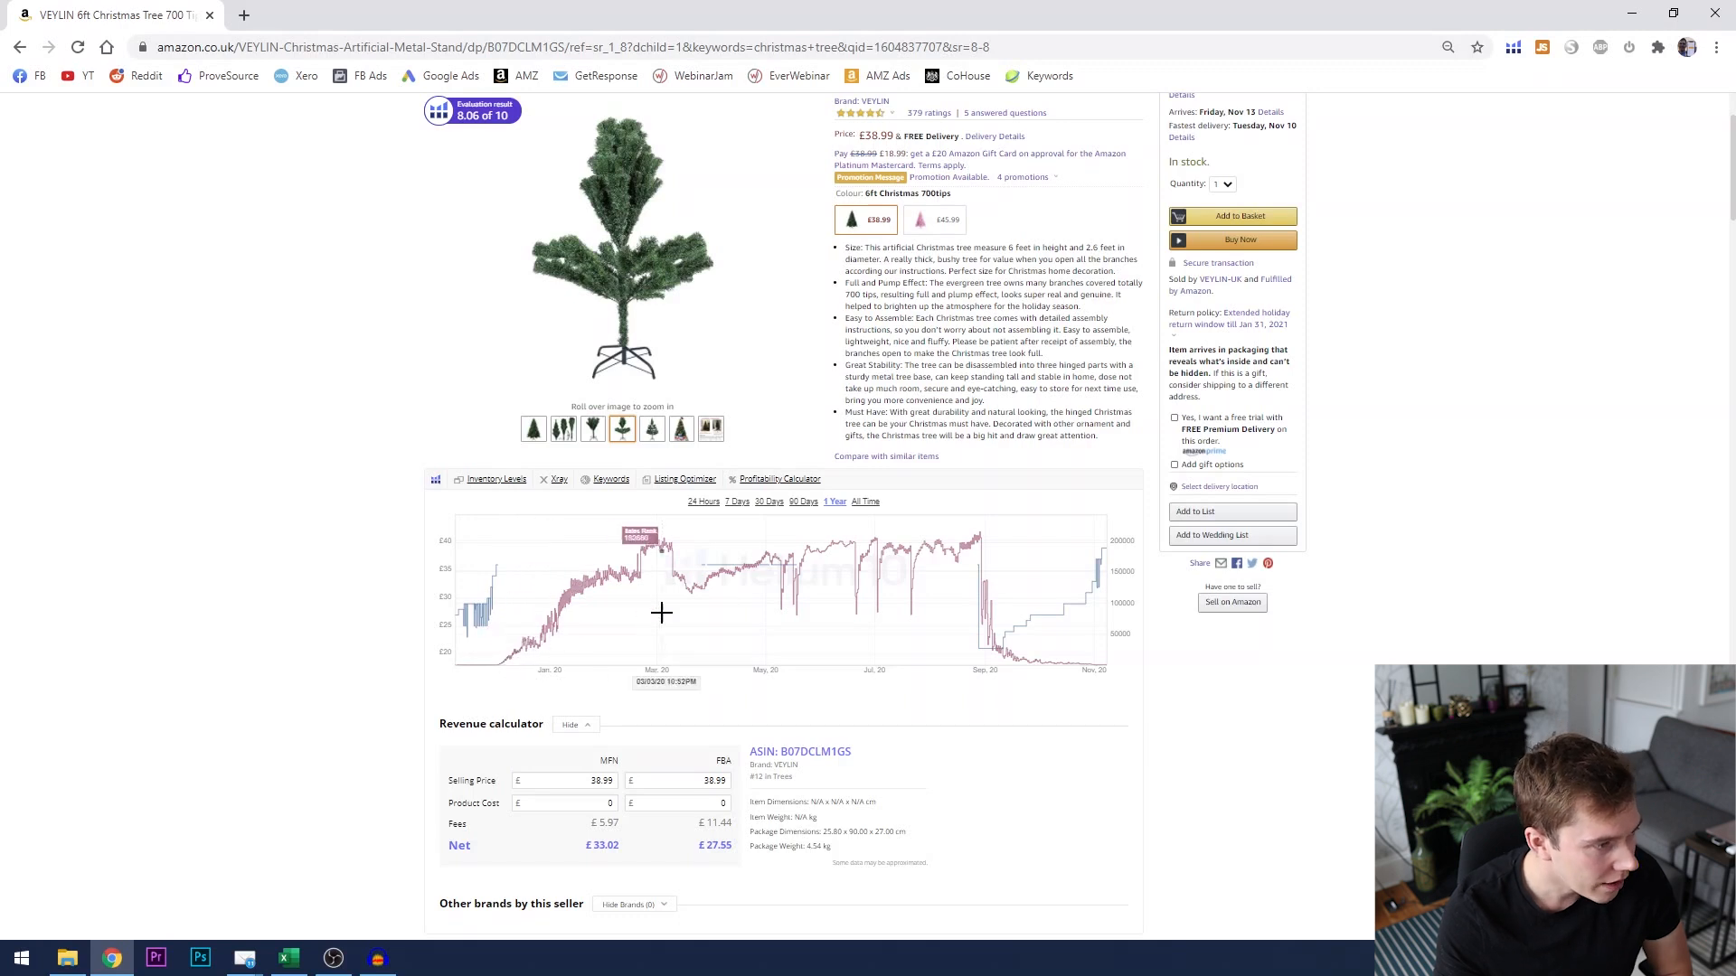
mouse_move(496, 567)
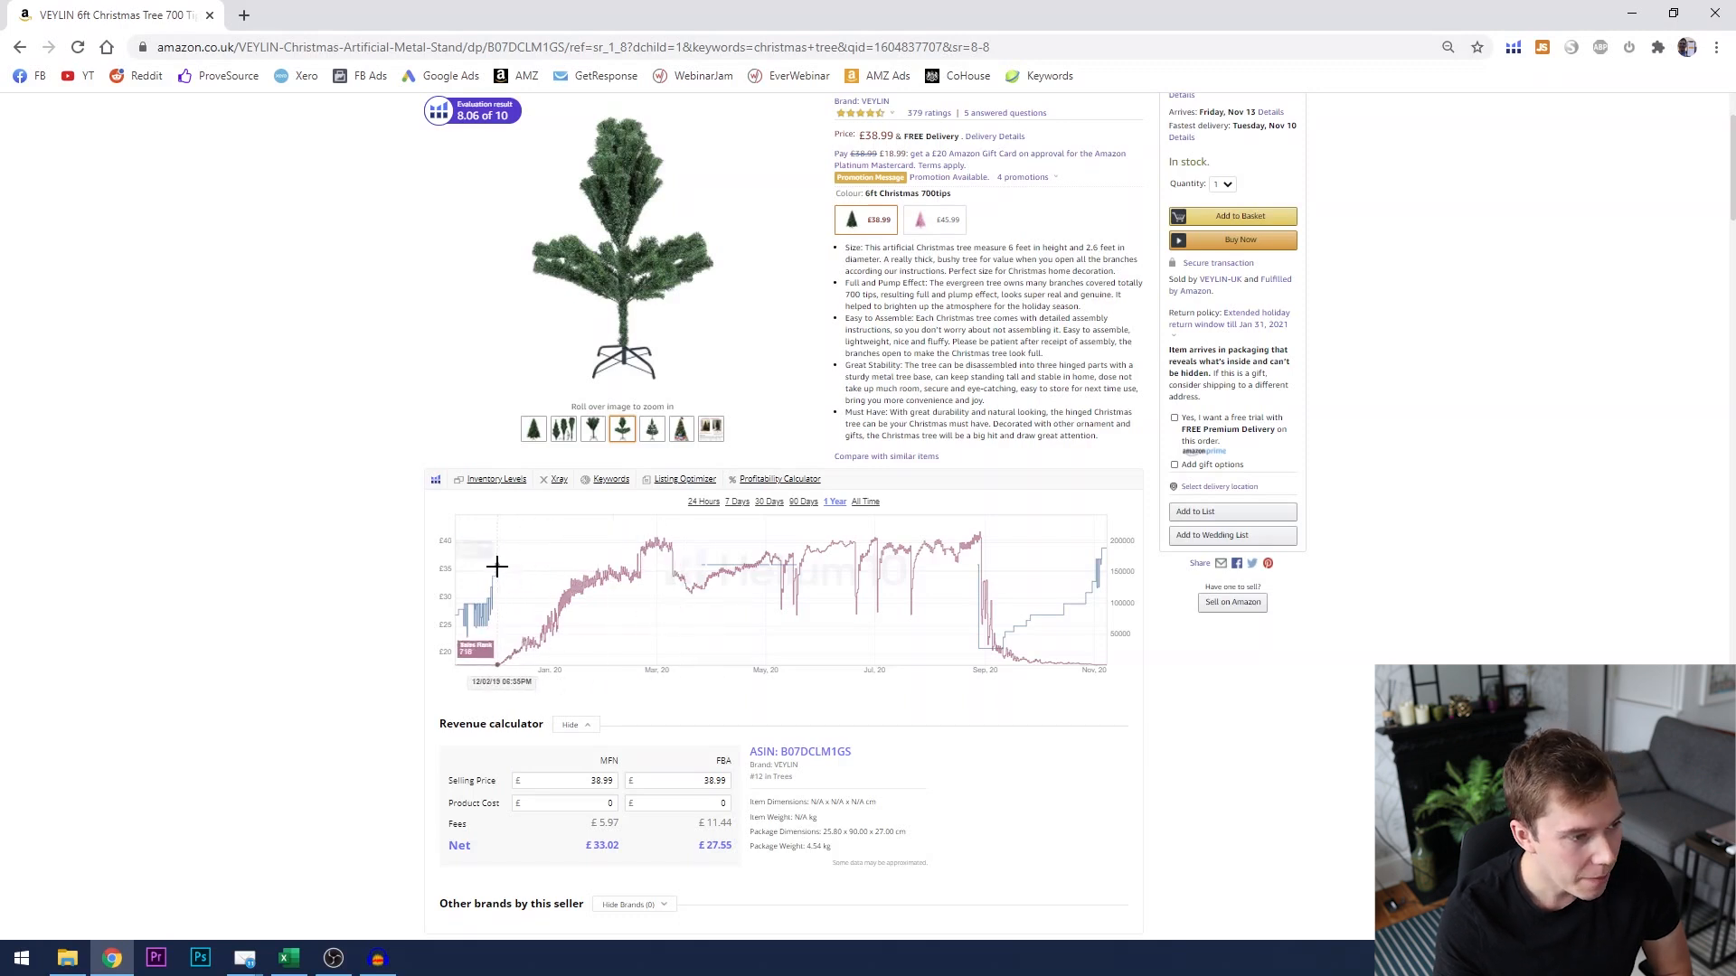
mouse_move(714, 561)
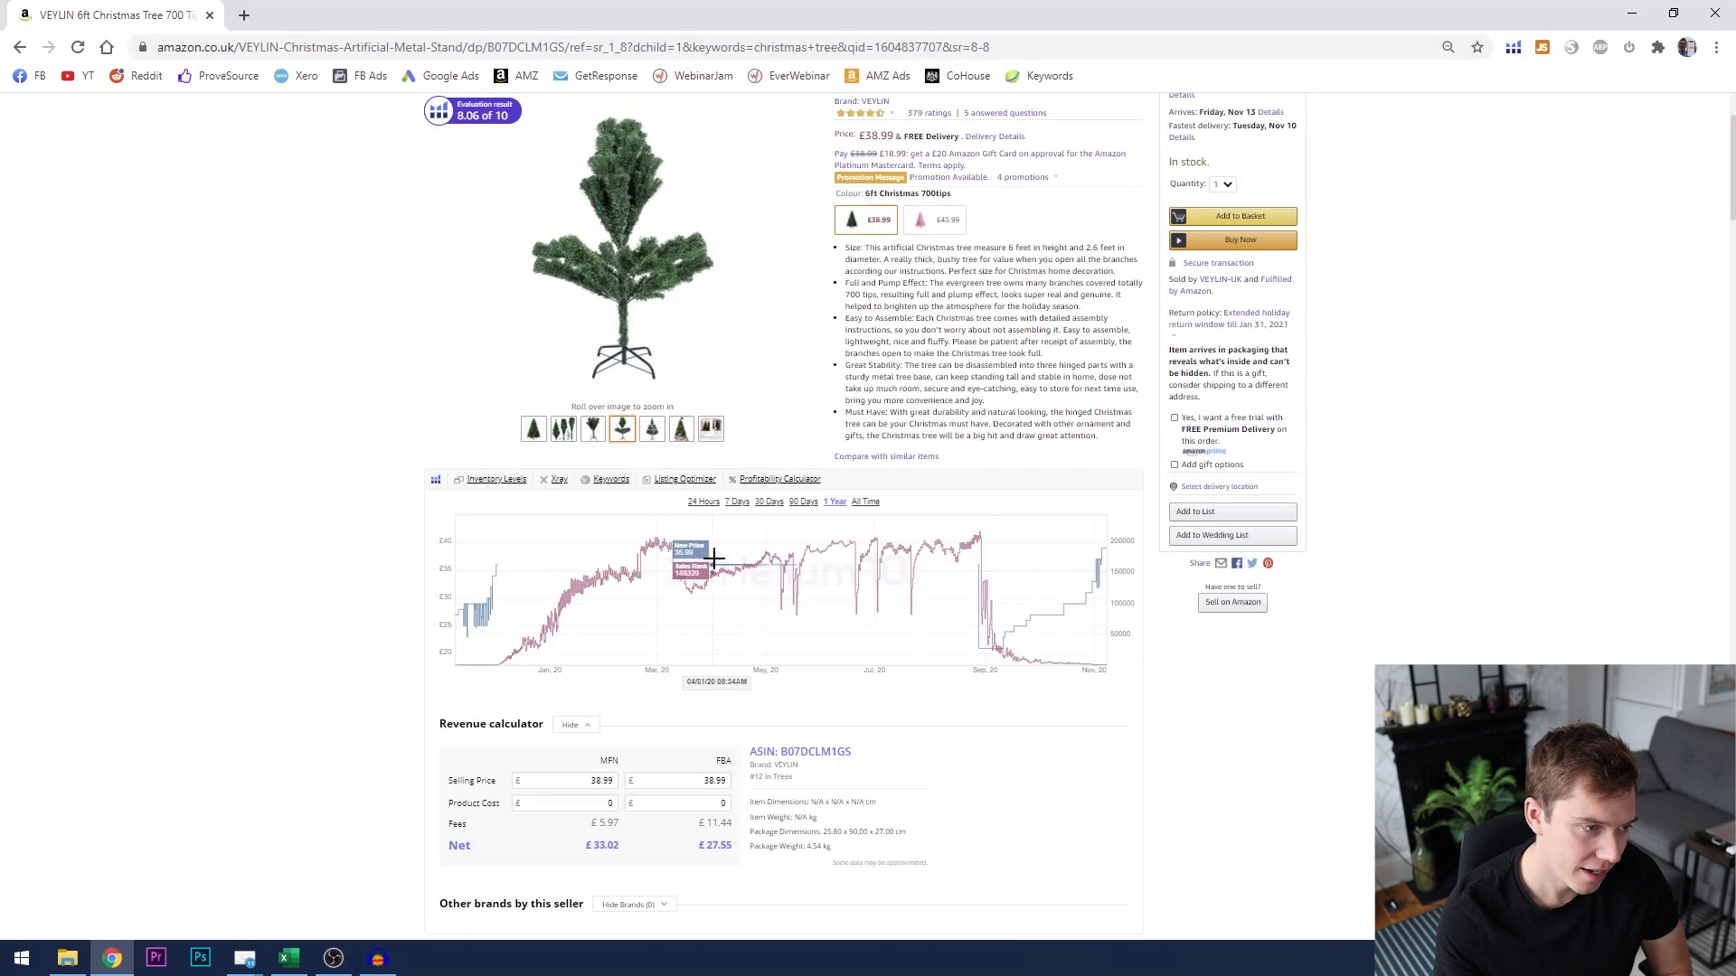
mouse_move(720, 576)
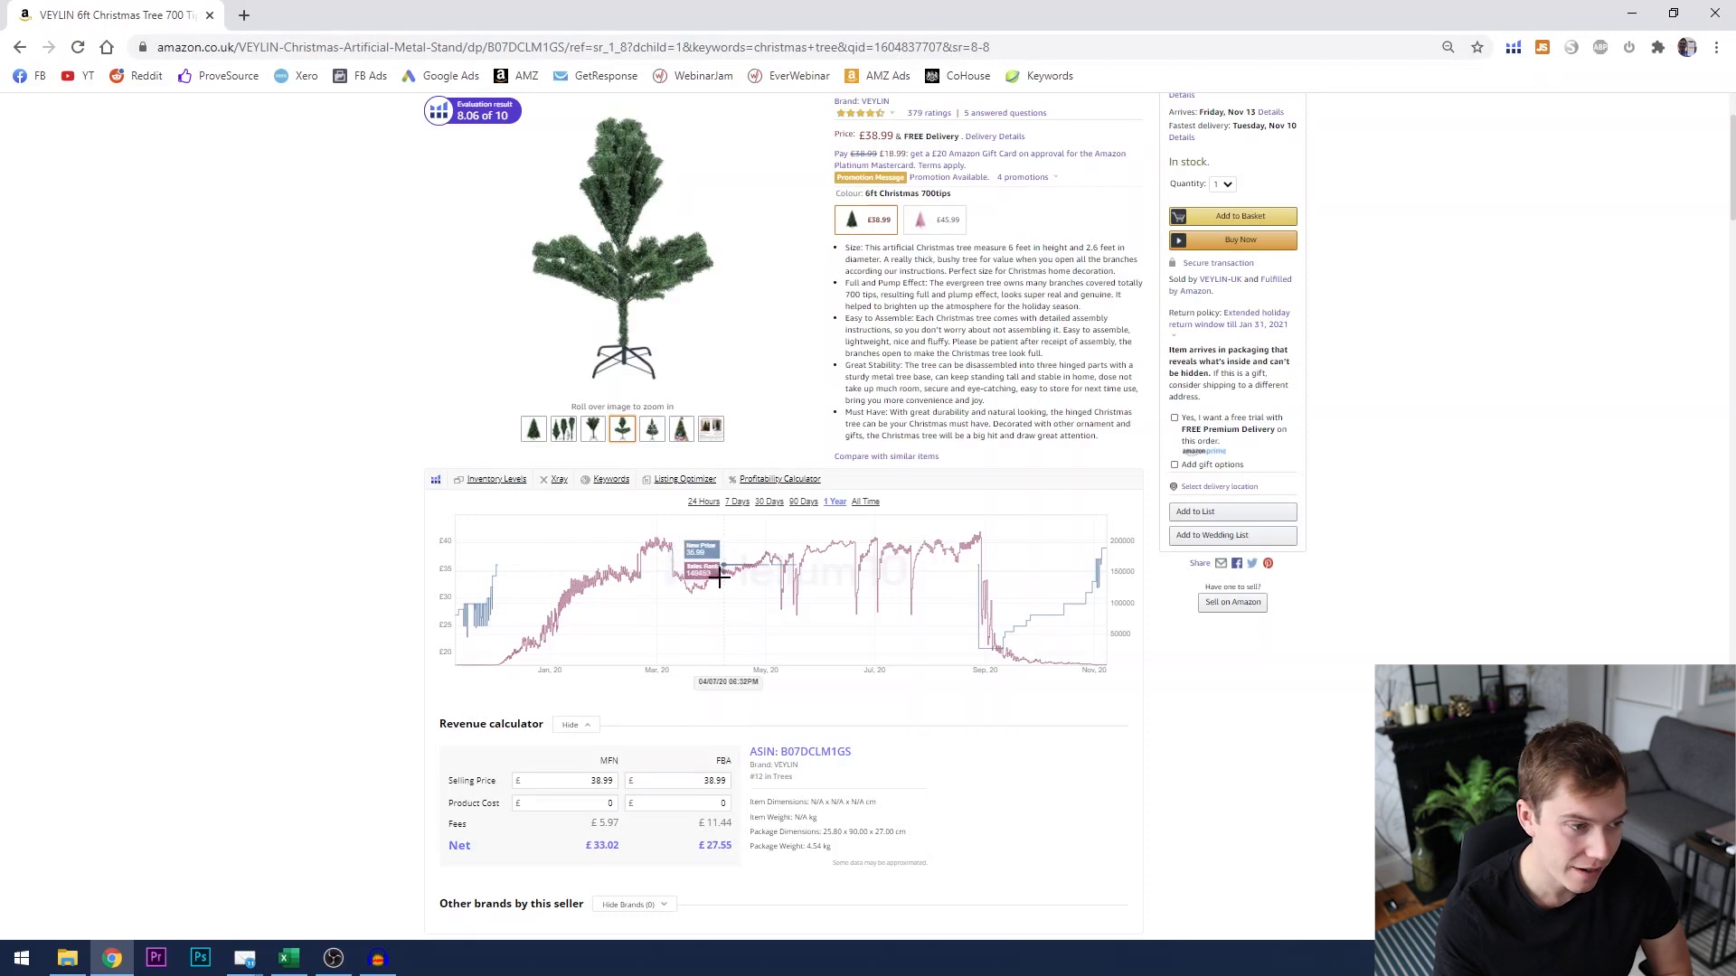